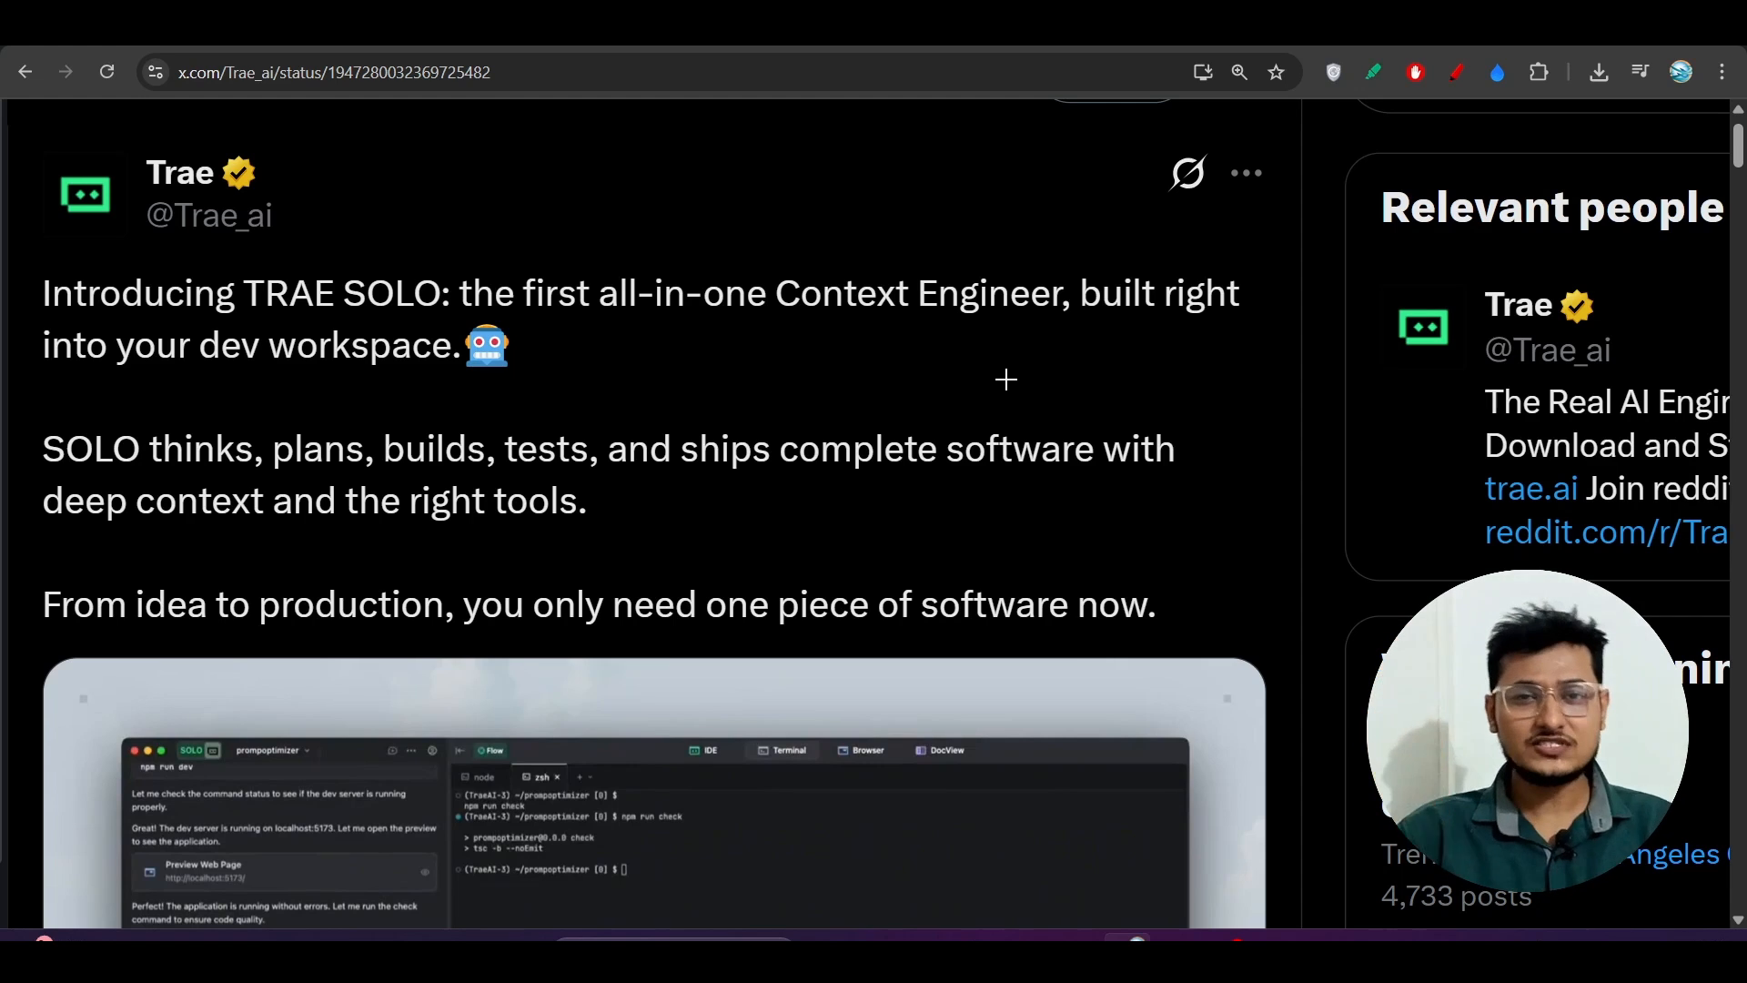
{"action": "mouse_move", "coordinate": [350, 237]}
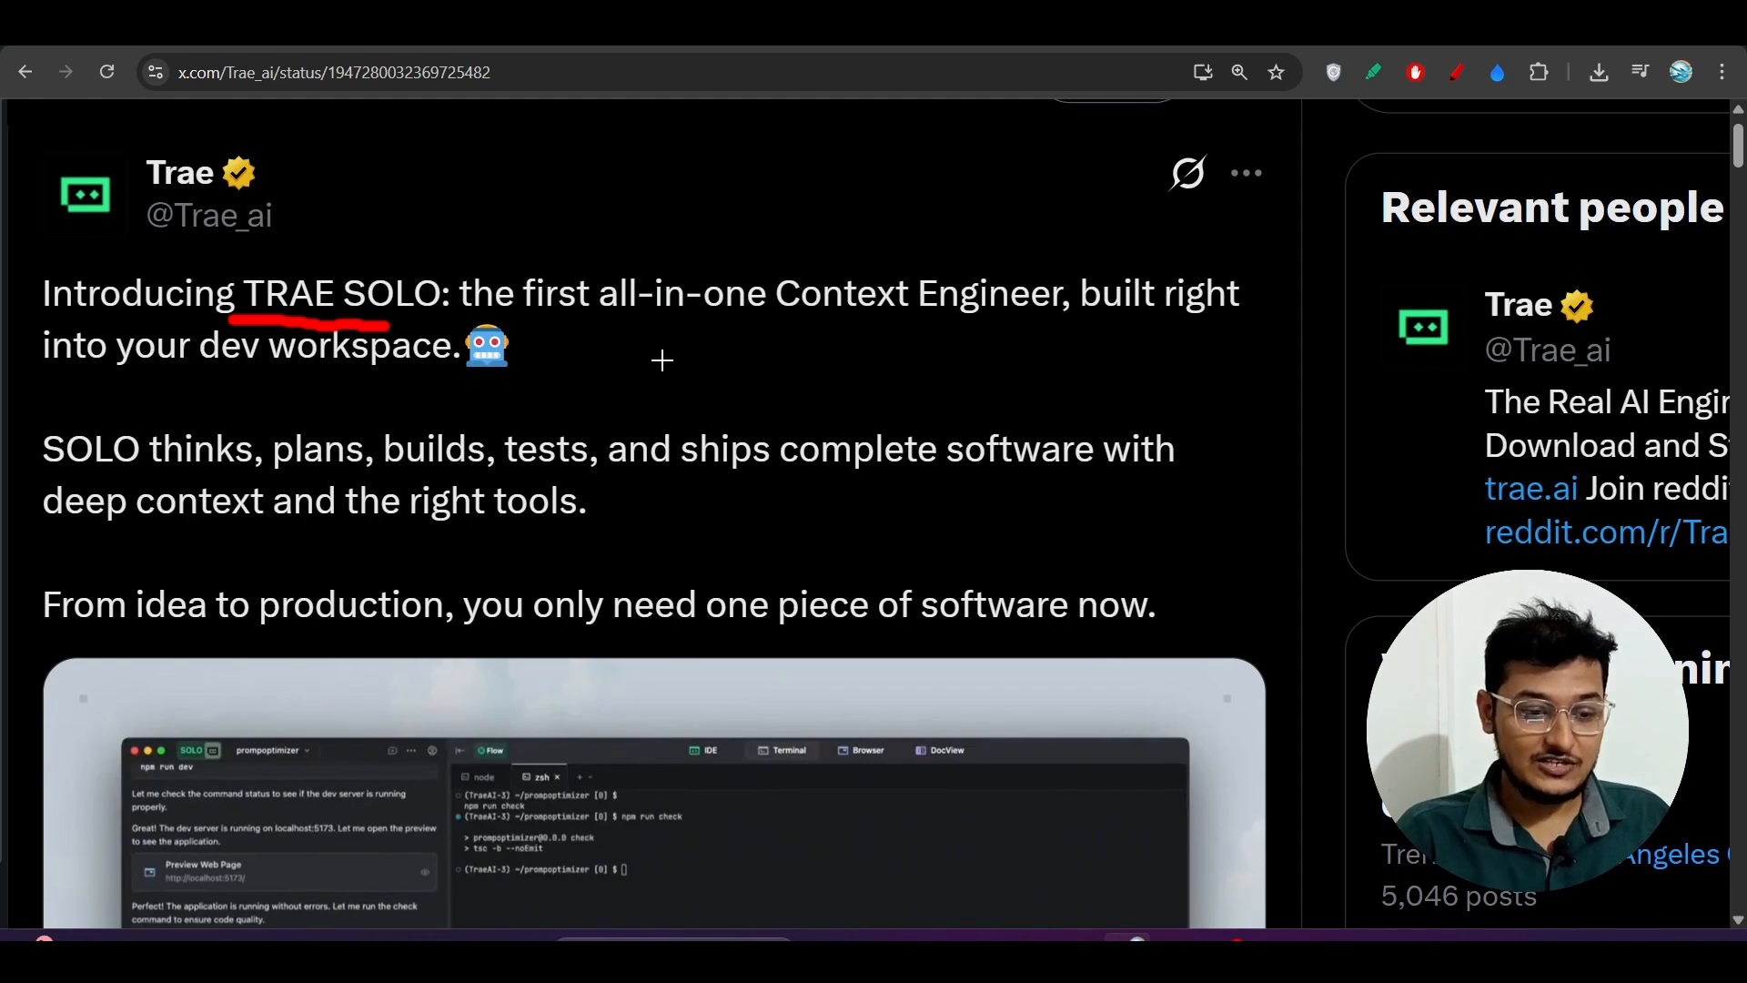
{"action": "mouse_move", "coordinate": [762, 390]}
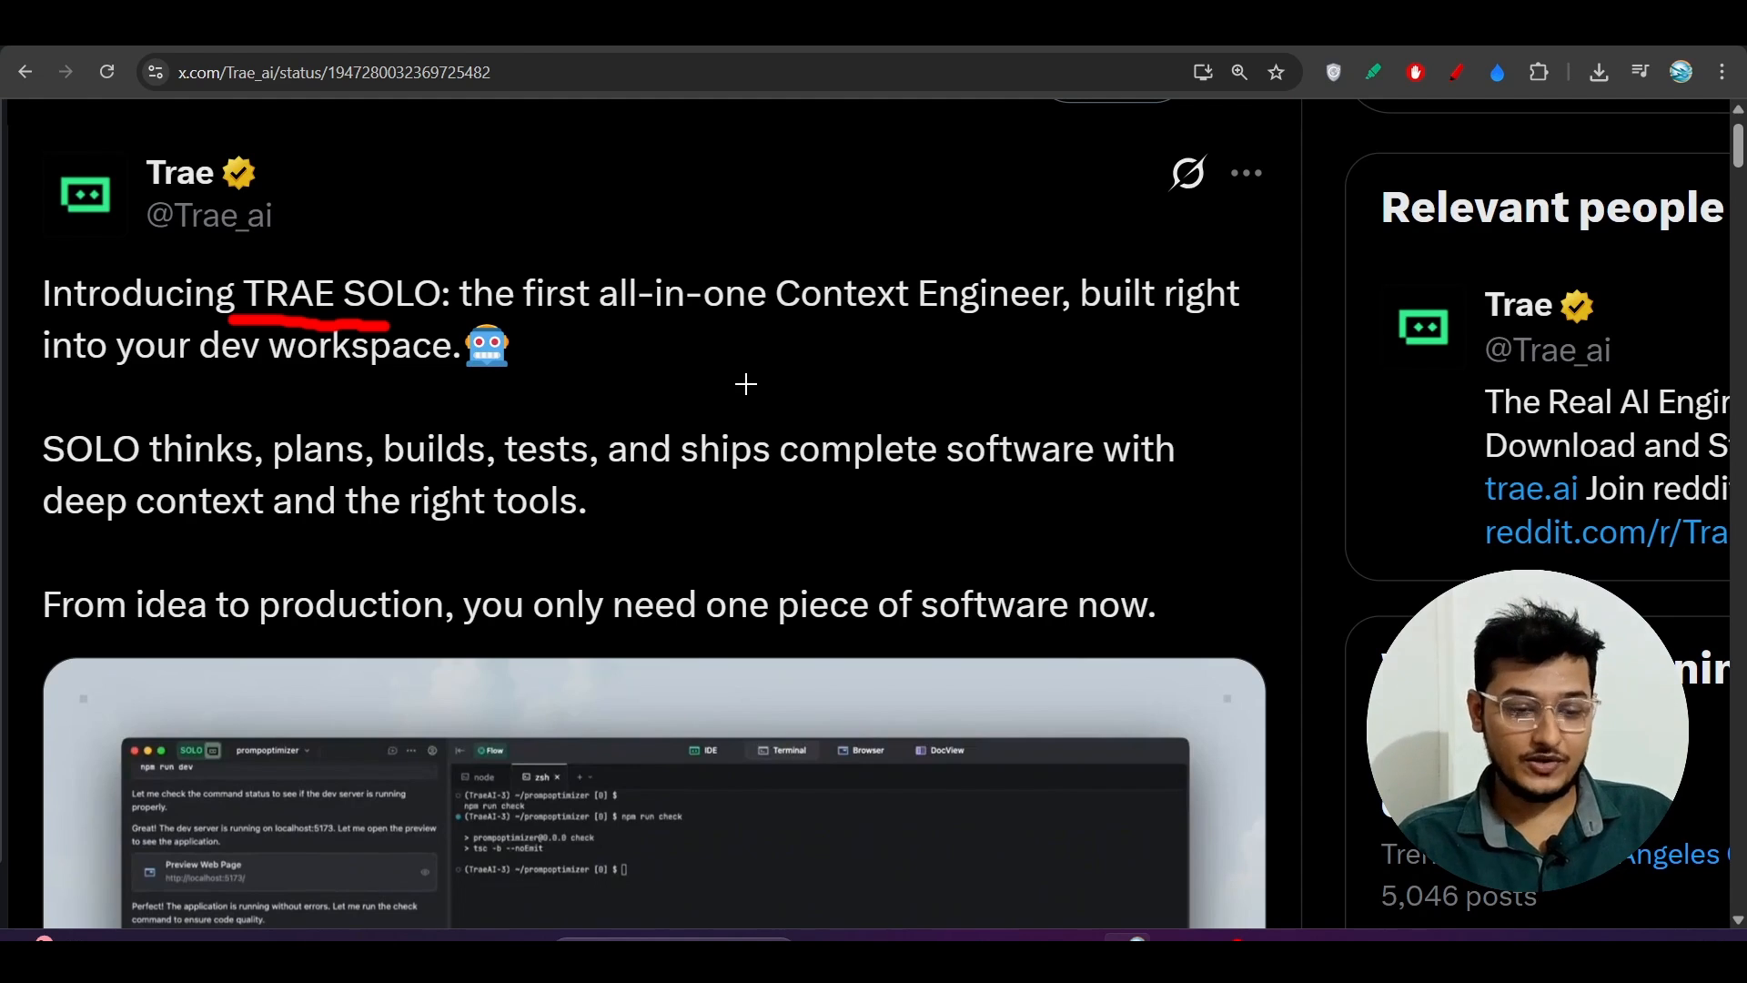
{"action": "mouse_move", "coordinate": [94, 326]}
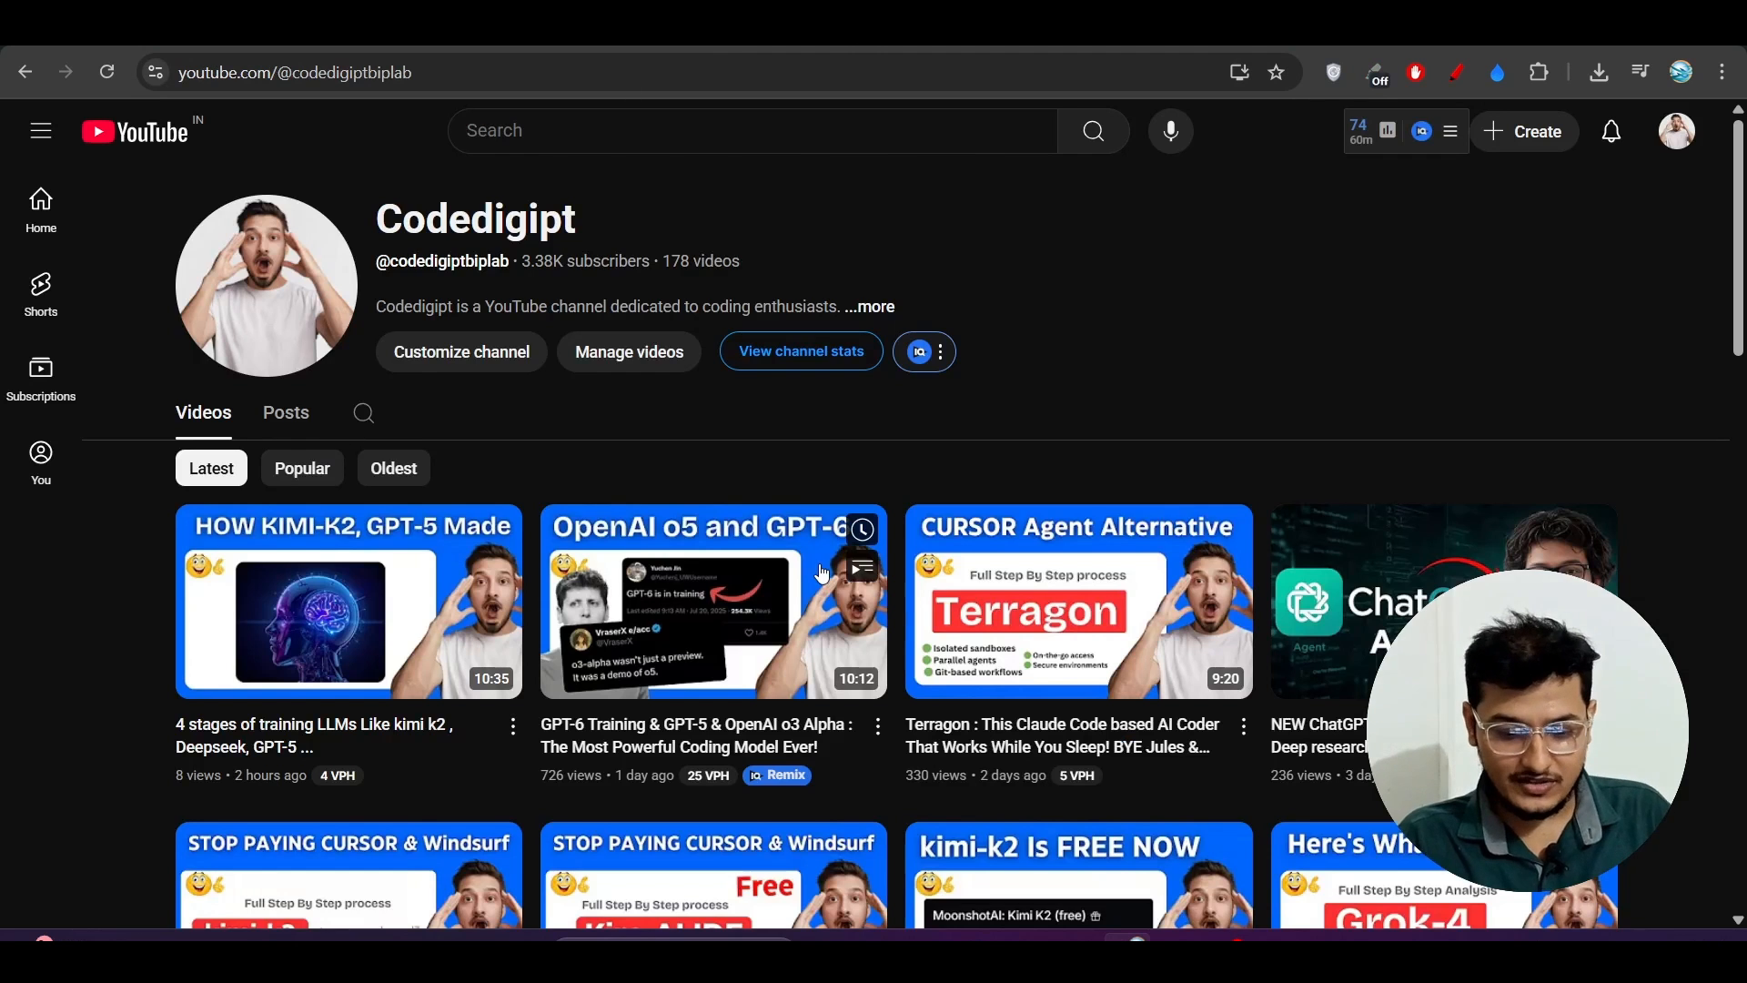
{"action": "scroll", "scroll_direction": "down", "scroll_amount": 3}
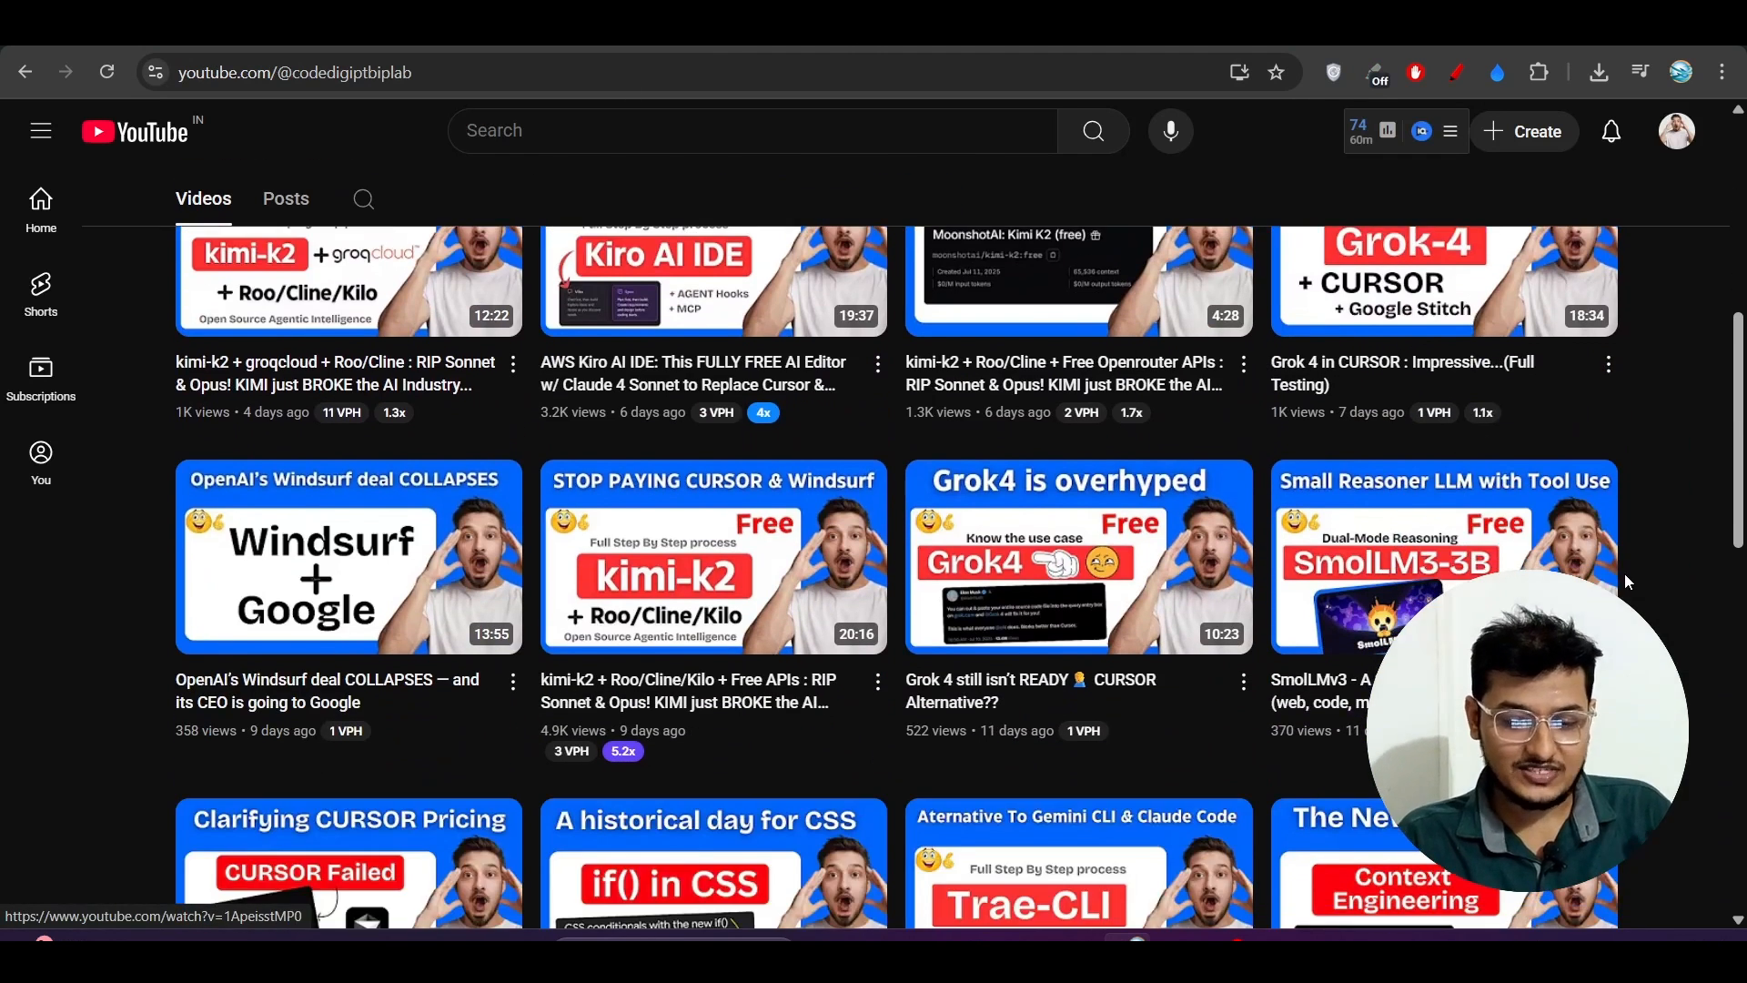
{"action": "scroll", "scroll_direction": "up", "scroll_amount": 3}
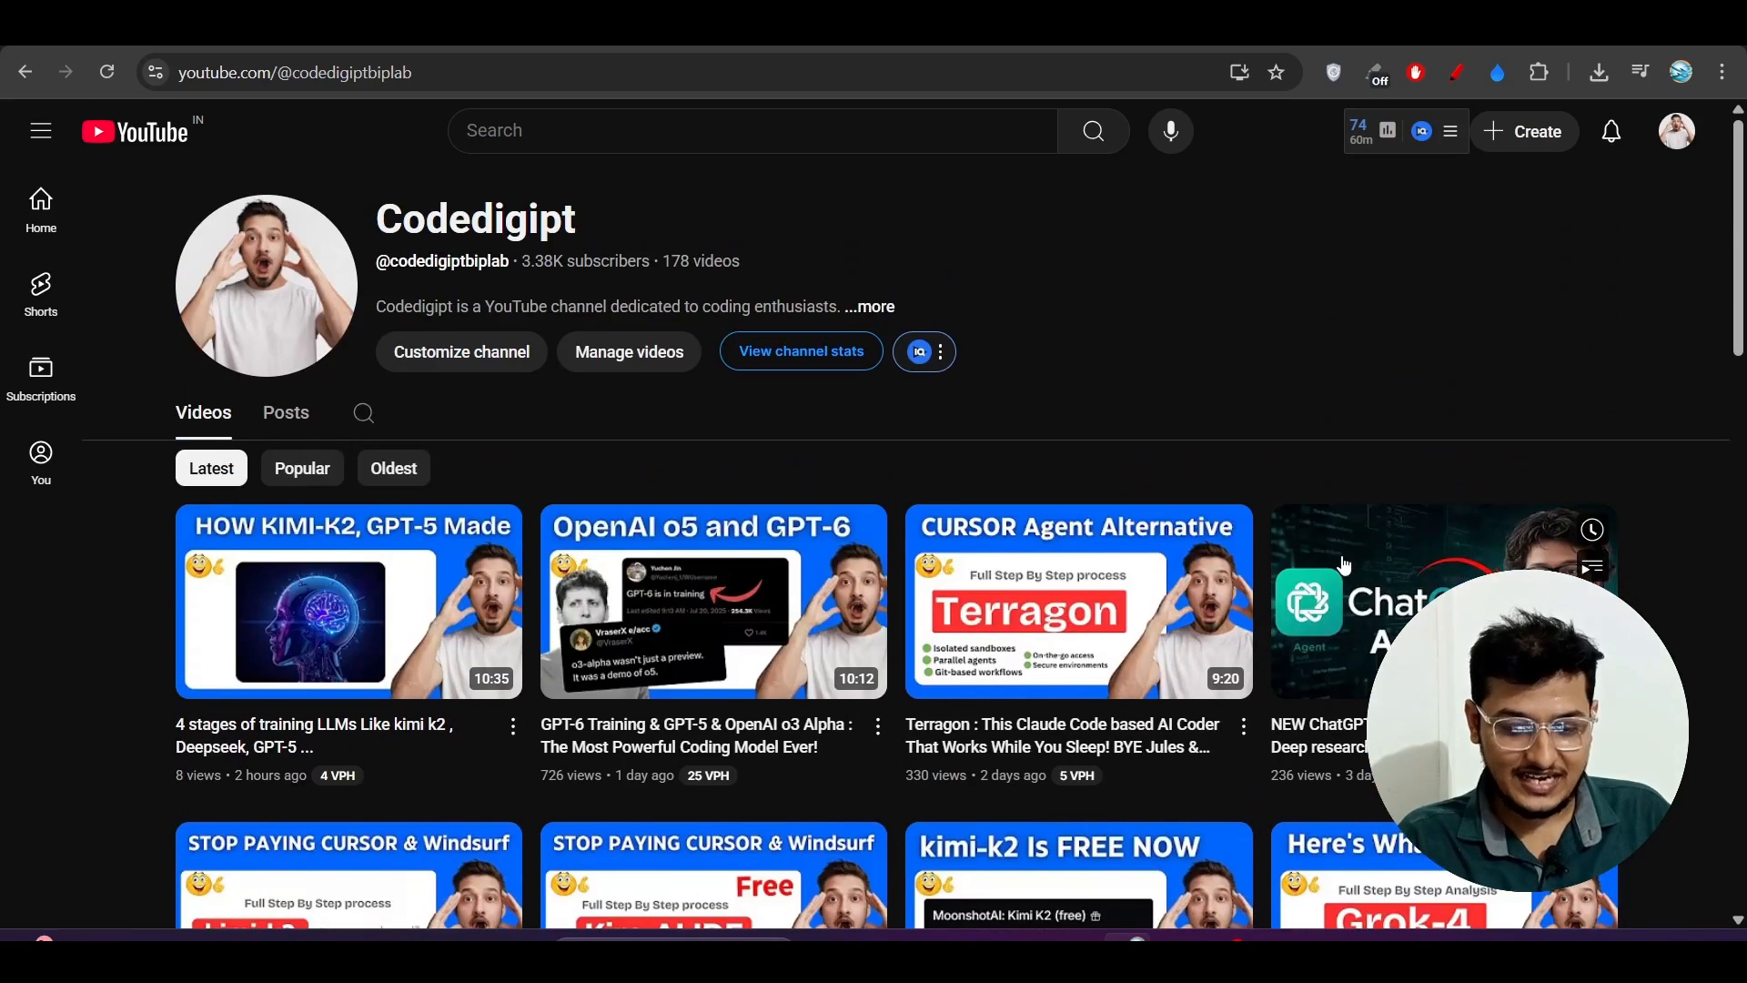
{"action": "scroll", "scroll_direction": "down", "scroll_amount": 3}
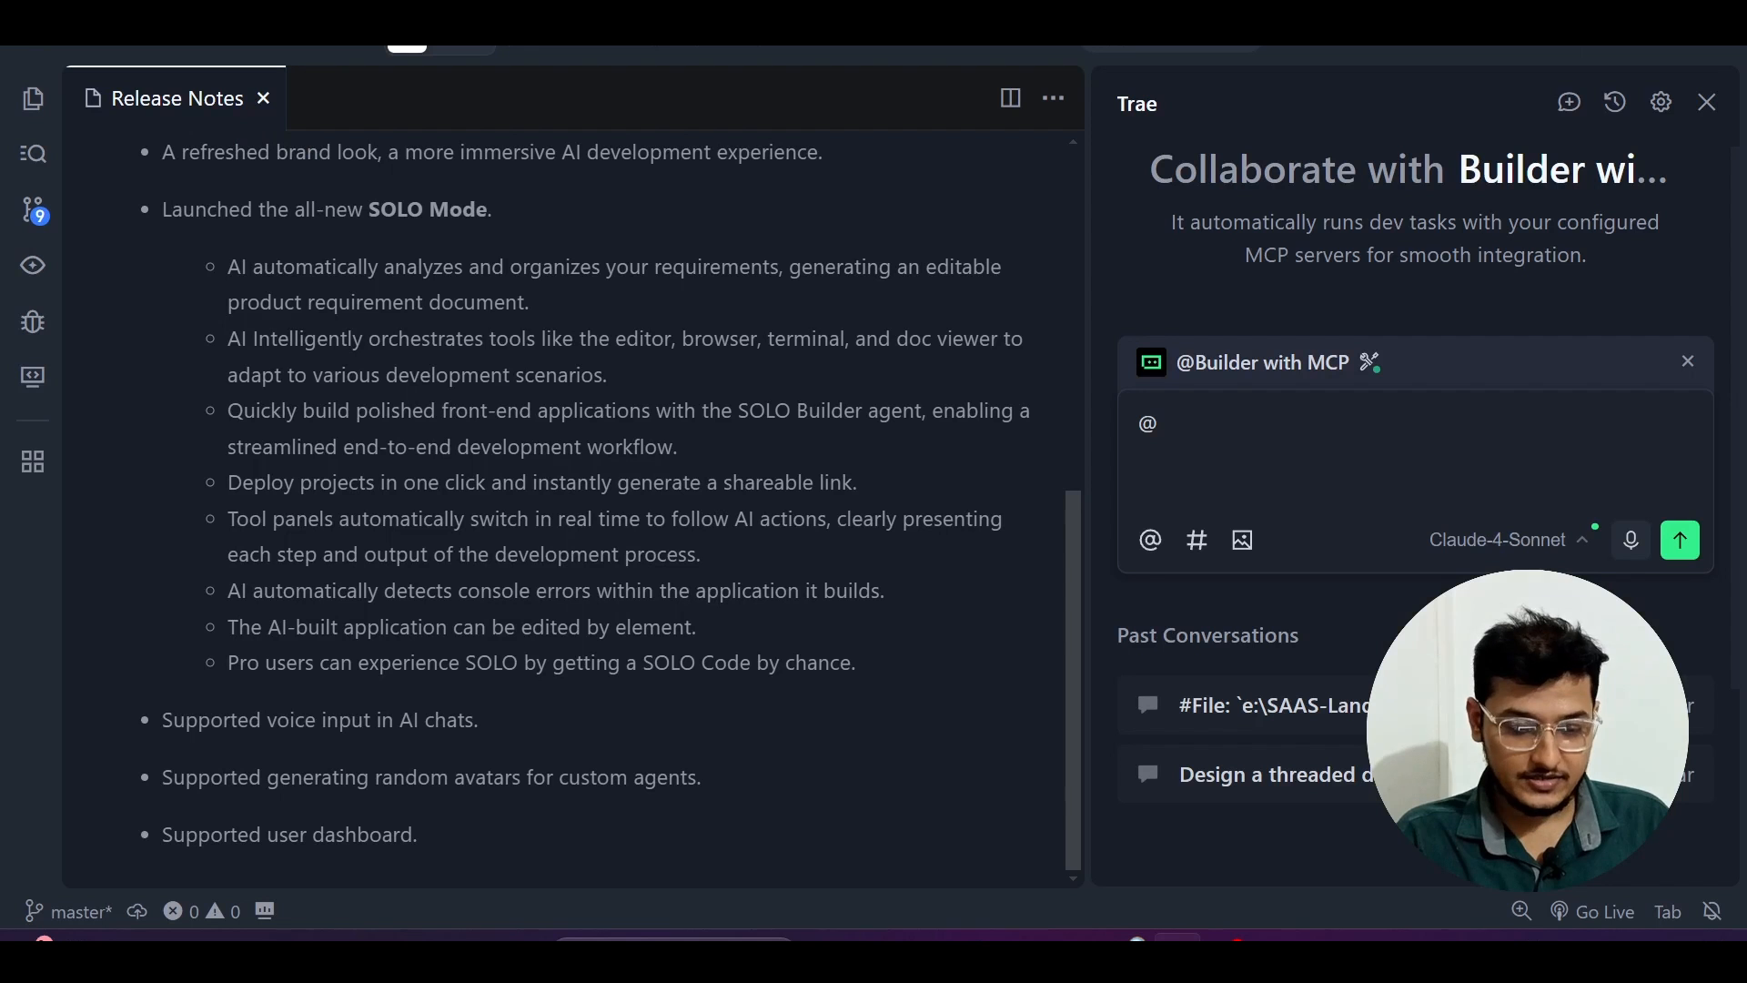
{"action": "mouse_move", "coordinate": [1568, 101]}
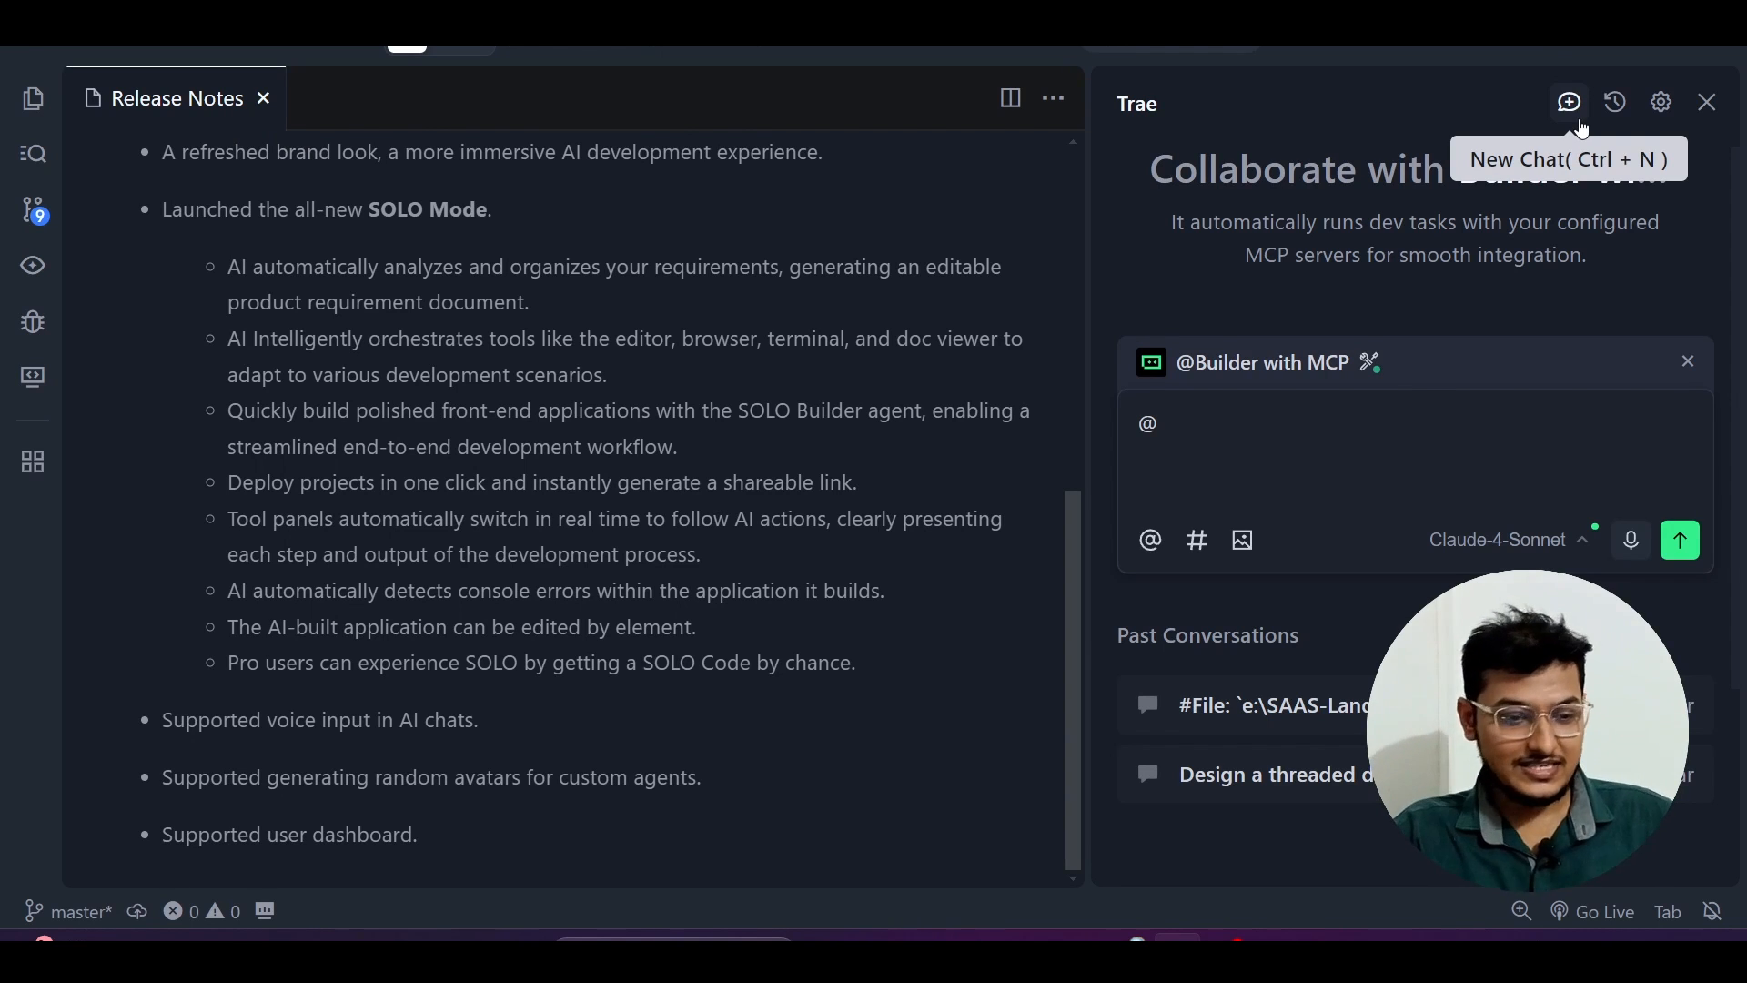
{"action": "mouse_move", "coordinate": [369, 122]}
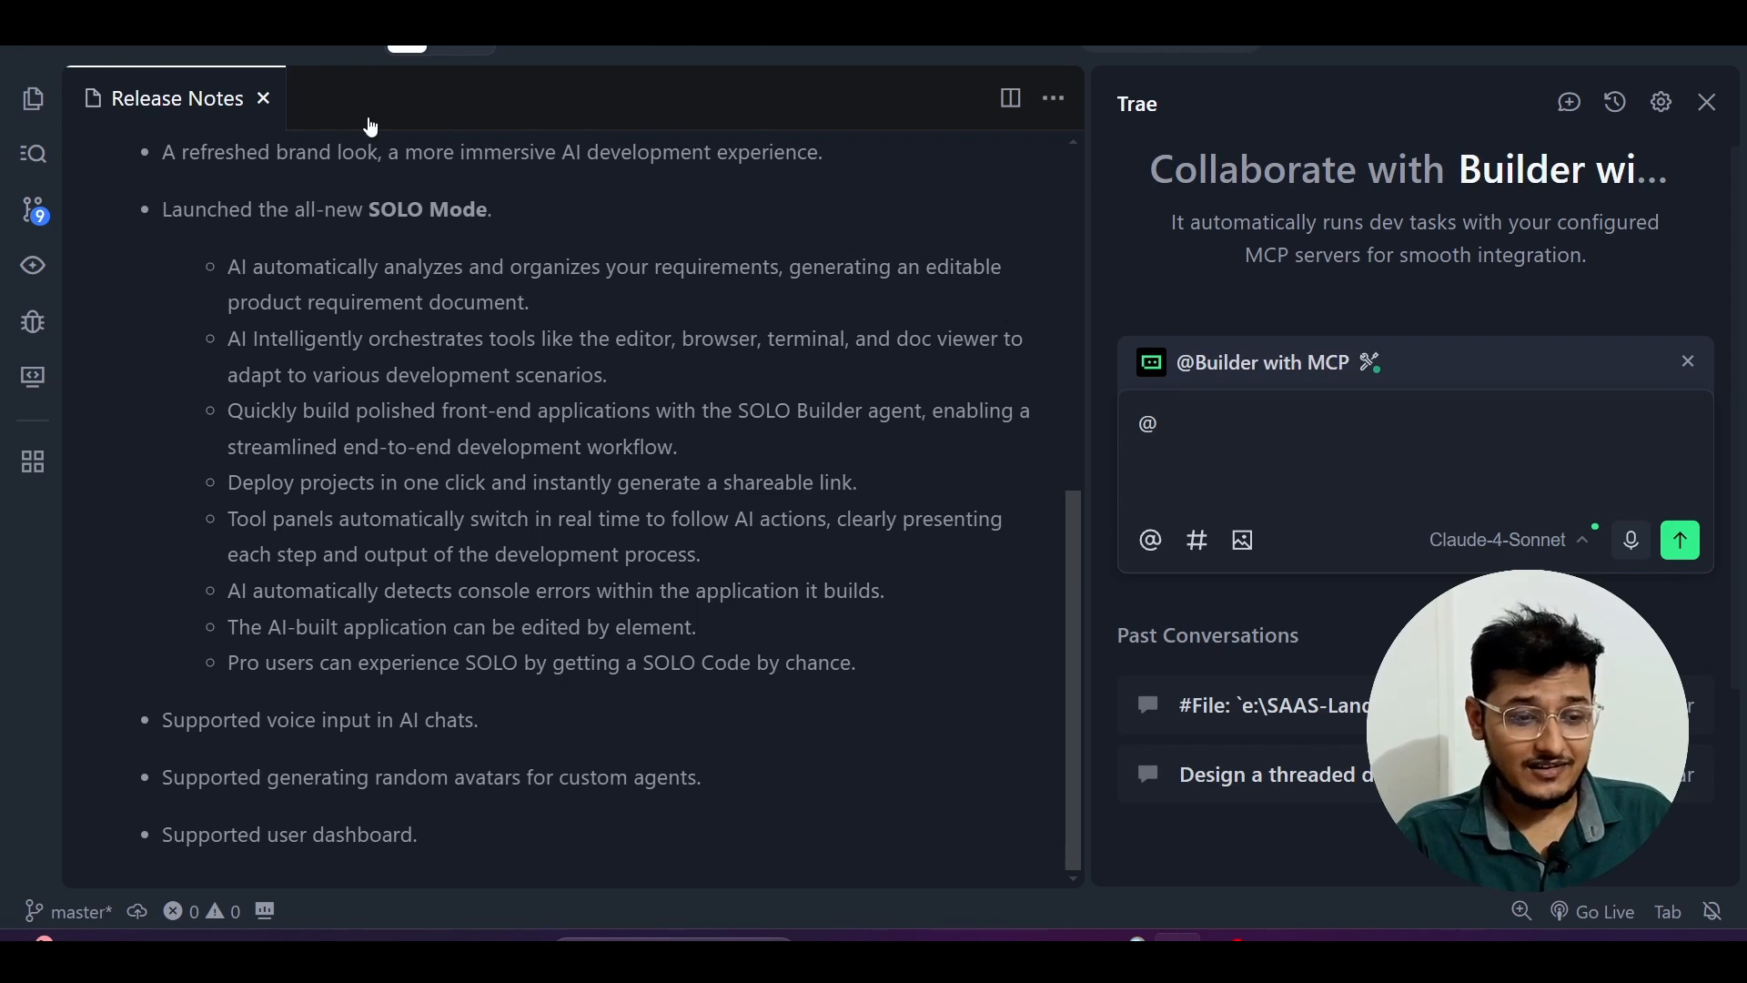
{"action": "mouse_move", "coordinate": [1680, 540]}
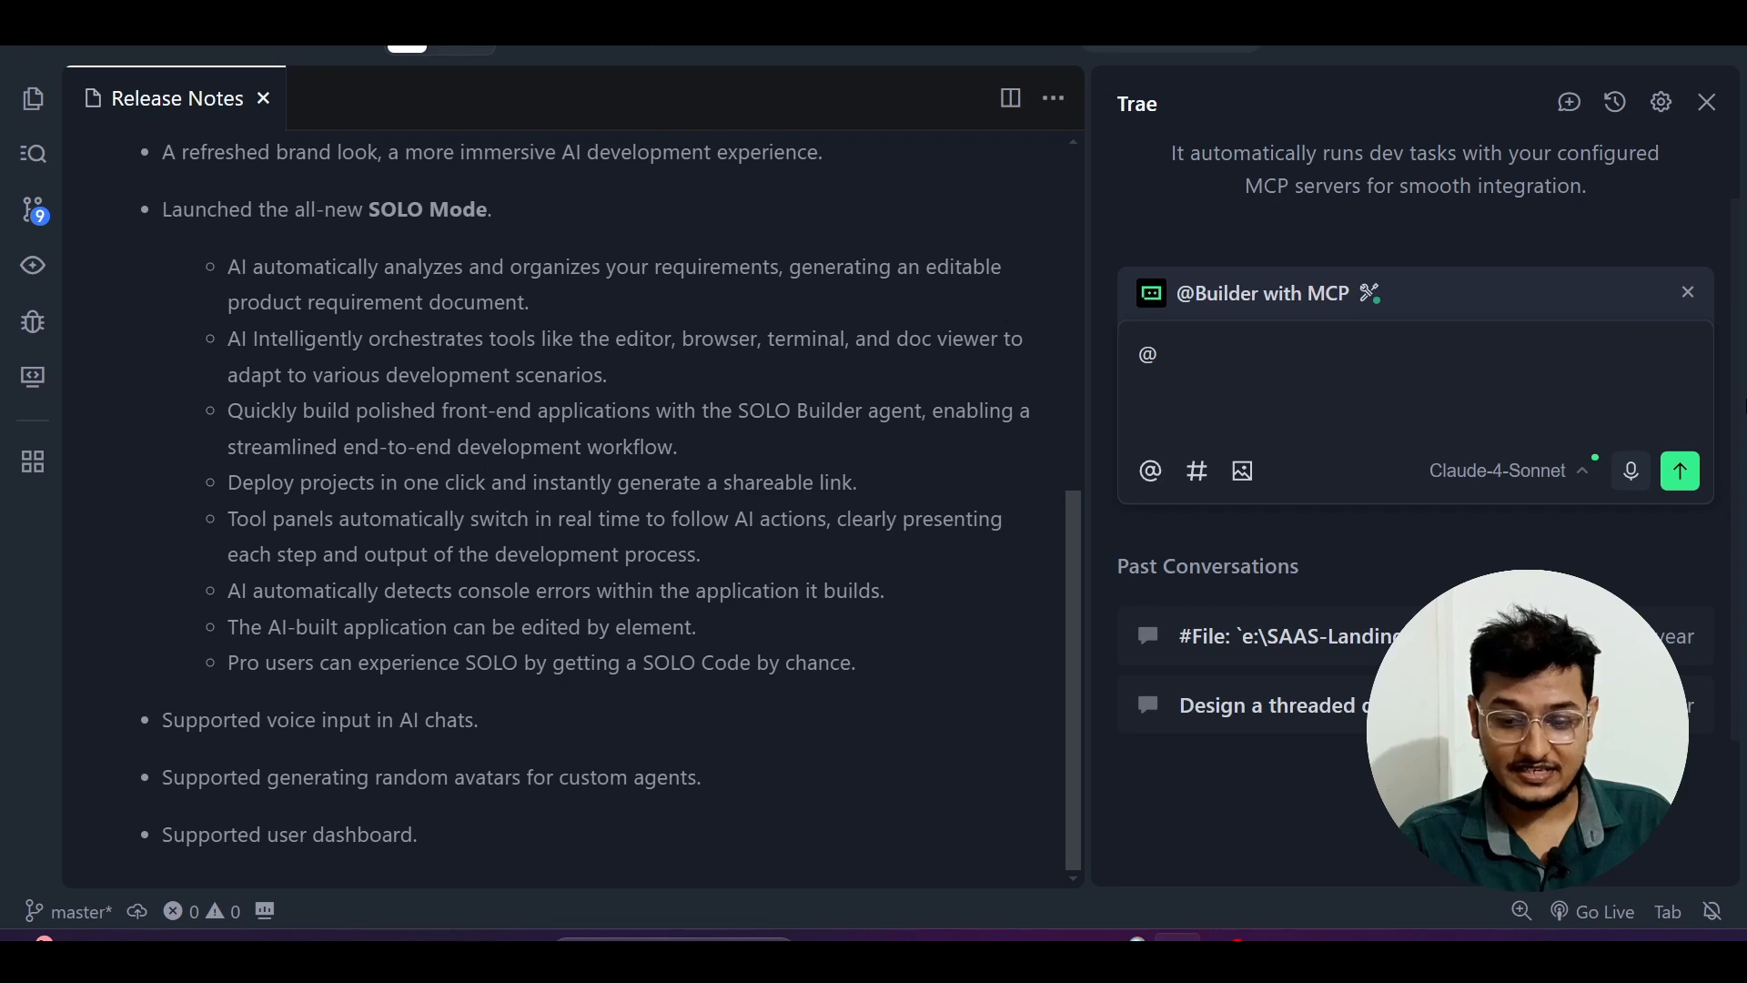
{"action": "mouse_move", "coordinate": [440, 47]}
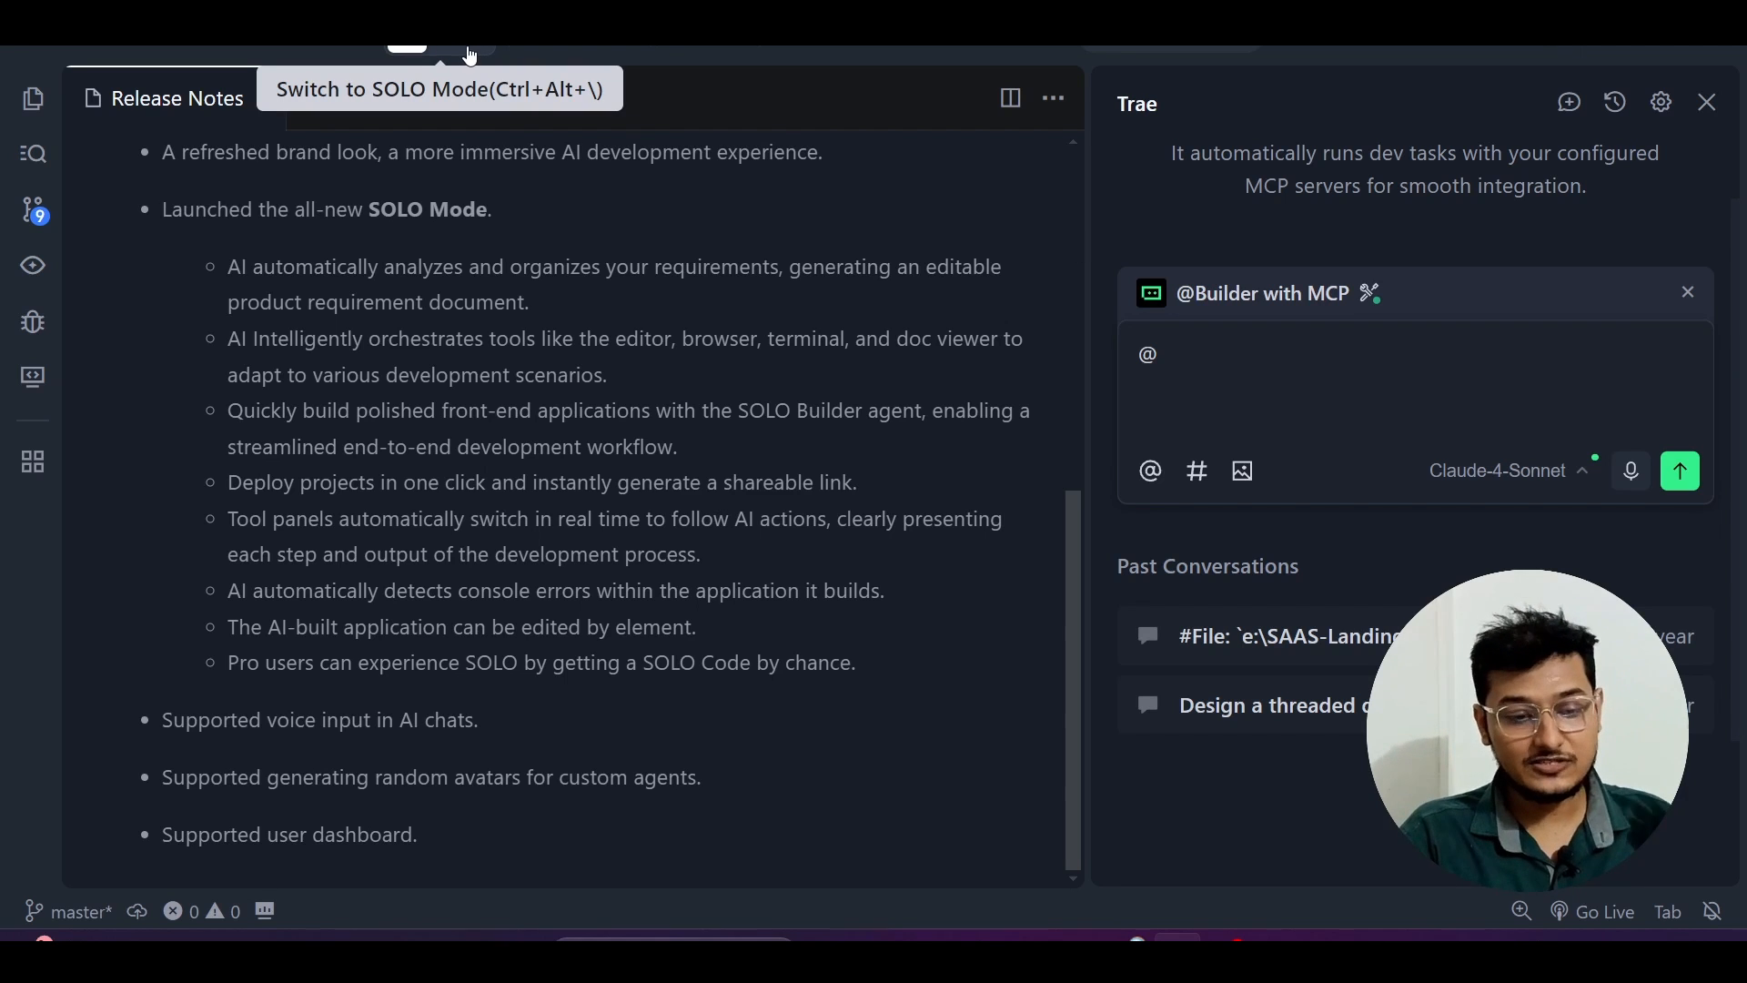
{"action": "mouse_move", "coordinate": [409, 51]}
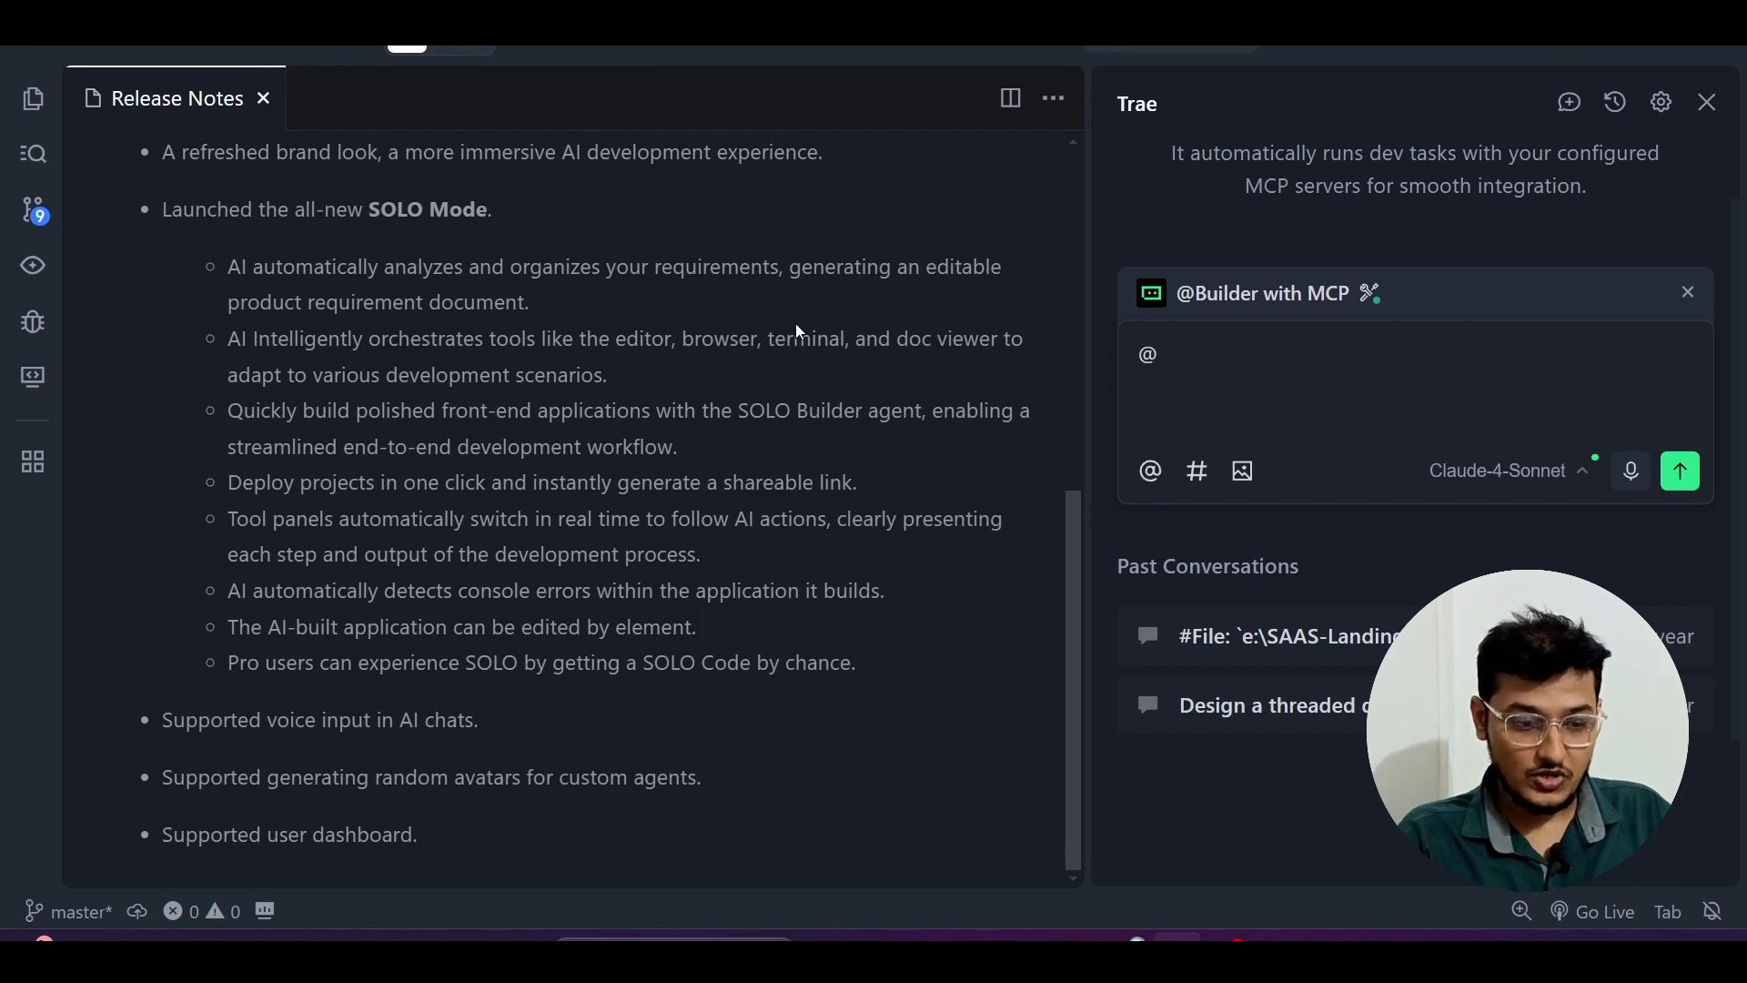
Step: Scroll the Trae release notes to show the all-new SOLO Mode announcement
{"action": "scroll", "scroll_direction": "up", "scroll_amount": 3}
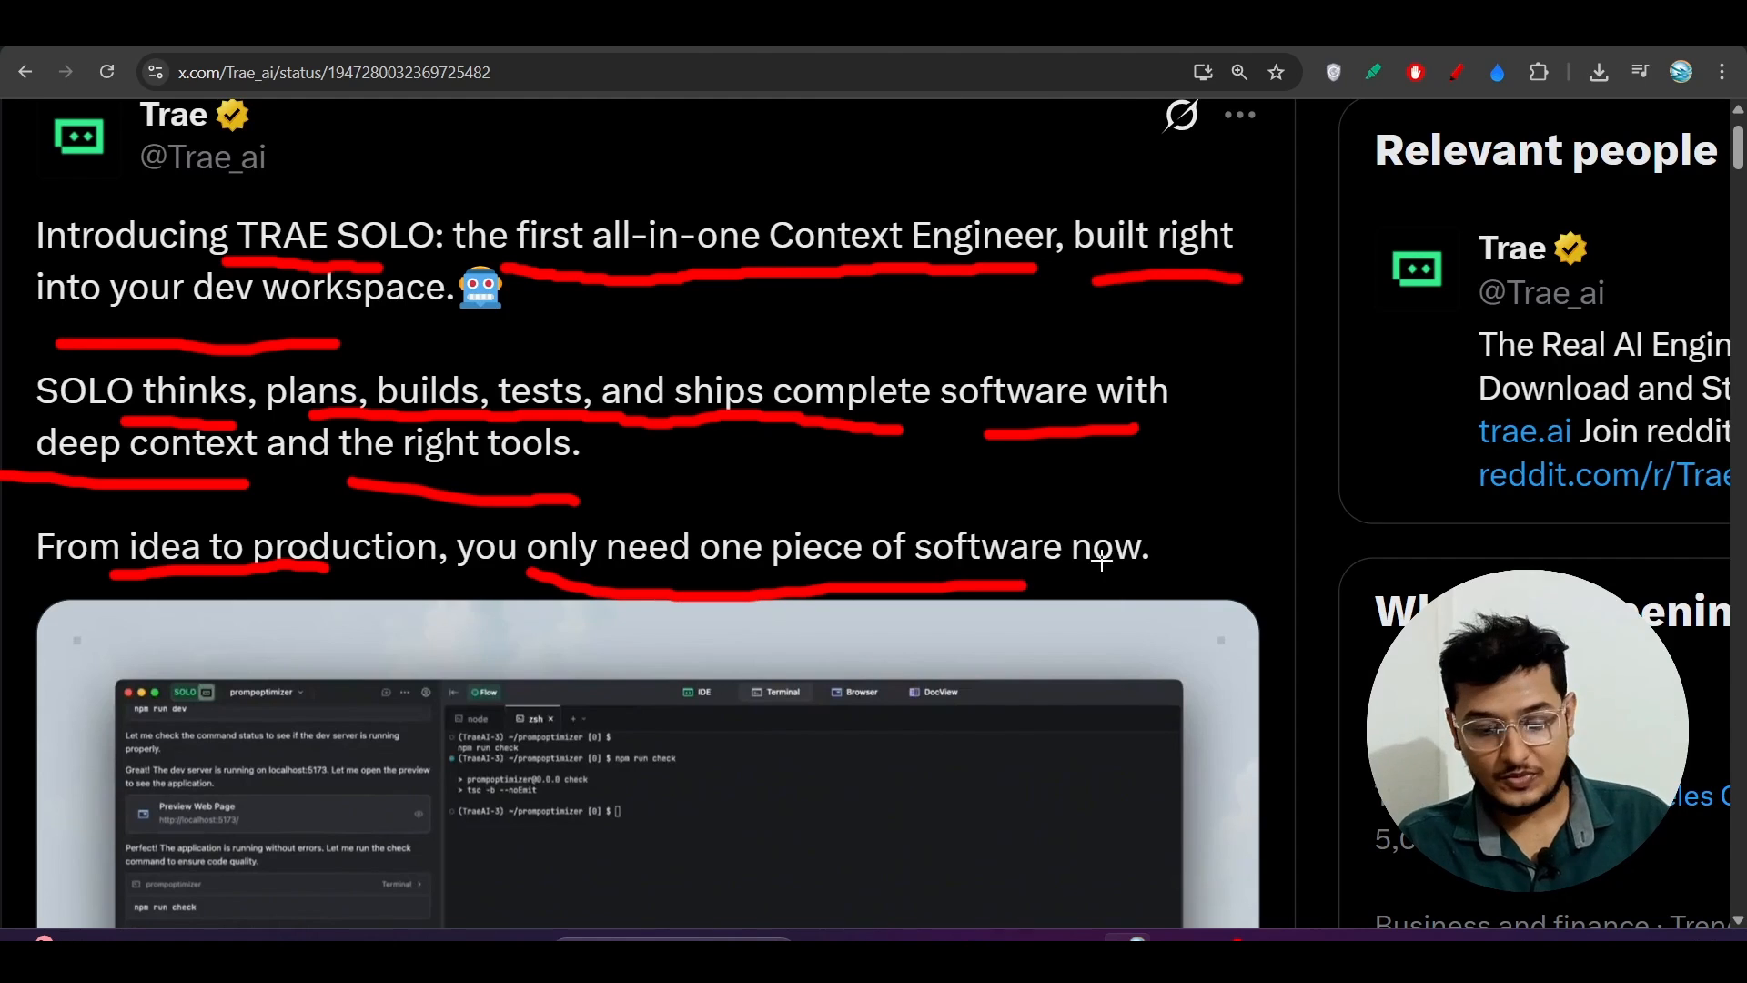
Step: Scroll the 'SOLO is All You Need' post to its intro describing TRAE SOLO as a Context Engineer
{"action": "scroll", "scroll_direction": "up", "scroll_amount": 3}
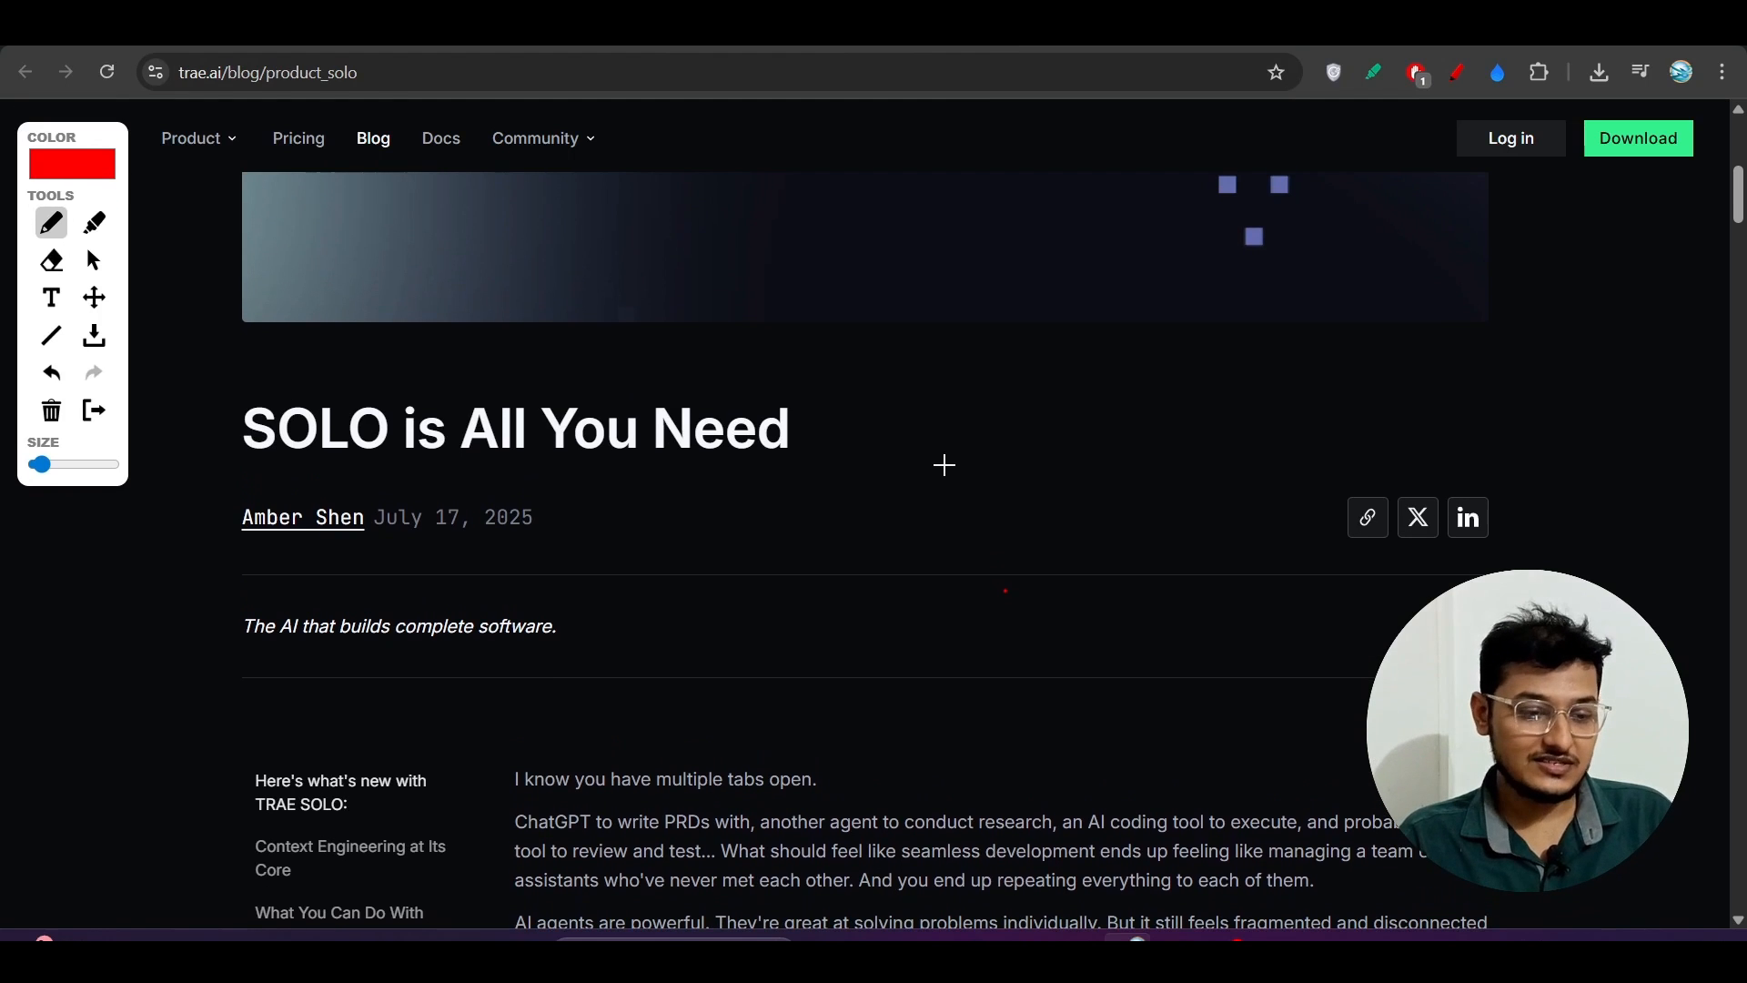
{"action": "mouse_move", "coordinate": [1006, 393]}
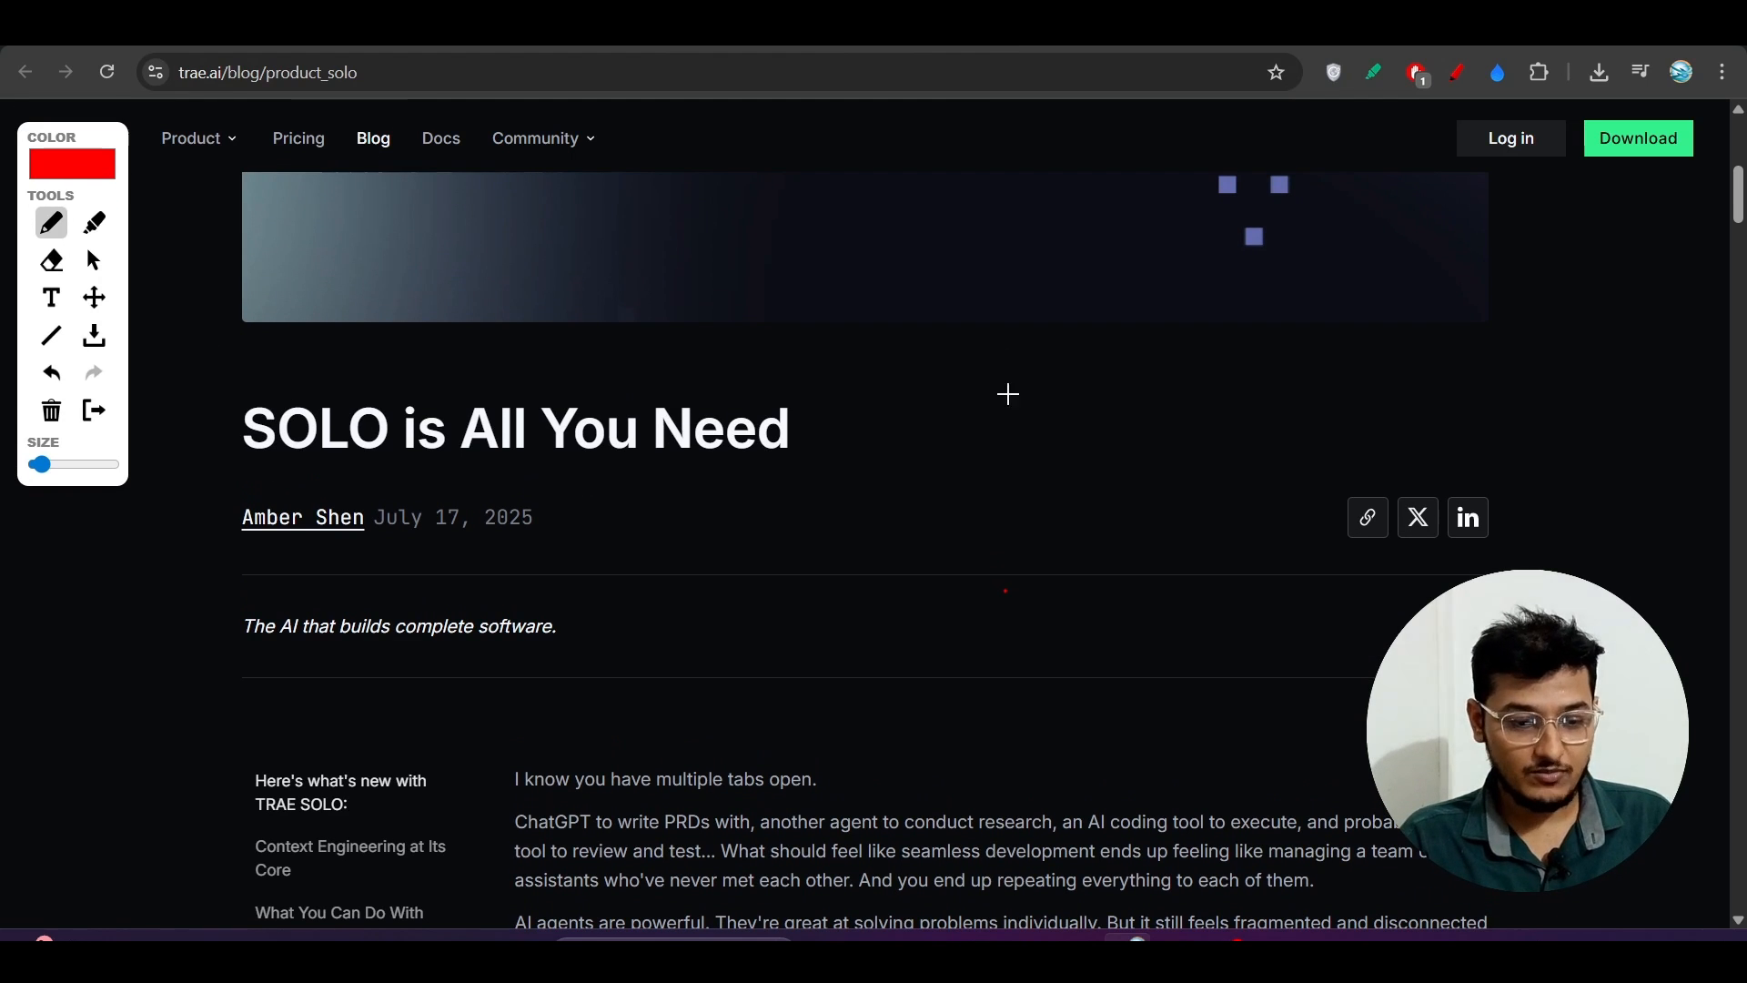
{"action": "mouse_move", "coordinate": [1061, 470]}
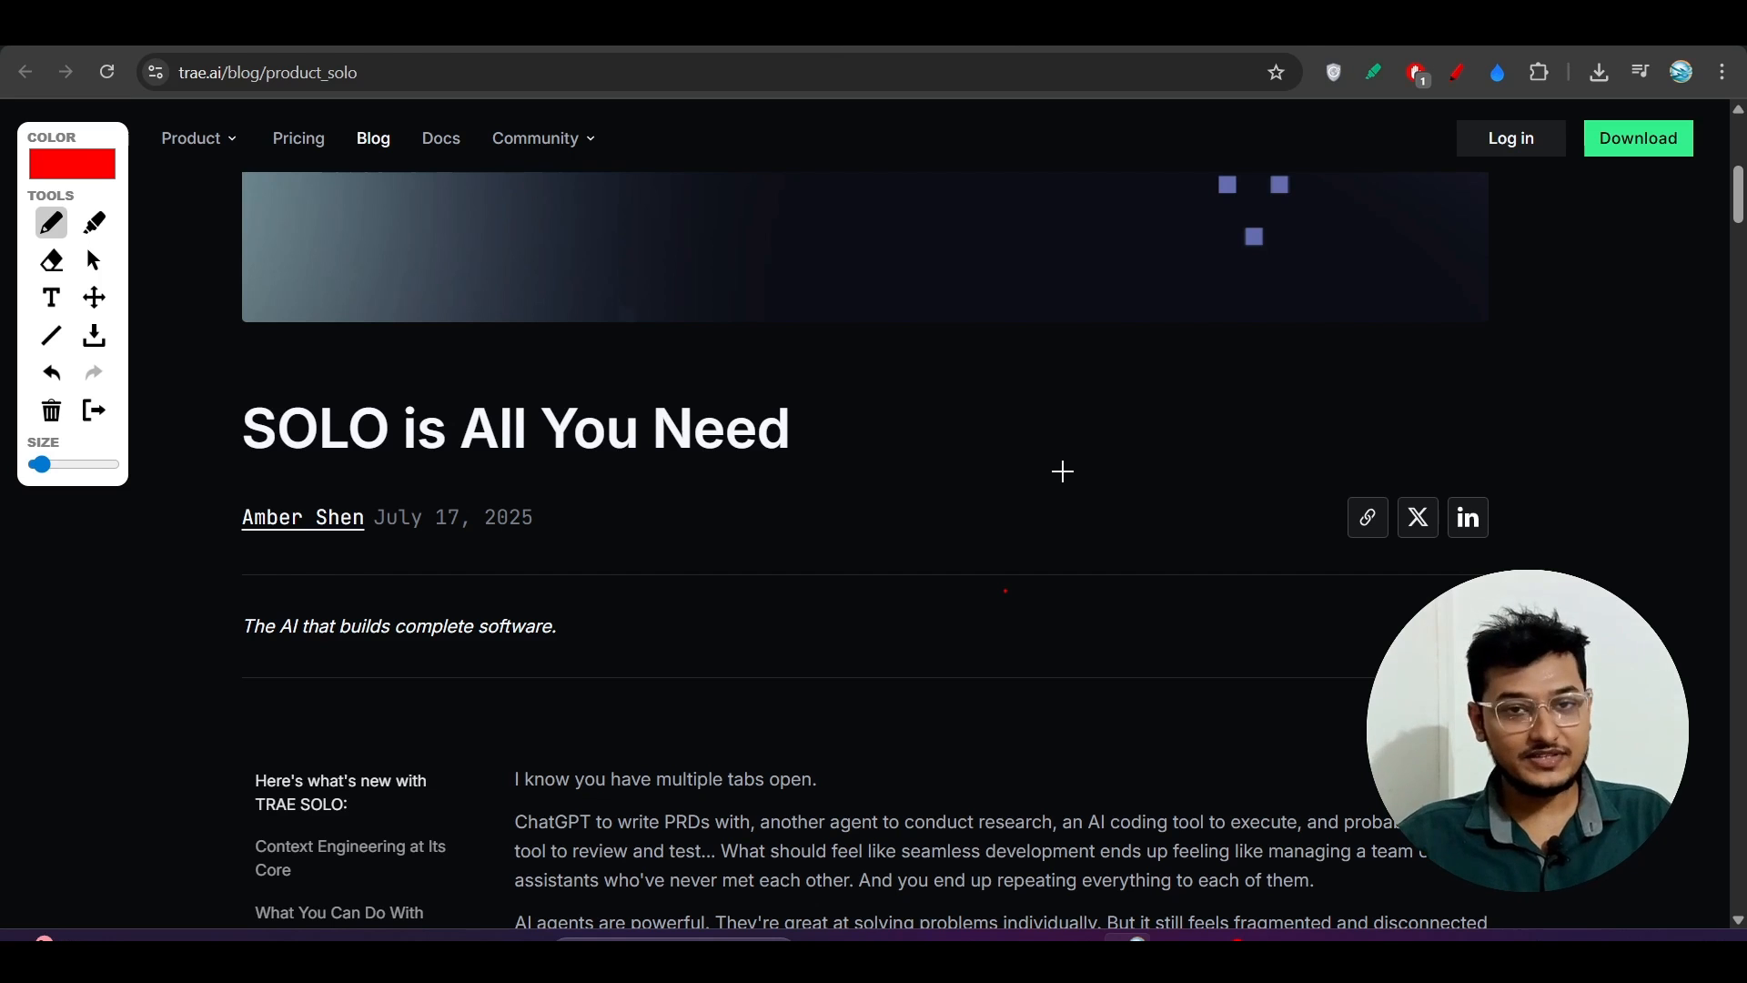
{"action": "mouse_move", "coordinate": [1566, 281]}
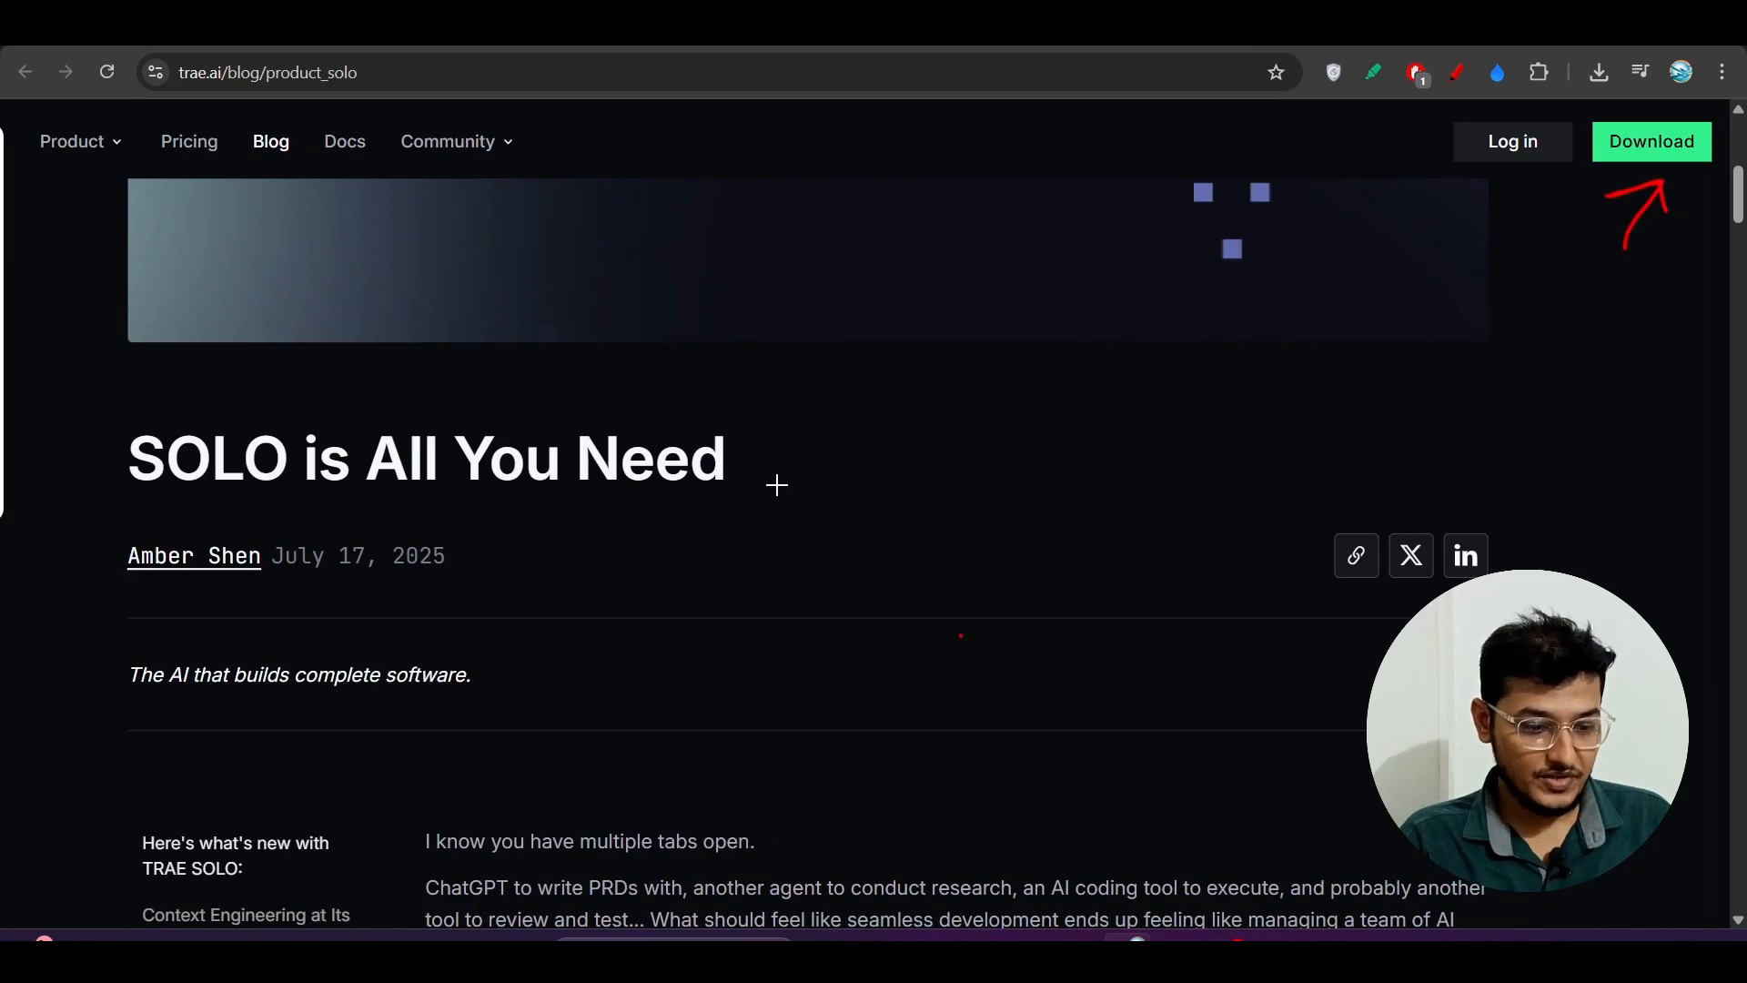
{"action": "scroll", "scroll_direction": "down", "scroll_amount": 3}
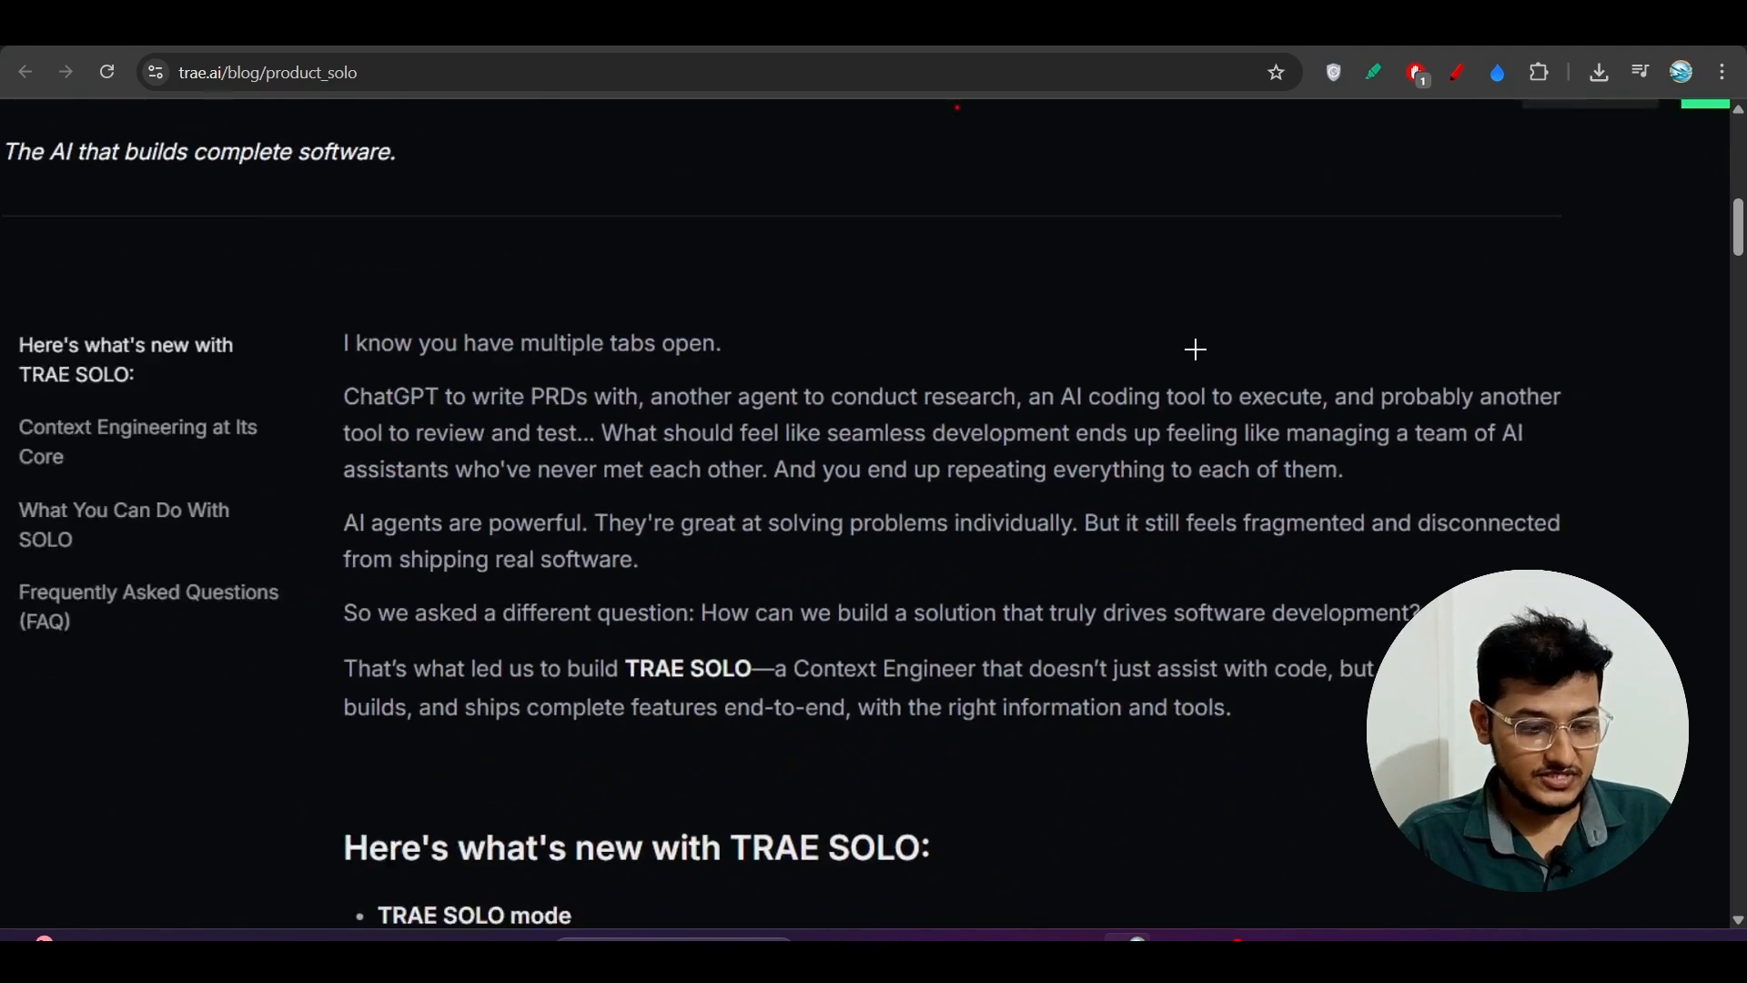
Step: Scroll the intro while underlining its examples of separate PRD, research, coding and testing tools
{"action": "scroll", "scroll_direction": "up", "scroll_amount": 3}
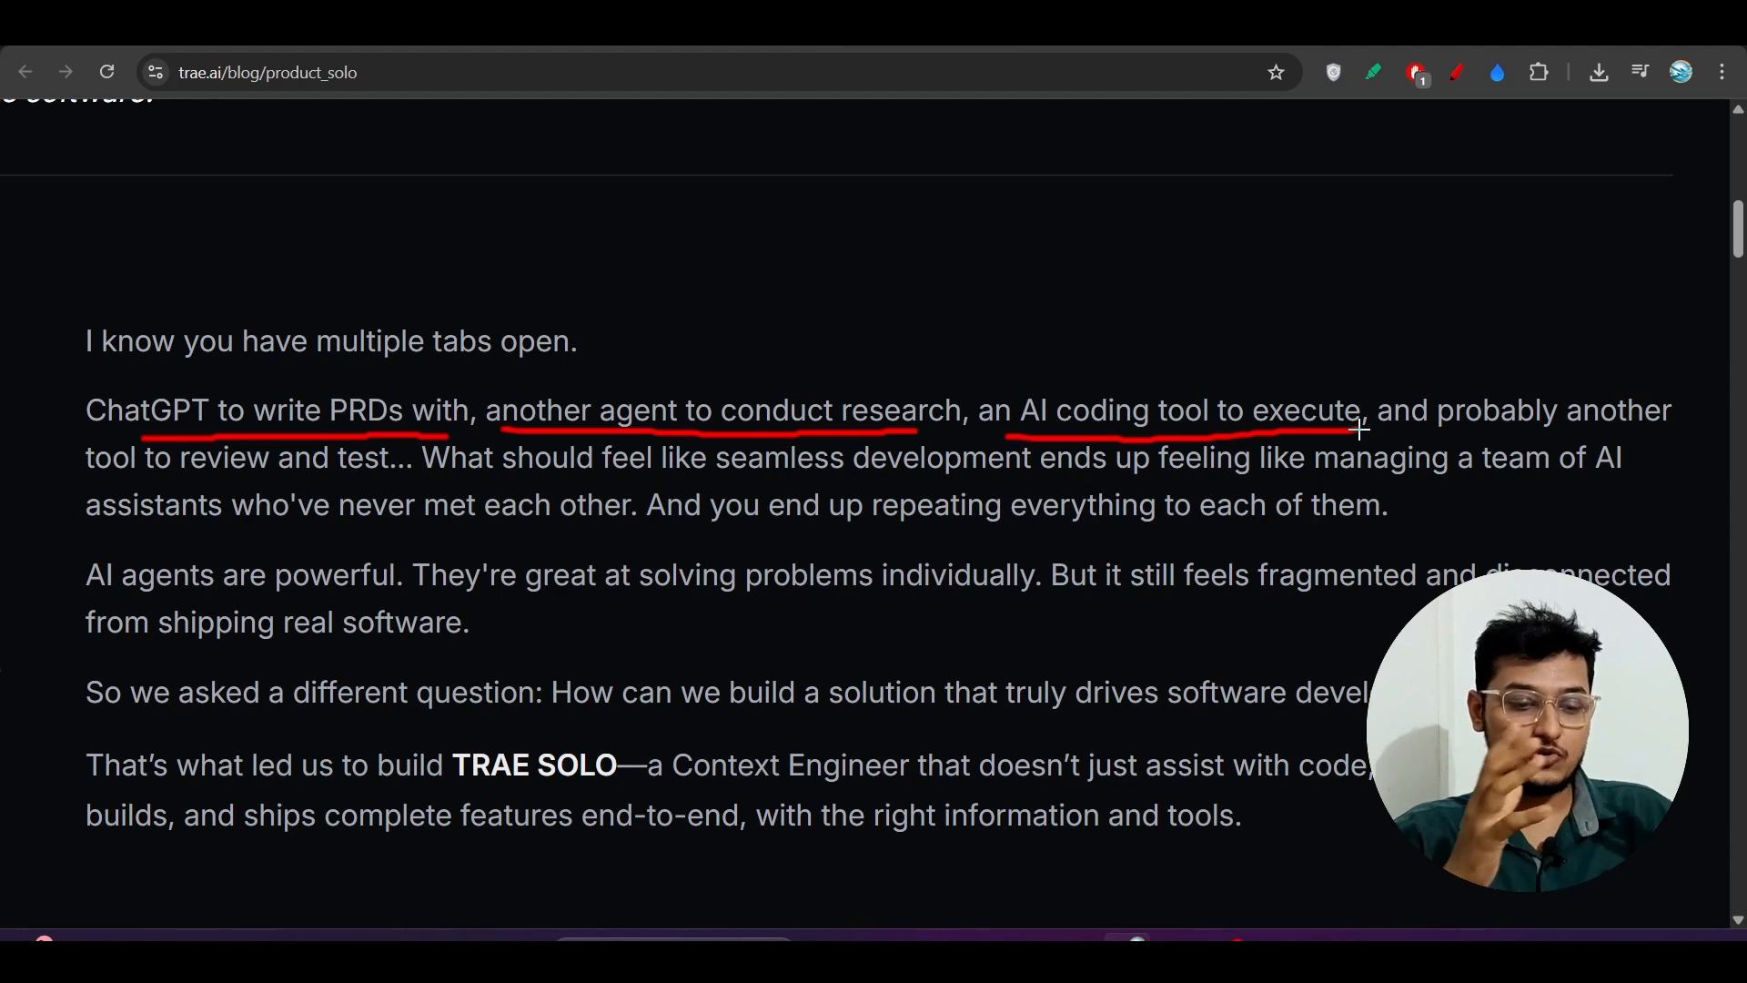
{"action": "mouse_move", "coordinate": [1003, 484]}
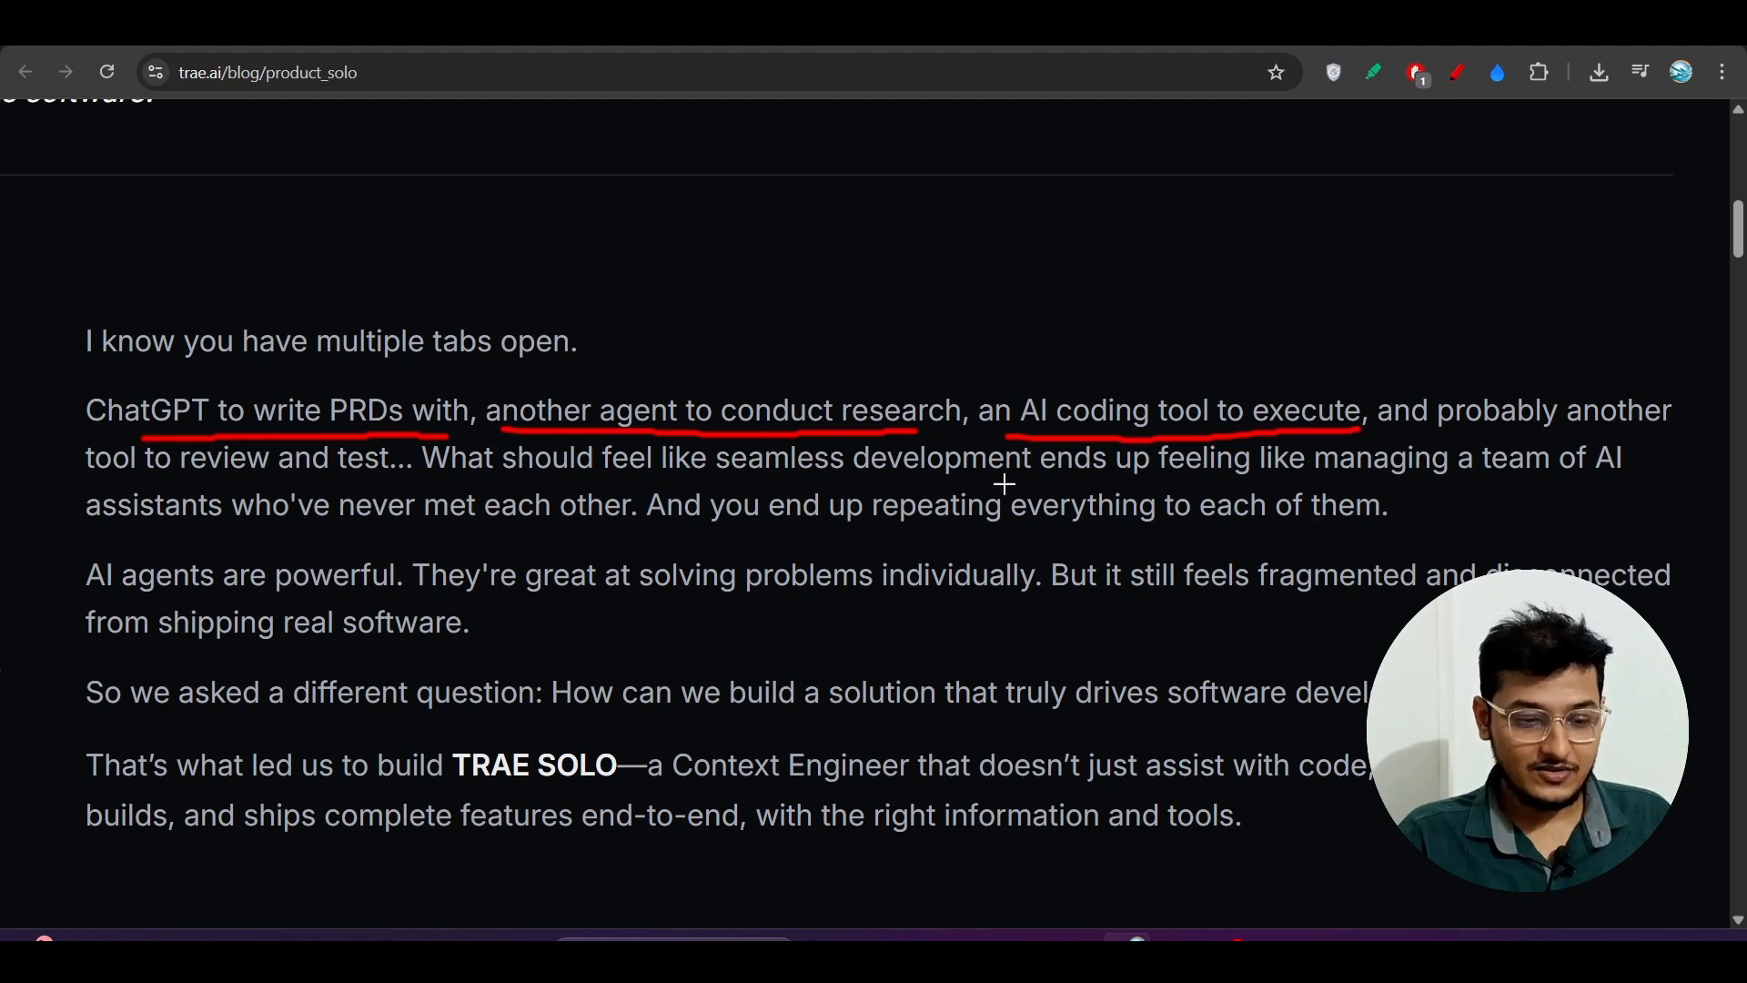
{"action": "mouse_move", "coordinate": [875, 300]}
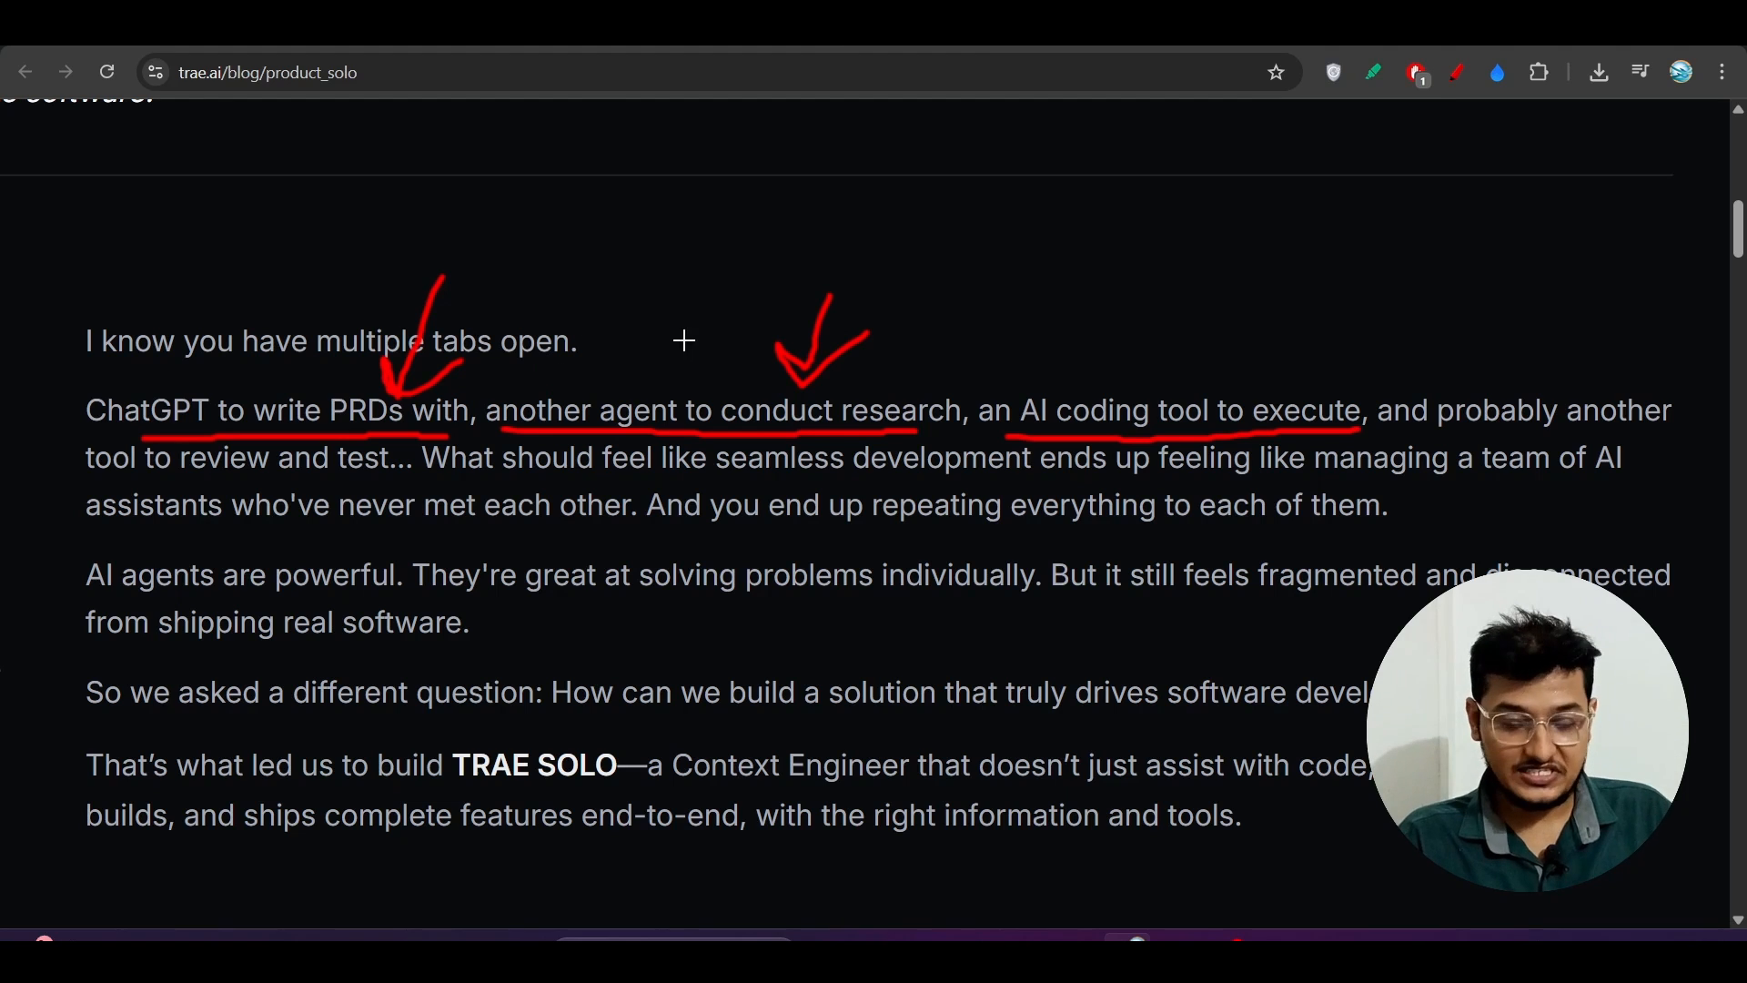
{"action": "mouse_move", "coordinate": [1148, 355]}
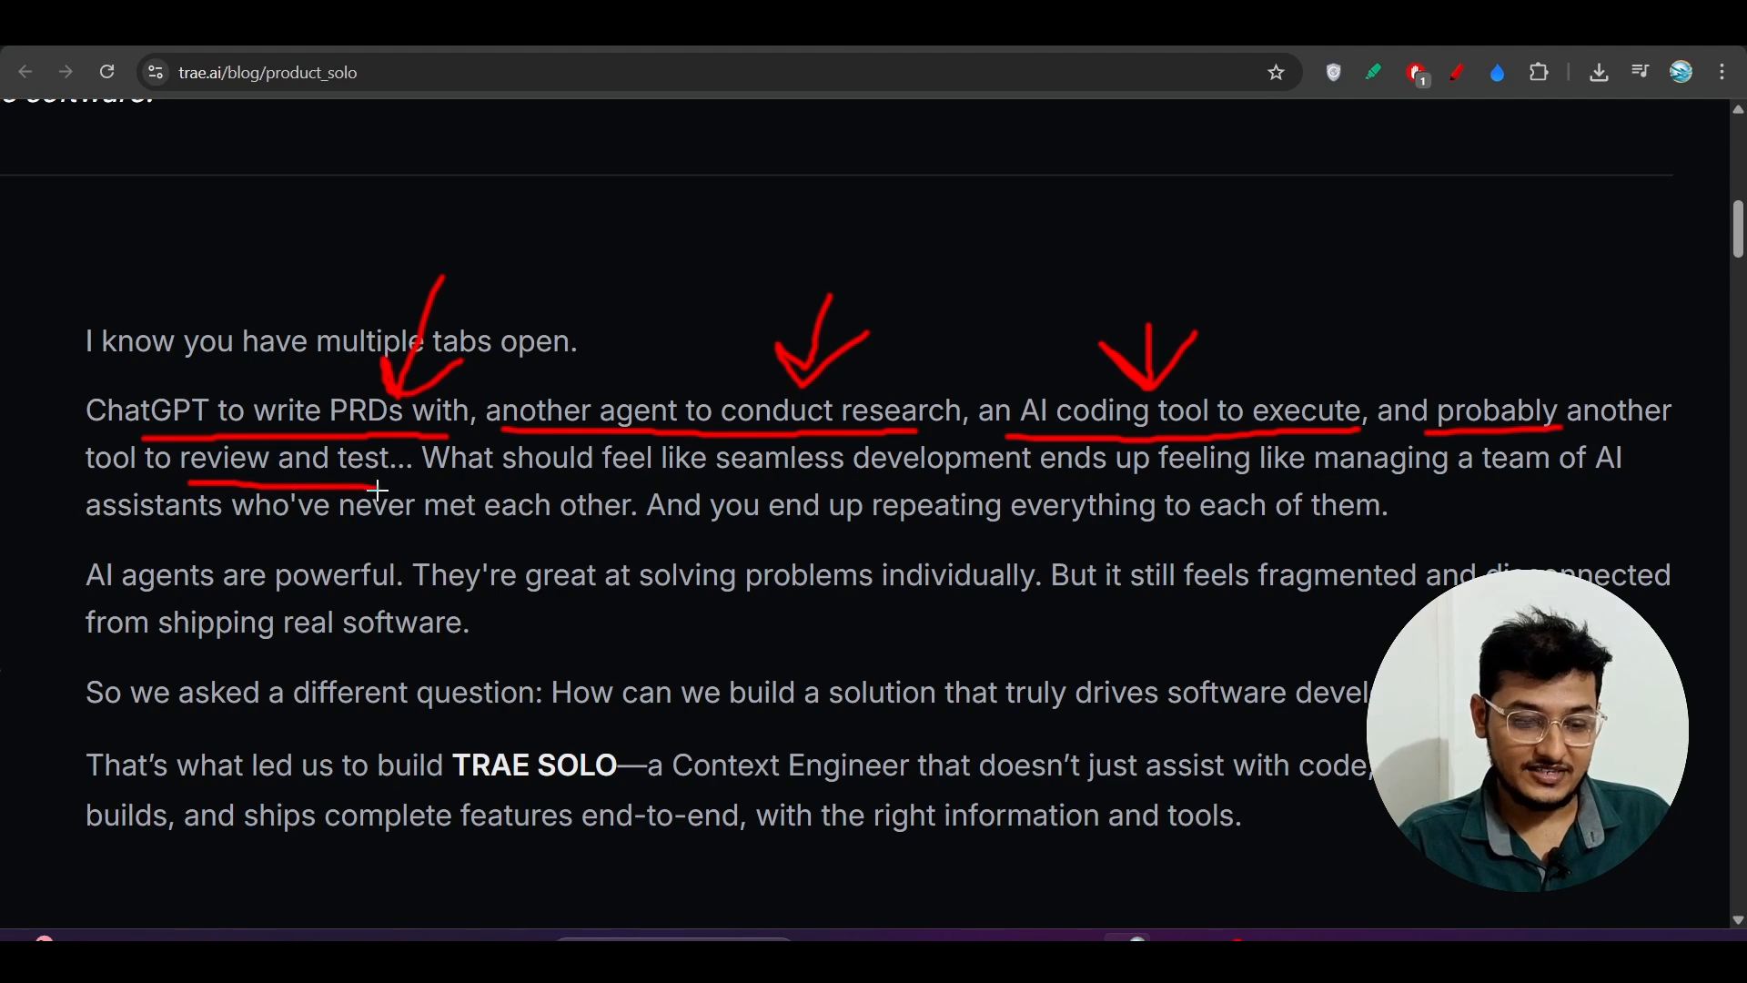
{"action": "scroll", "scroll_direction": "down", "scroll_amount": 3}
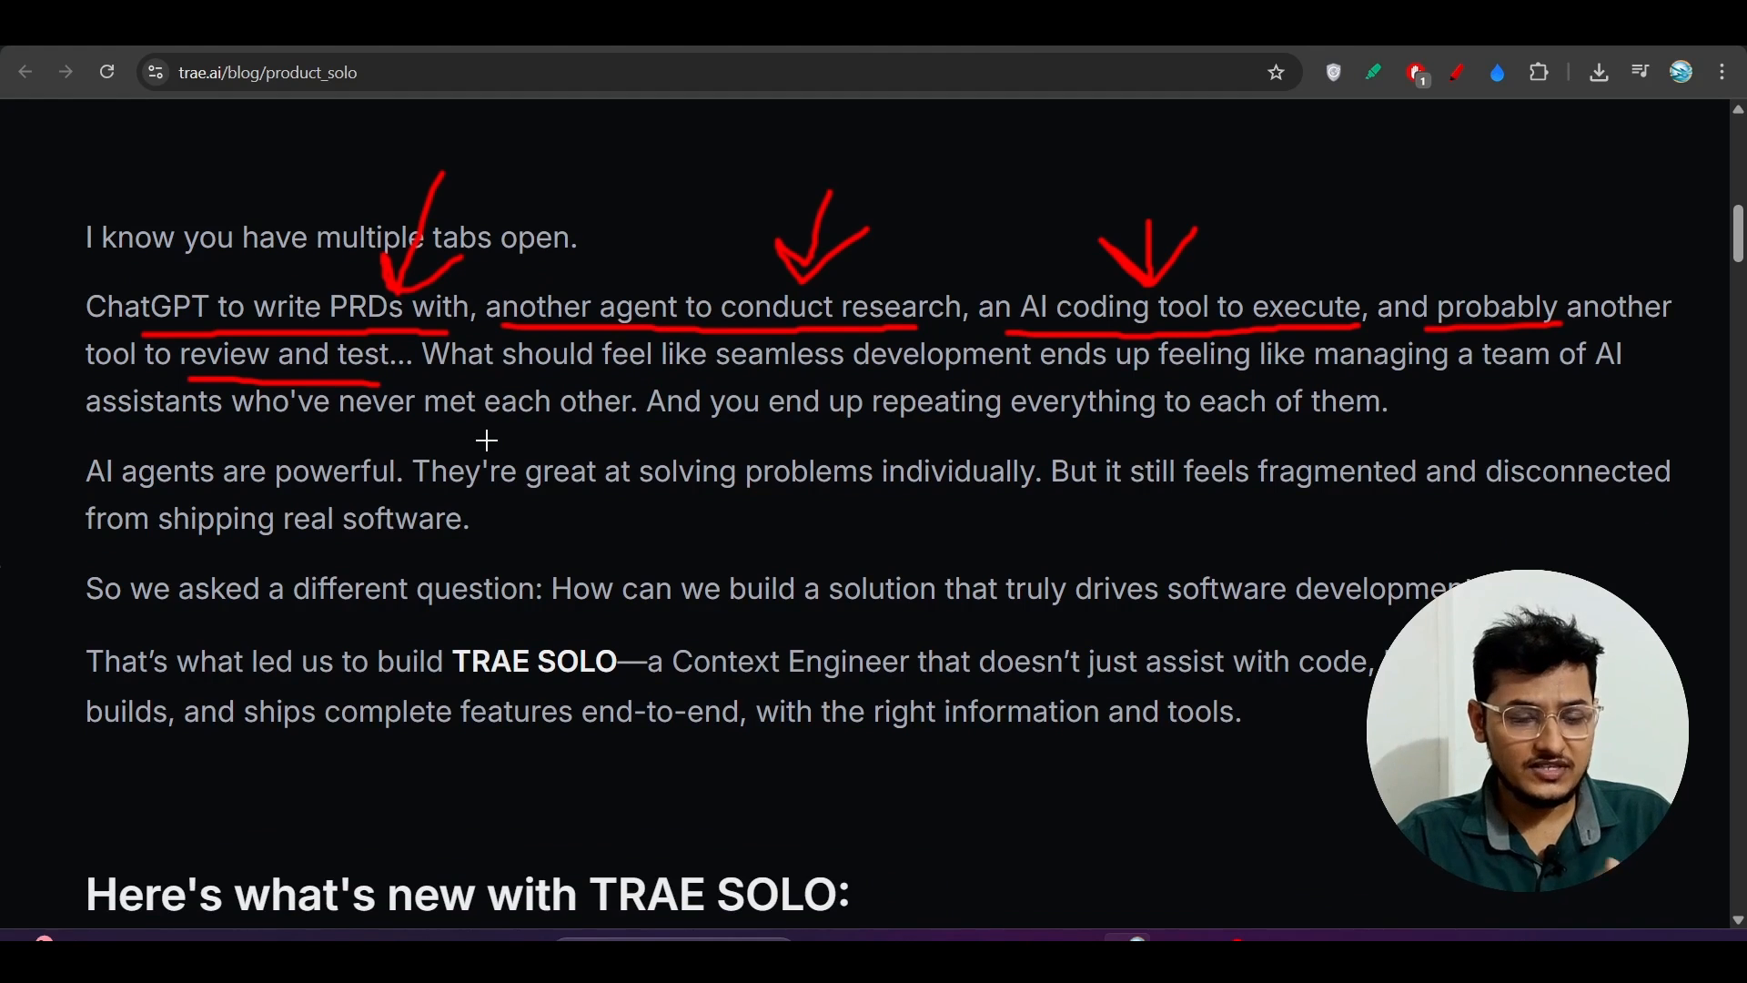
{"action": "mouse_move", "coordinate": [355, 380]}
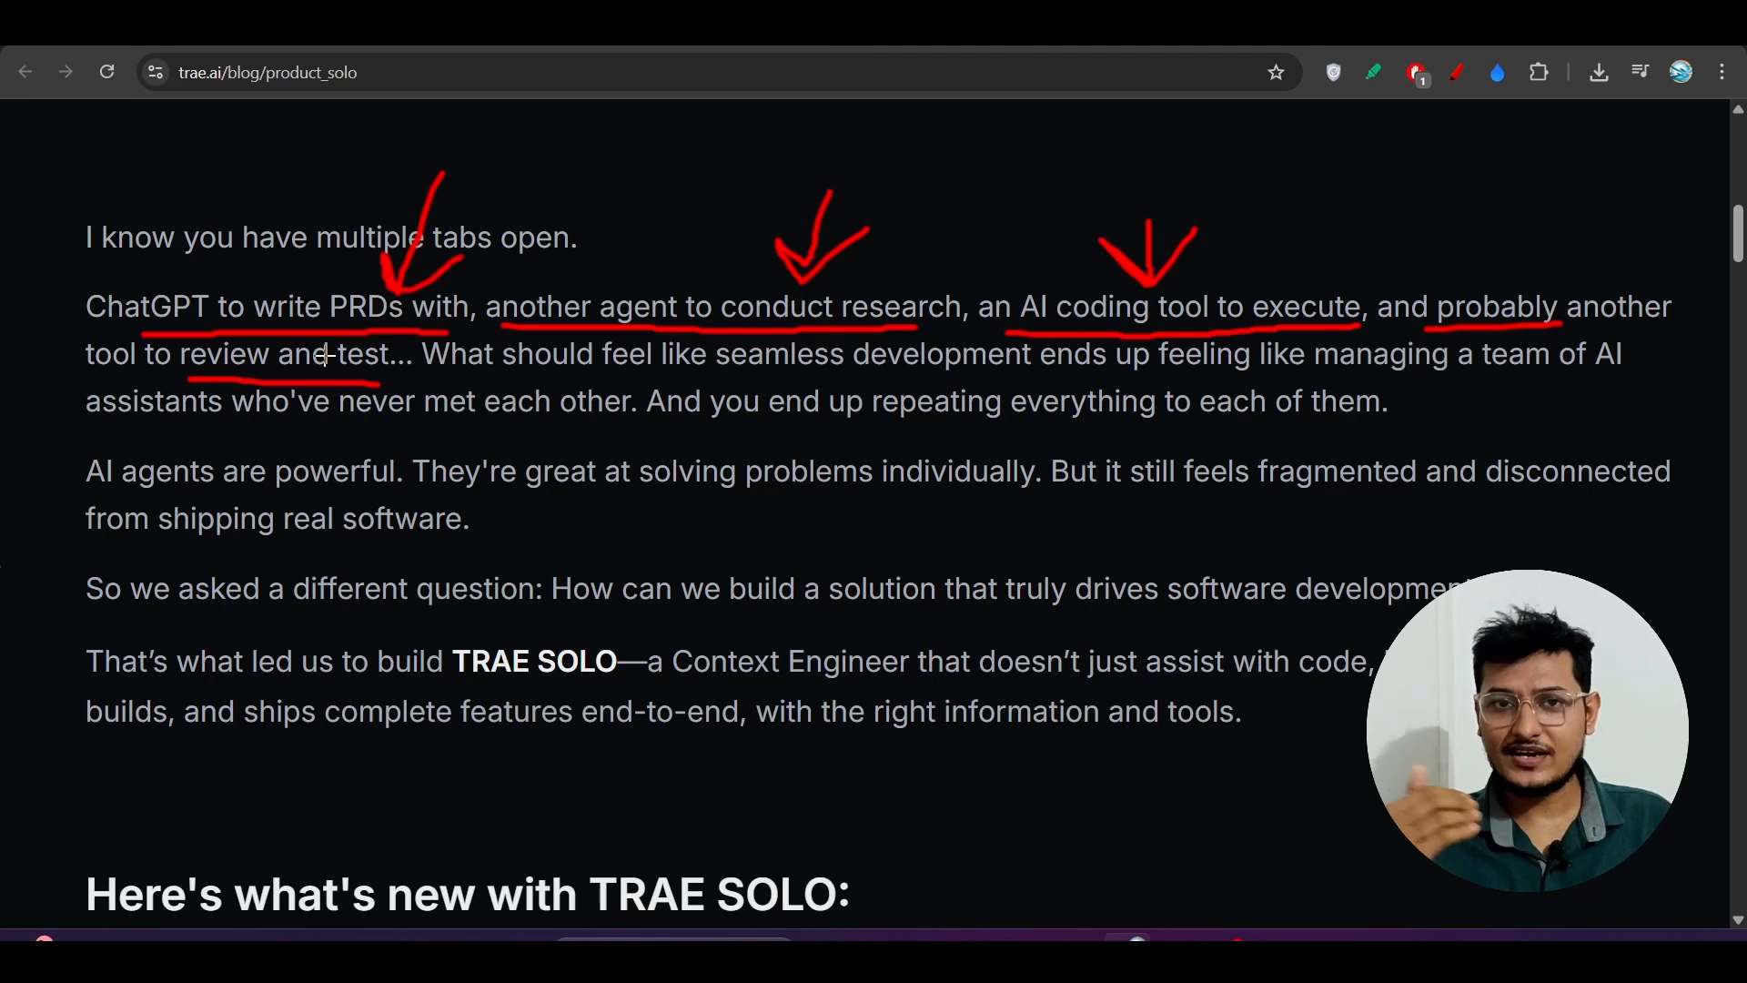
{"action": "mouse_move", "coordinate": [646, 394]}
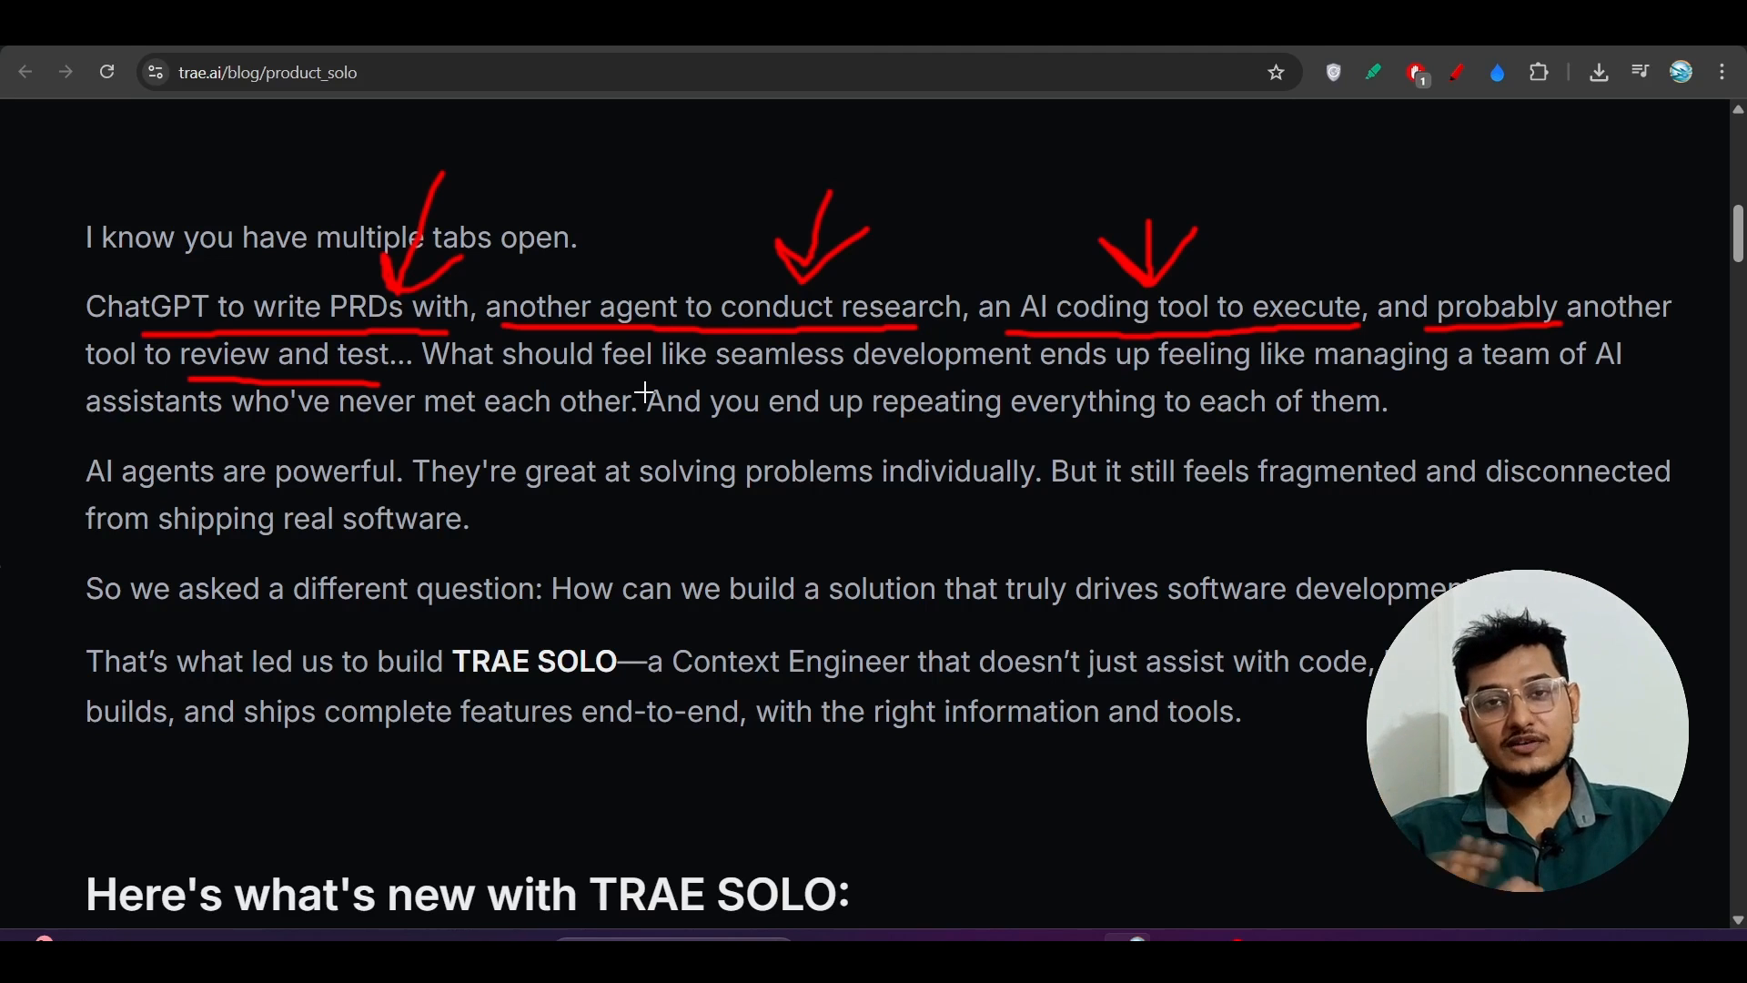
Step: Scroll through the paragraphs about fragmented agents and building TRAE SOLO
{"action": "scroll", "scroll_direction": "down", "scroll_amount": 3}
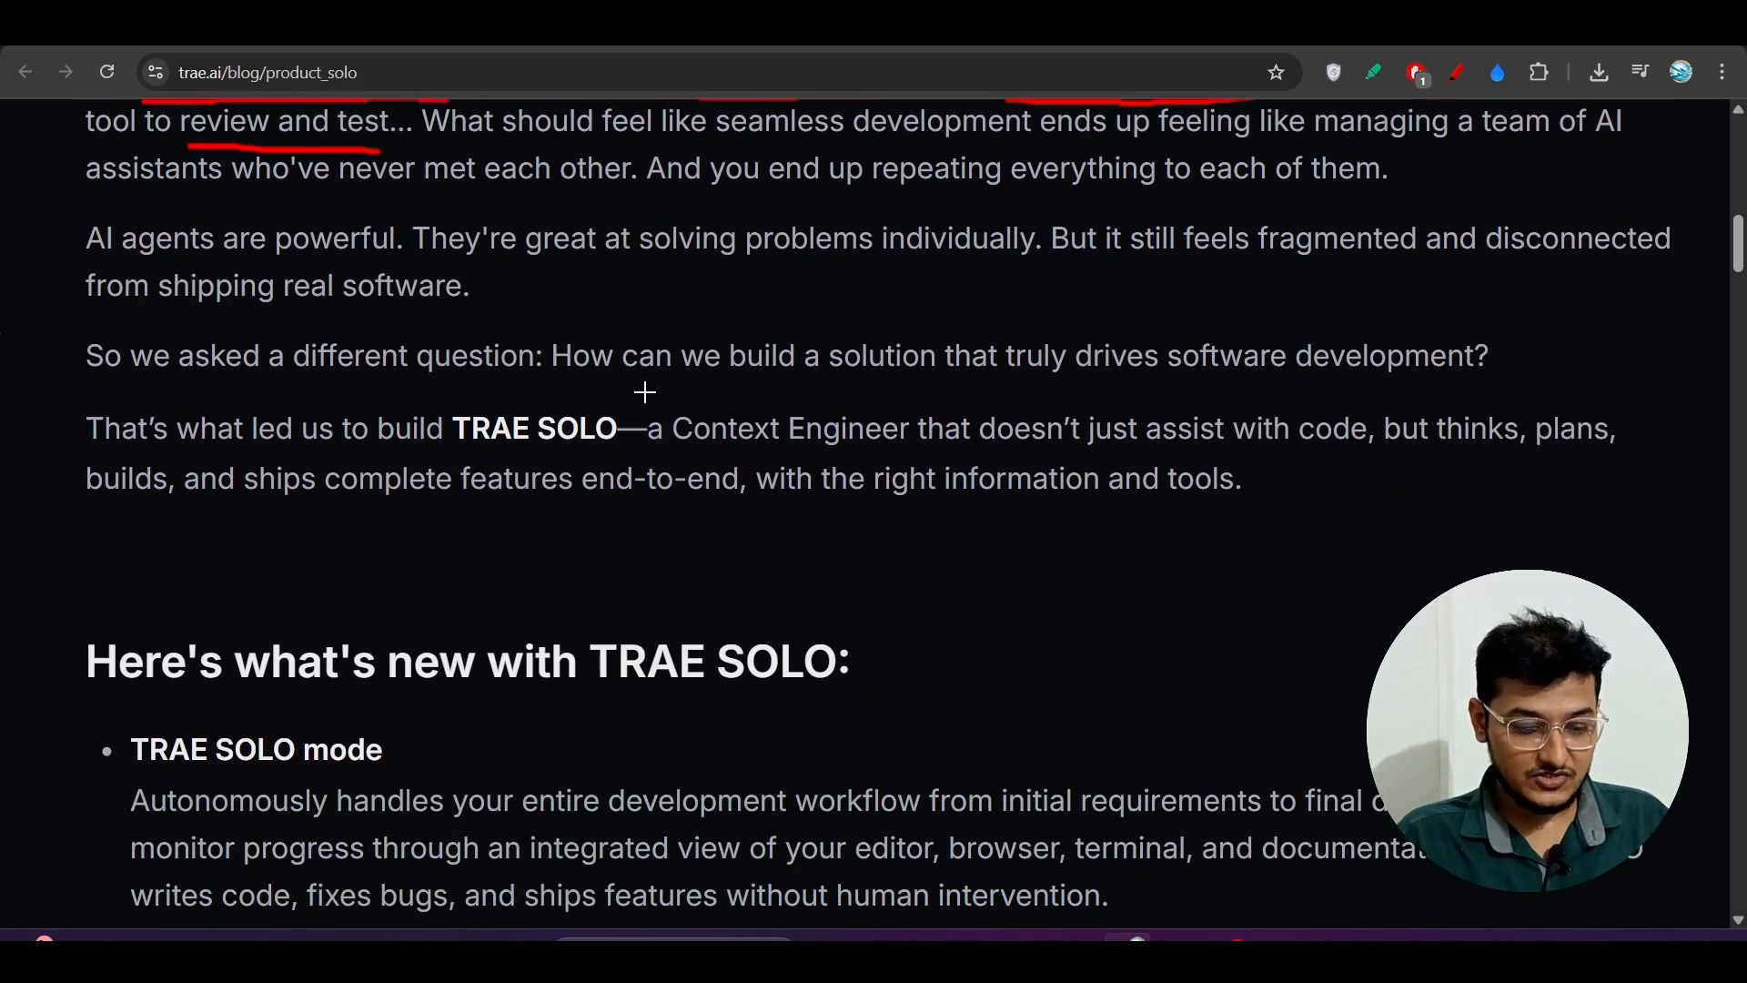
{"action": "scroll", "scroll_direction": "down", "scroll_amount": 3}
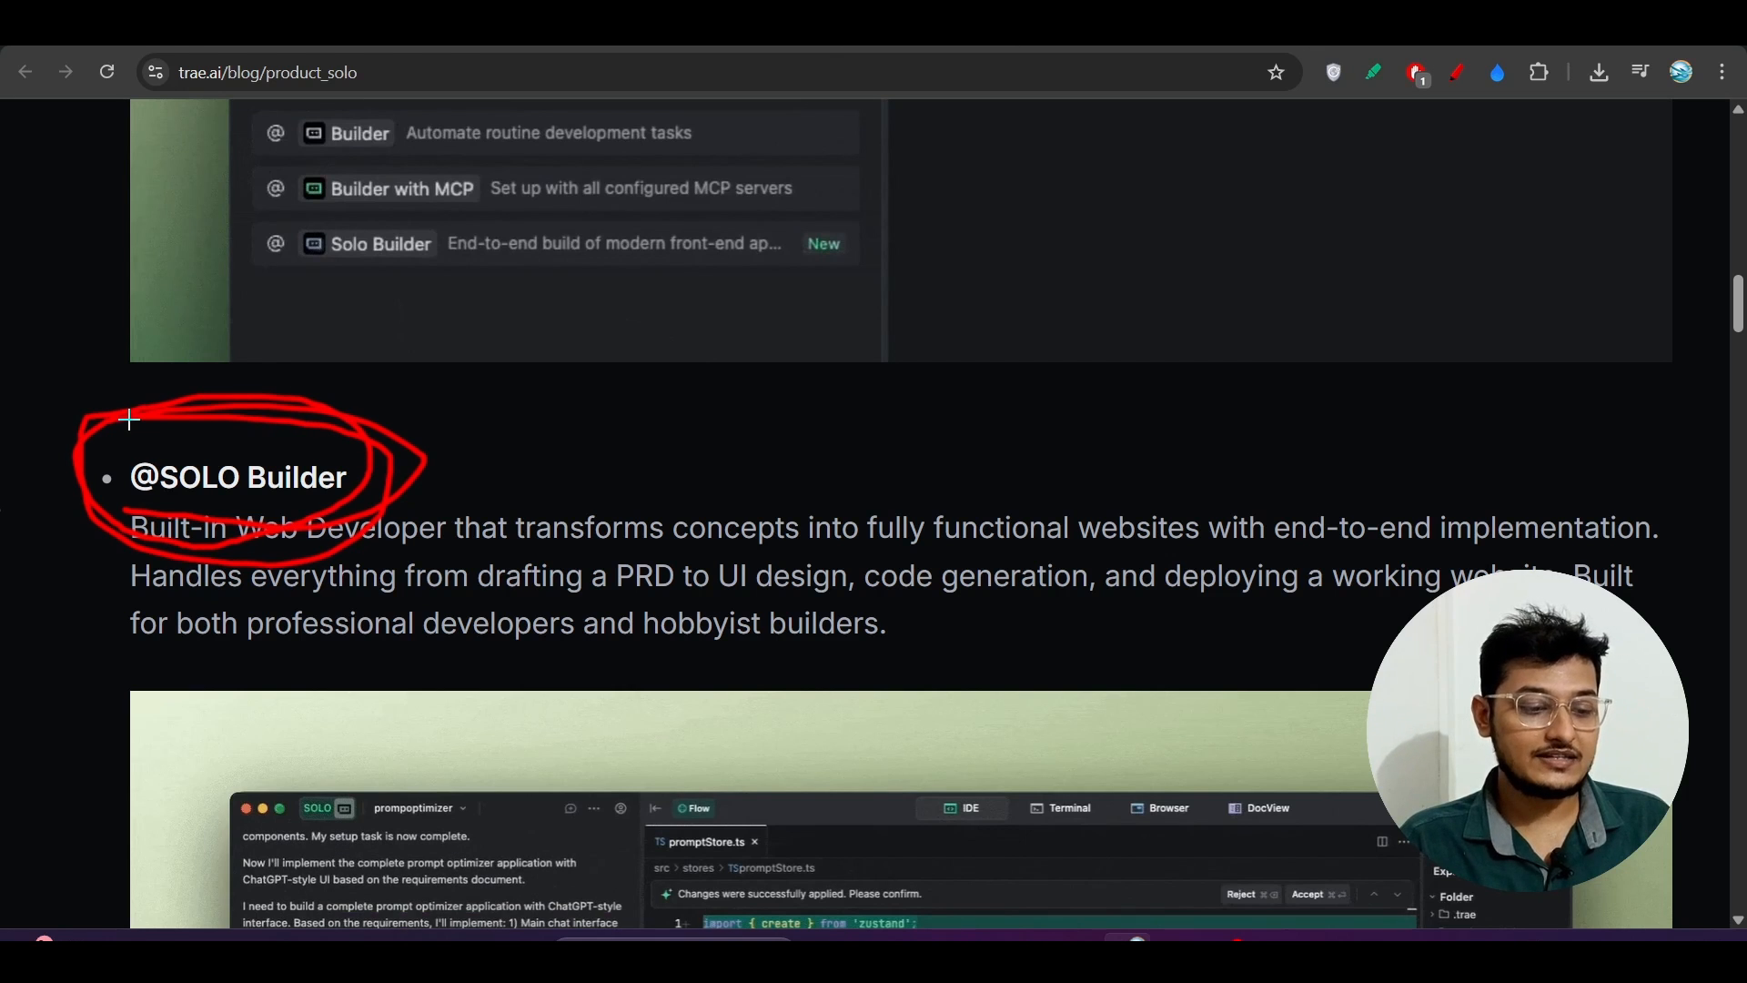
{"action": "scroll", "scroll_direction": "up", "scroll_amount": 3}
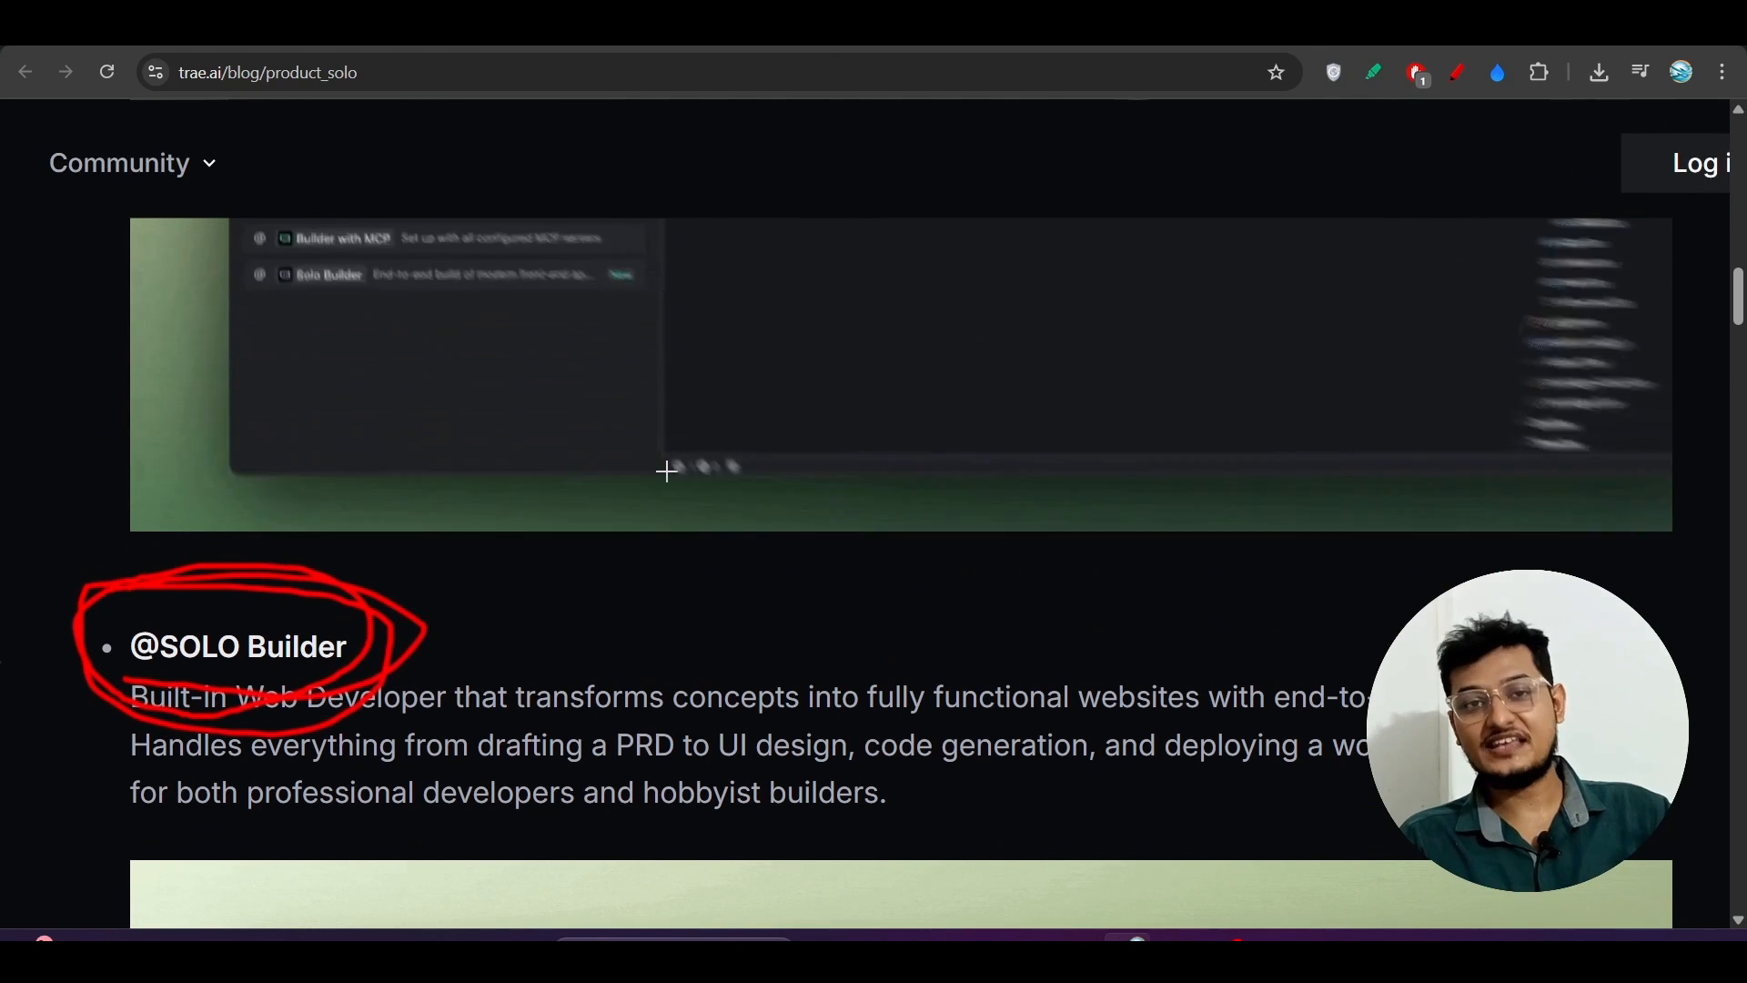
{"action": "scroll", "scroll_direction": "up", "scroll_amount": 3}
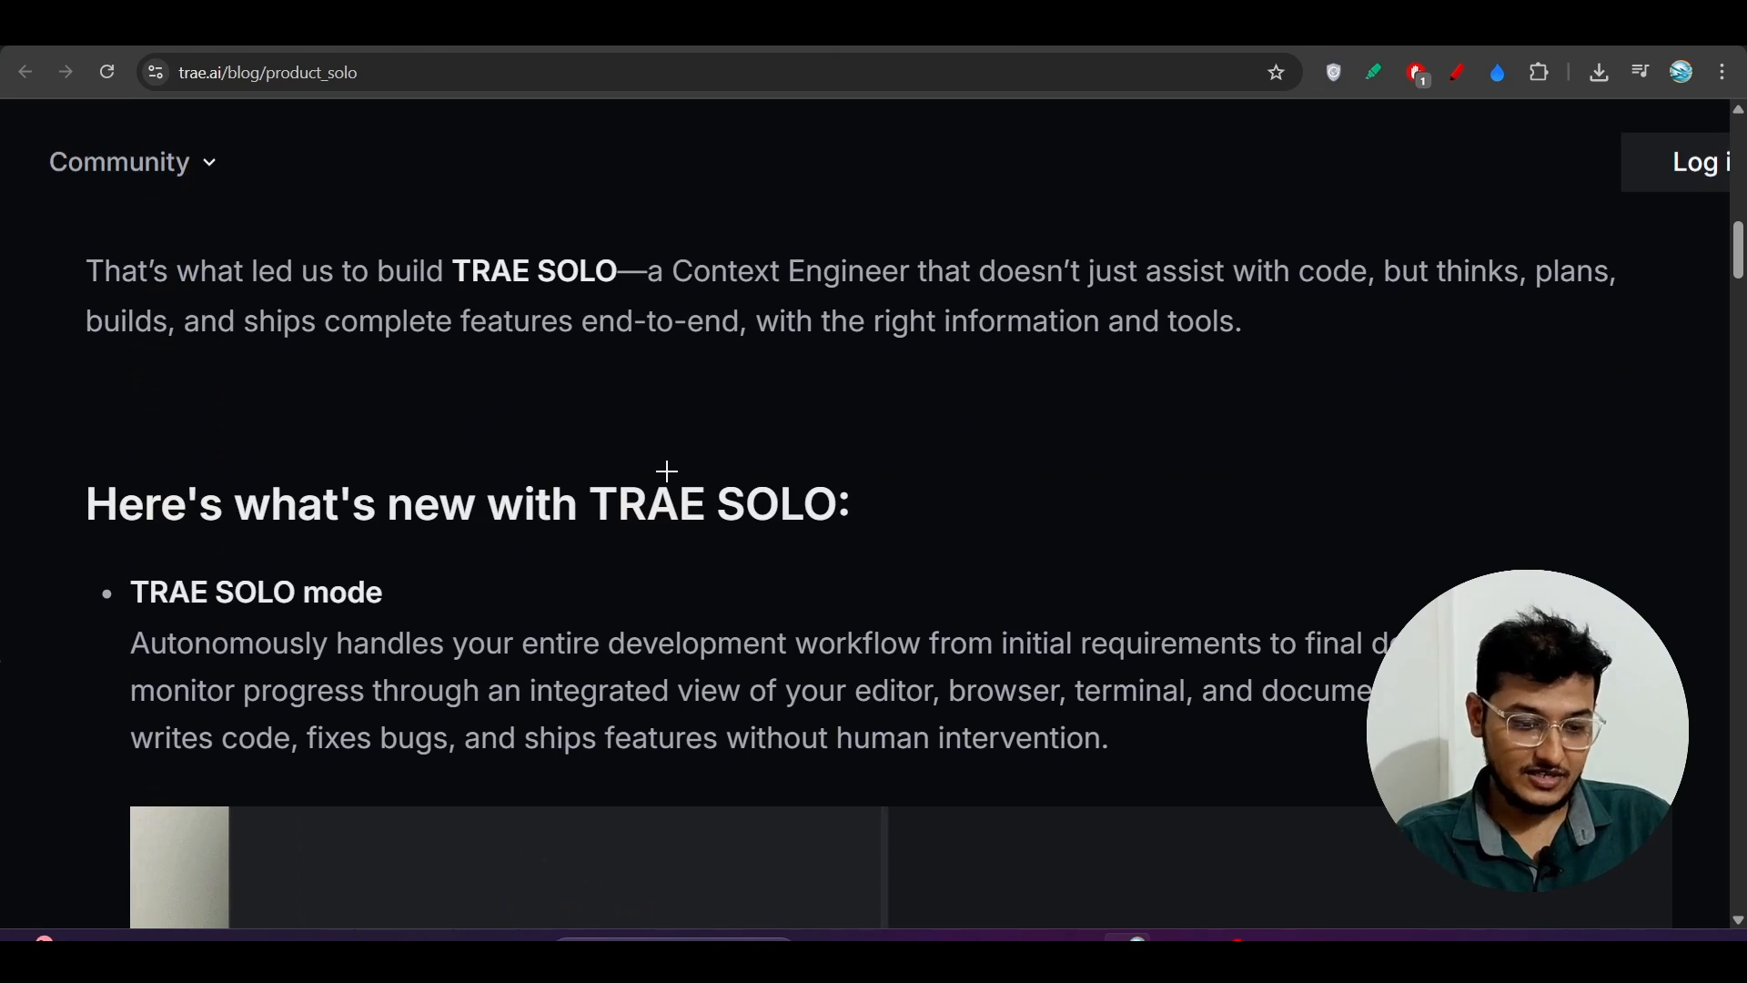
{"action": "mouse_move", "coordinate": [766, 685]}
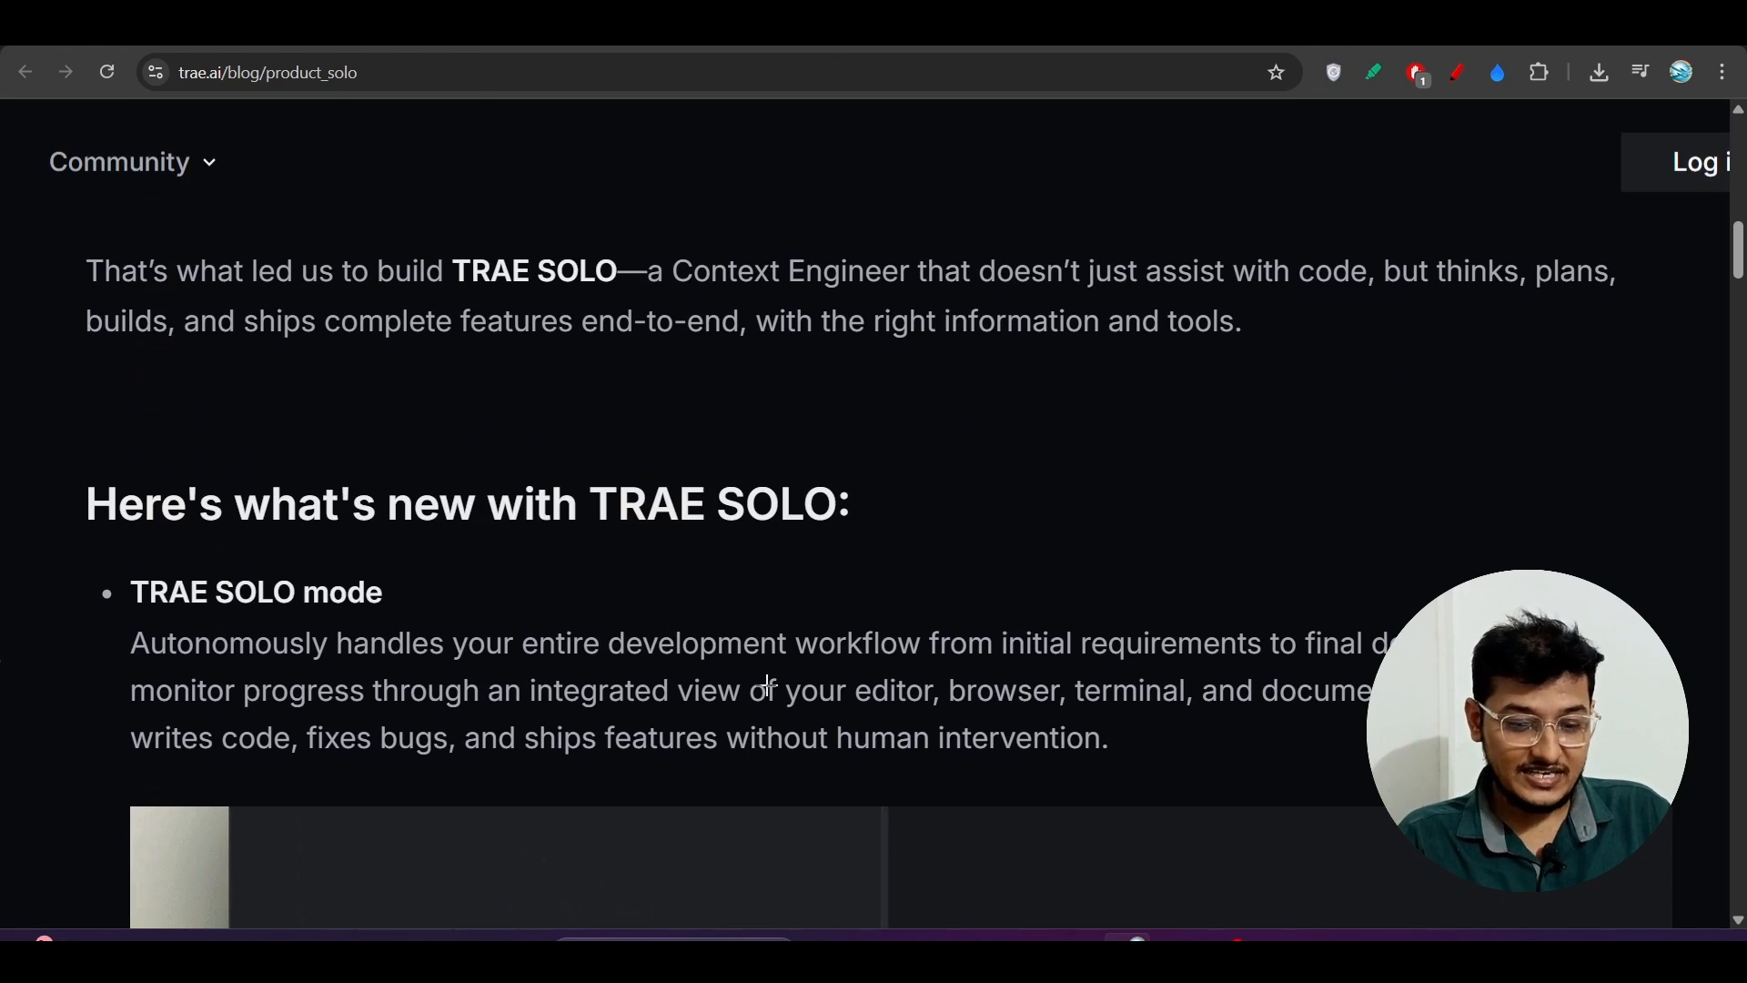
{"action": "mouse_move", "coordinate": [962, 519]}
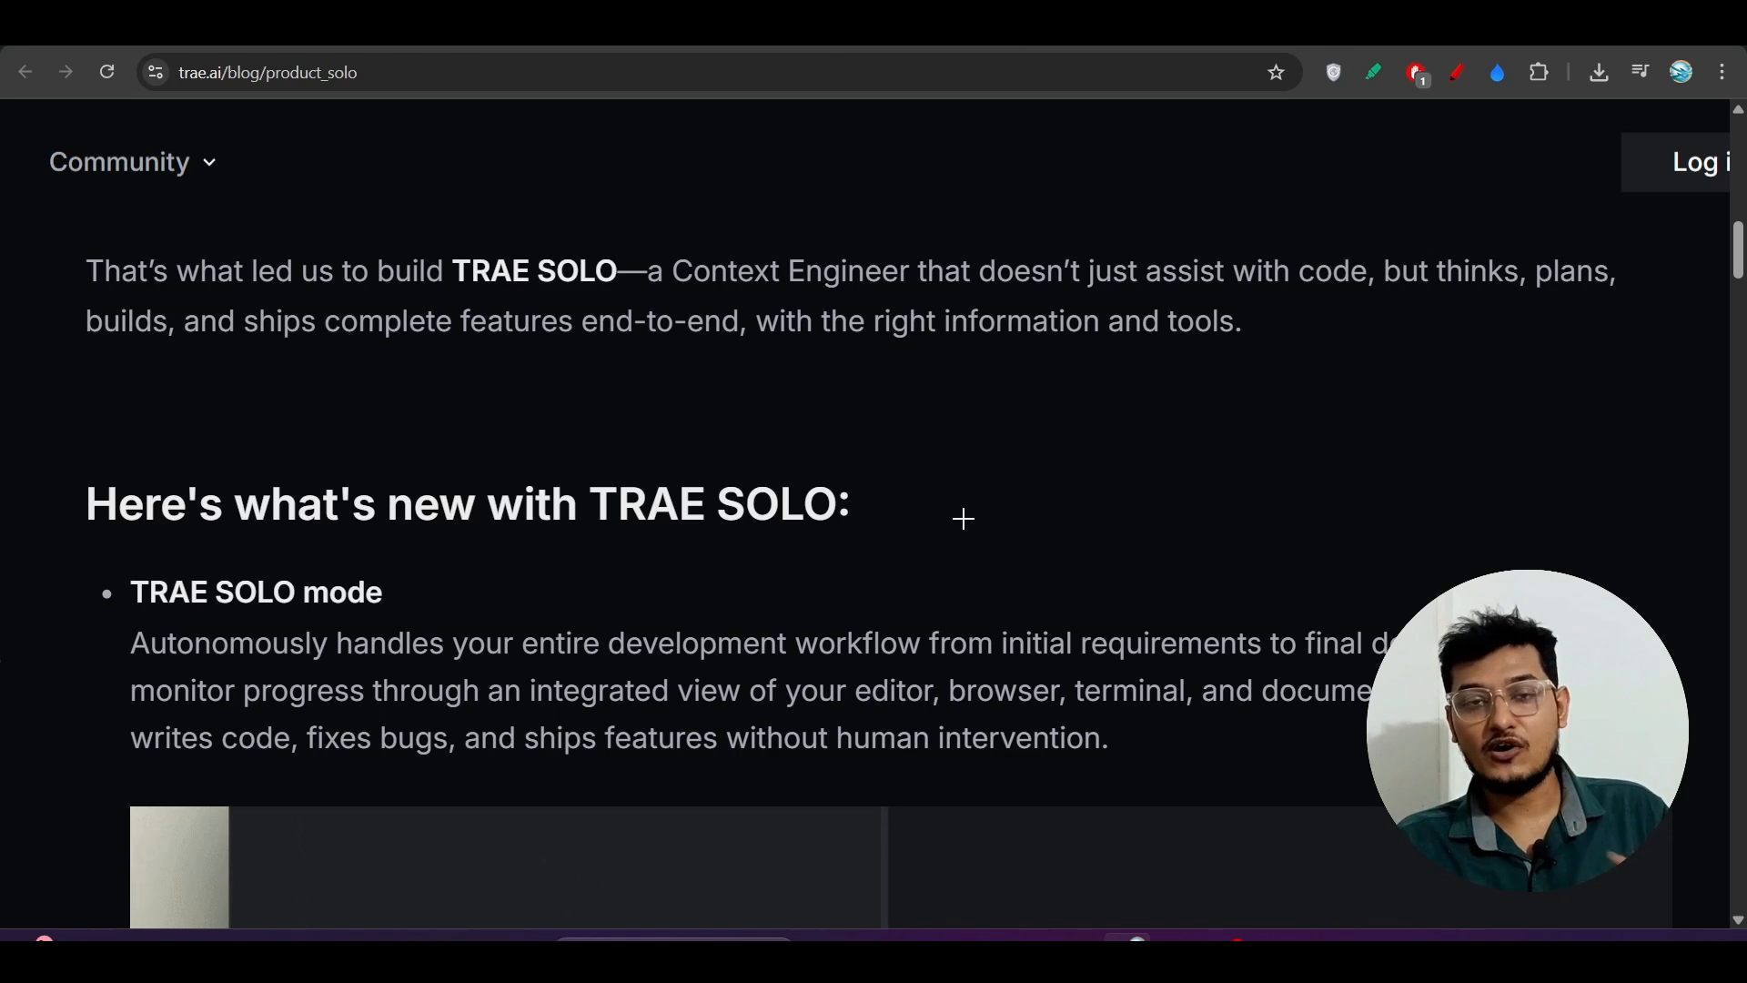
{"action": "mouse_move", "coordinate": [468, 568]}
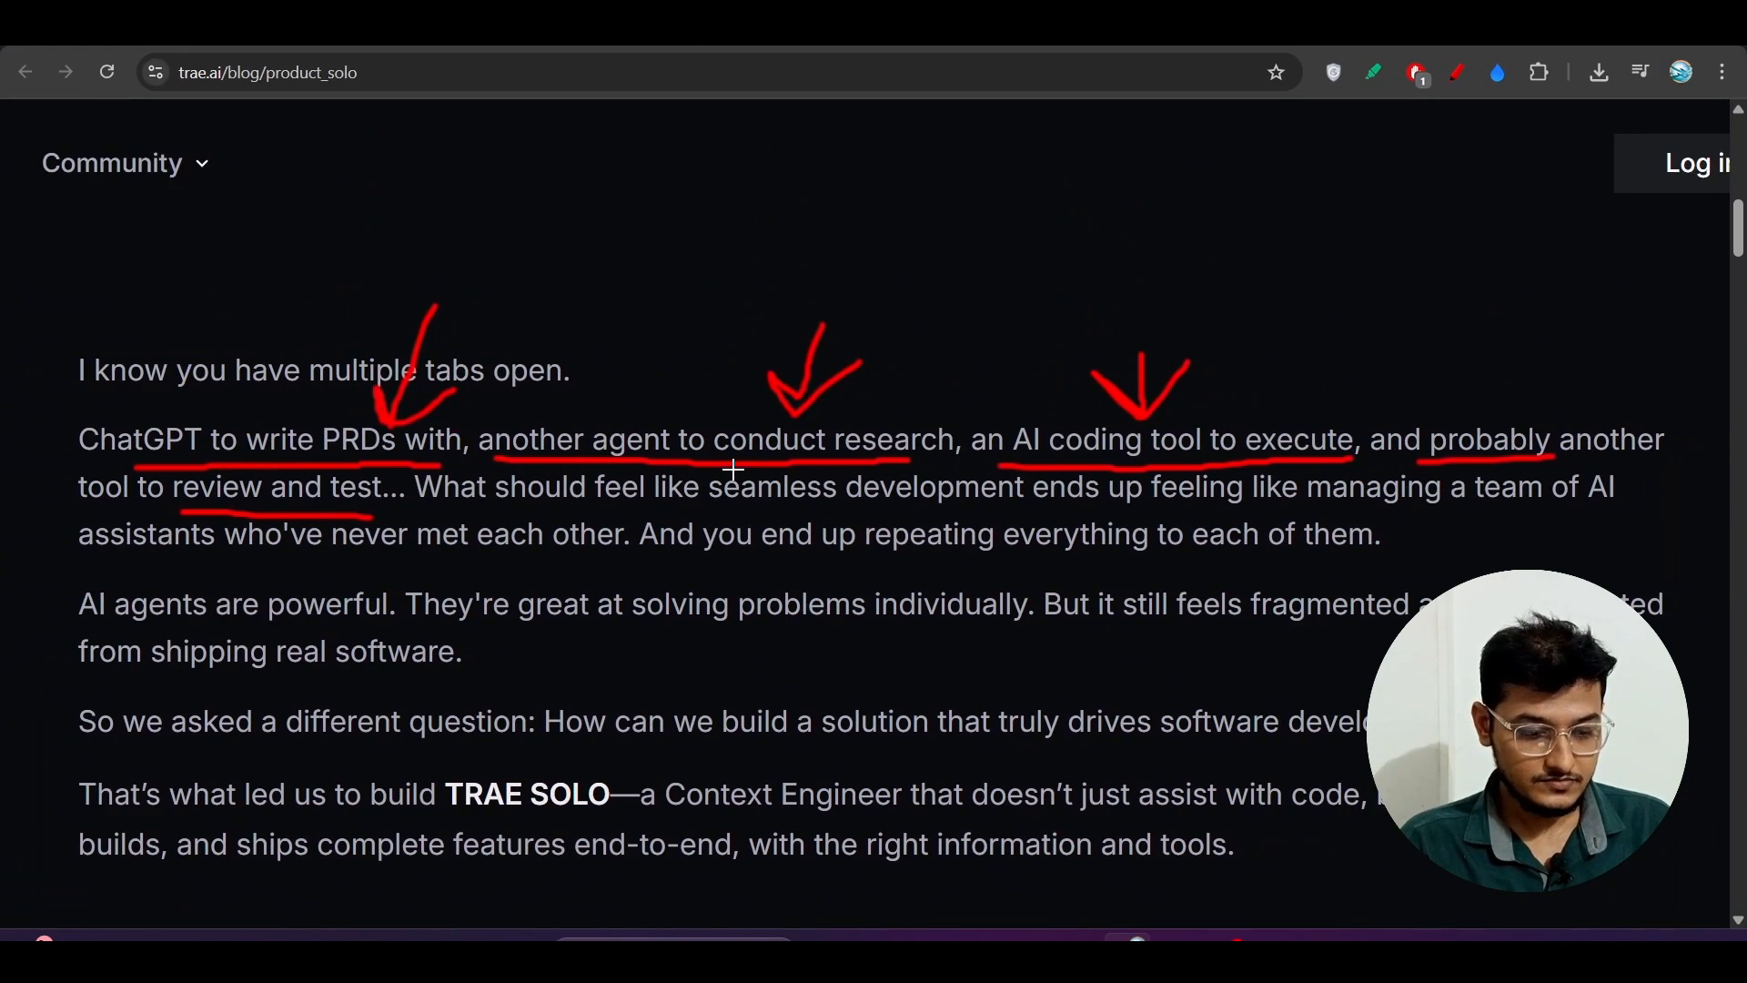
Step: Scroll to the 'Here's what's new with TRAE SOLO' section and its SOLO mode screenshot
{"action": "scroll", "scroll_direction": "down", "scroll_amount": 3}
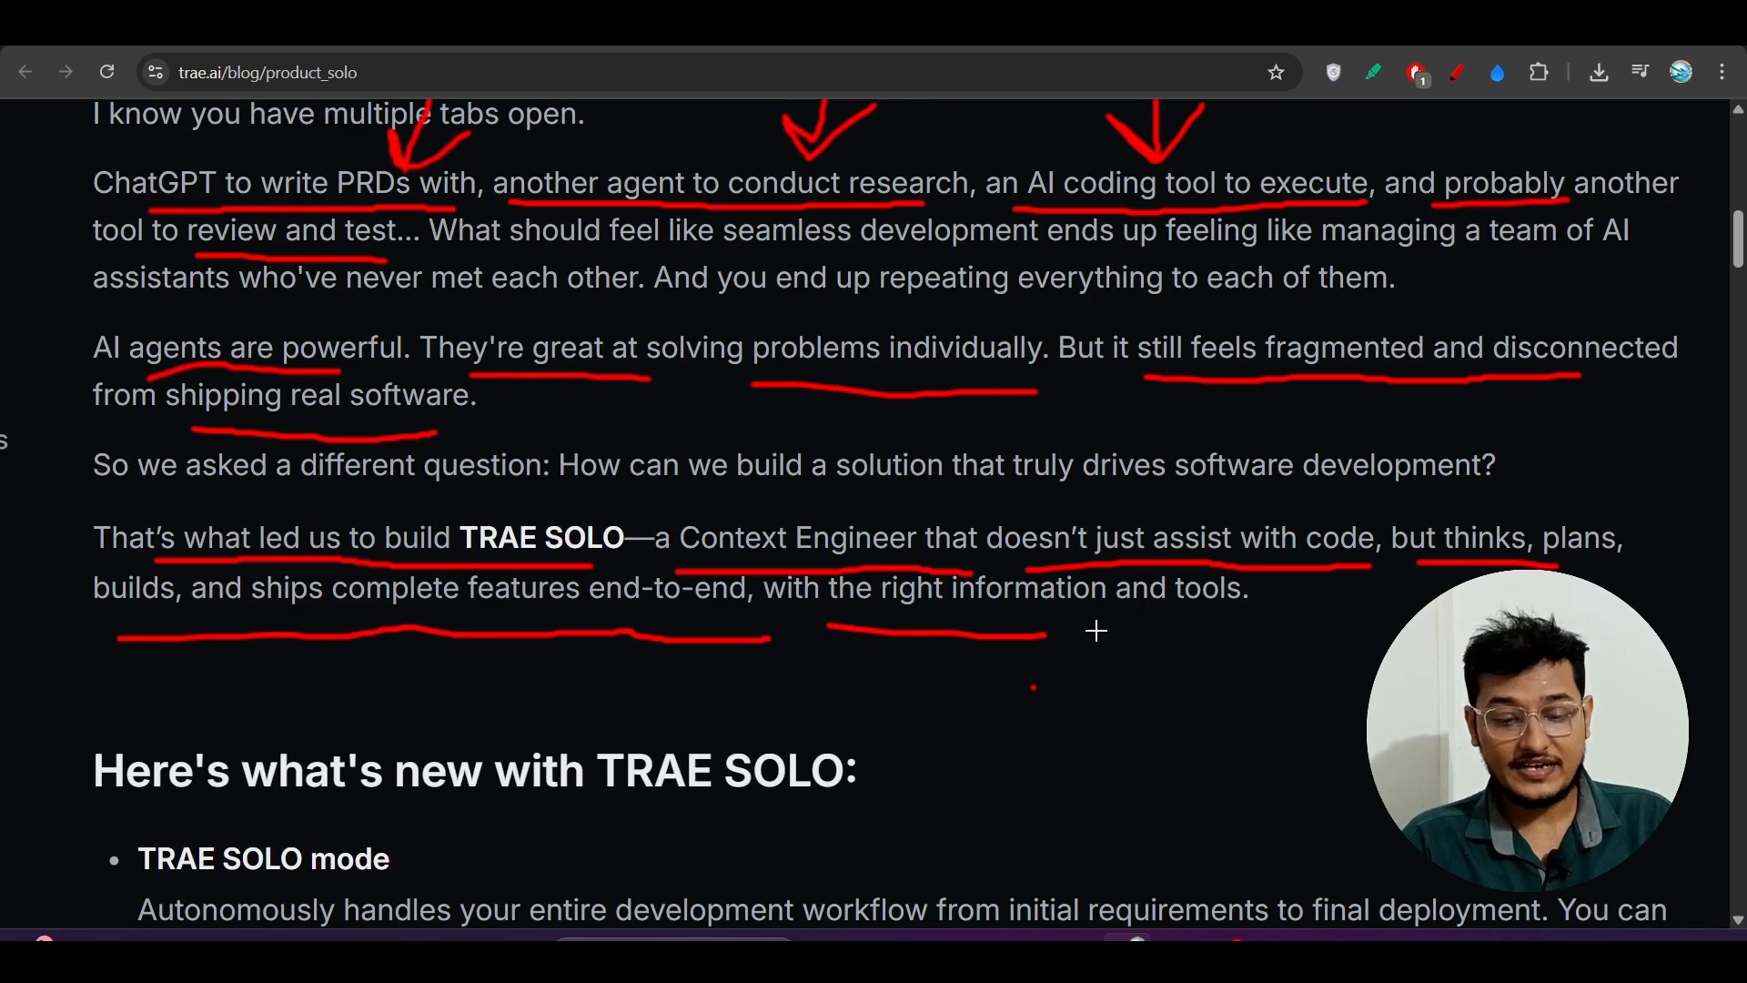
{"action": "scroll", "scroll_direction": "down", "scroll_amount": 3}
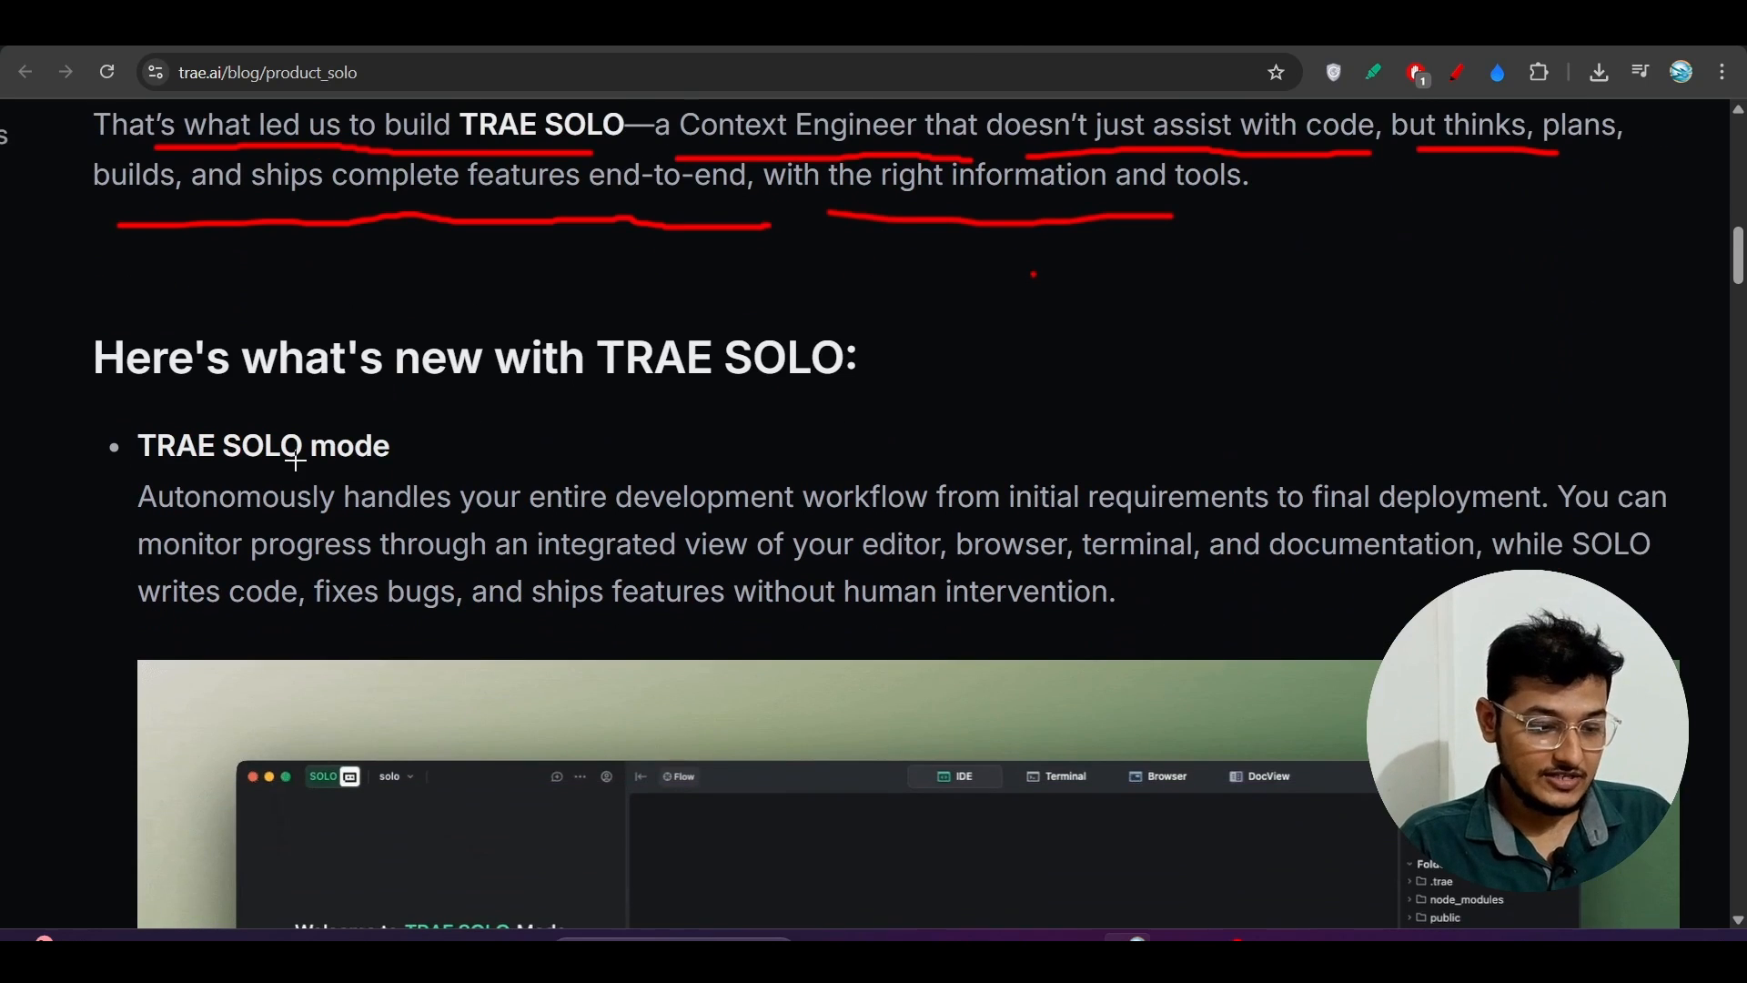
{"action": "scroll", "scroll_direction": "down", "scroll_amount": 3}
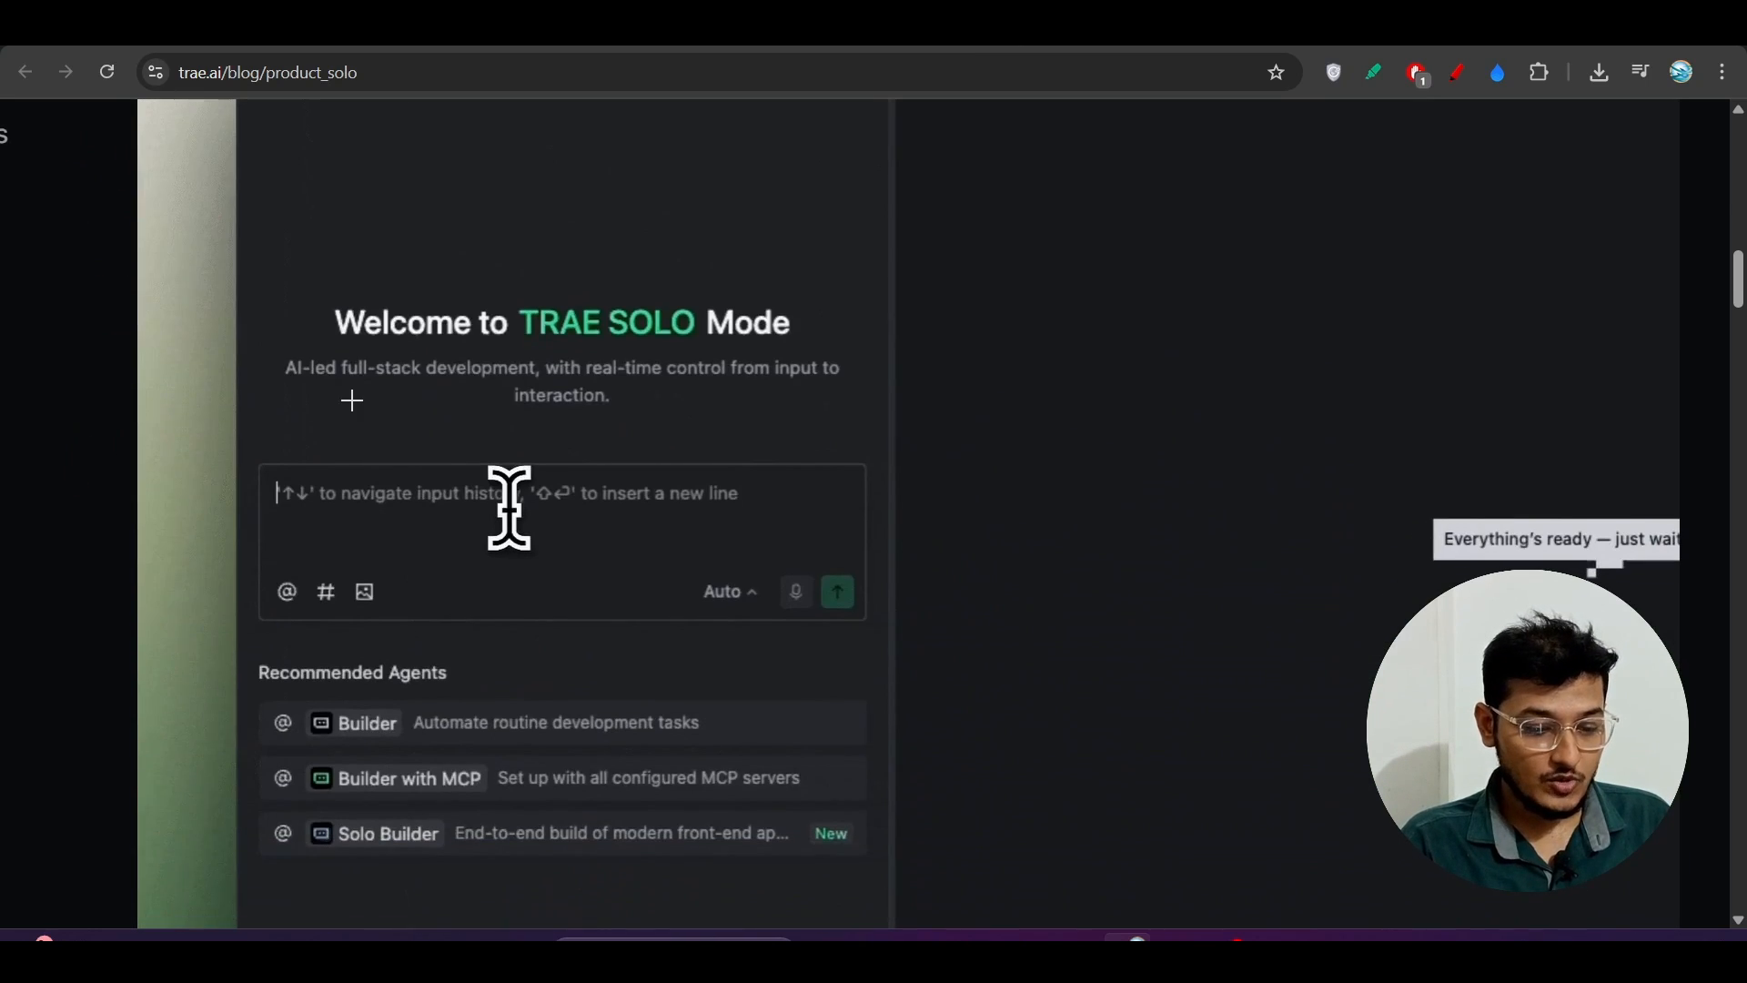
{"action": "scroll", "scroll_direction": "up", "scroll_amount": 3}
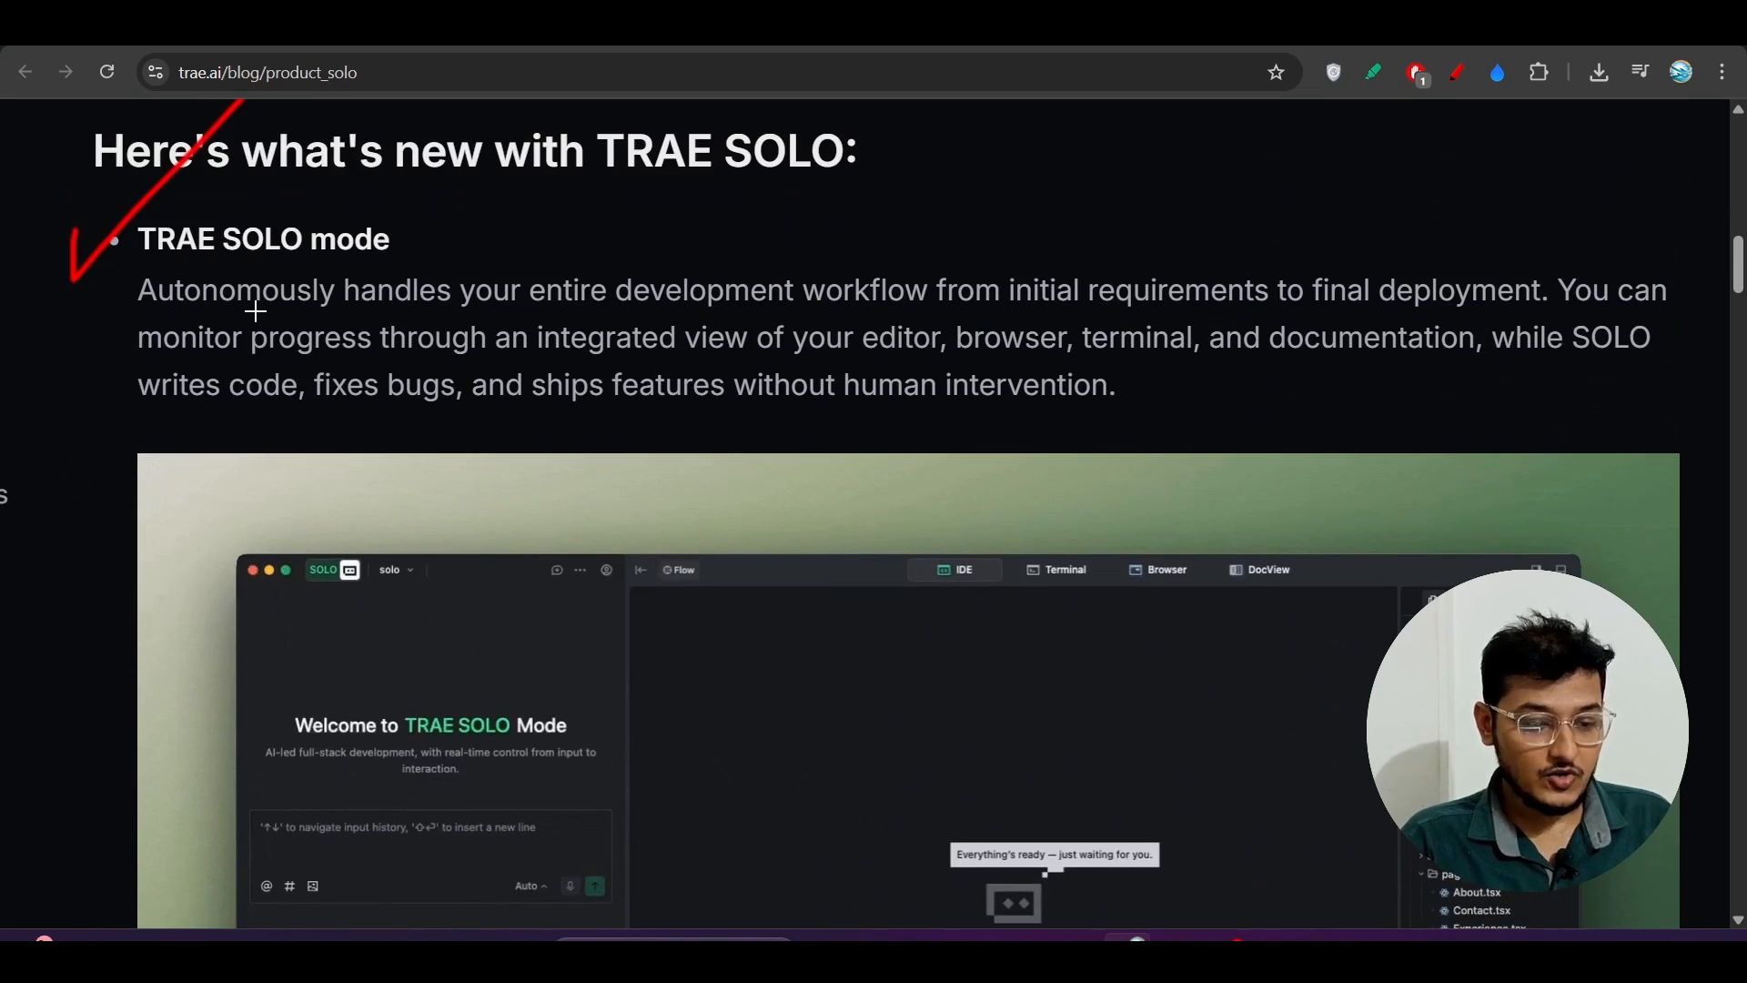
{"action": "mouse_move", "coordinate": [775, 329]}
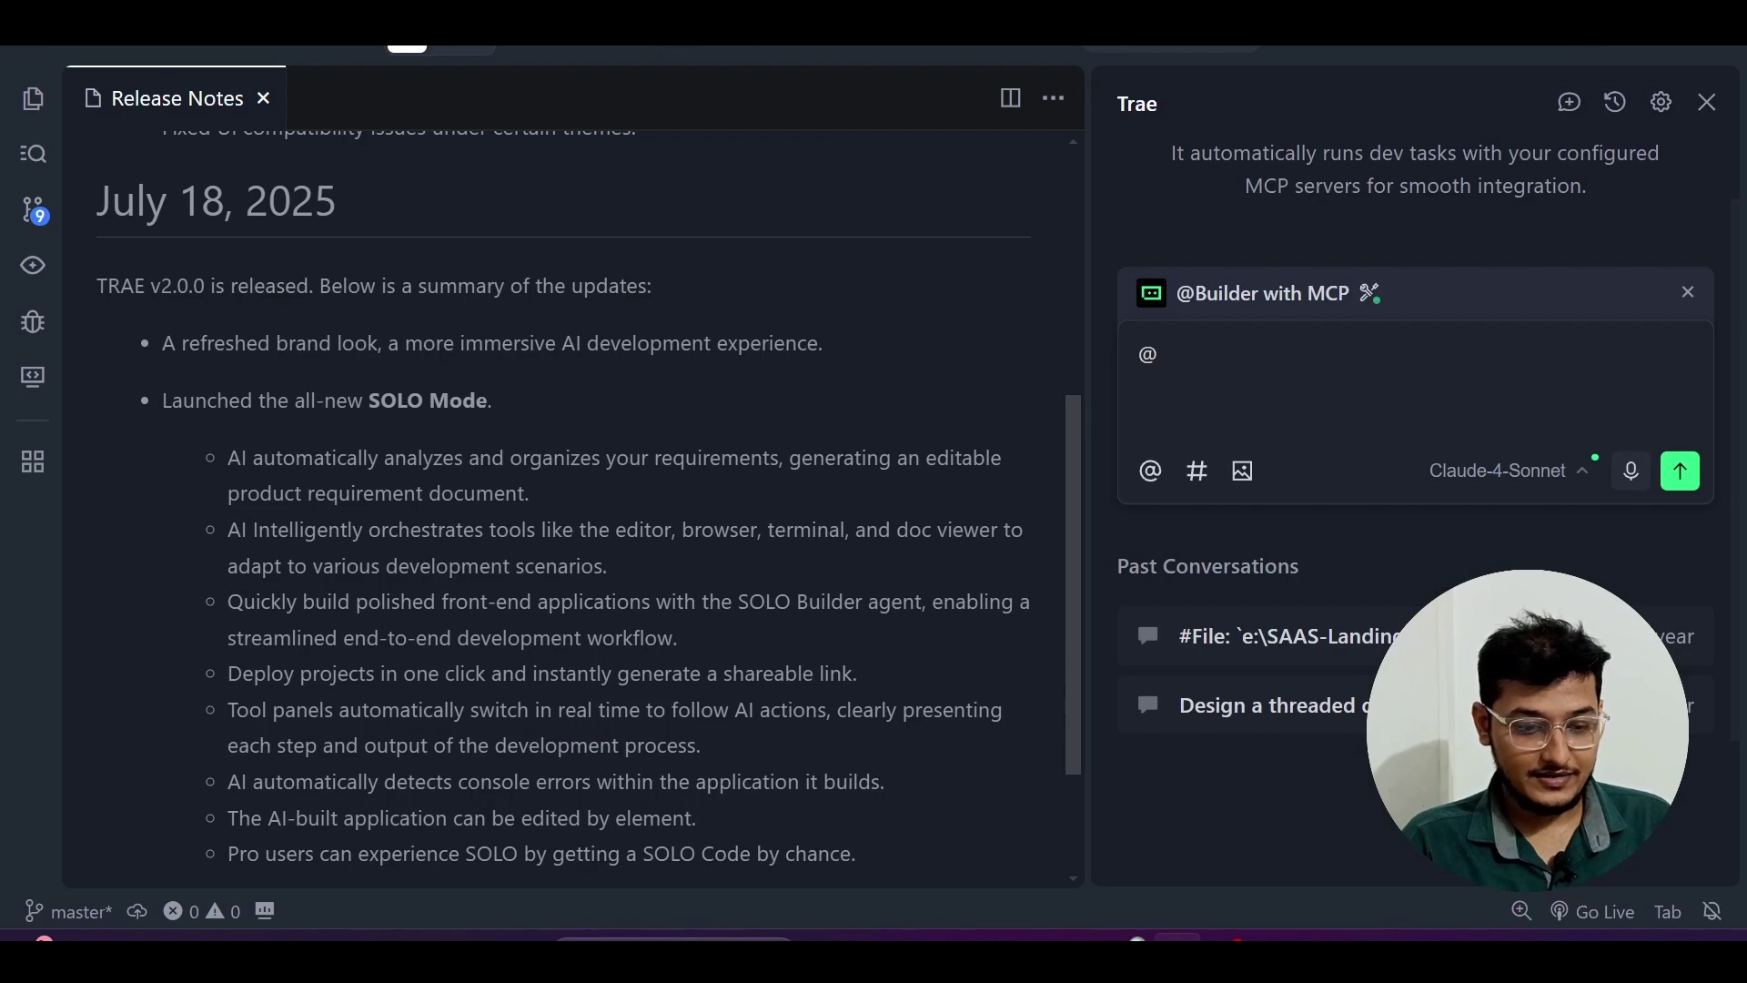
Step: Scroll the Trae release notes from the July 18 SOLO launch back up and select the July 21, 2025 heading
{"action": "scroll", "scroll_direction": "up", "scroll_amount": 3}
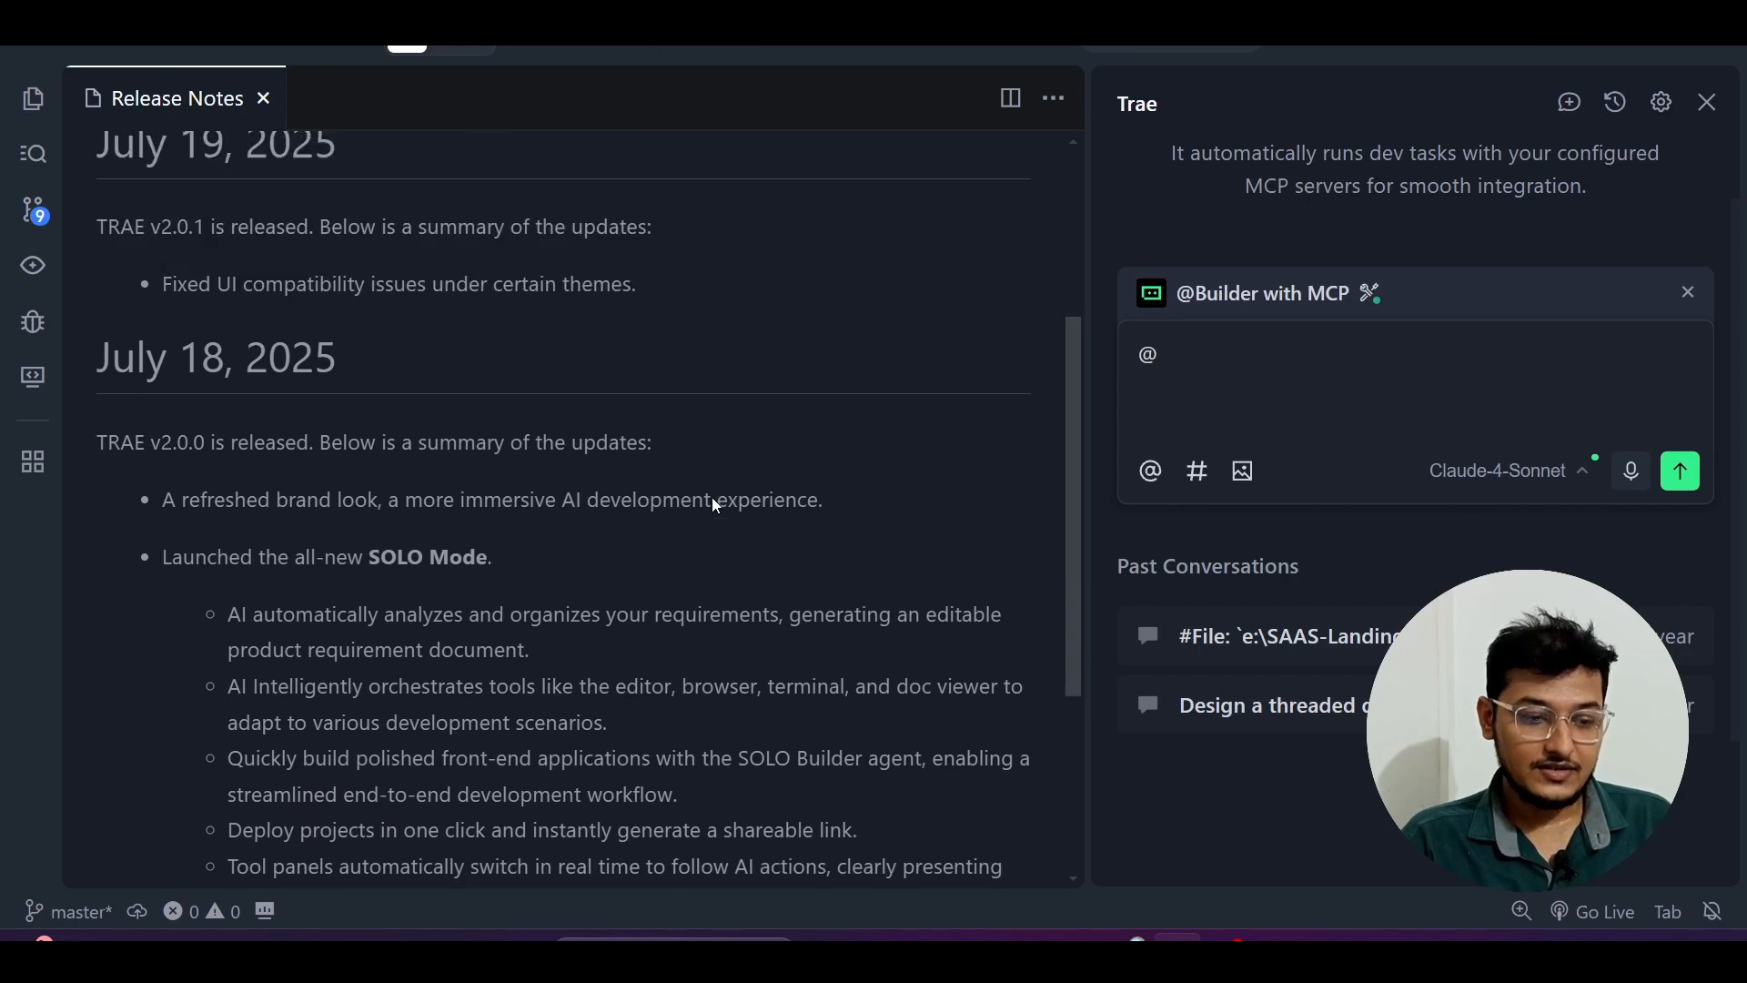
{"action": "scroll", "scroll_direction": "up", "scroll_amount": 3}
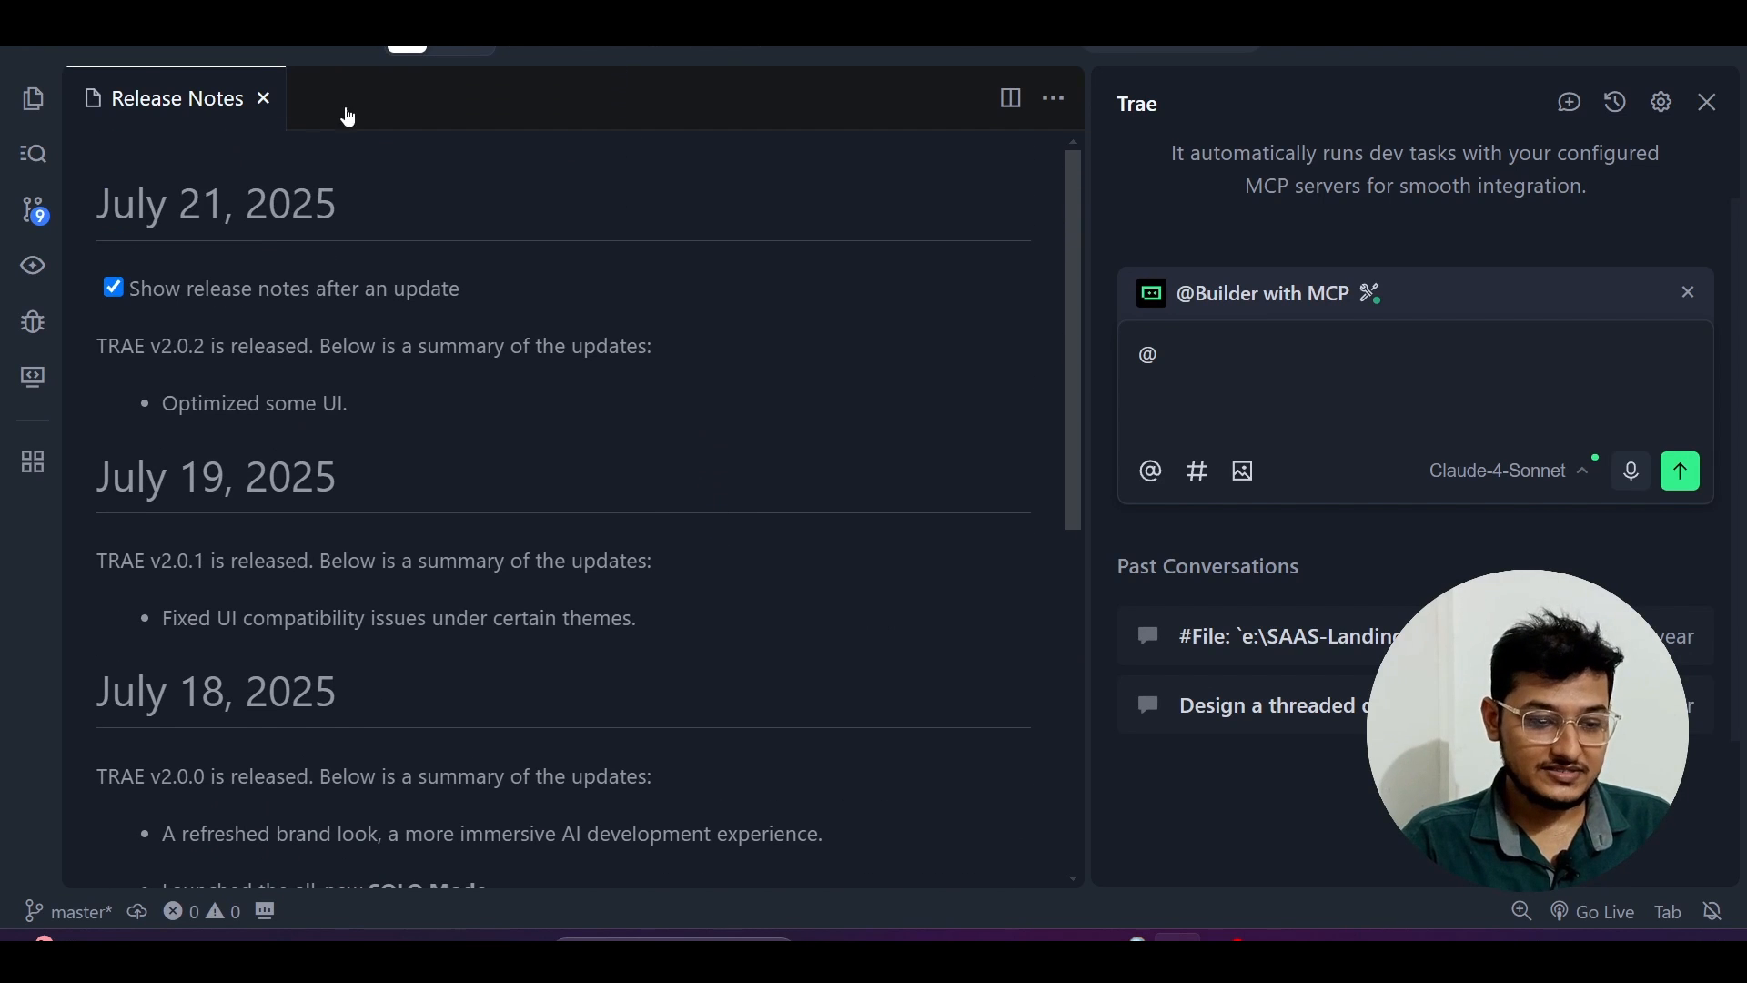
{"action": "scroll", "scroll_direction": "down", "scroll_amount": 3}
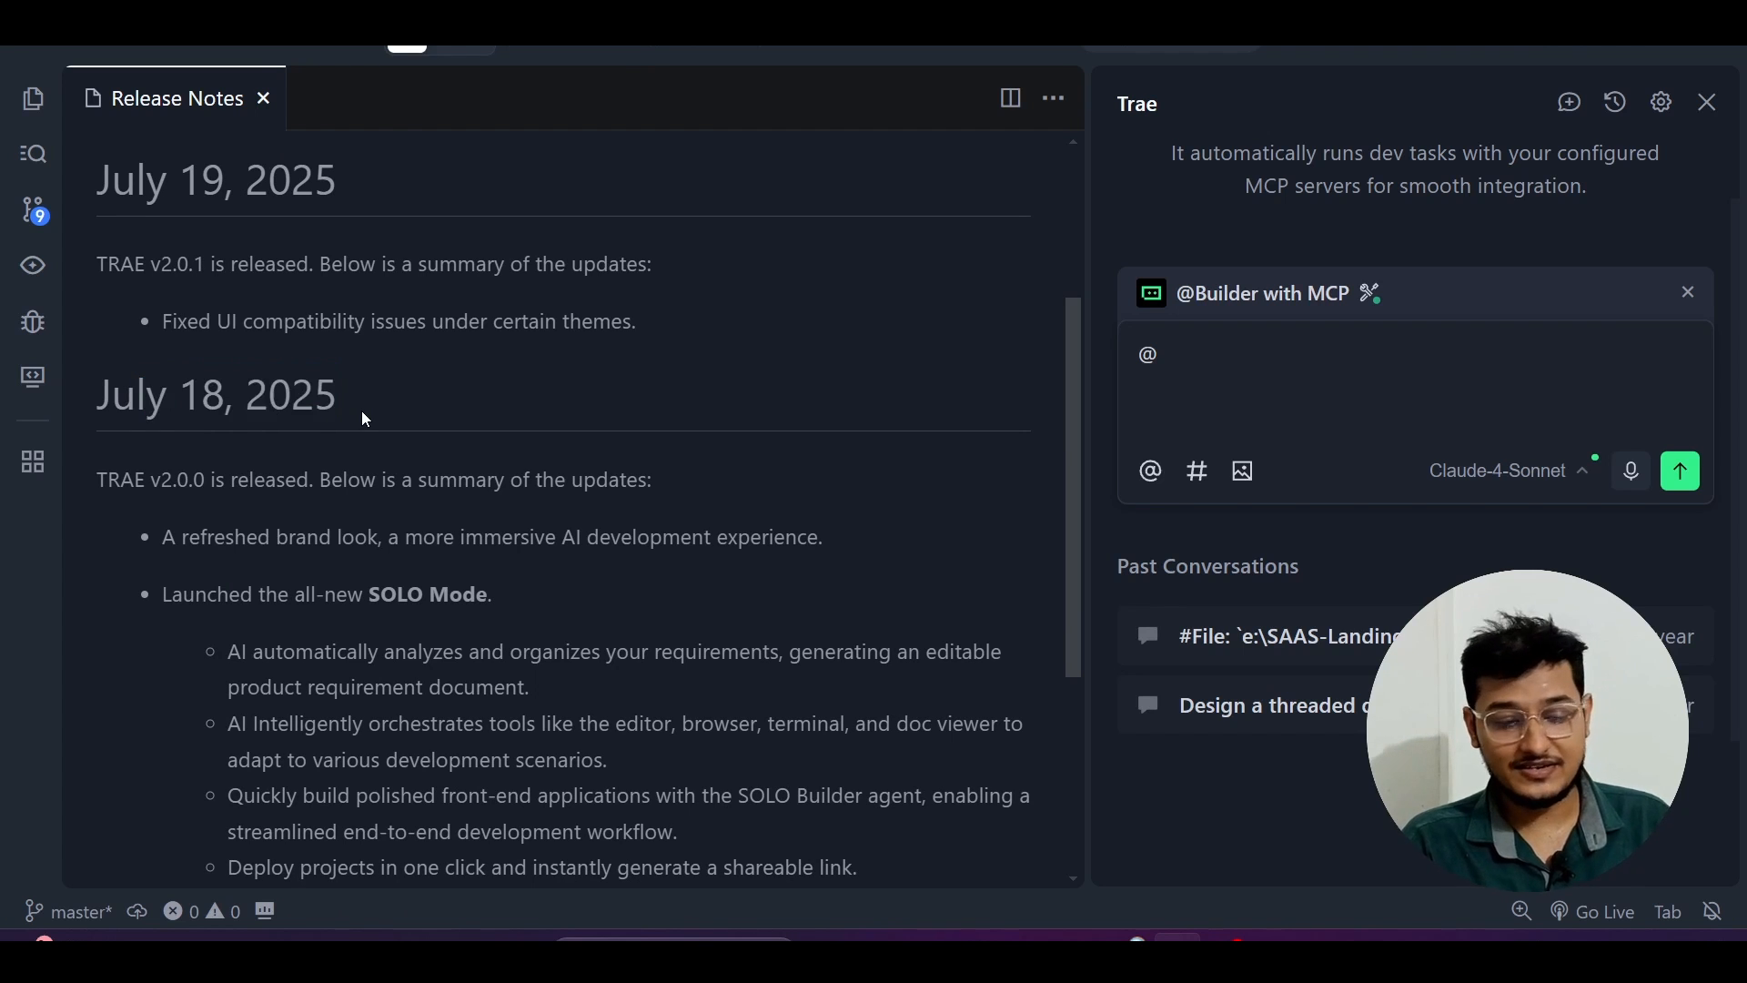
{"action": "scroll", "scroll_direction": "down", "scroll_amount": 3}
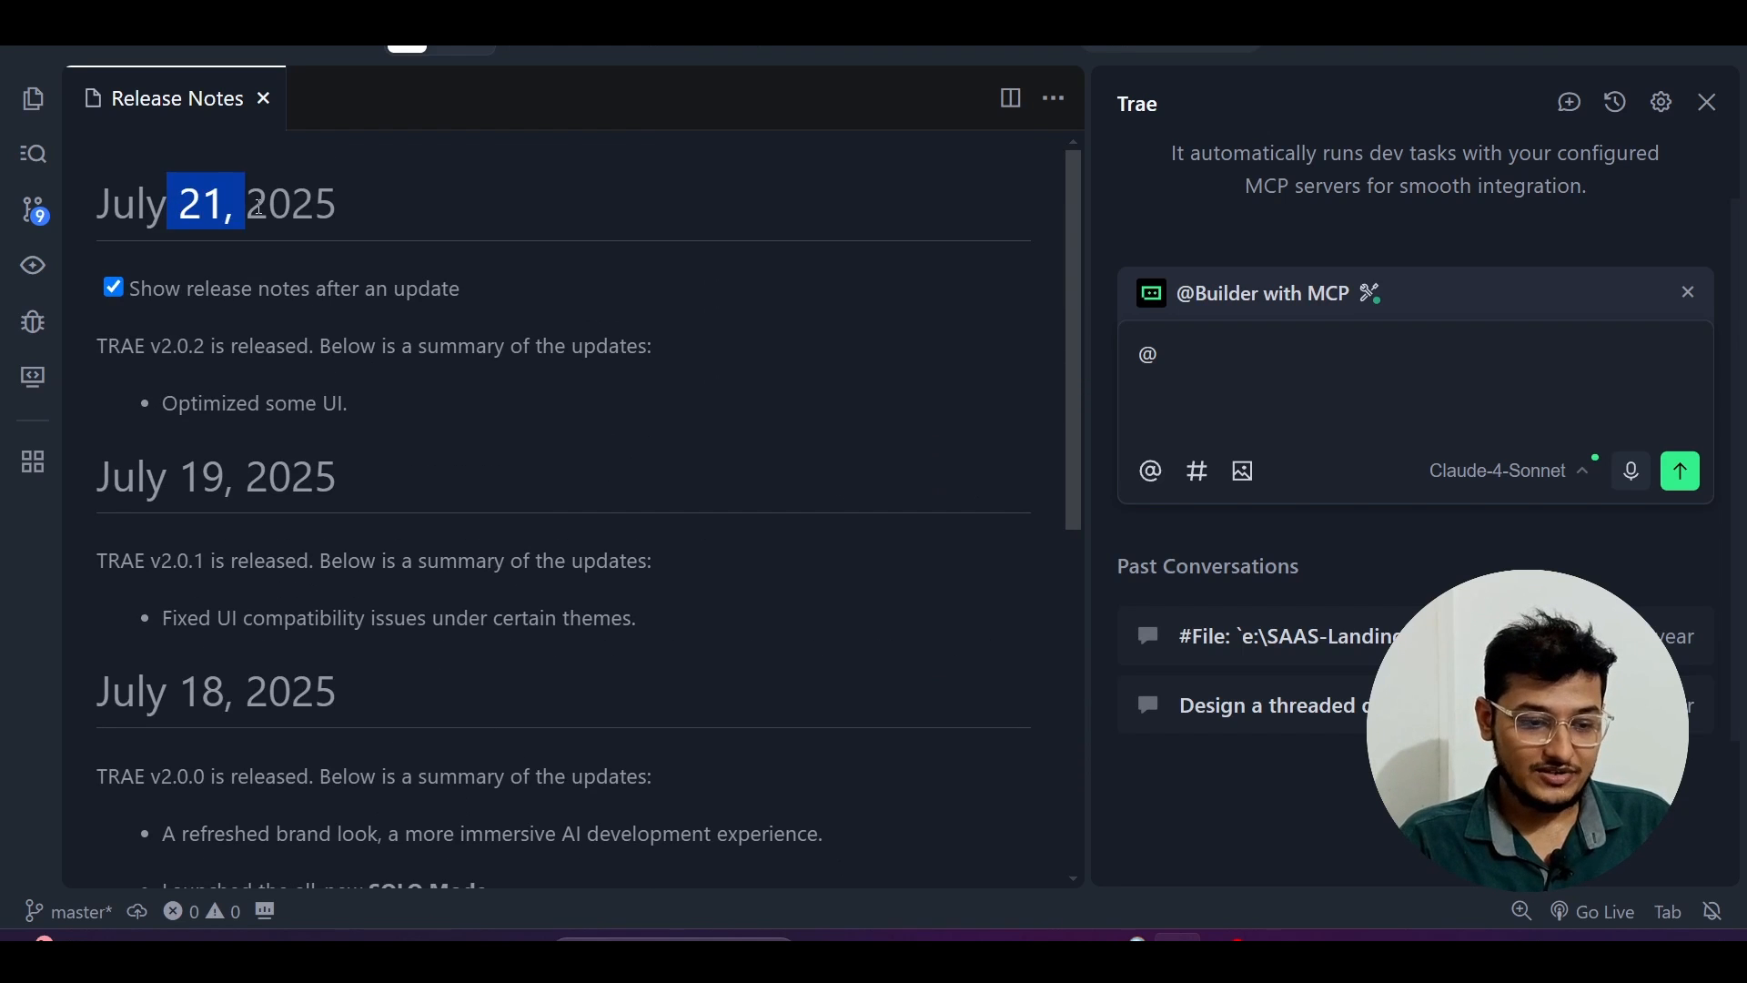
{"action": "left_click", "coordinate": [133, 358]}
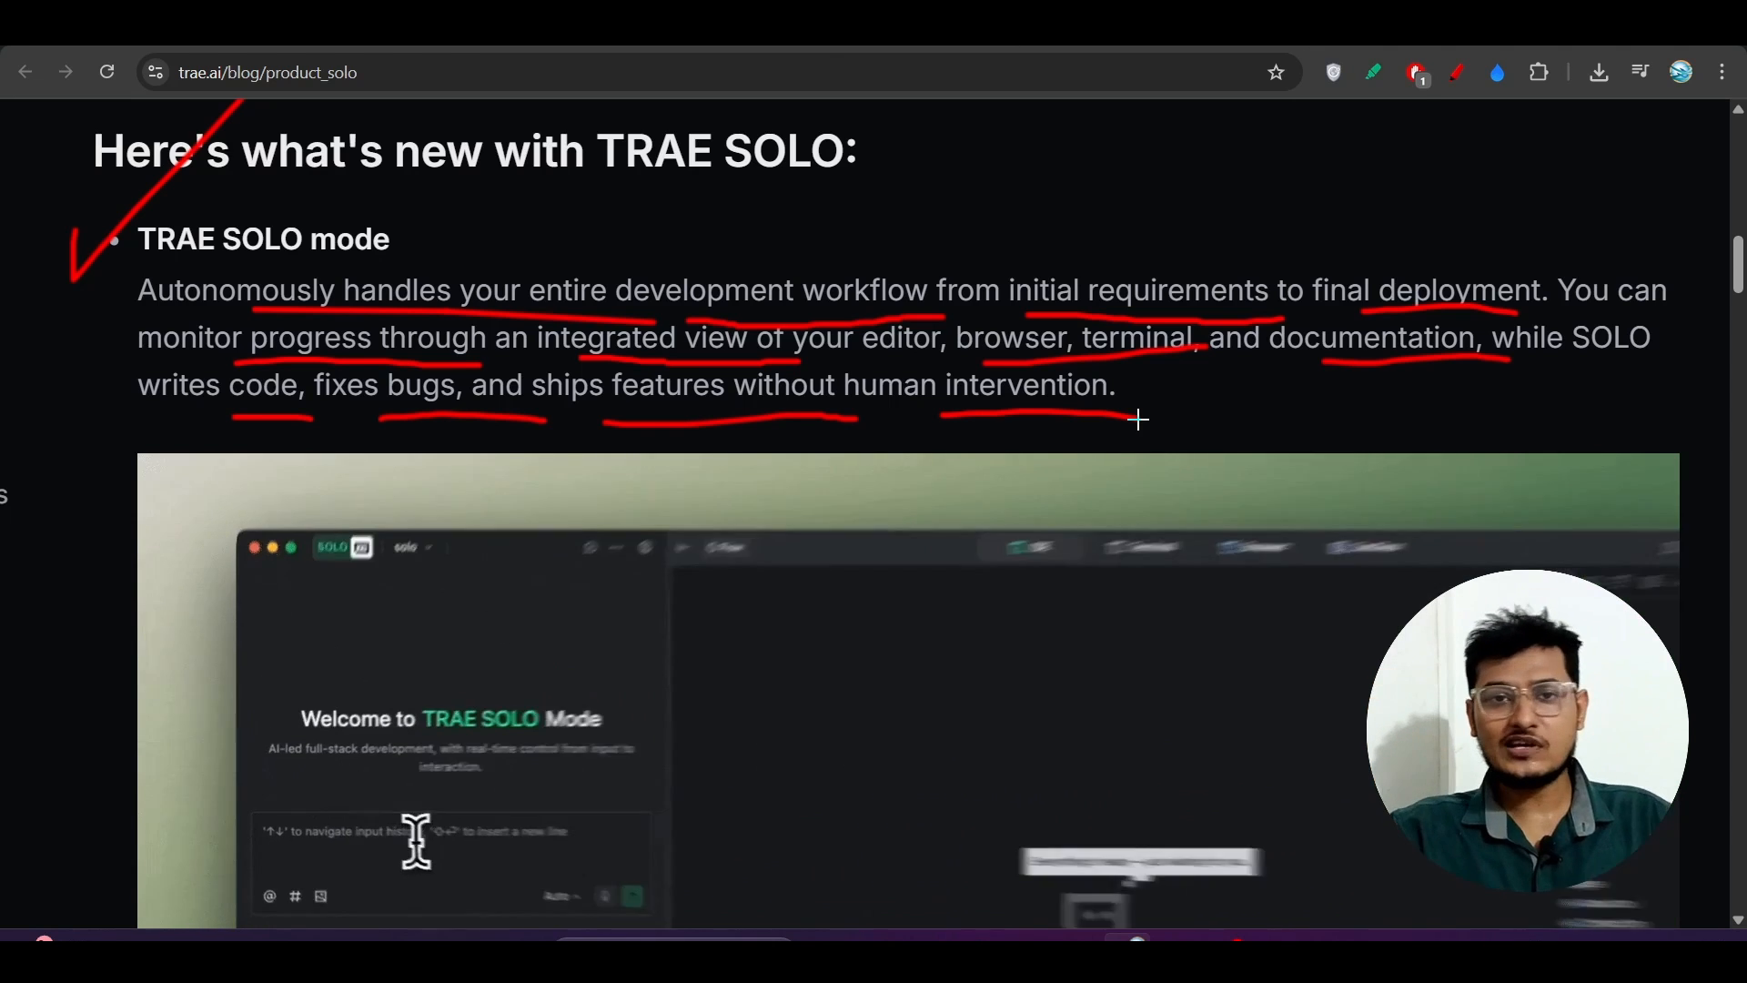
{"action": "scroll", "scroll_direction": "down", "scroll_amount": 3}
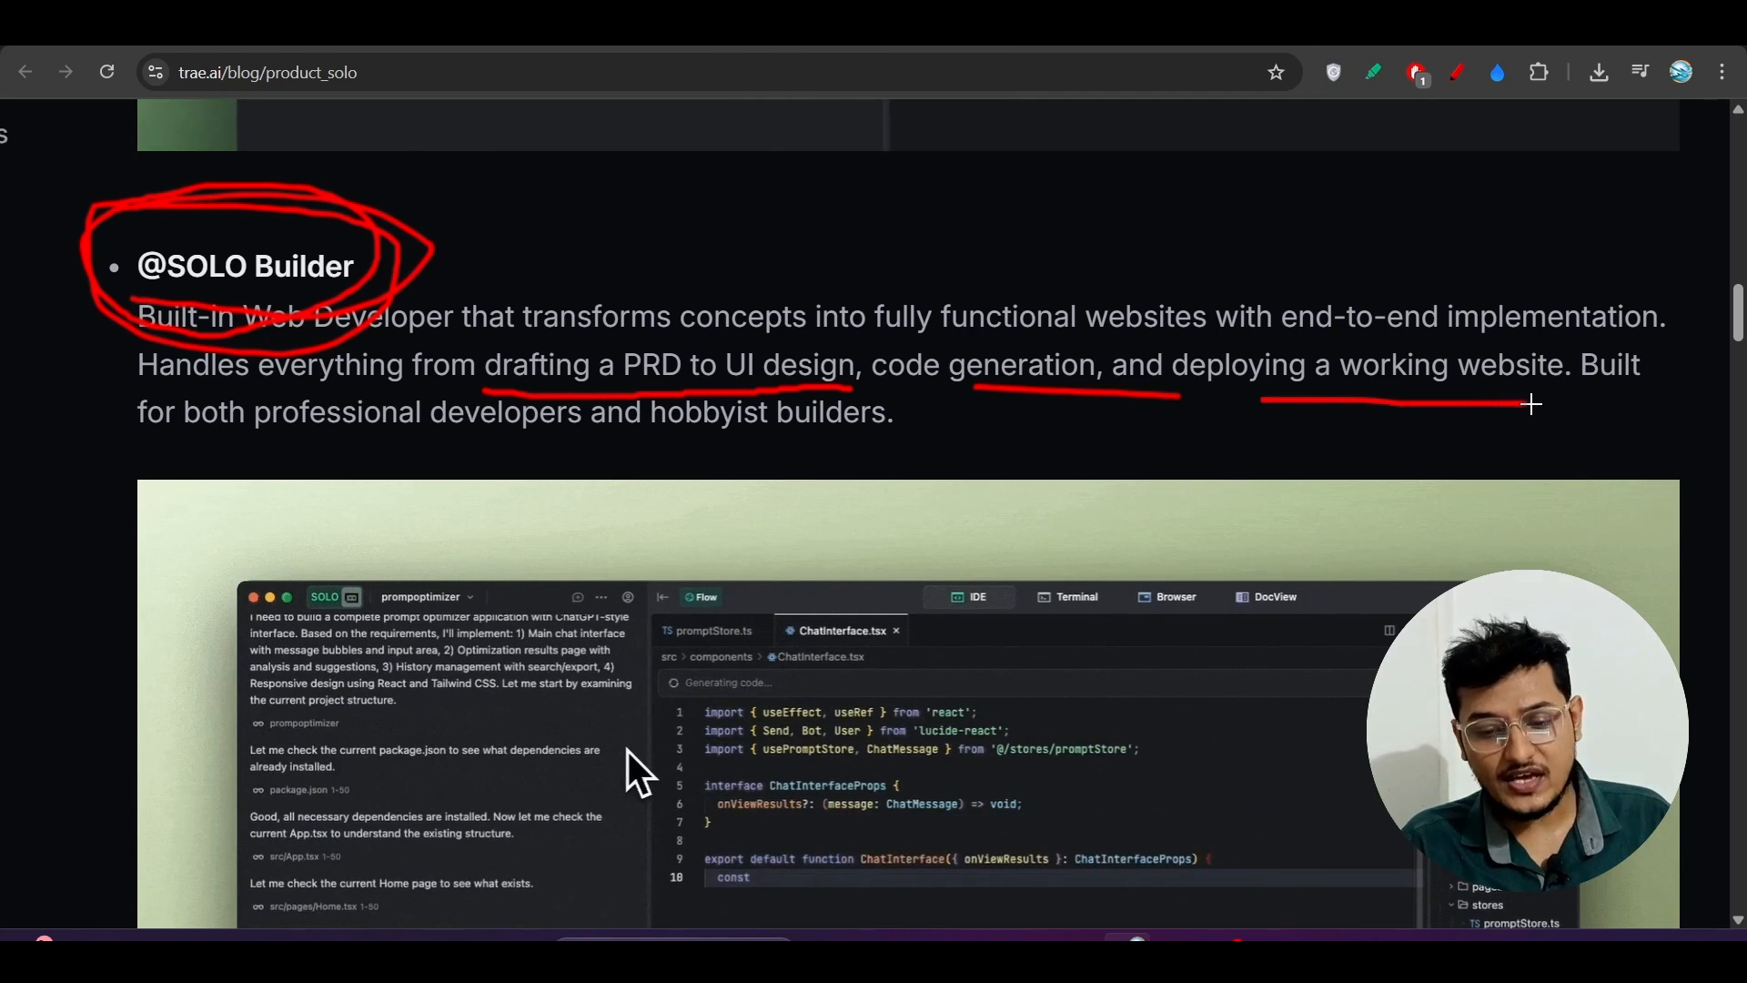
{"action": "scroll", "scroll_direction": "down", "scroll_amount": 3}
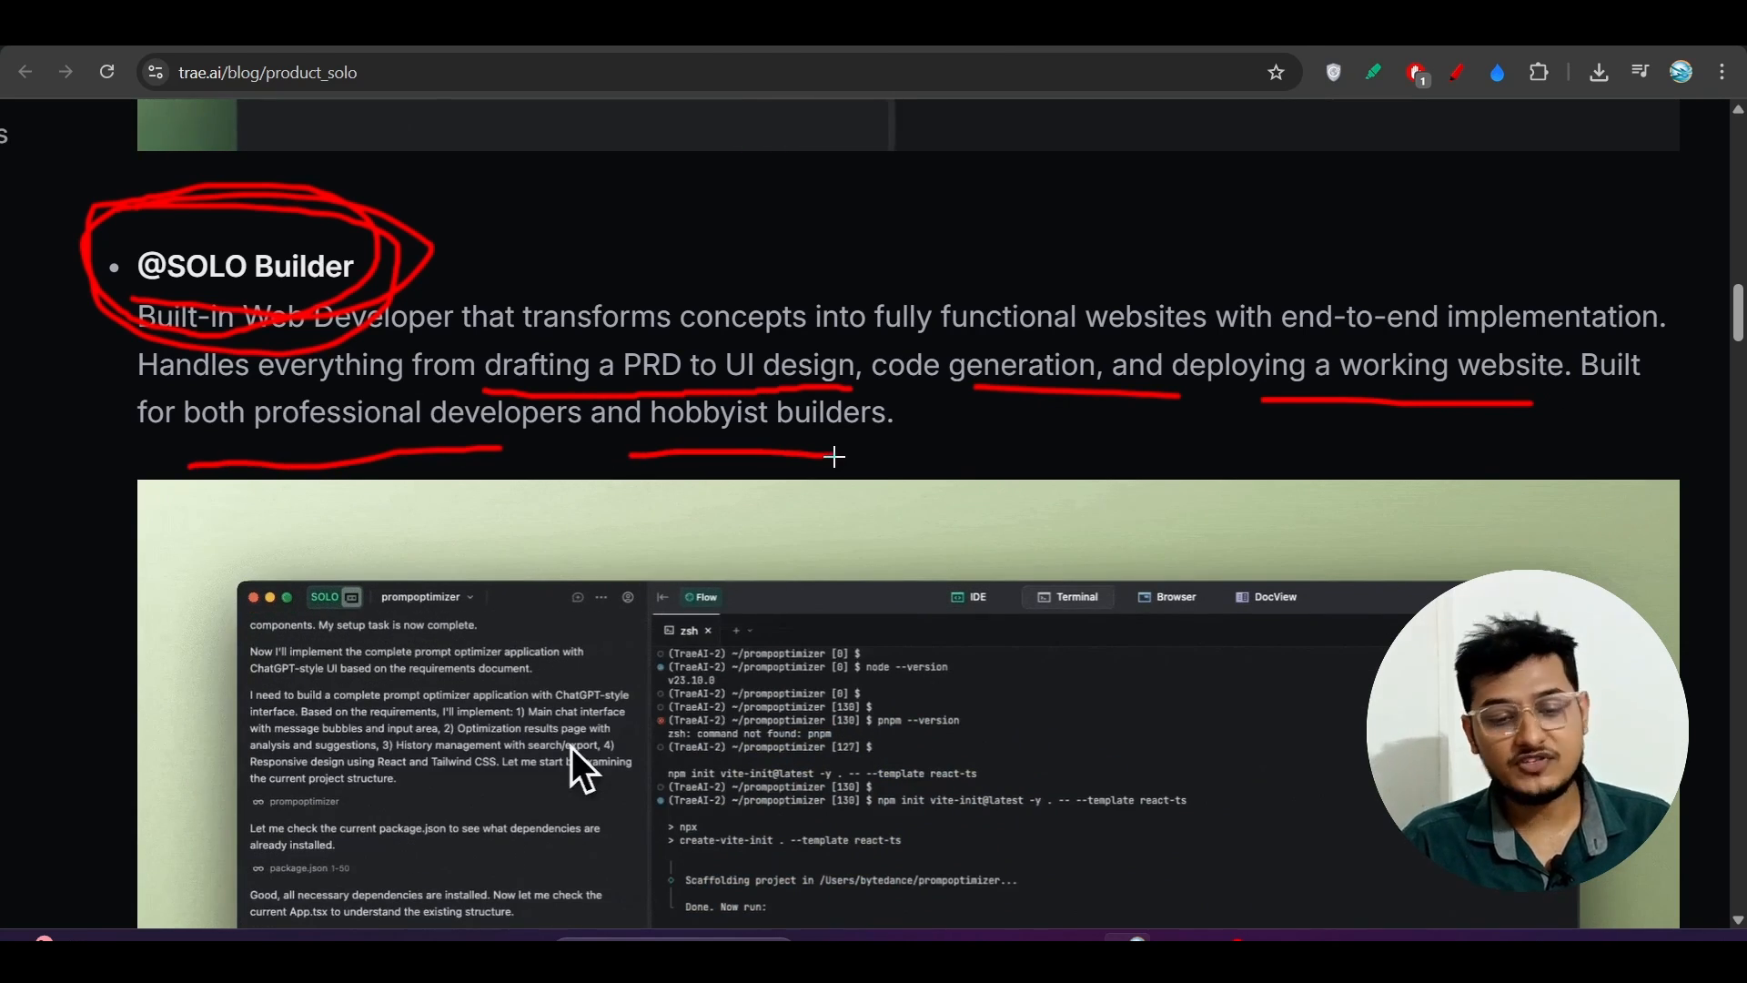
{"action": "scroll", "scroll_direction": "down", "scroll_amount": 3}
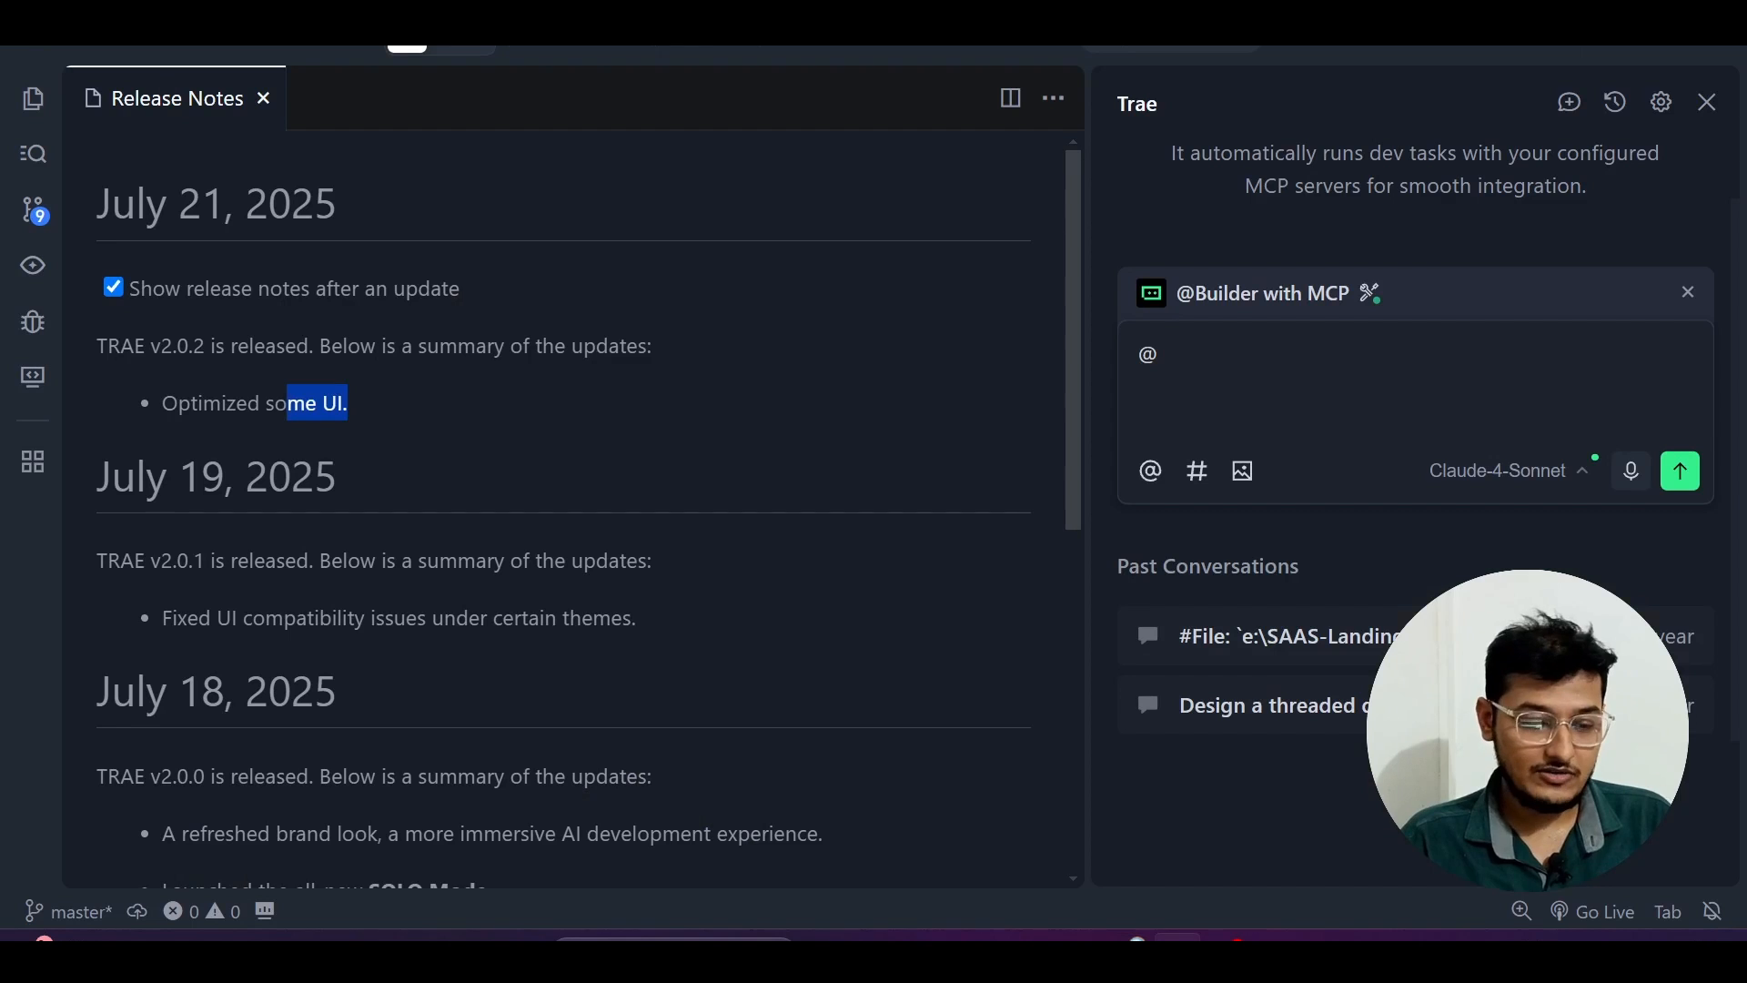
{"action": "mouse_move", "coordinate": [421, 47]}
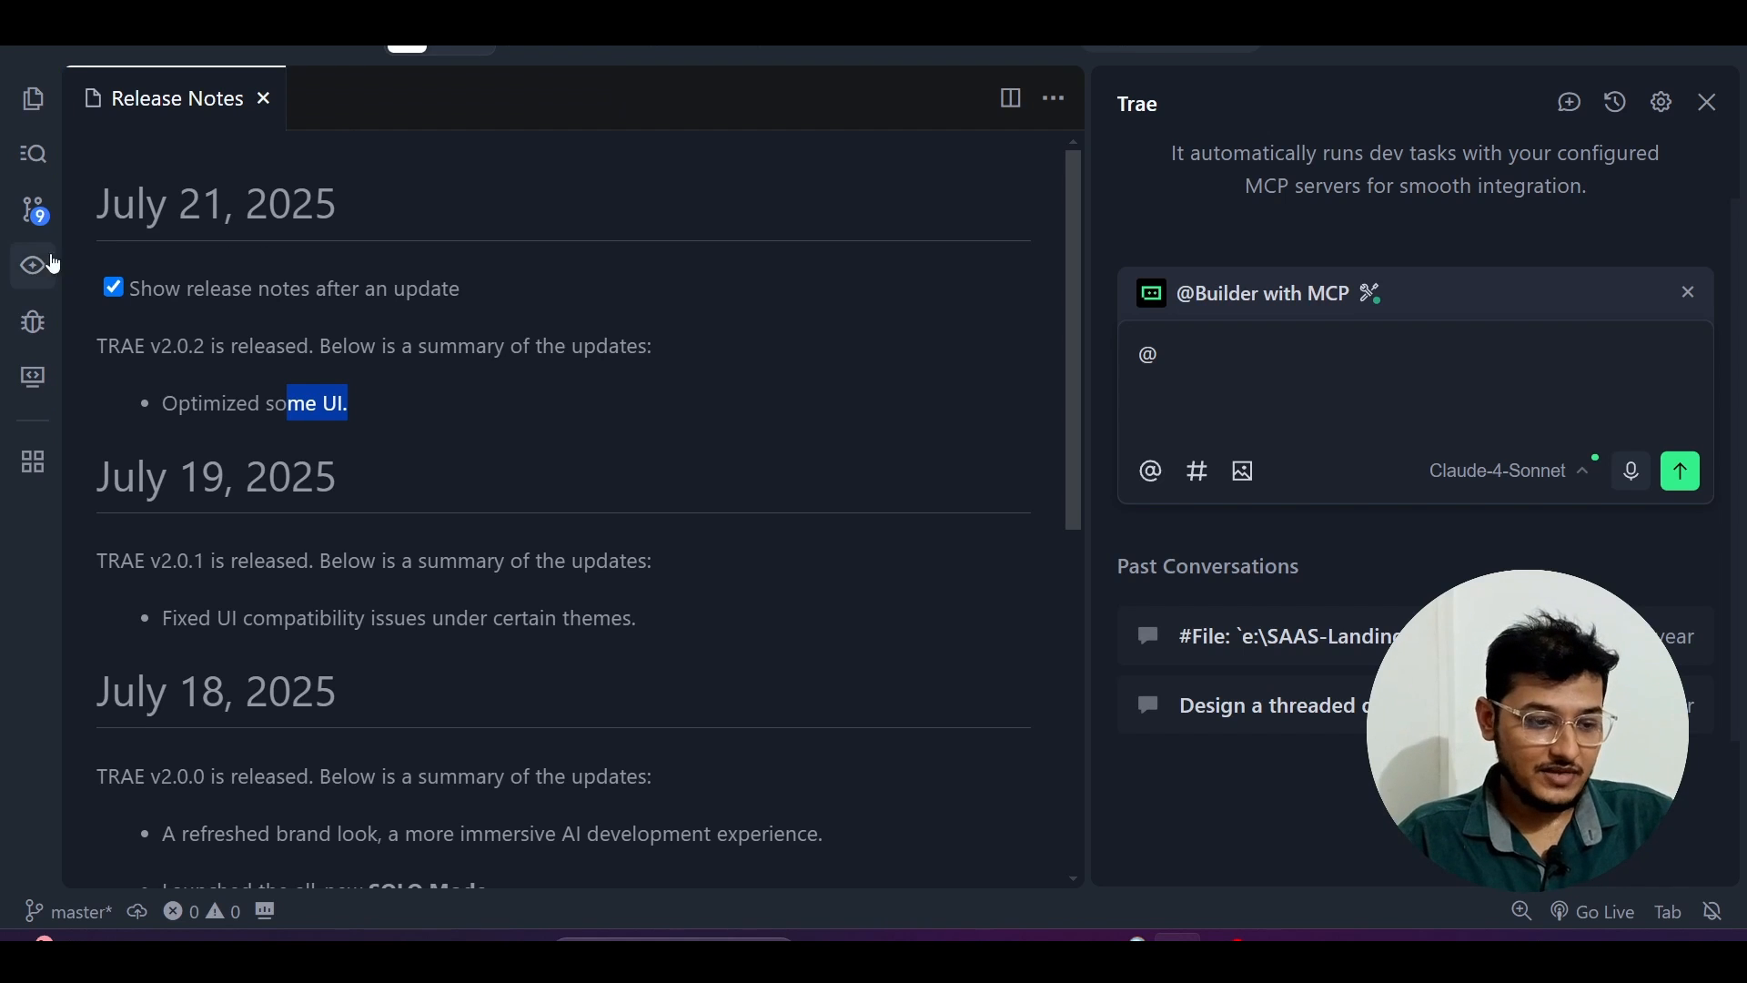
{"action": "mouse_move", "coordinate": [33, 377]}
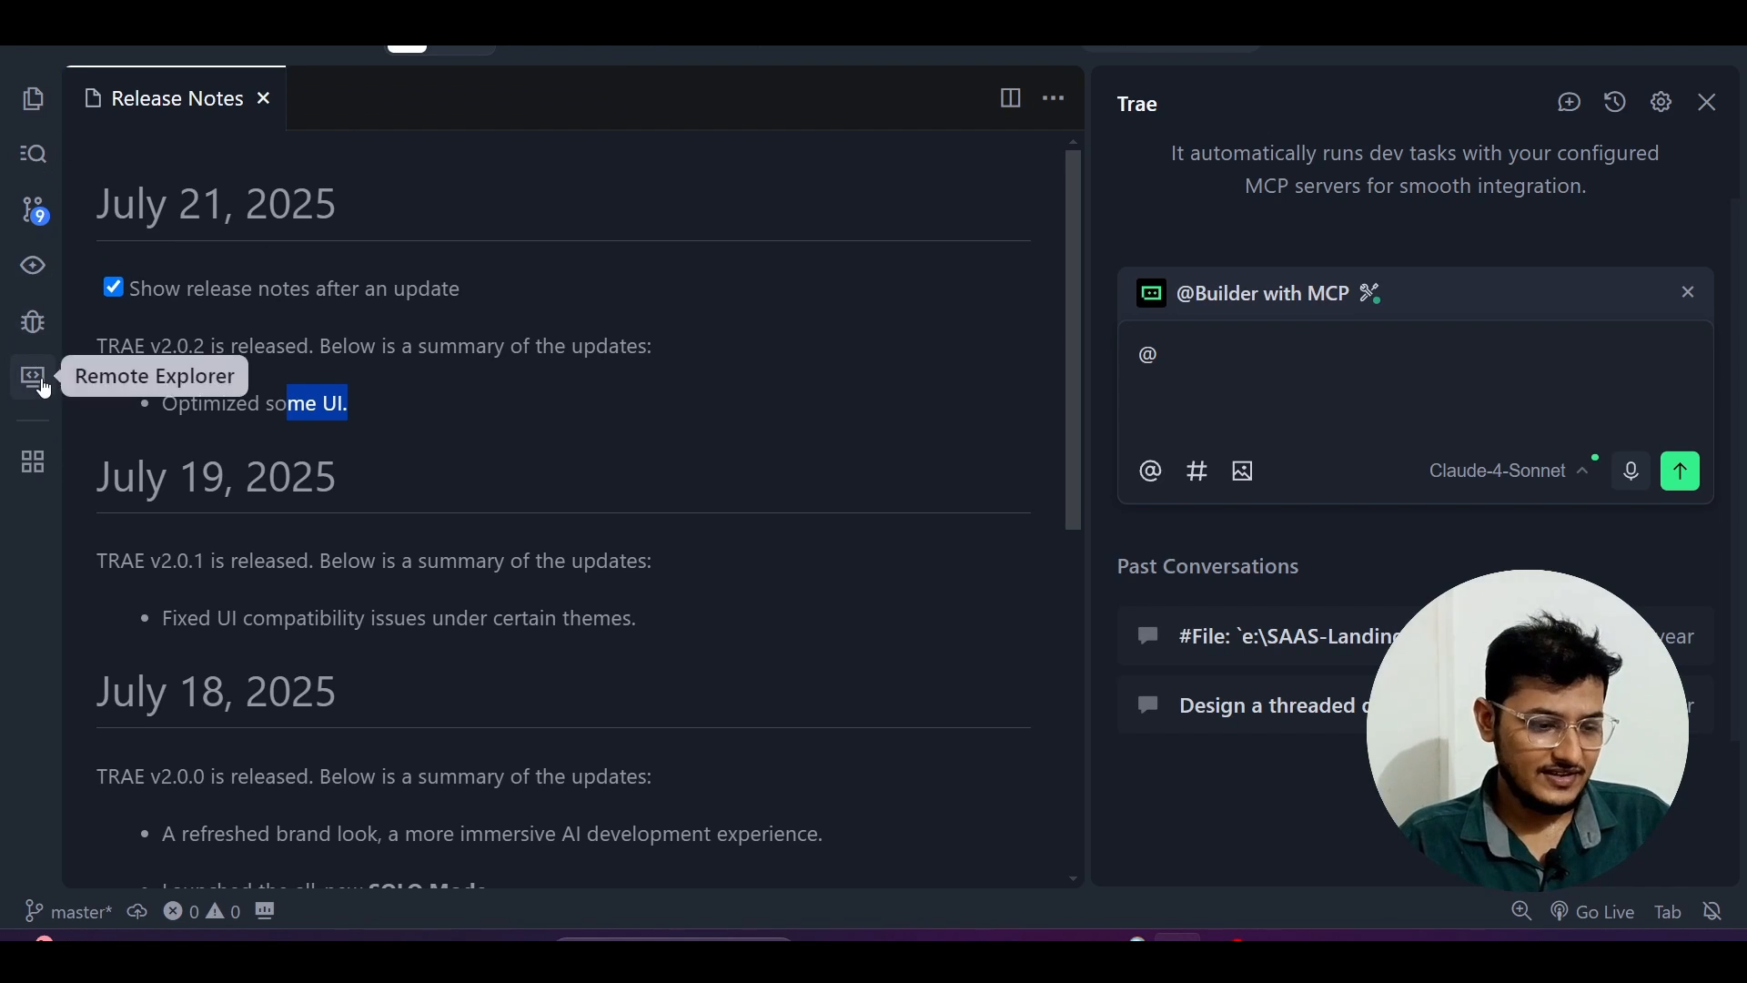
{"action": "mouse_move", "coordinate": [33, 211]}
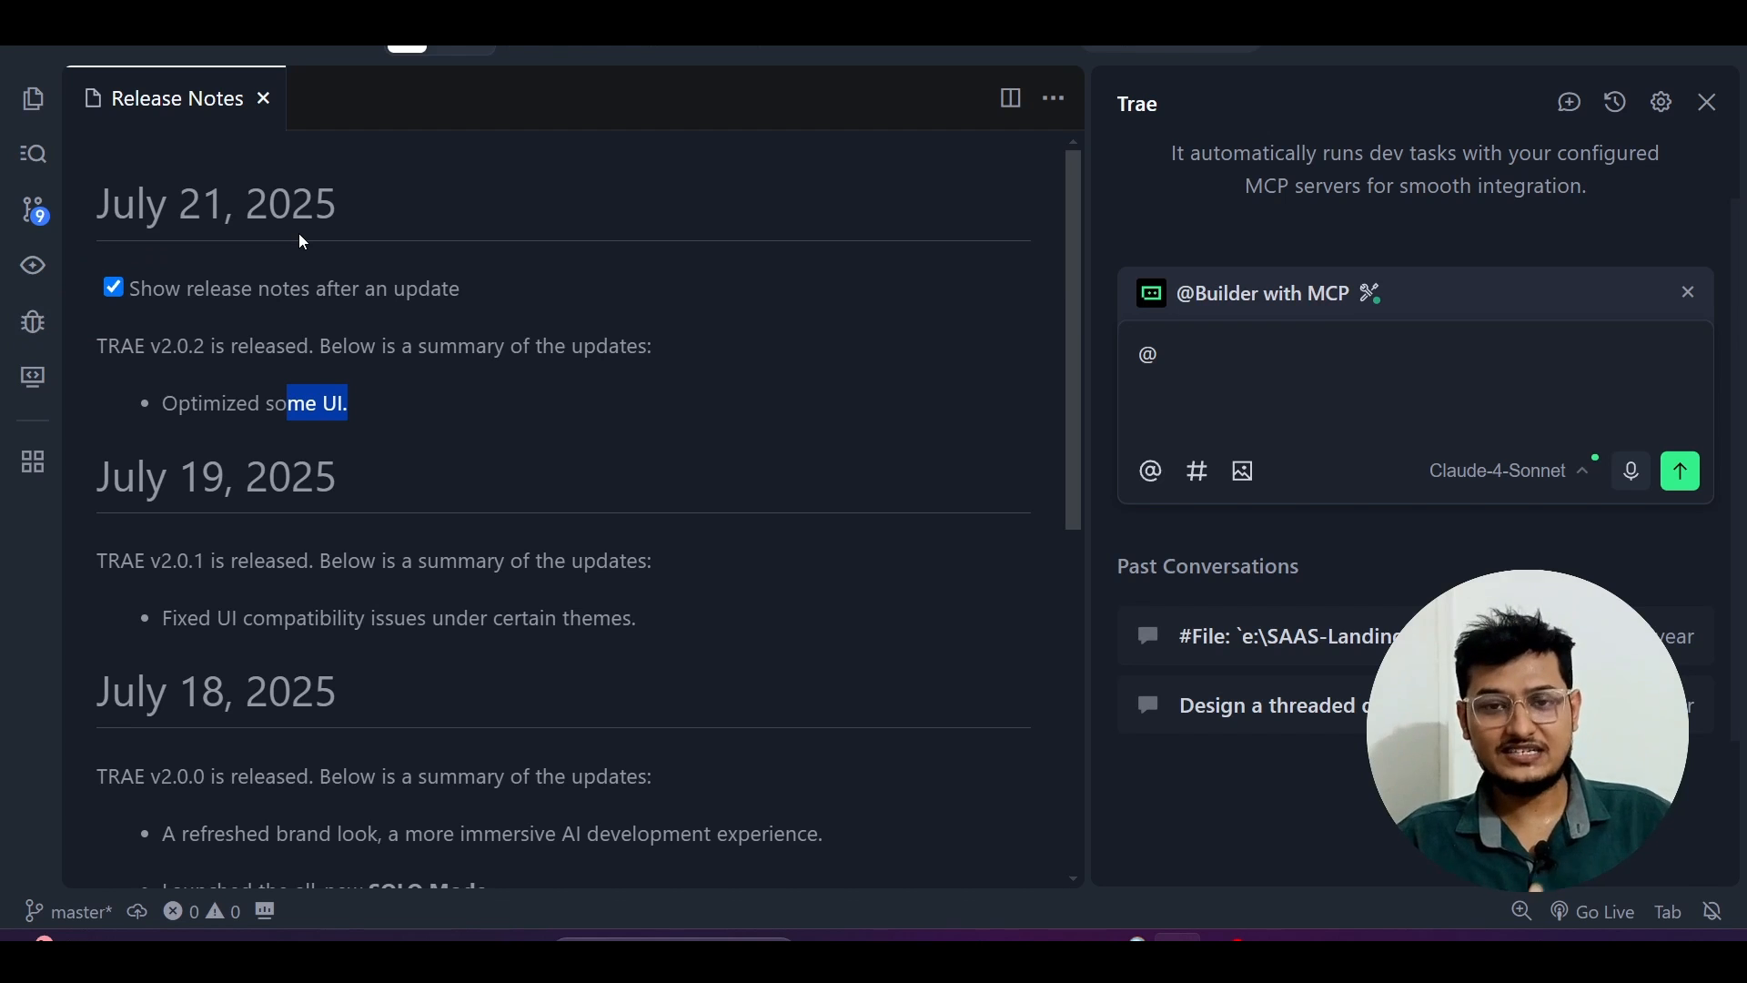
{"action": "mouse_move", "coordinate": [1149, 470]}
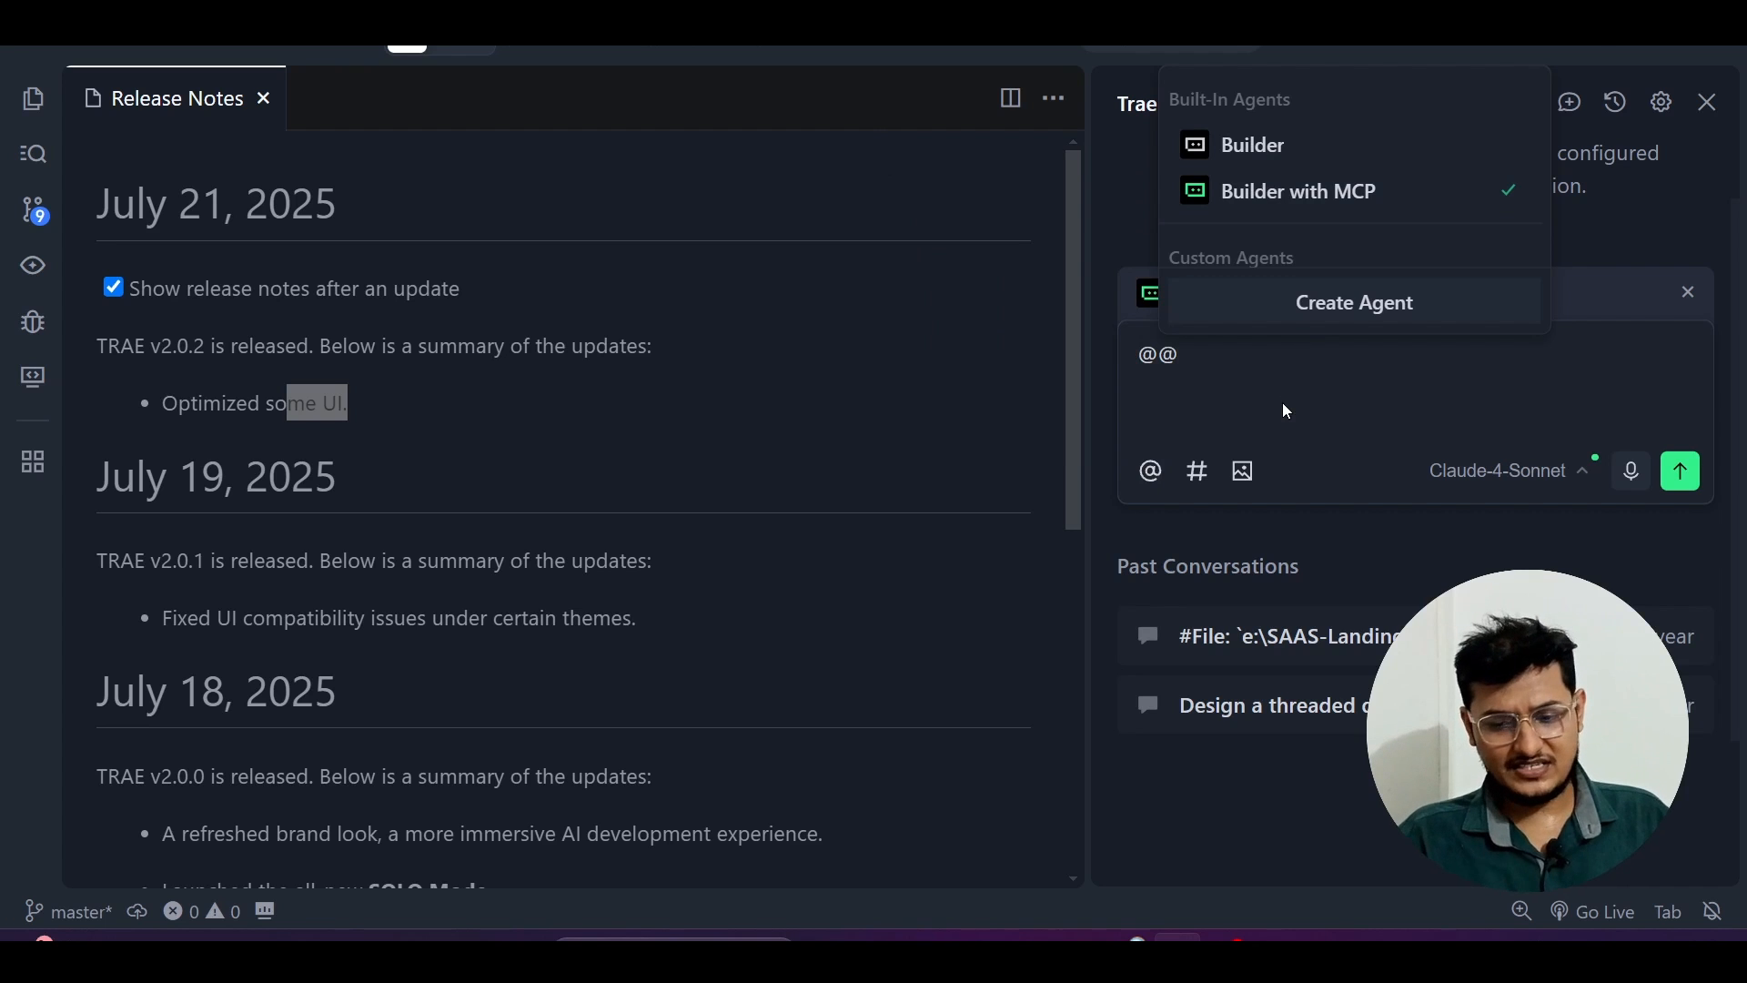
{"action": "left_click", "coordinate": [1505, 469]}
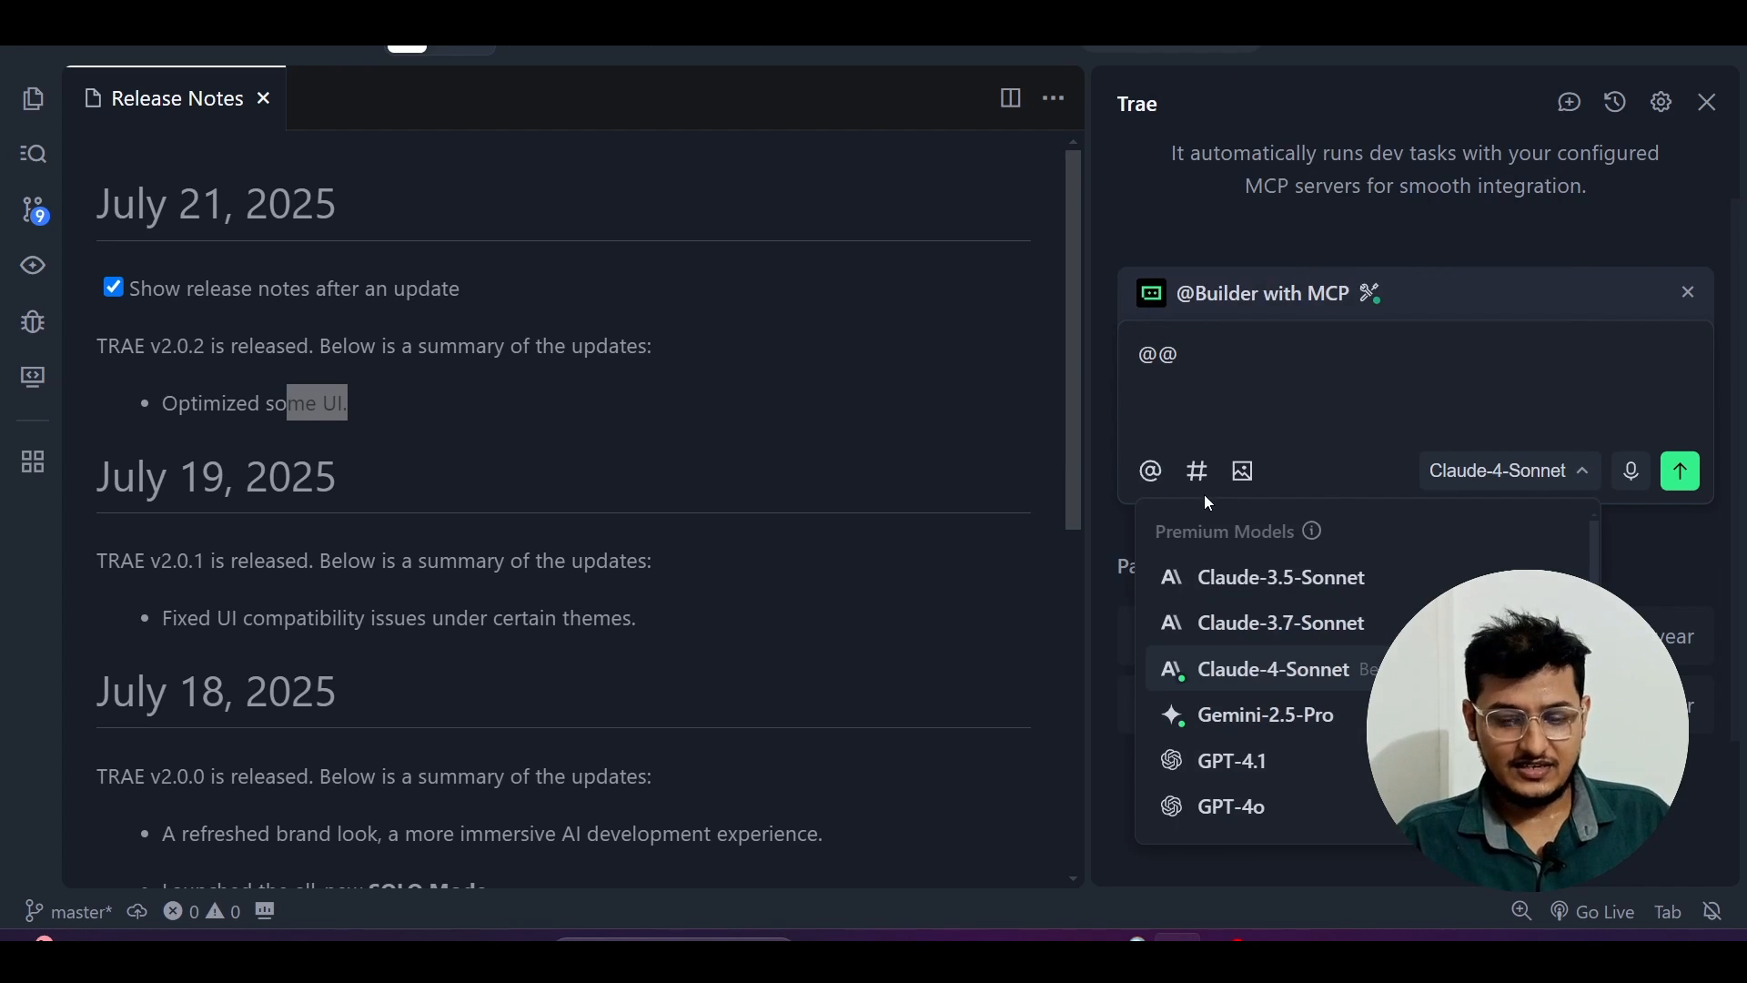
{"action": "left_click", "coordinate": [1049, 692]}
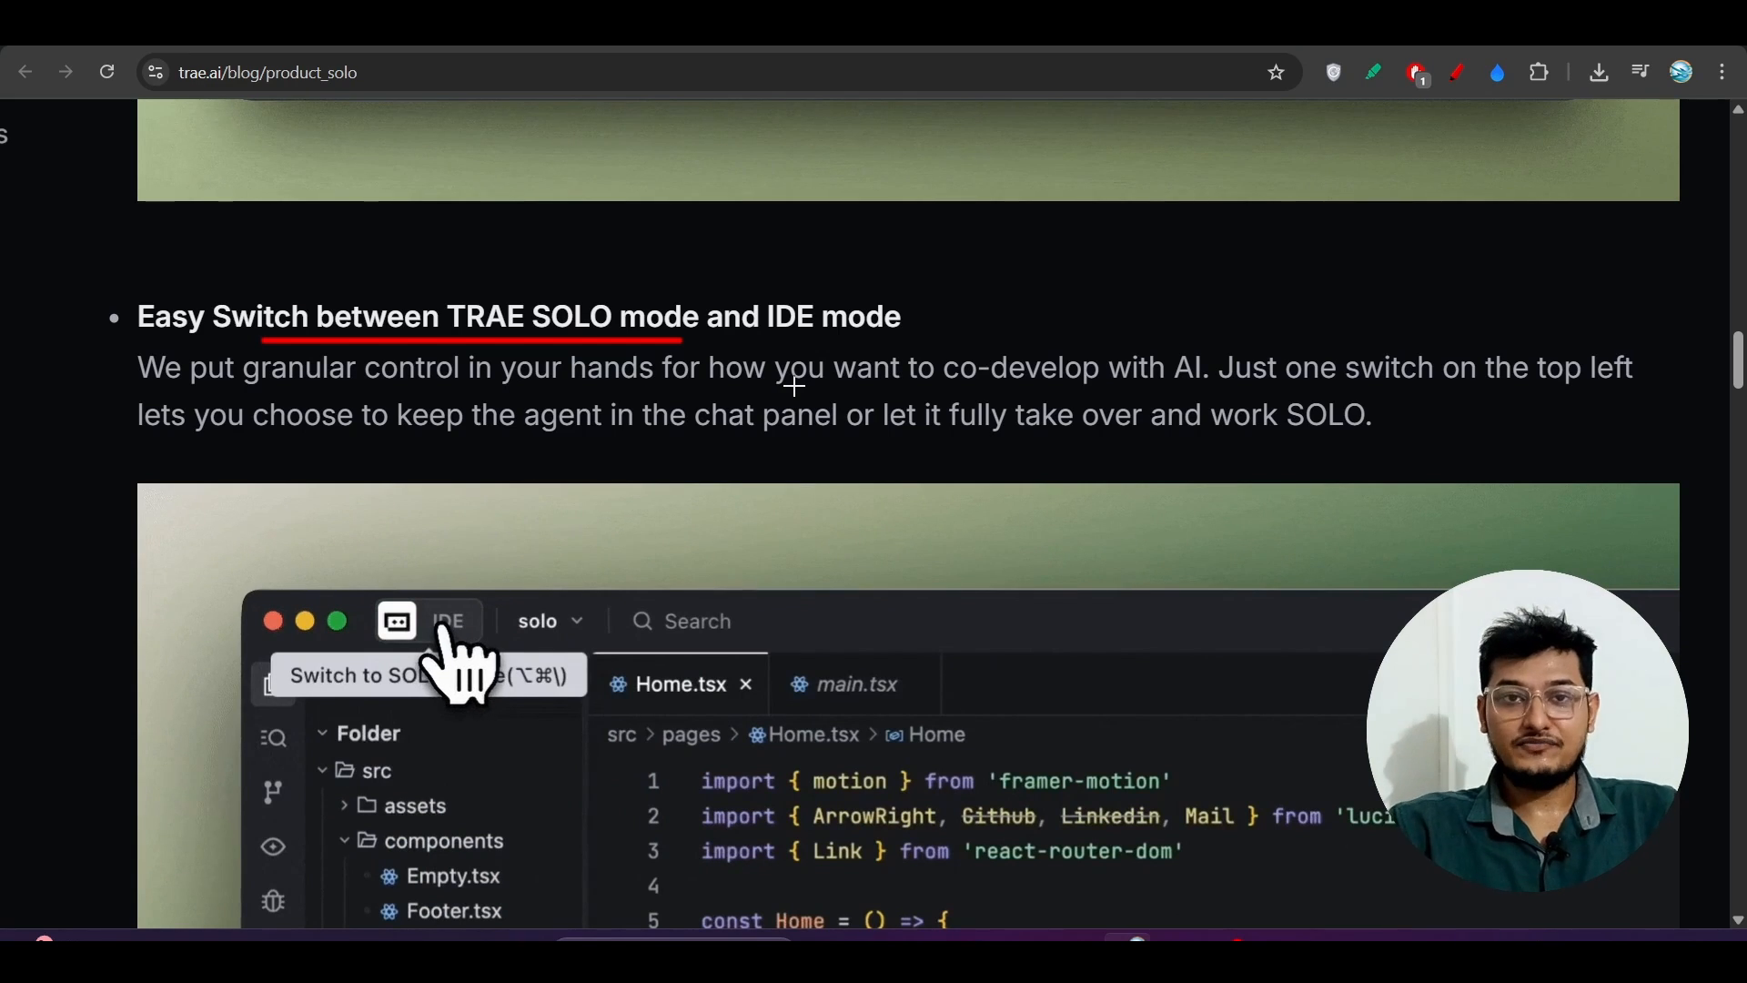
Step: Scroll past 'Easy Switch between TRAE SOLO mode and IDE mode' to All-in-one pricing and Context Engineering
{"action": "scroll", "scroll_direction": "down", "scroll_amount": 3}
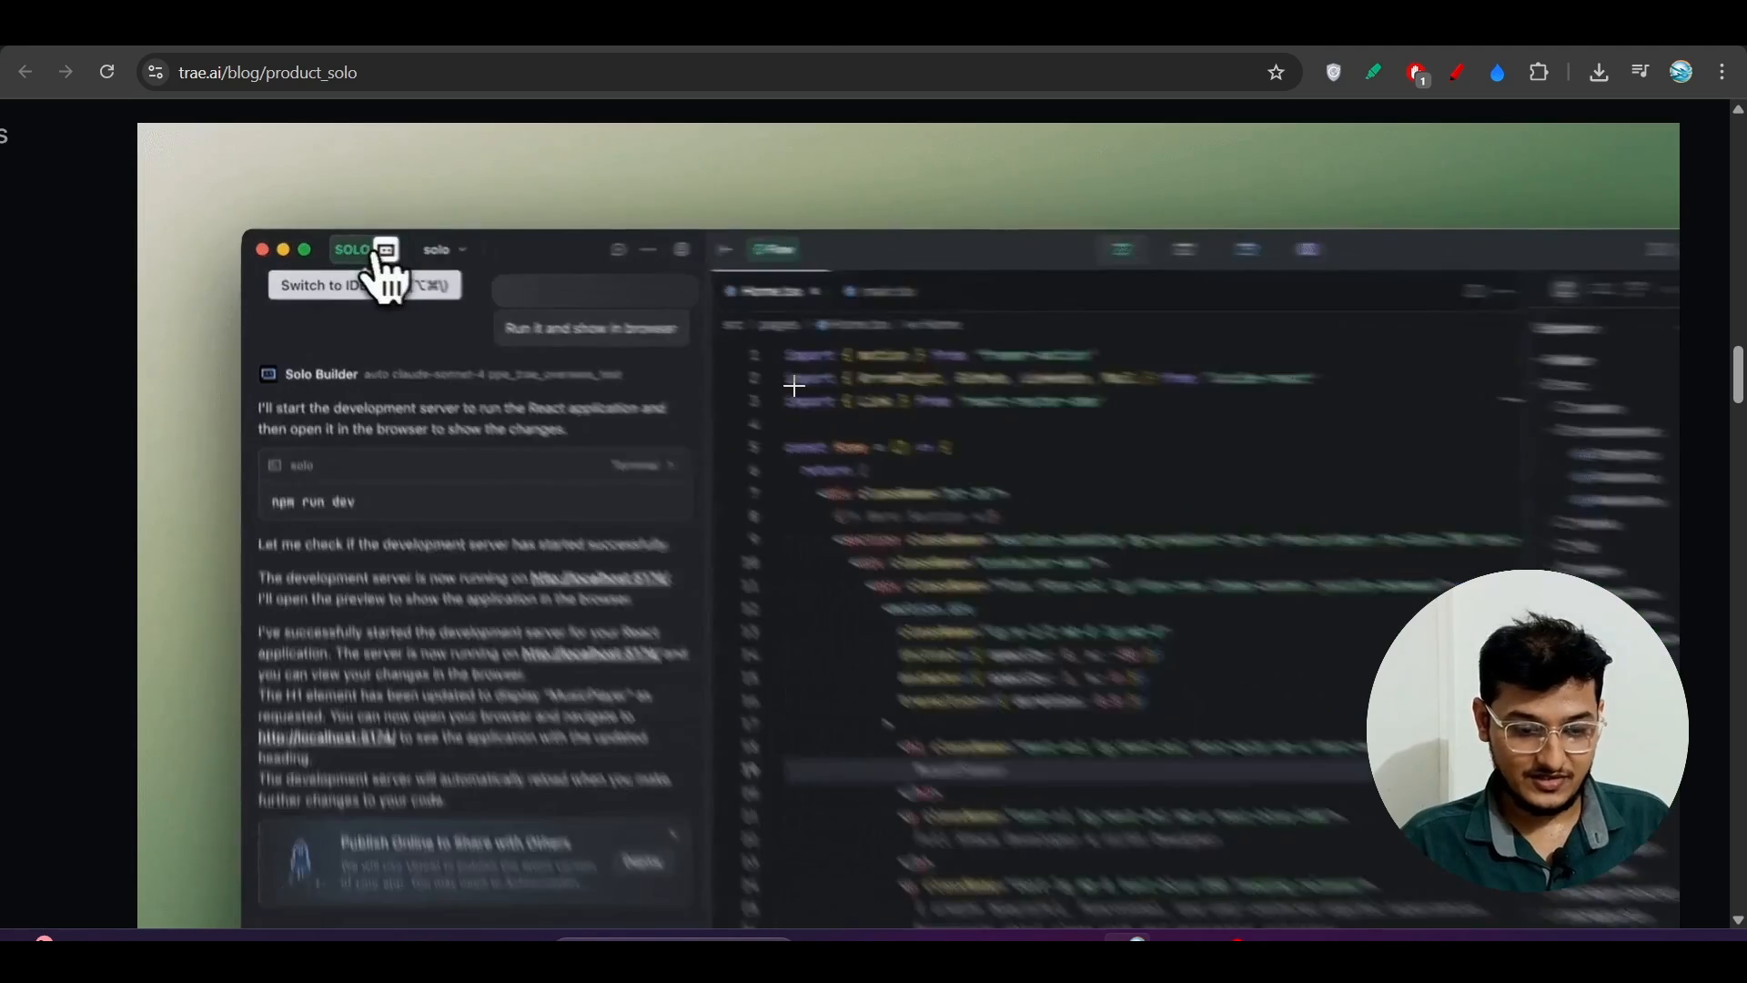
{"action": "scroll", "scroll_direction": "down", "scroll_amount": 3}
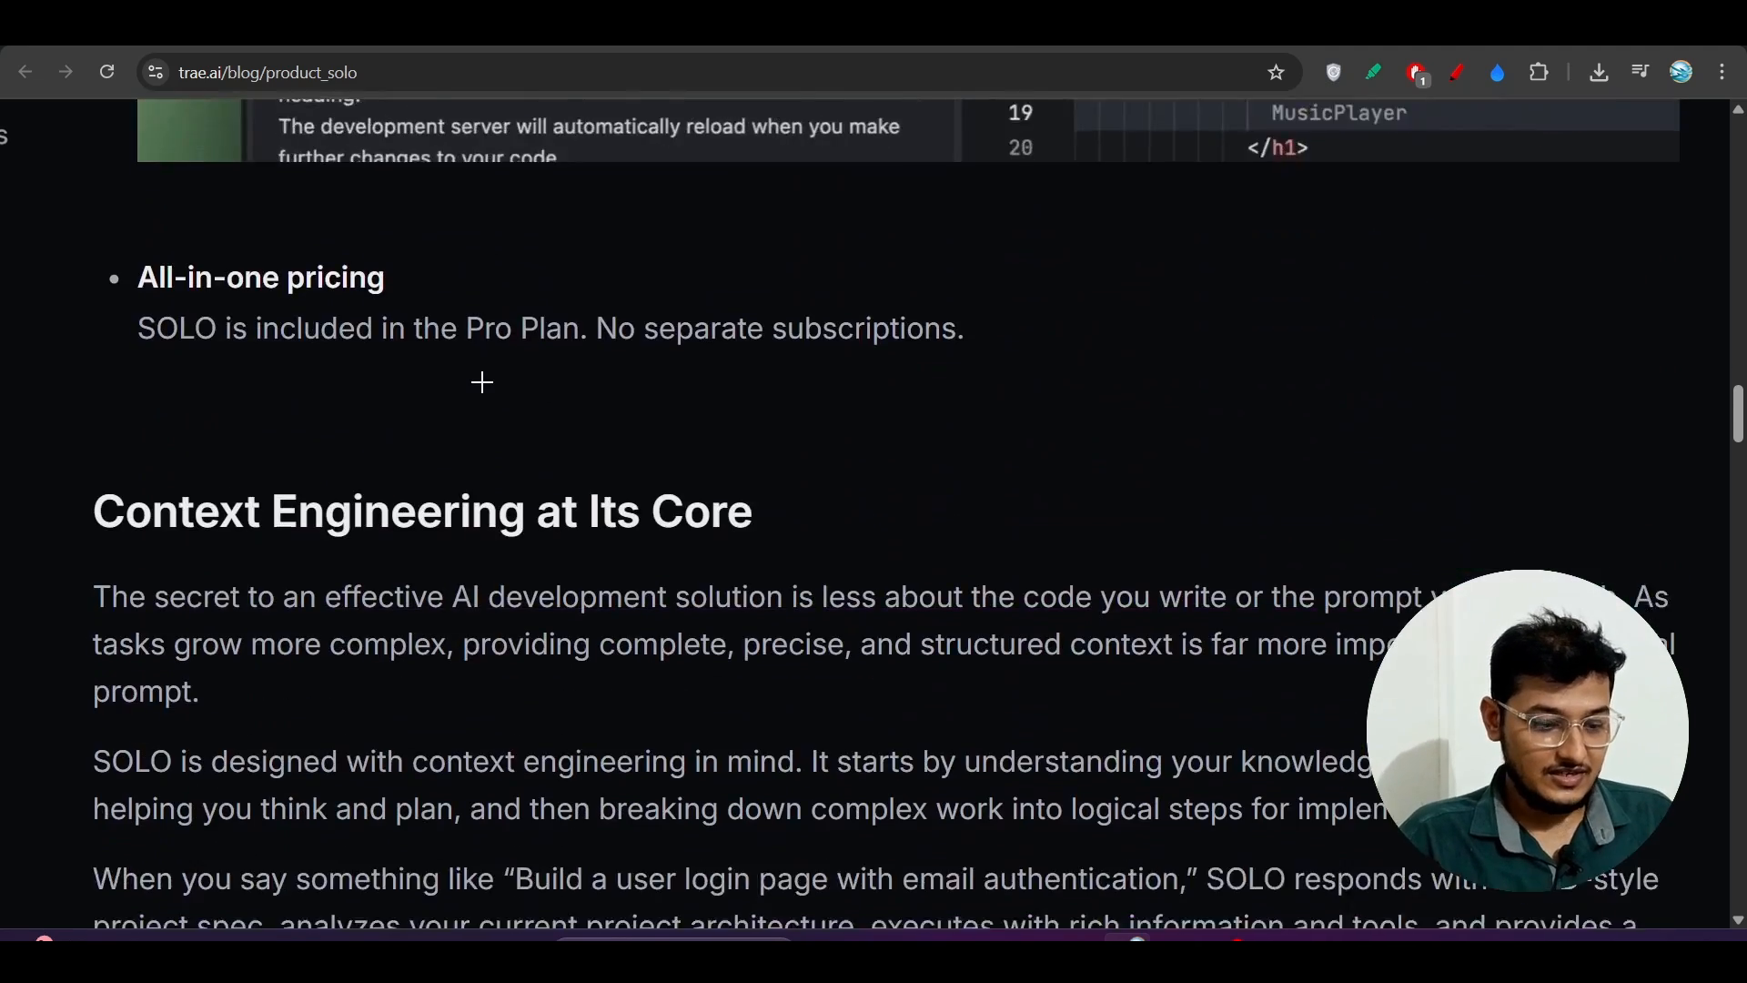
{"action": "scroll", "scroll_direction": "down", "scroll_amount": 3}
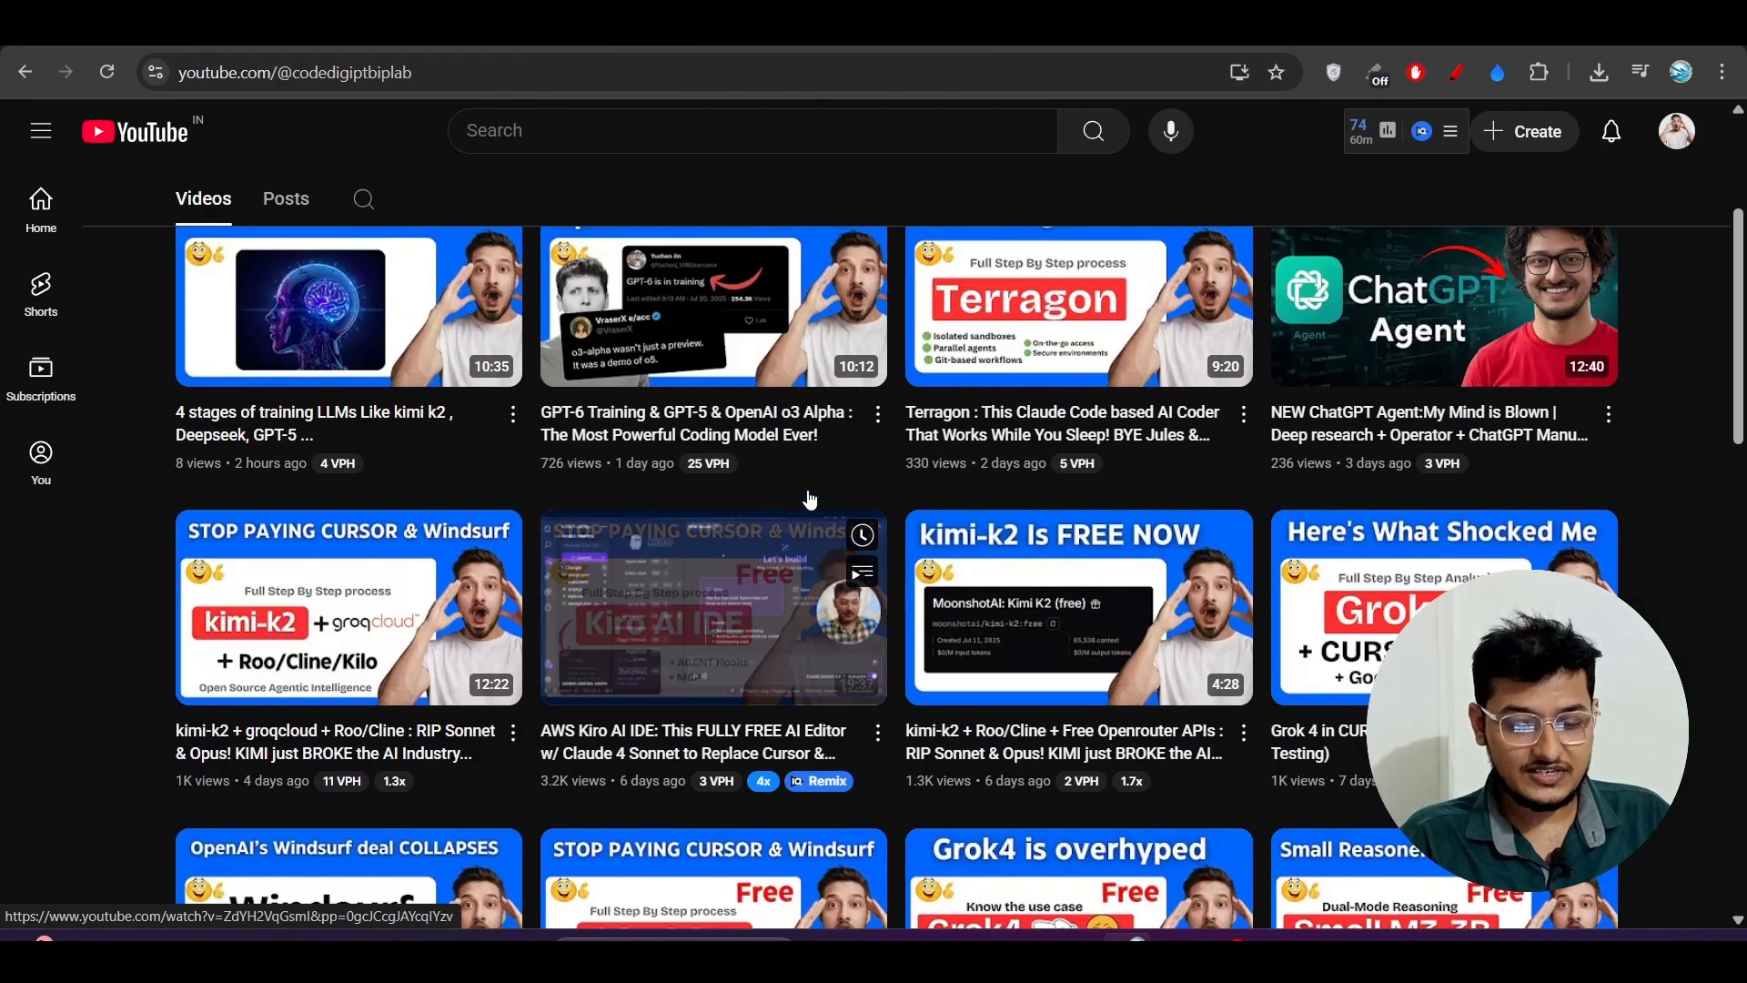
Step: Search the YouTube channel's videos for 'context e' to surface the Context Engineering video
{"action": "scroll", "scroll_direction": "up", "scroll_amount": 3}
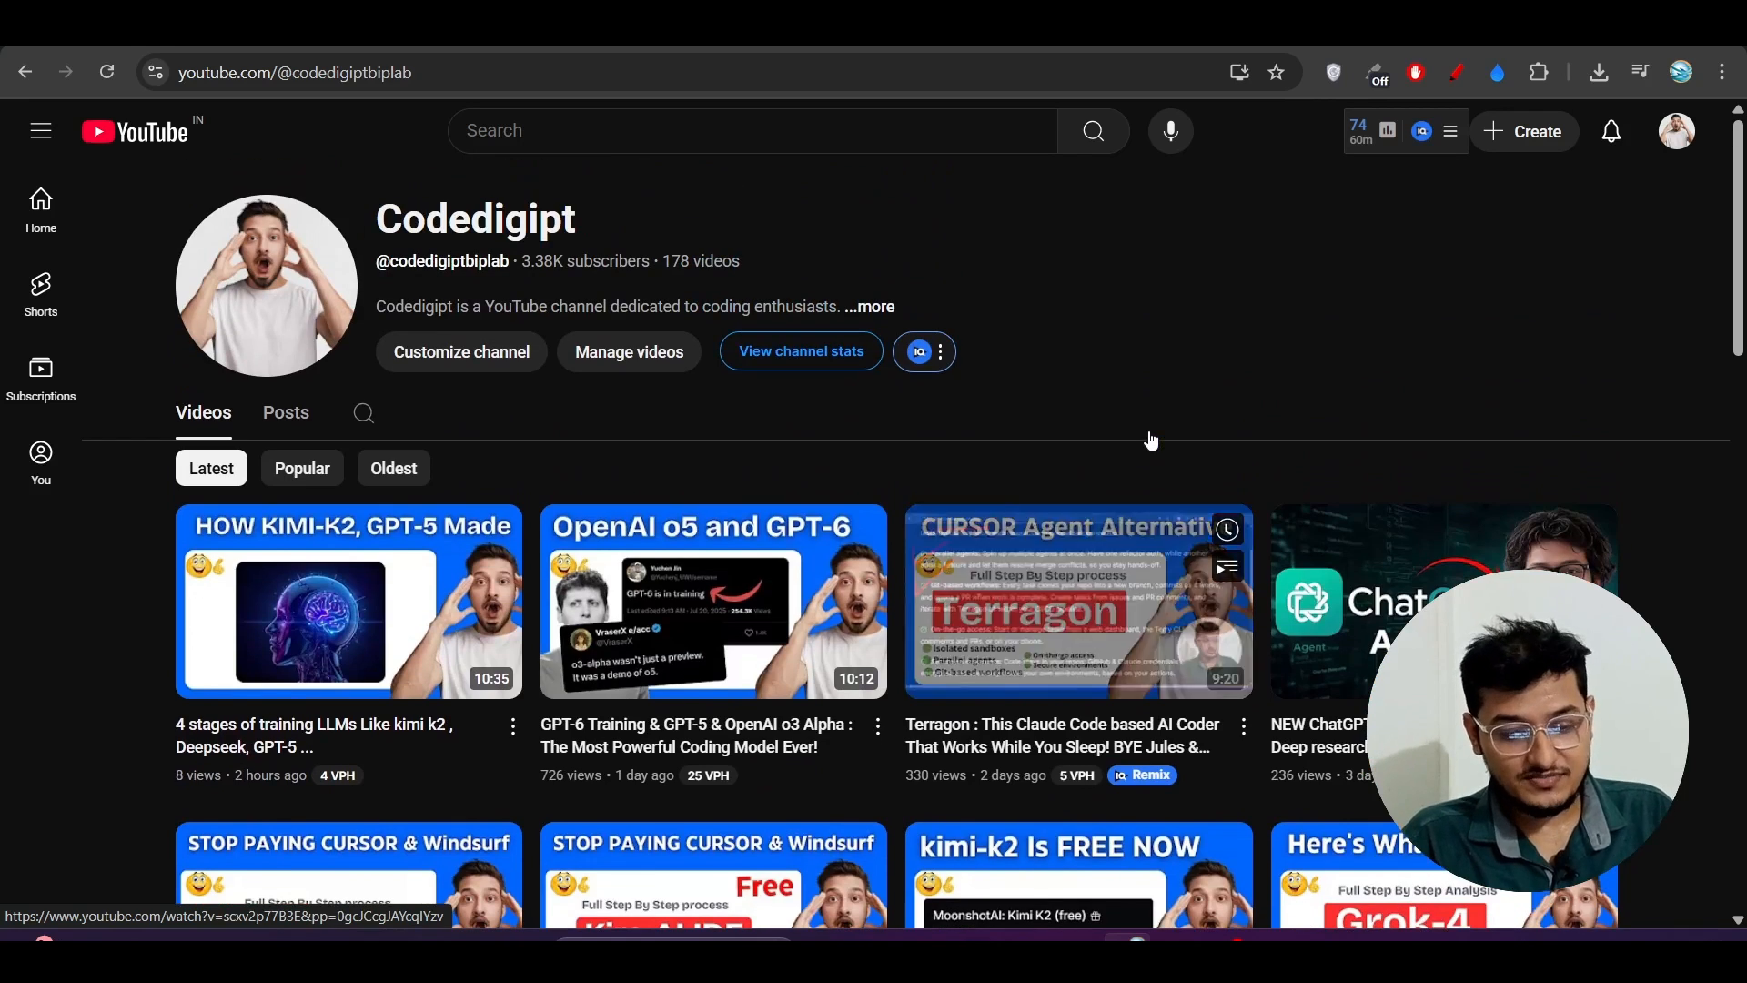
{"action": "left_click", "coordinate": [364, 413]}
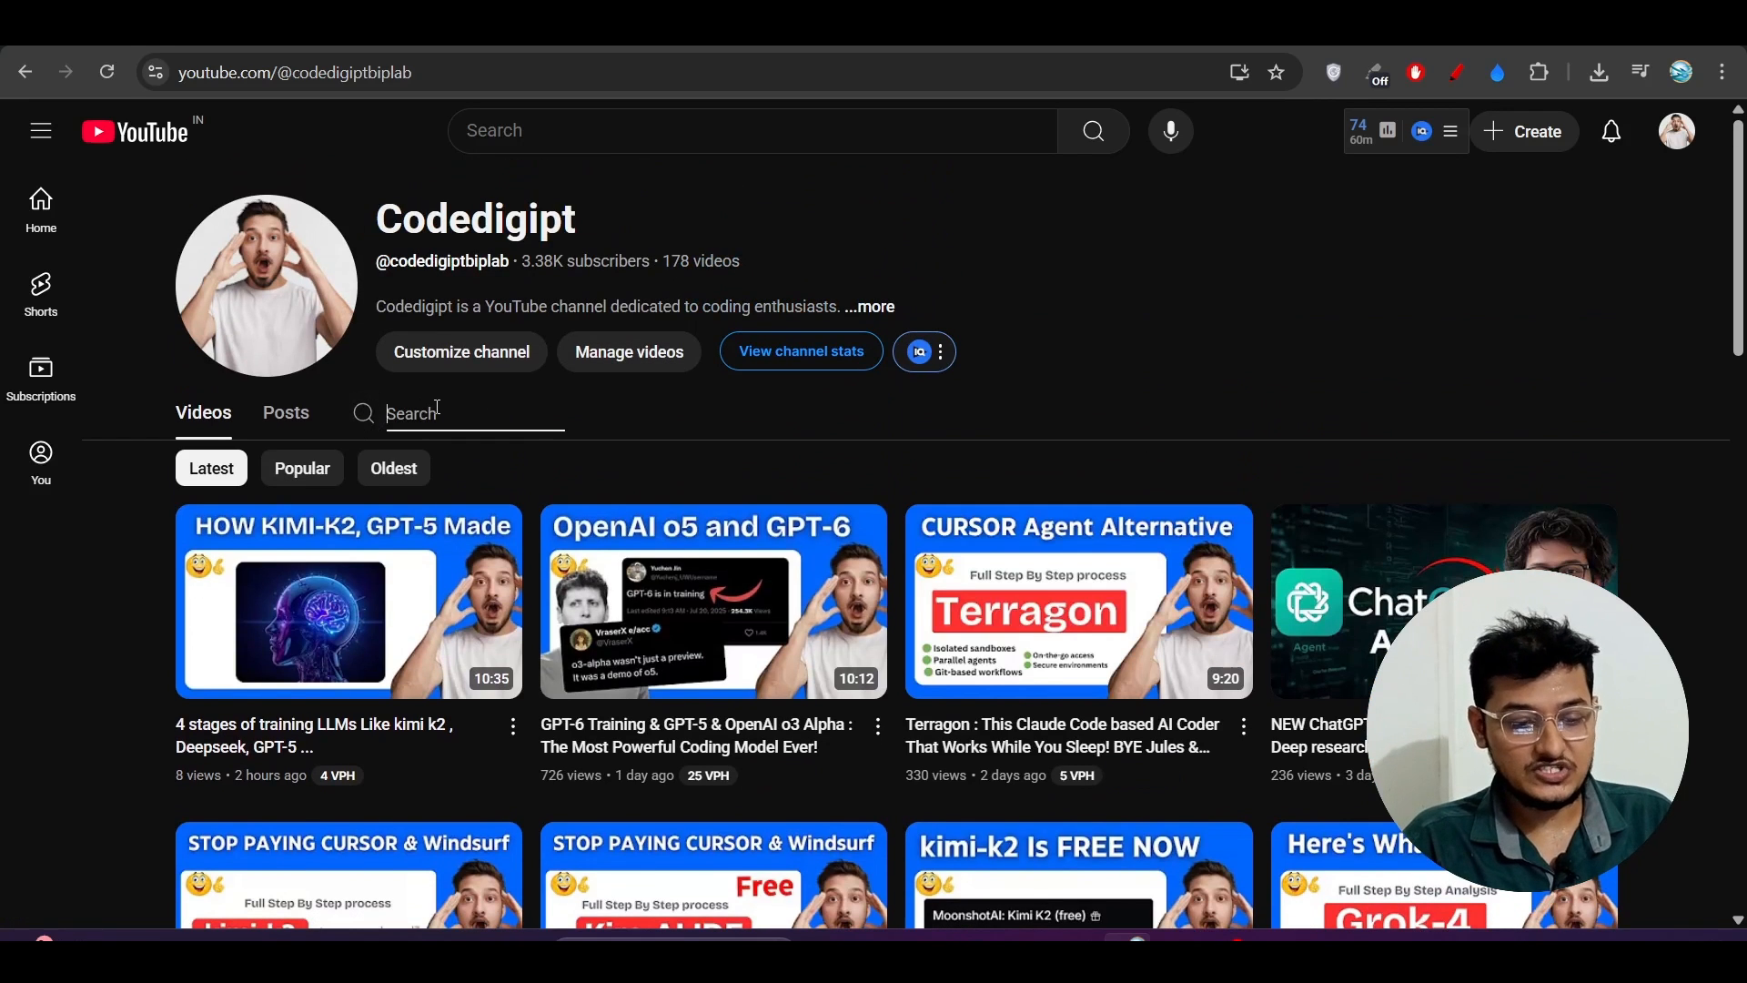
{"action": "type", "text": "conte"}
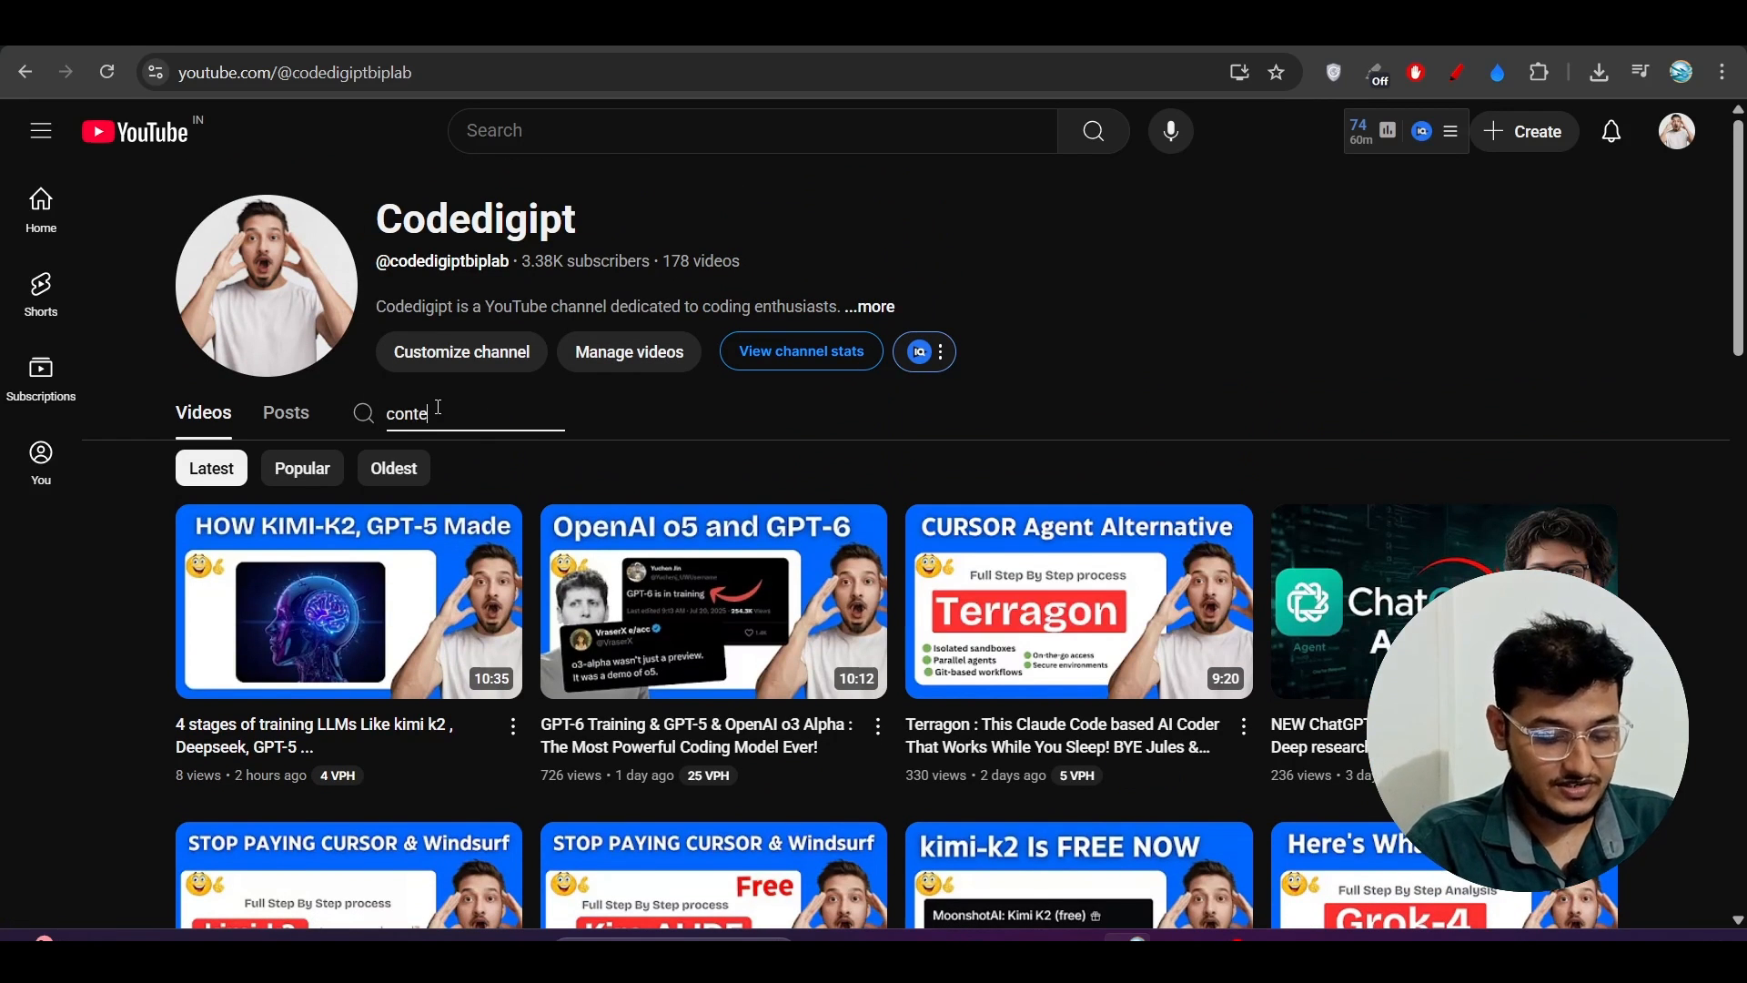
{"action": "type", "text": "xt e"}
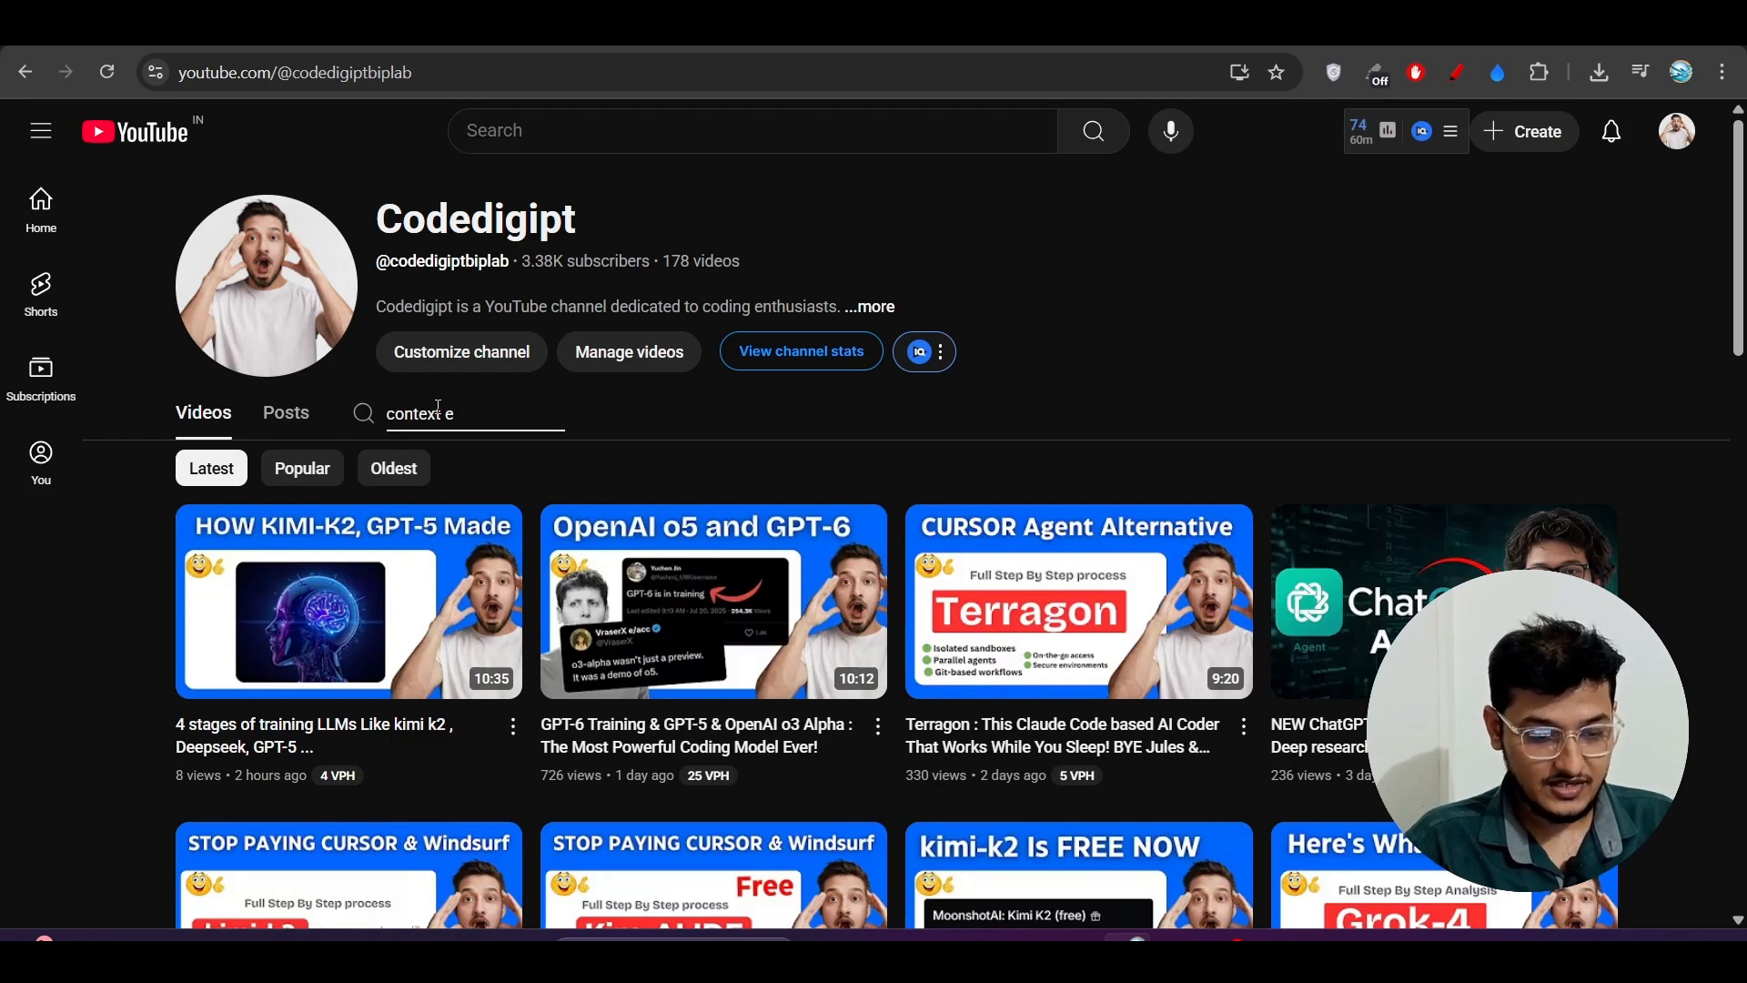
{"action": "key", "text": "Return"}
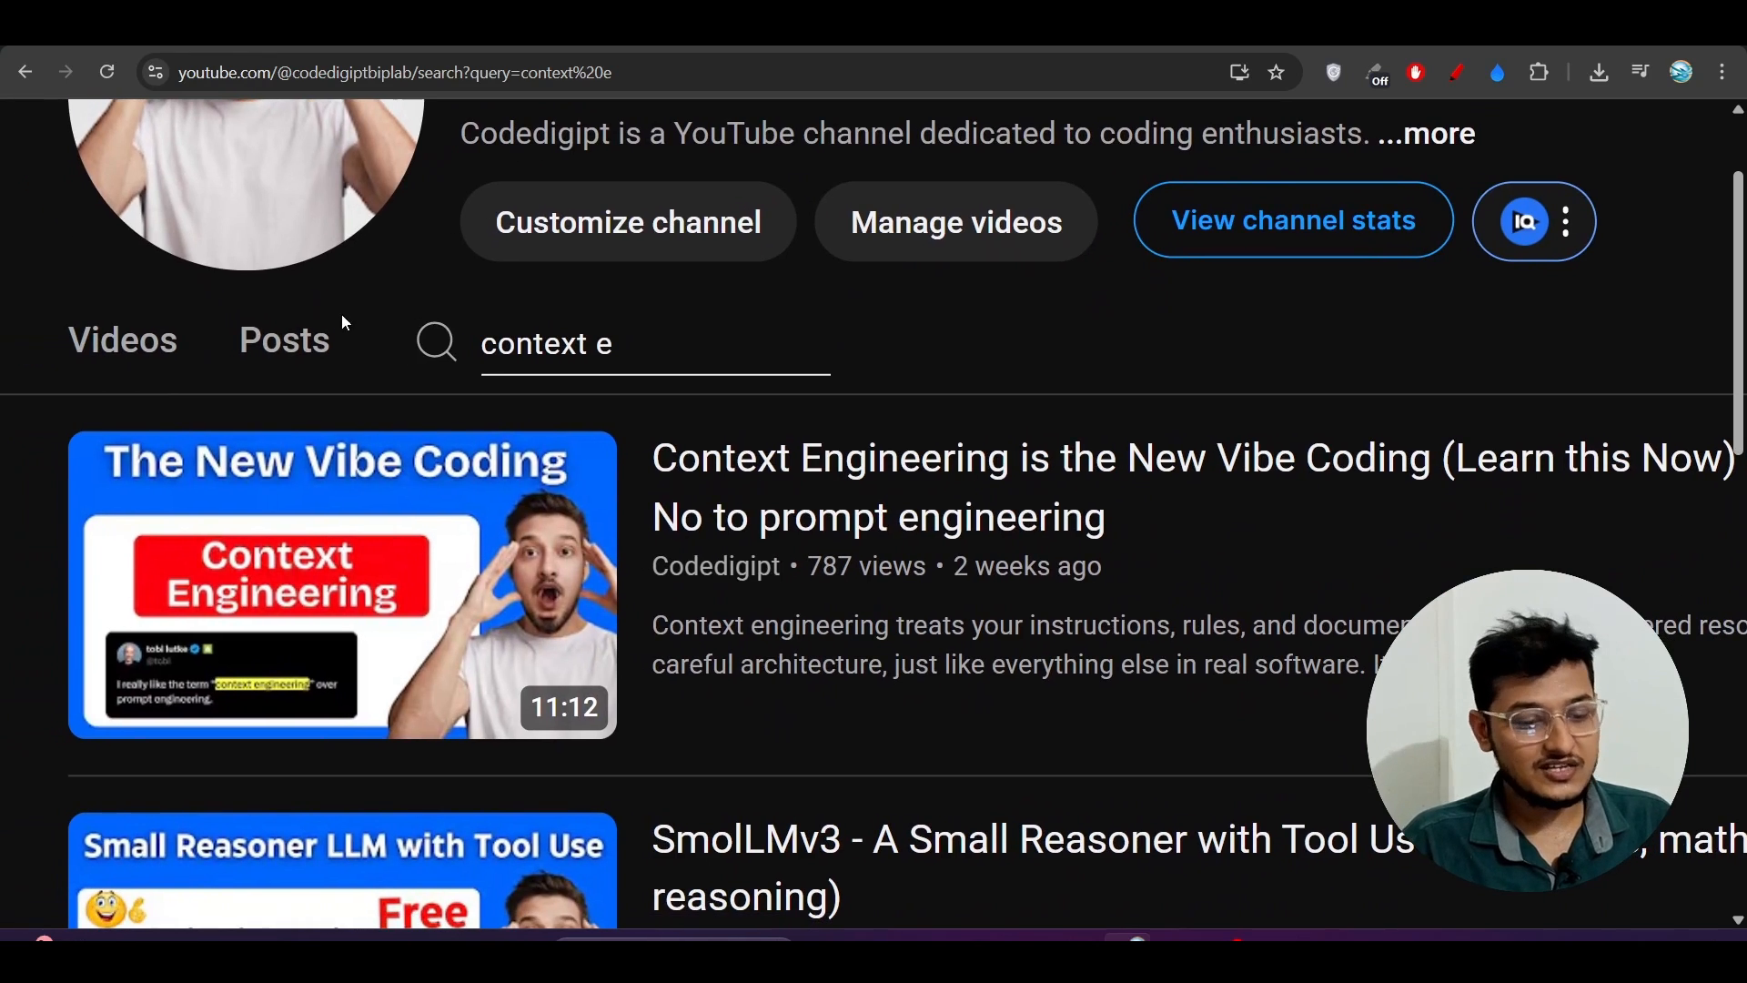
{"action": "mouse_move", "coordinate": [450, 286]}
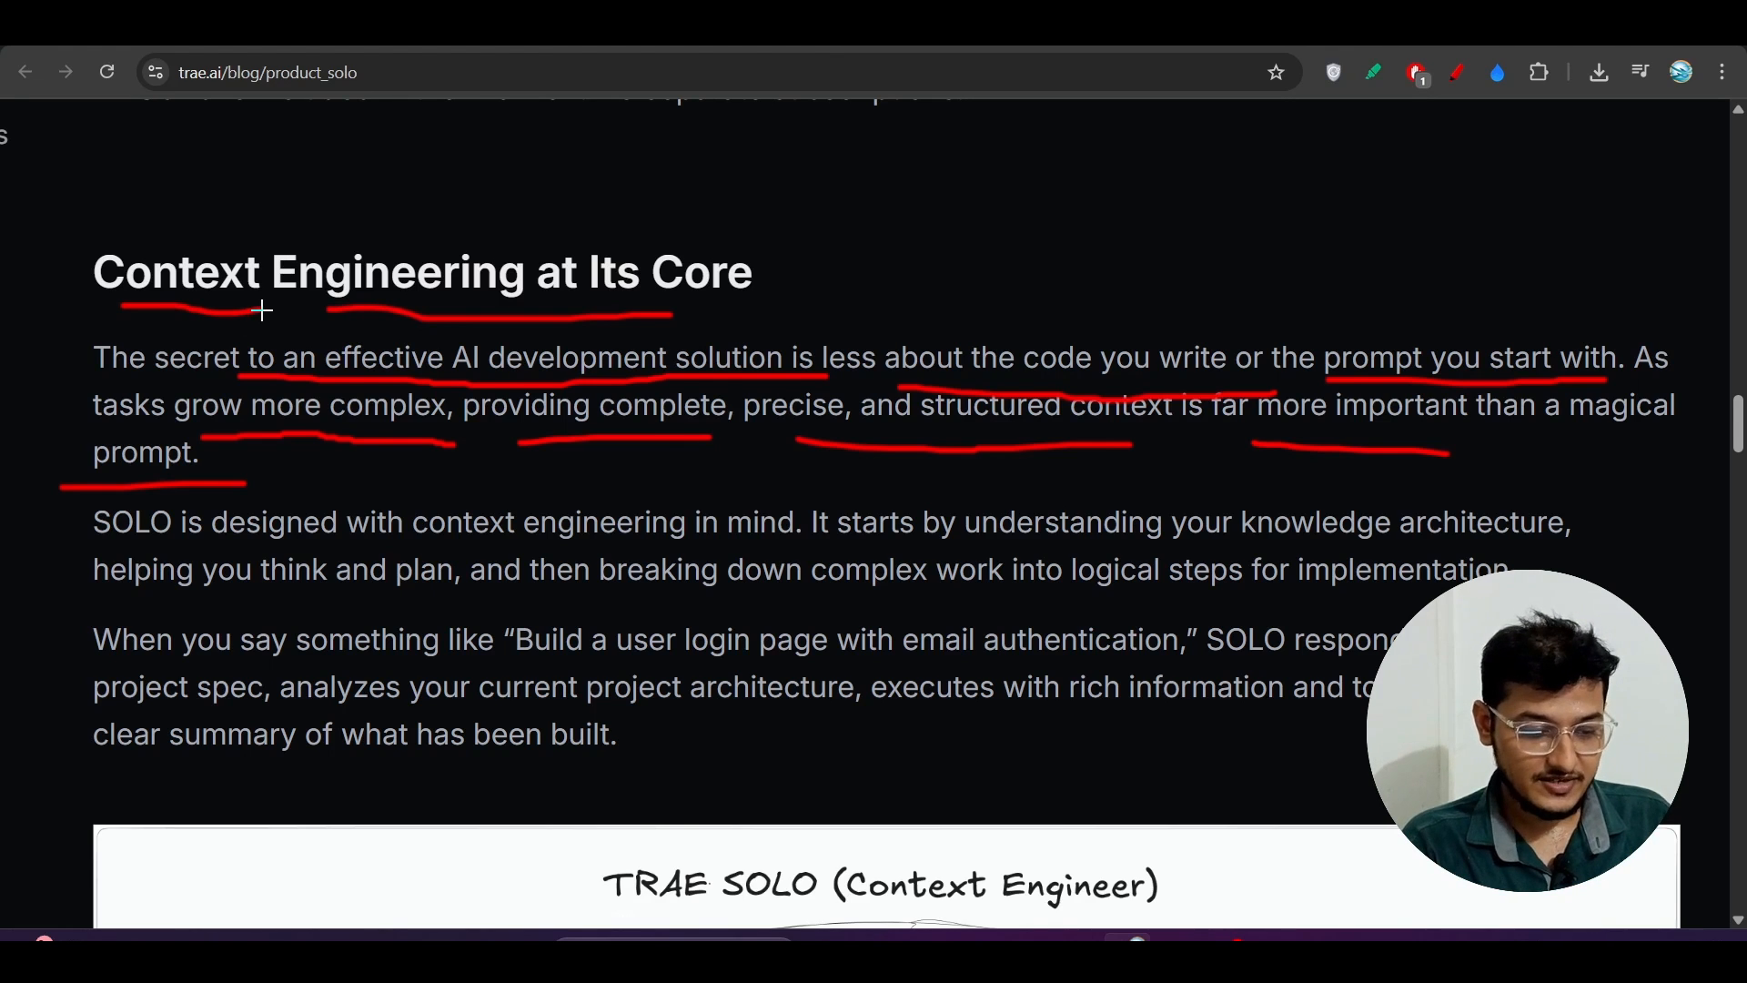
Step: Scroll the Context Engineering at Its Core paragraphs while underlining key phrases in red
{"action": "scroll", "scroll_direction": "down", "scroll_amount": 3}
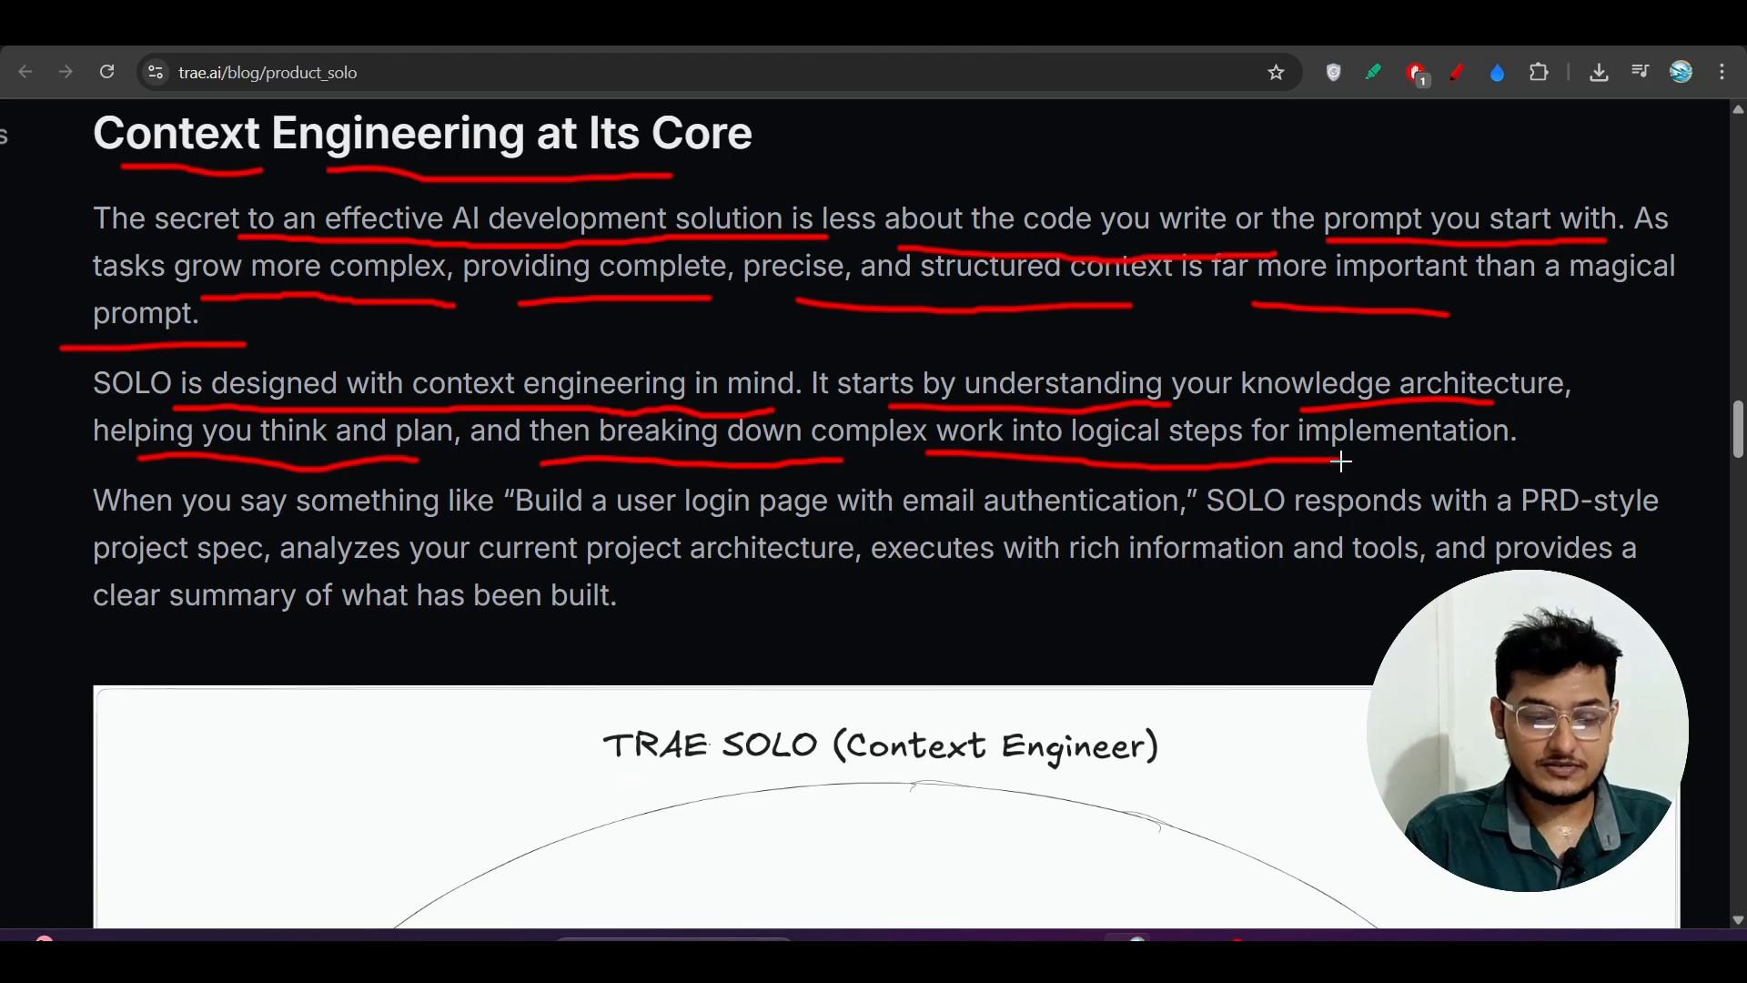
{"action": "scroll", "scroll_direction": "down", "scroll_amount": 3}
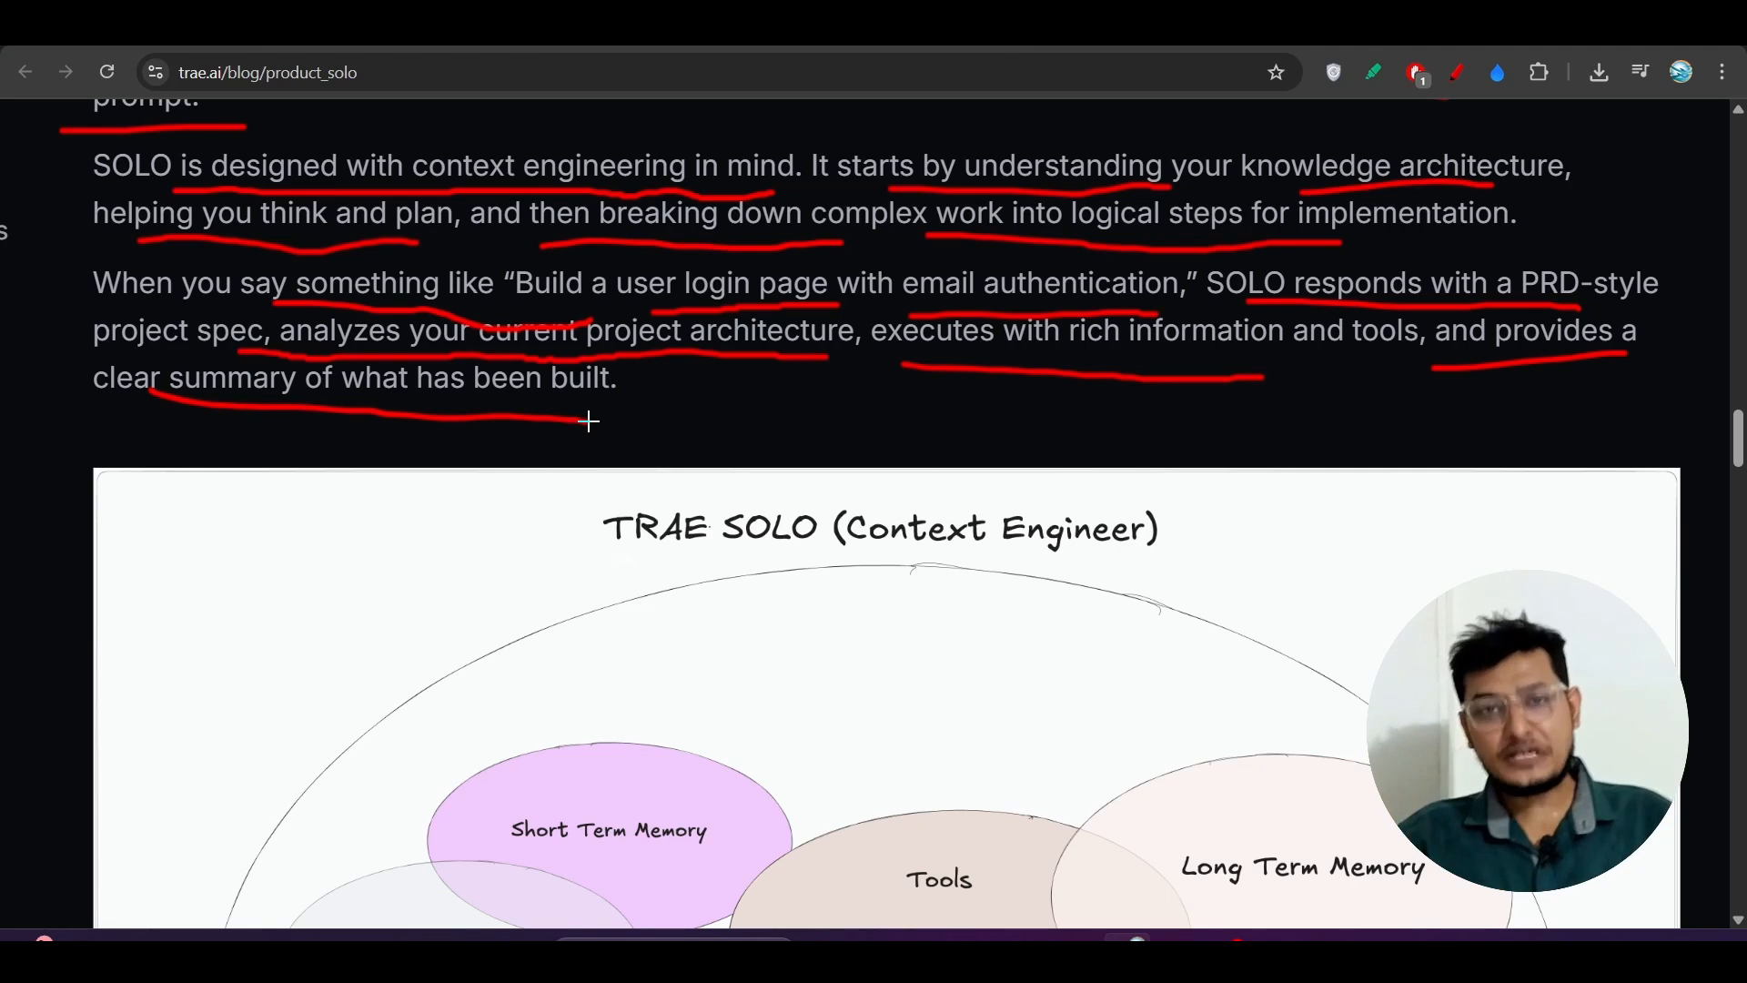
{"action": "mouse_move", "coordinate": [138, 349]}
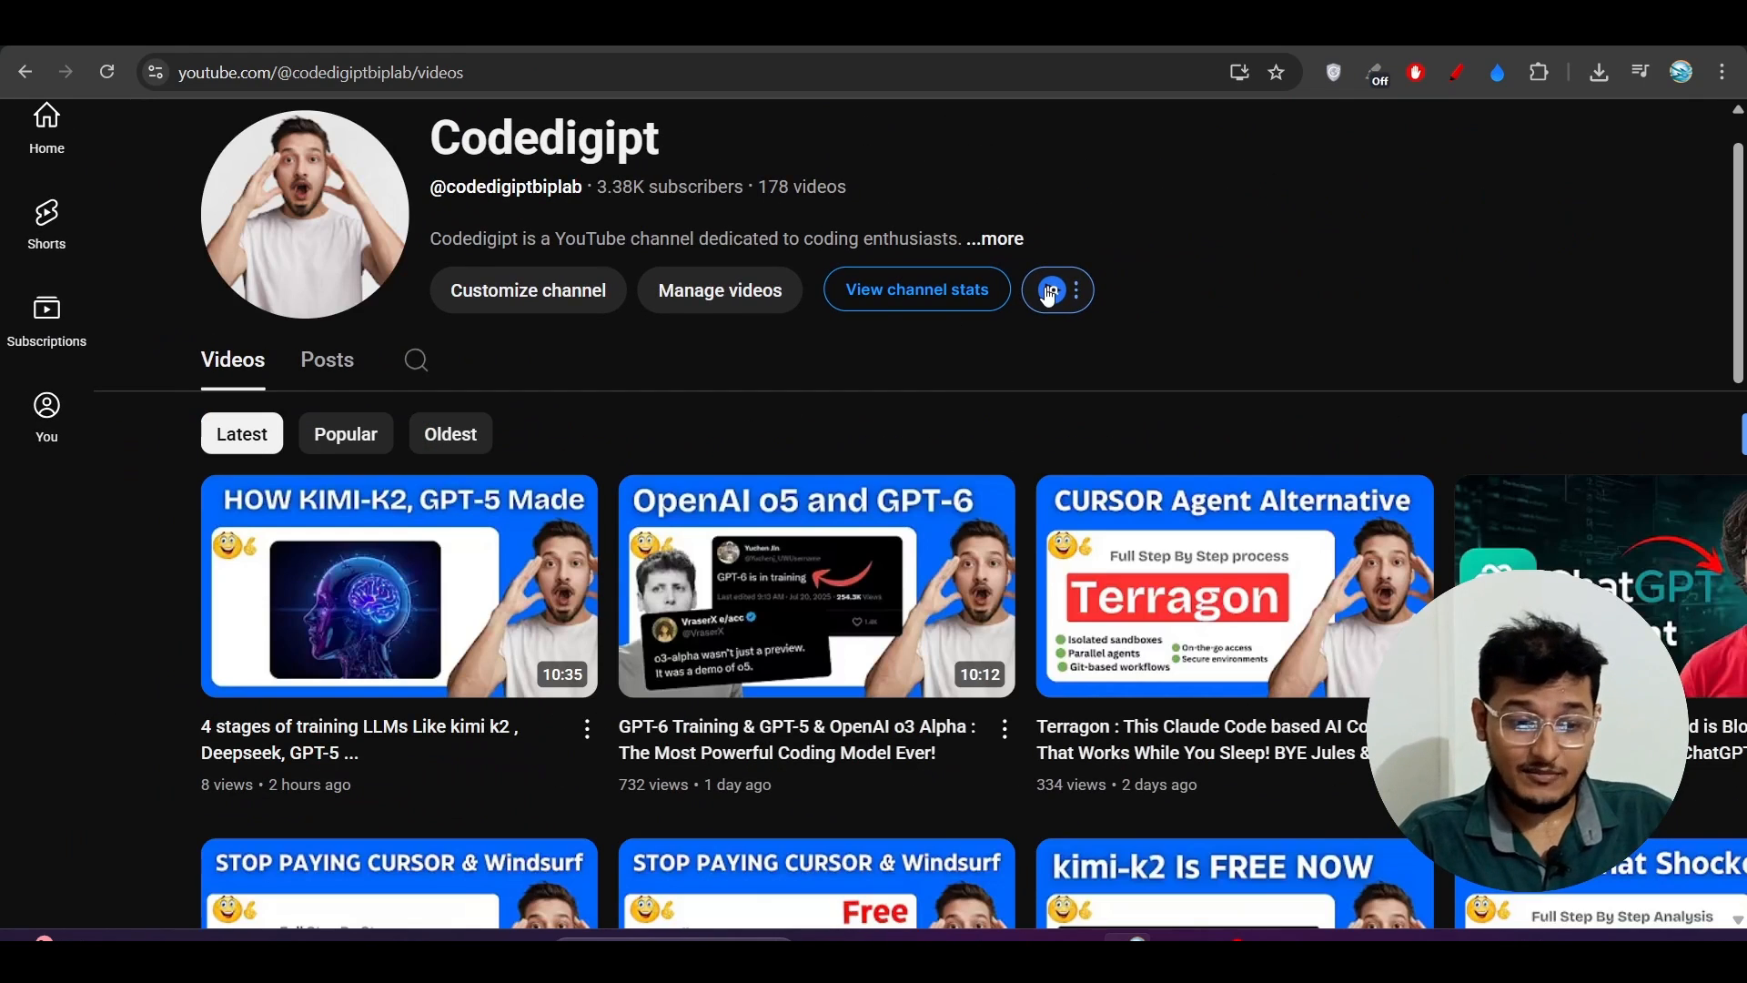
Step: Scroll the channel's uploads to the AWS Kiro AI IDE video, then return to the SOLO blog post
{"action": "scroll", "scroll_direction": "down", "scroll_amount": 3}
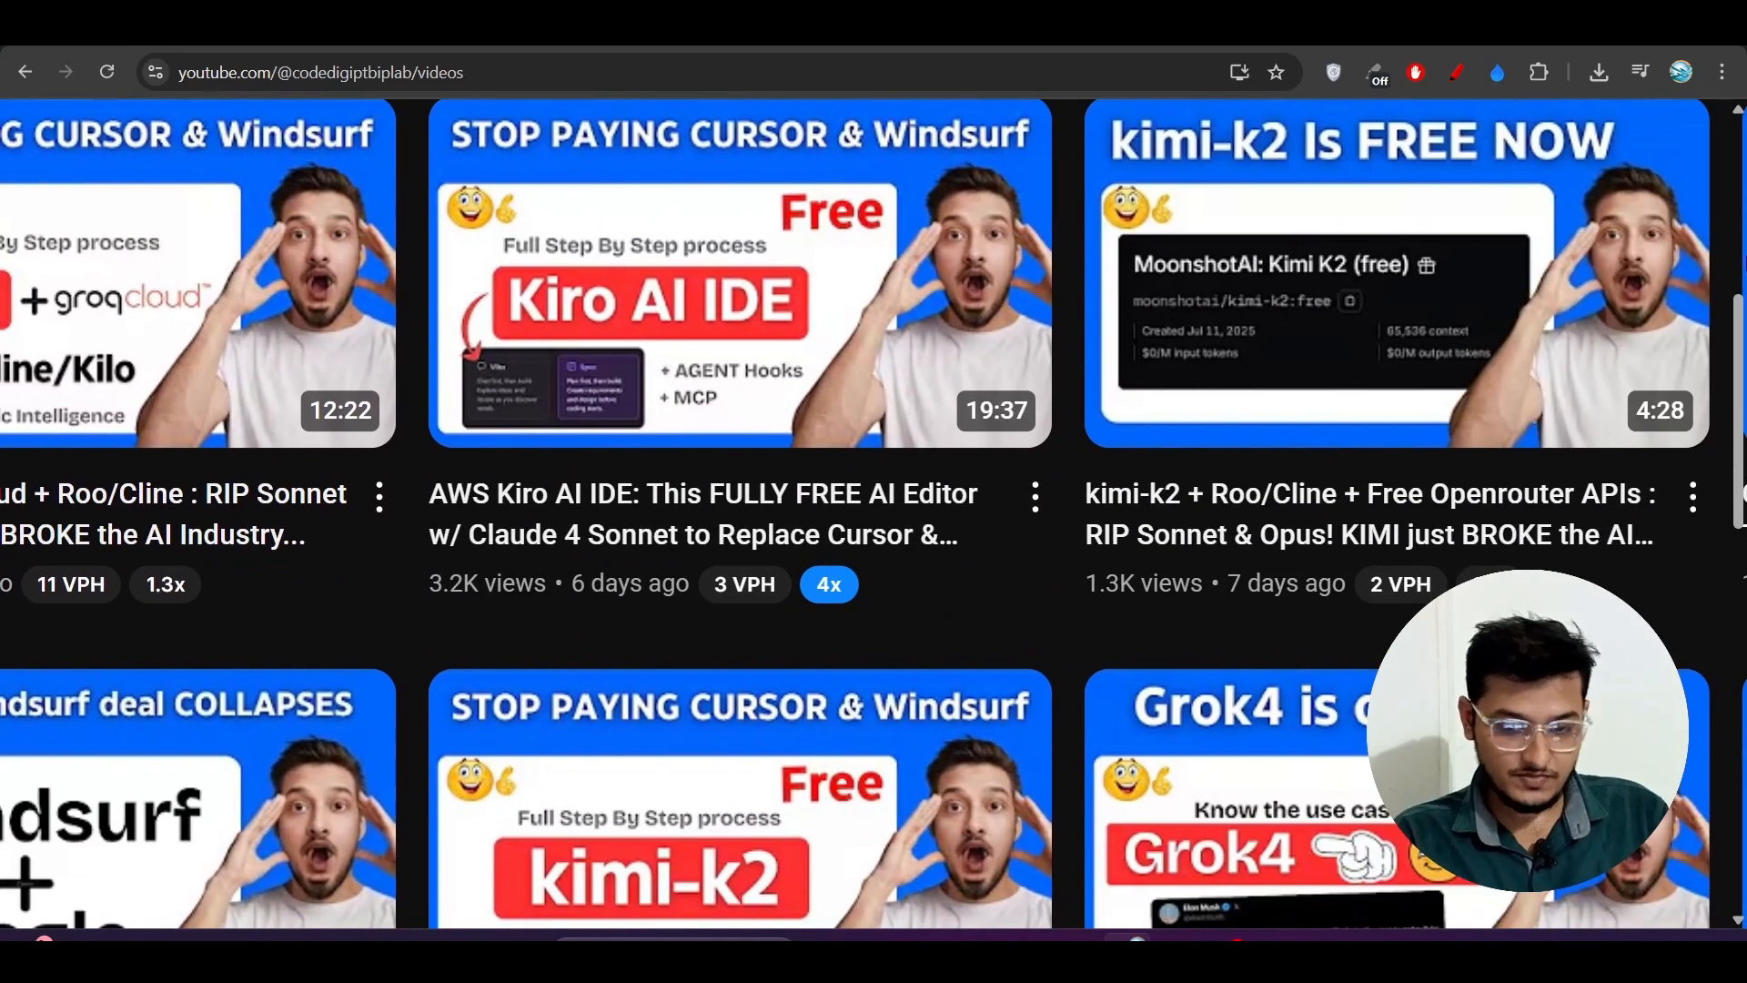
{"action": "mouse_move", "coordinate": [435, 435]}
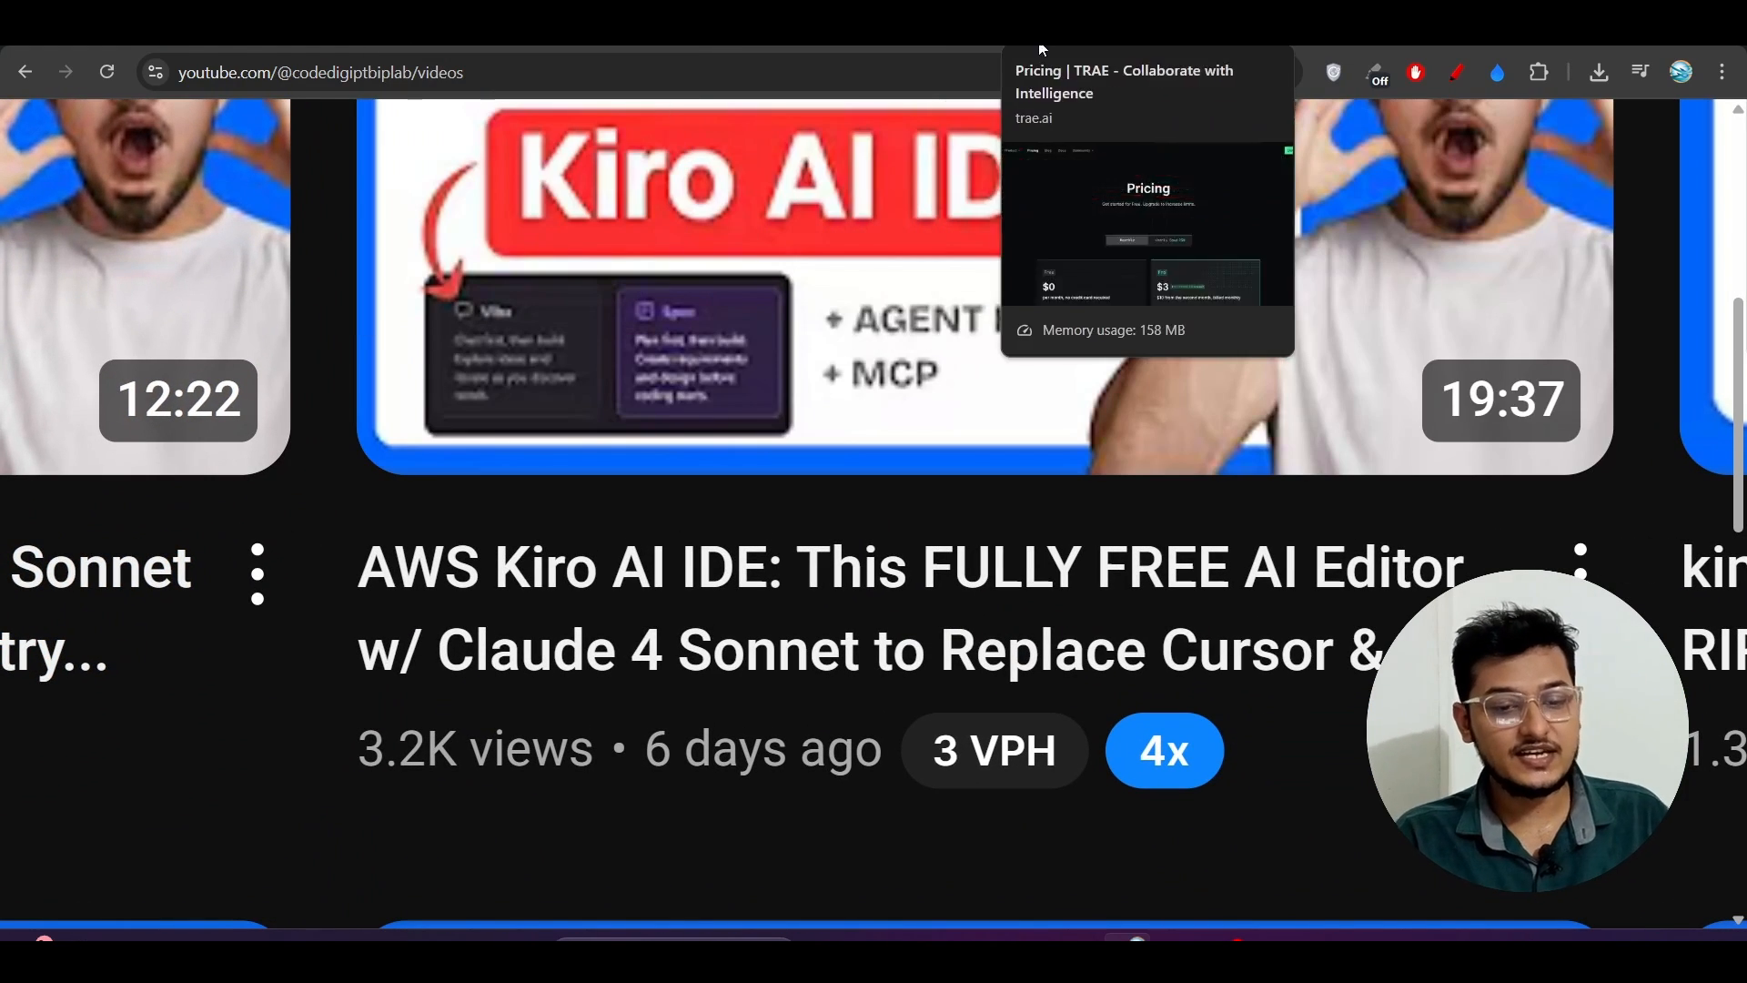
{"action": "left_click", "coordinate": [1147, 93]}
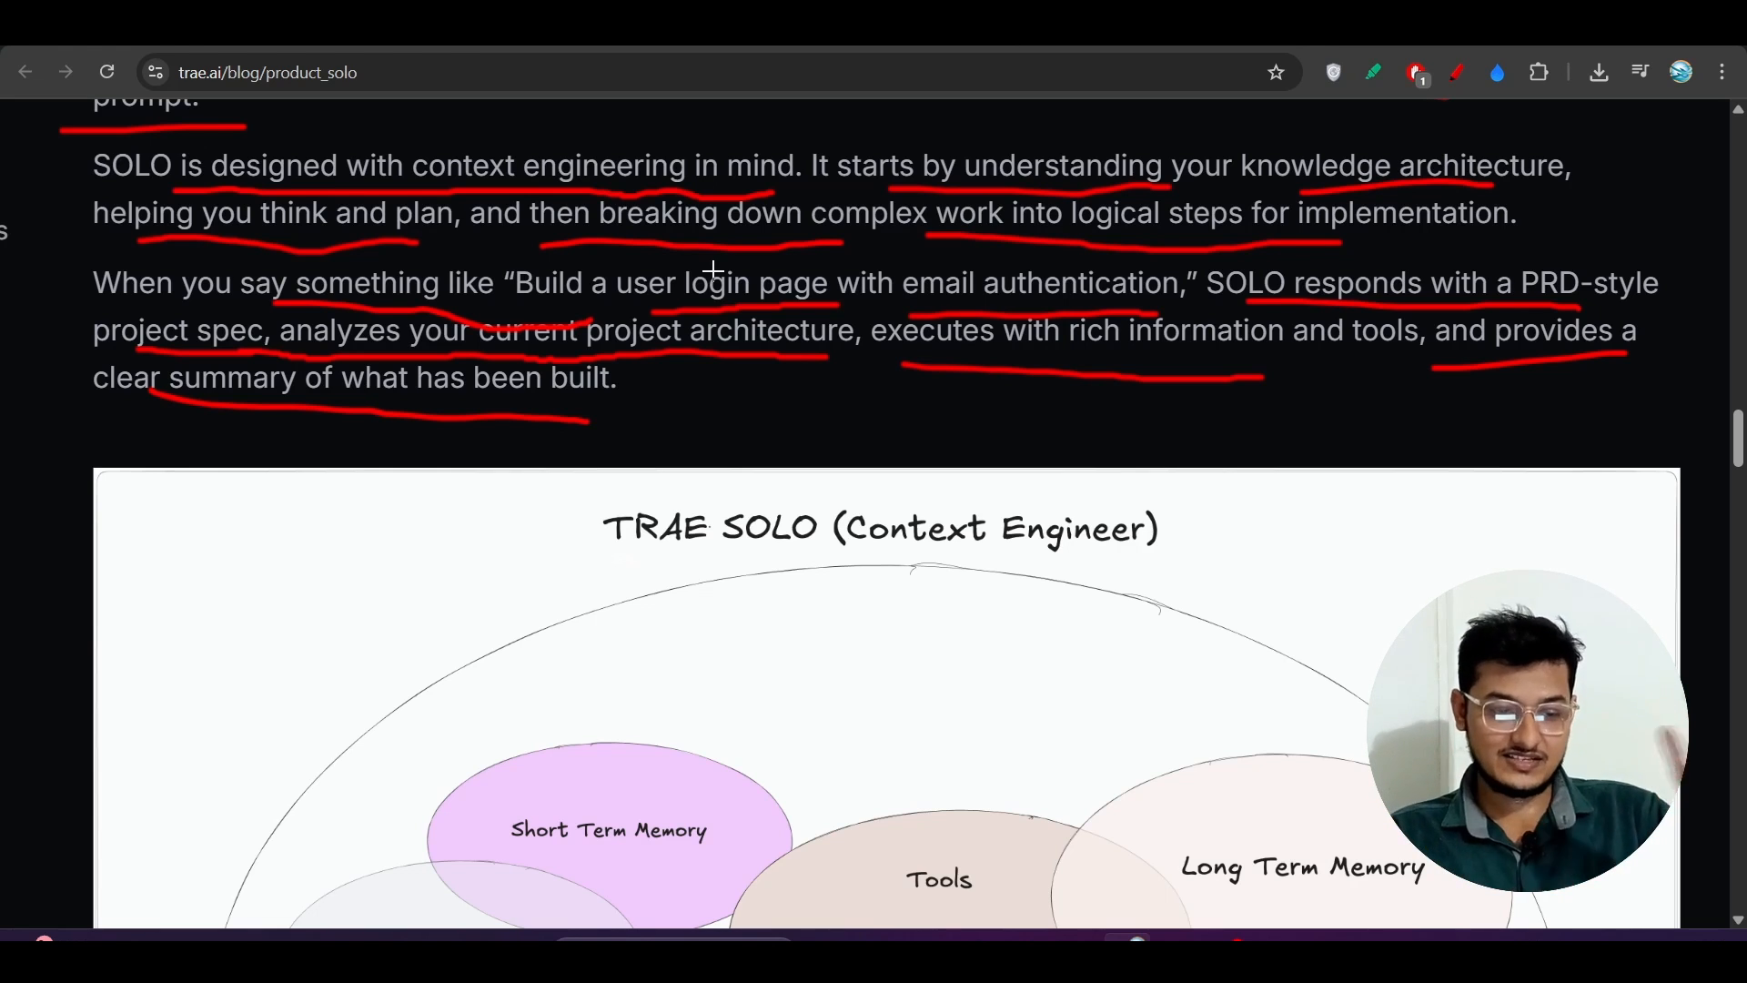
{"action": "mouse_move", "coordinate": [623, 393]}
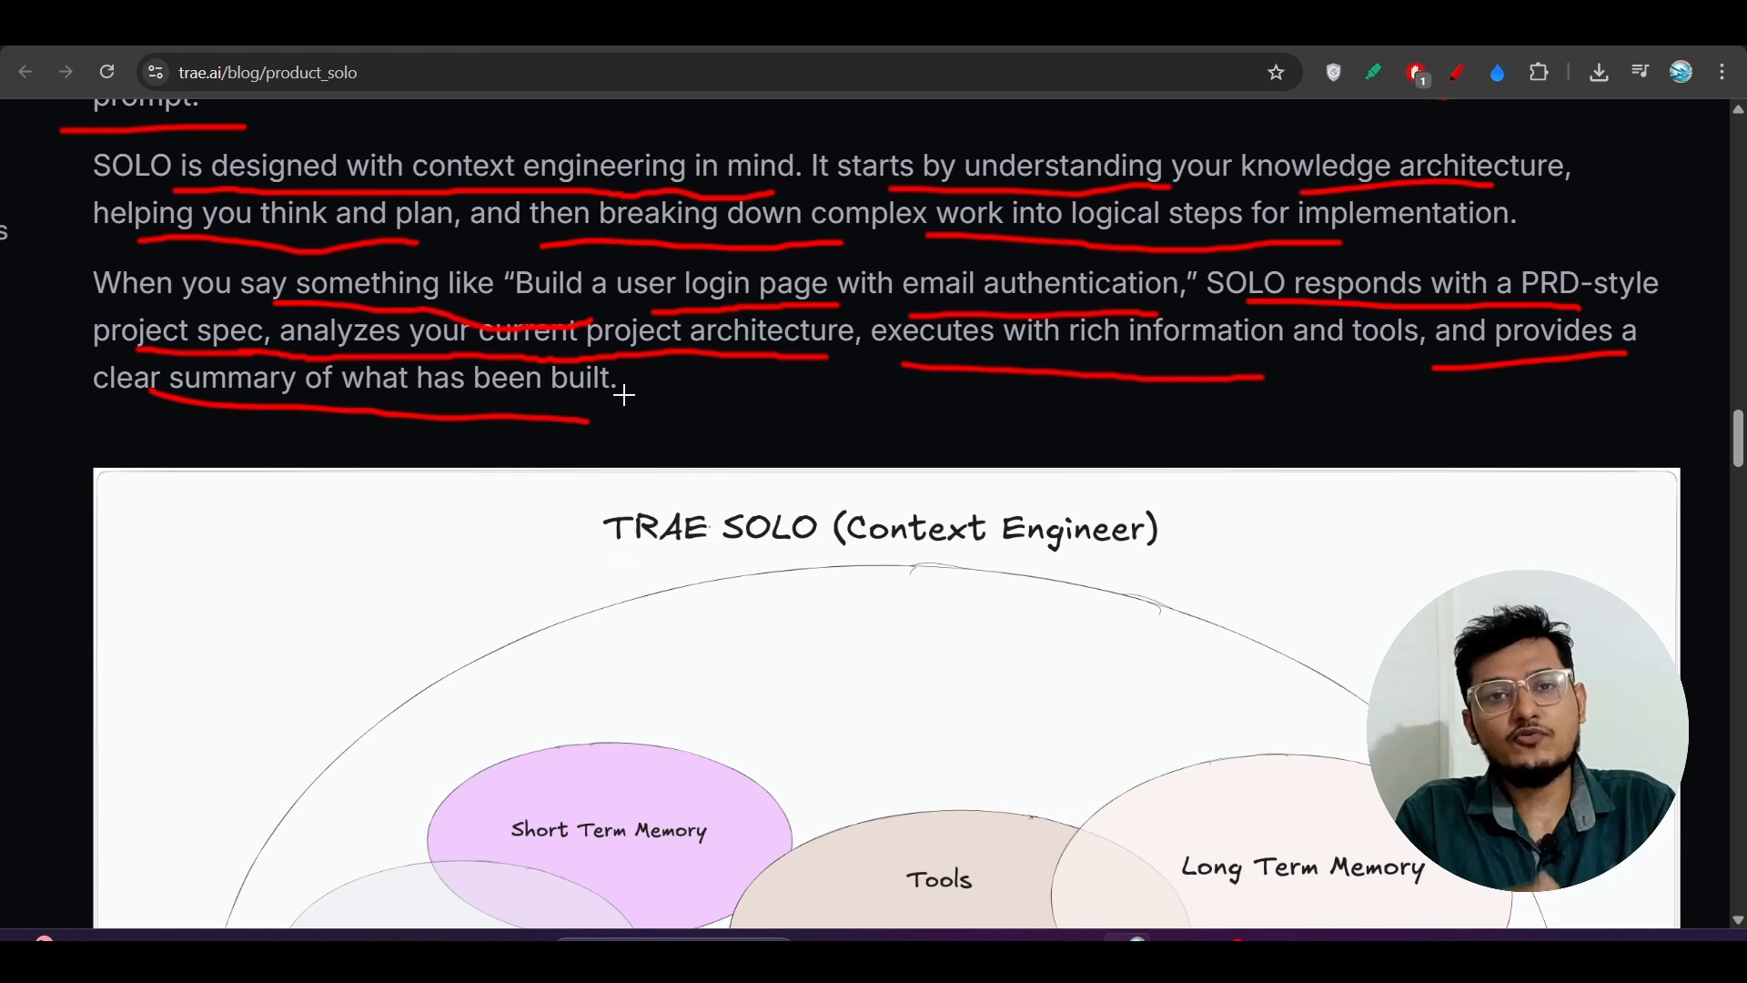
Step: Scroll to the SOLO For Developers example and its password-reset email goal quote while underlining them in red
{"action": "scroll", "scroll_direction": "down", "scroll_amount": 3}
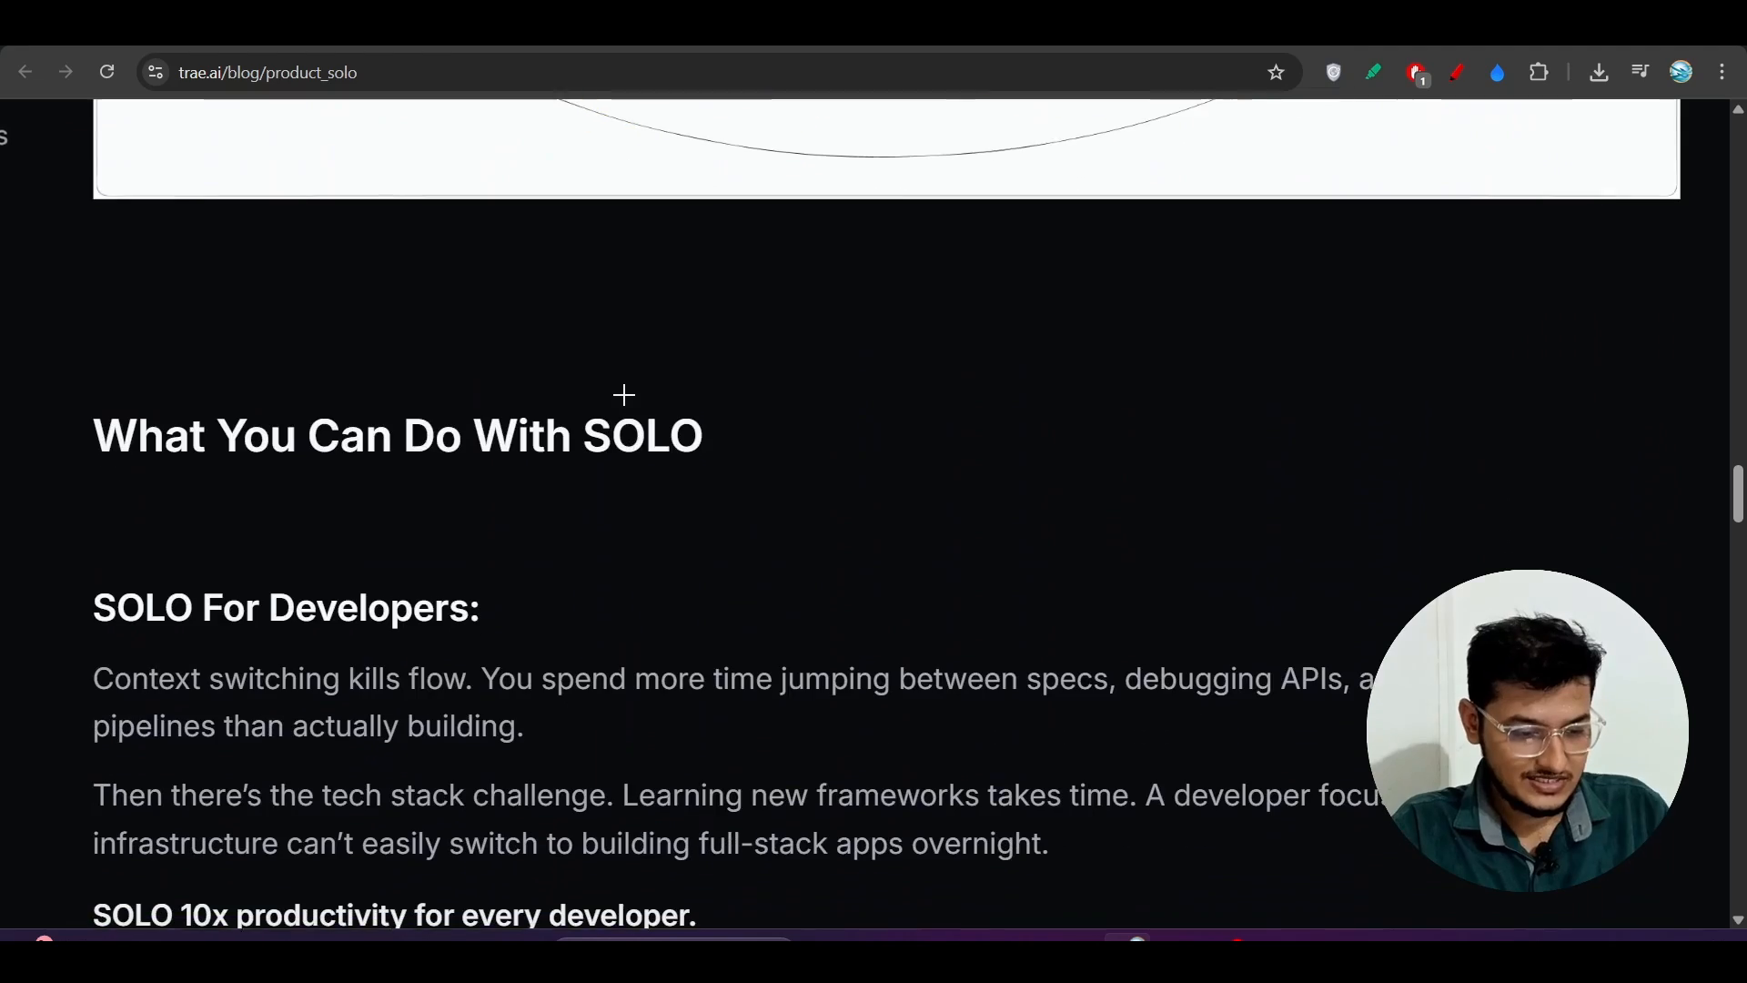
{"action": "scroll", "scroll_direction": "down", "scroll_amount": 3}
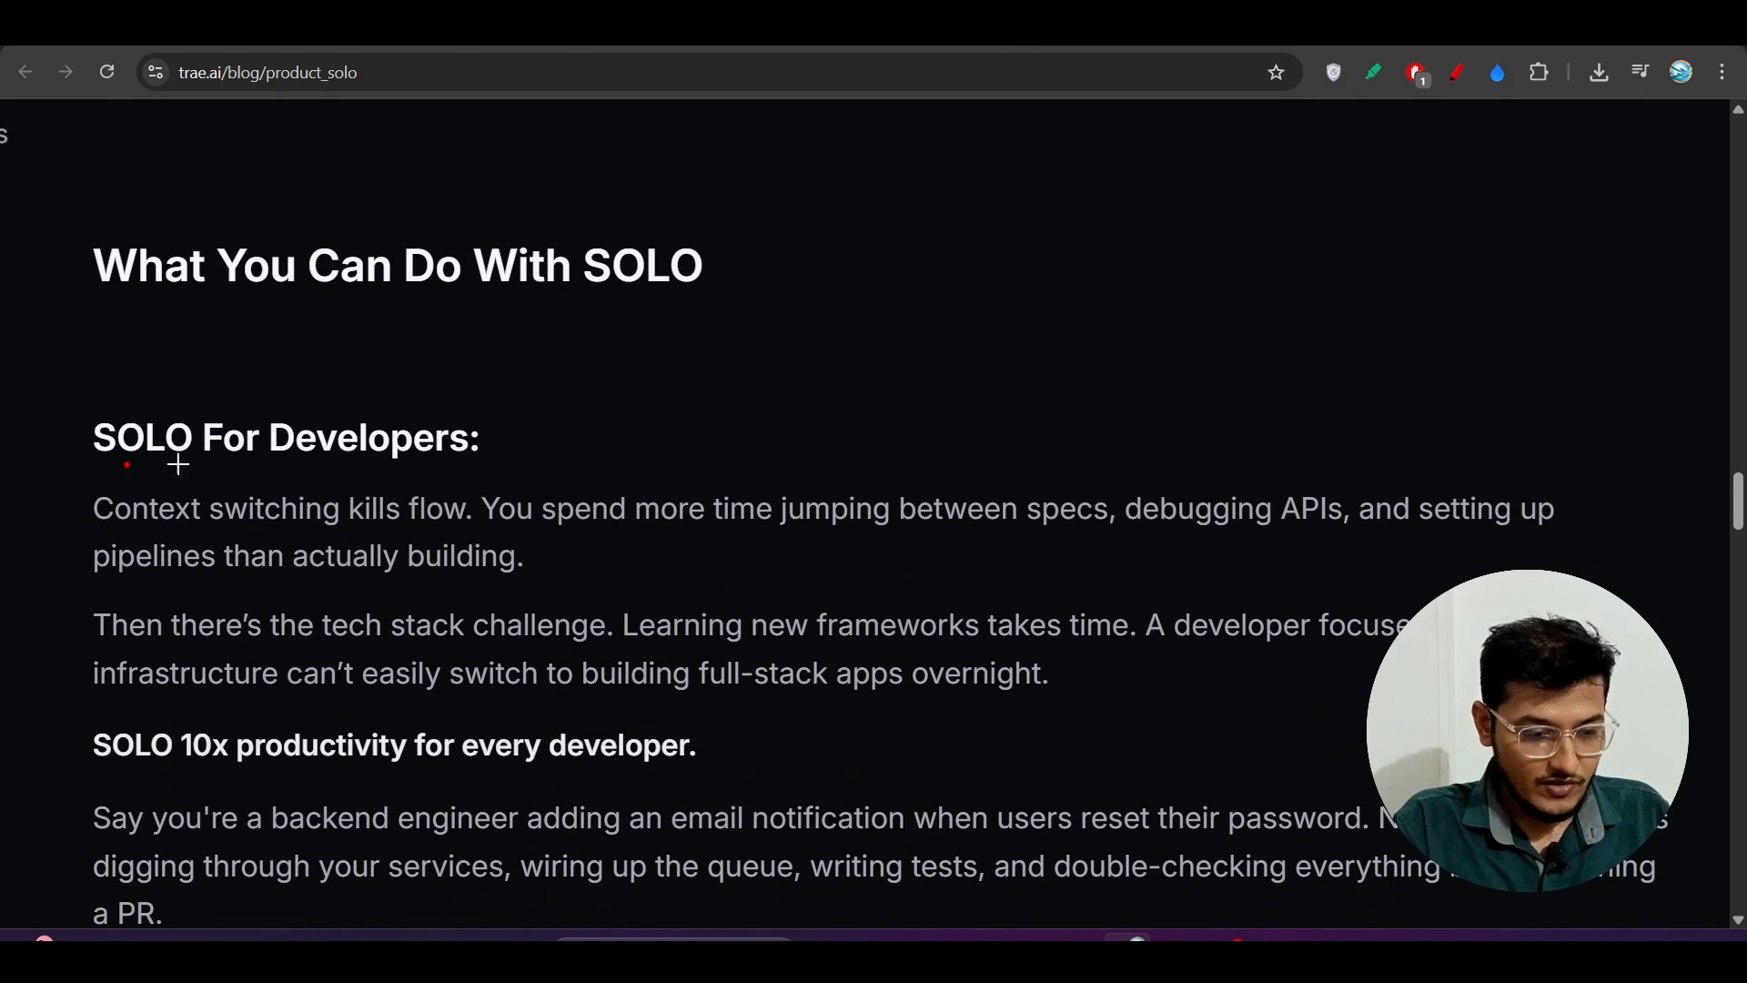
{"action": "scroll", "scroll_direction": "down", "scroll_amount": 3}
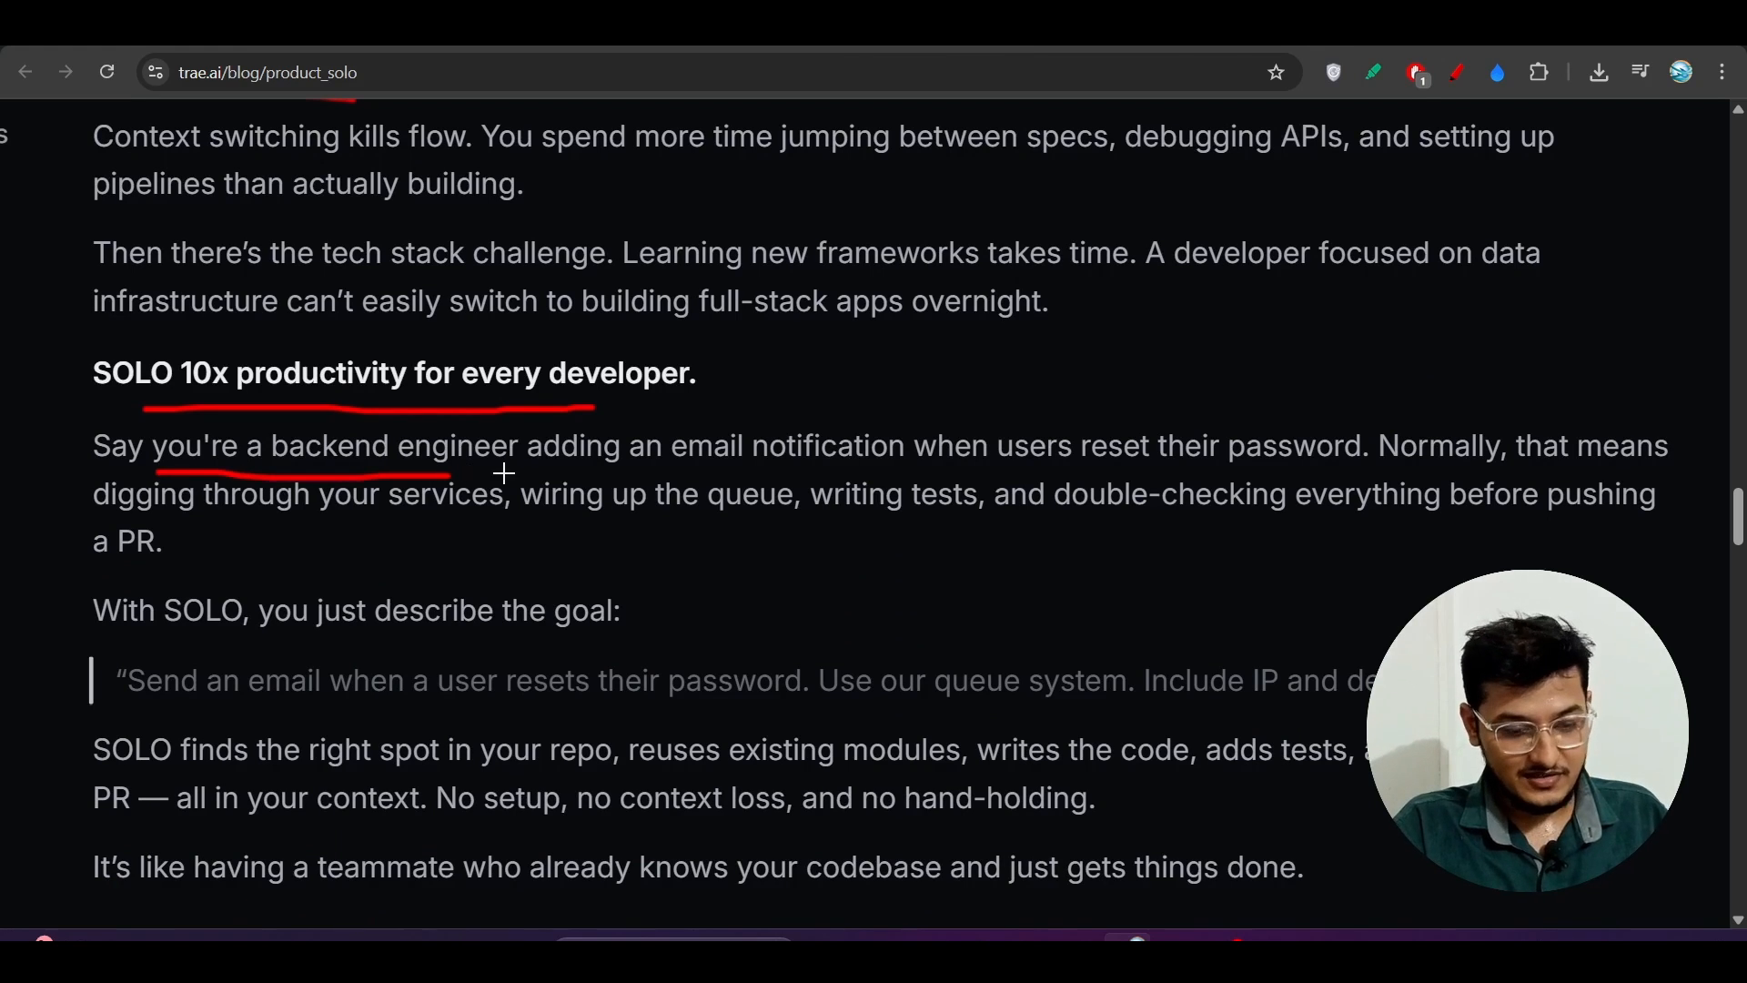
{"action": "mouse_move", "coordinate": [719, 479]}
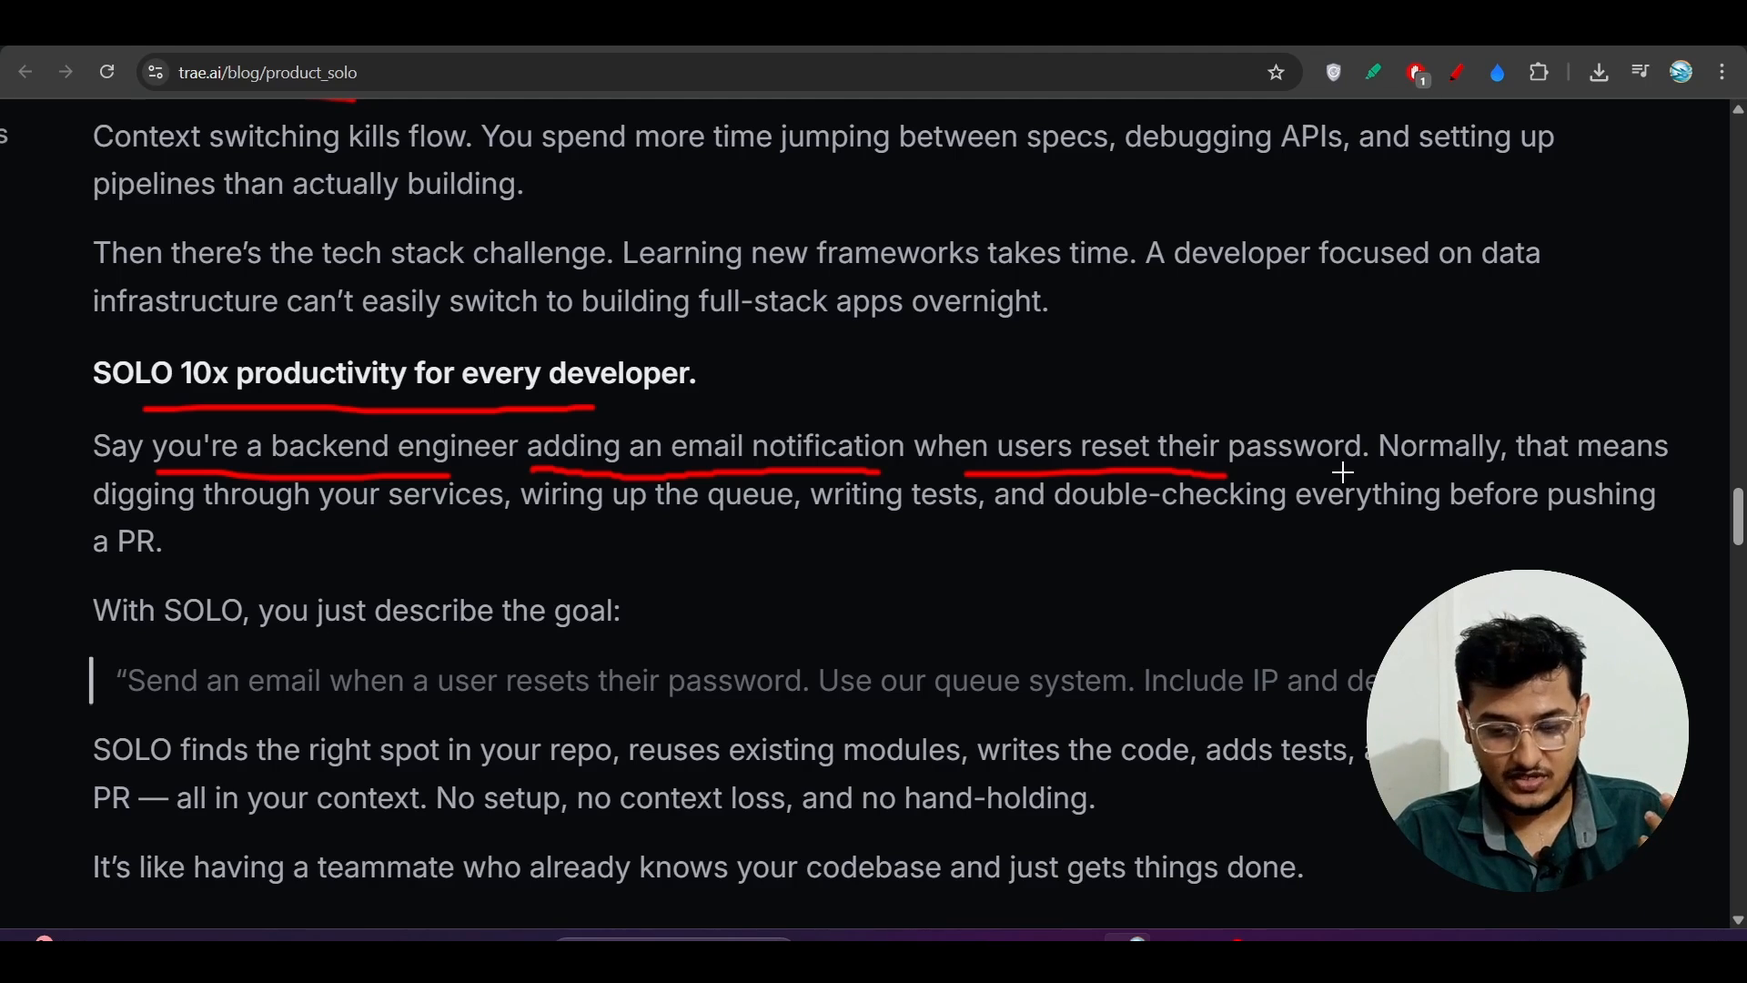
{"action": "mouse_move", "coordinate": [955, 435]}
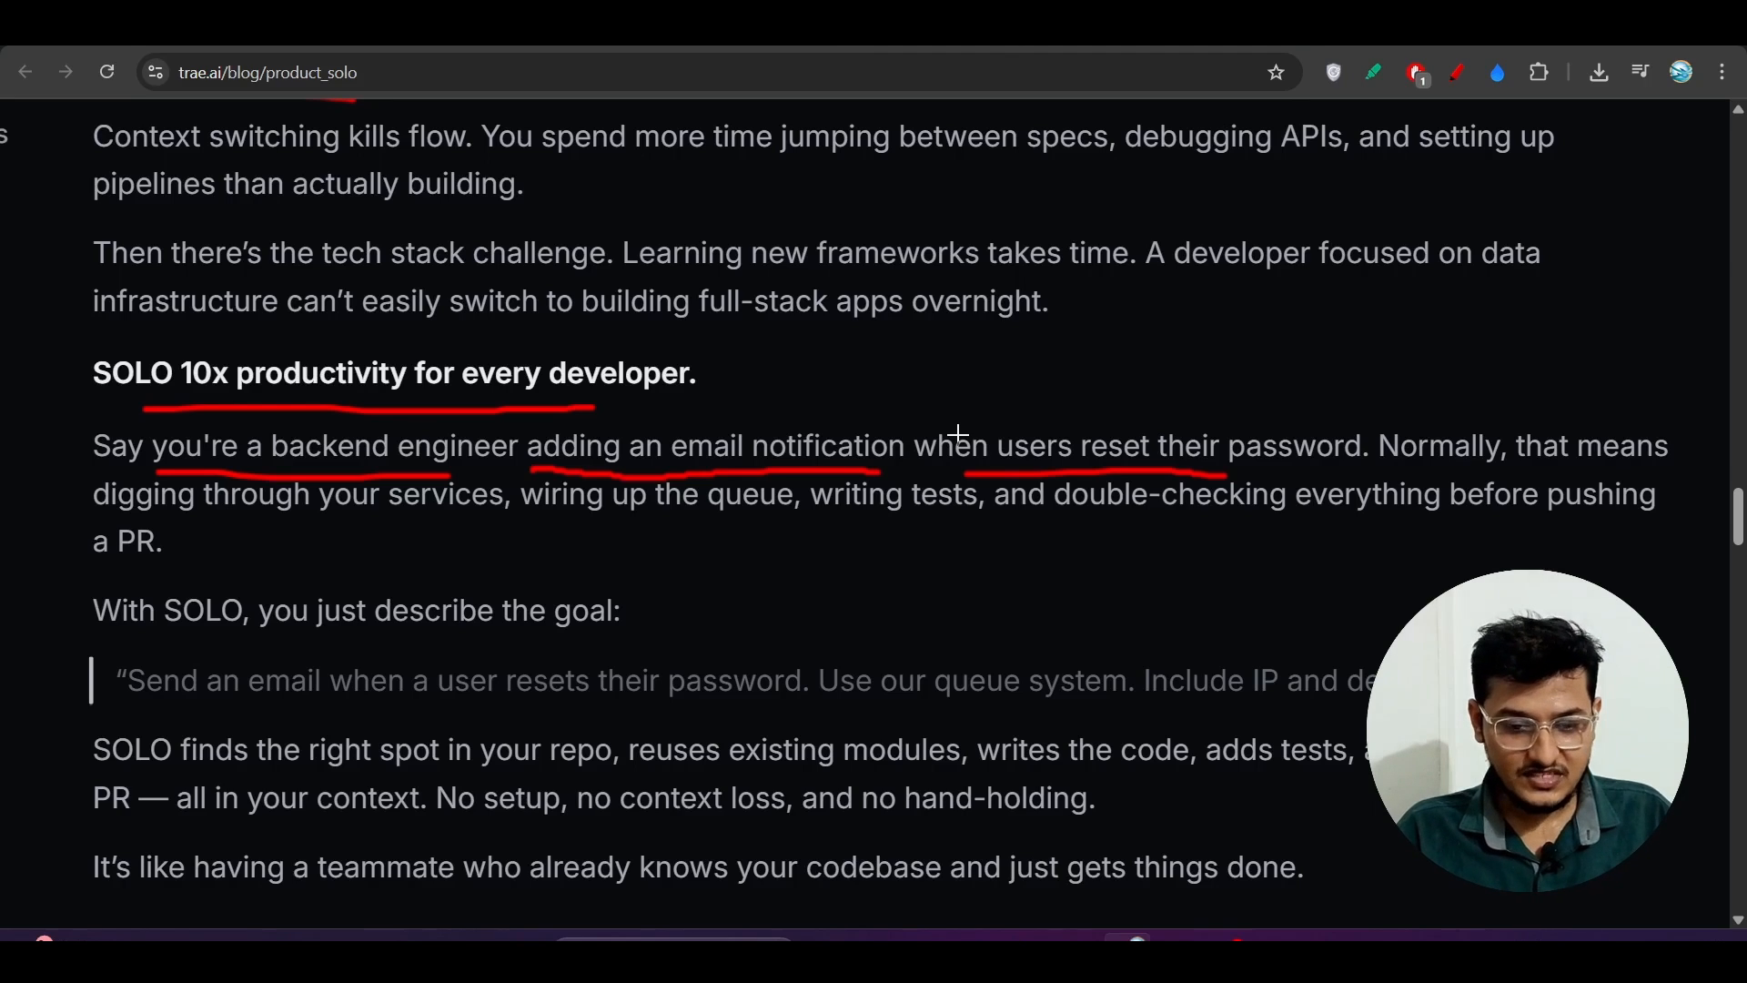
{"action": "mouse_move", "coordinate": [662, 515]}
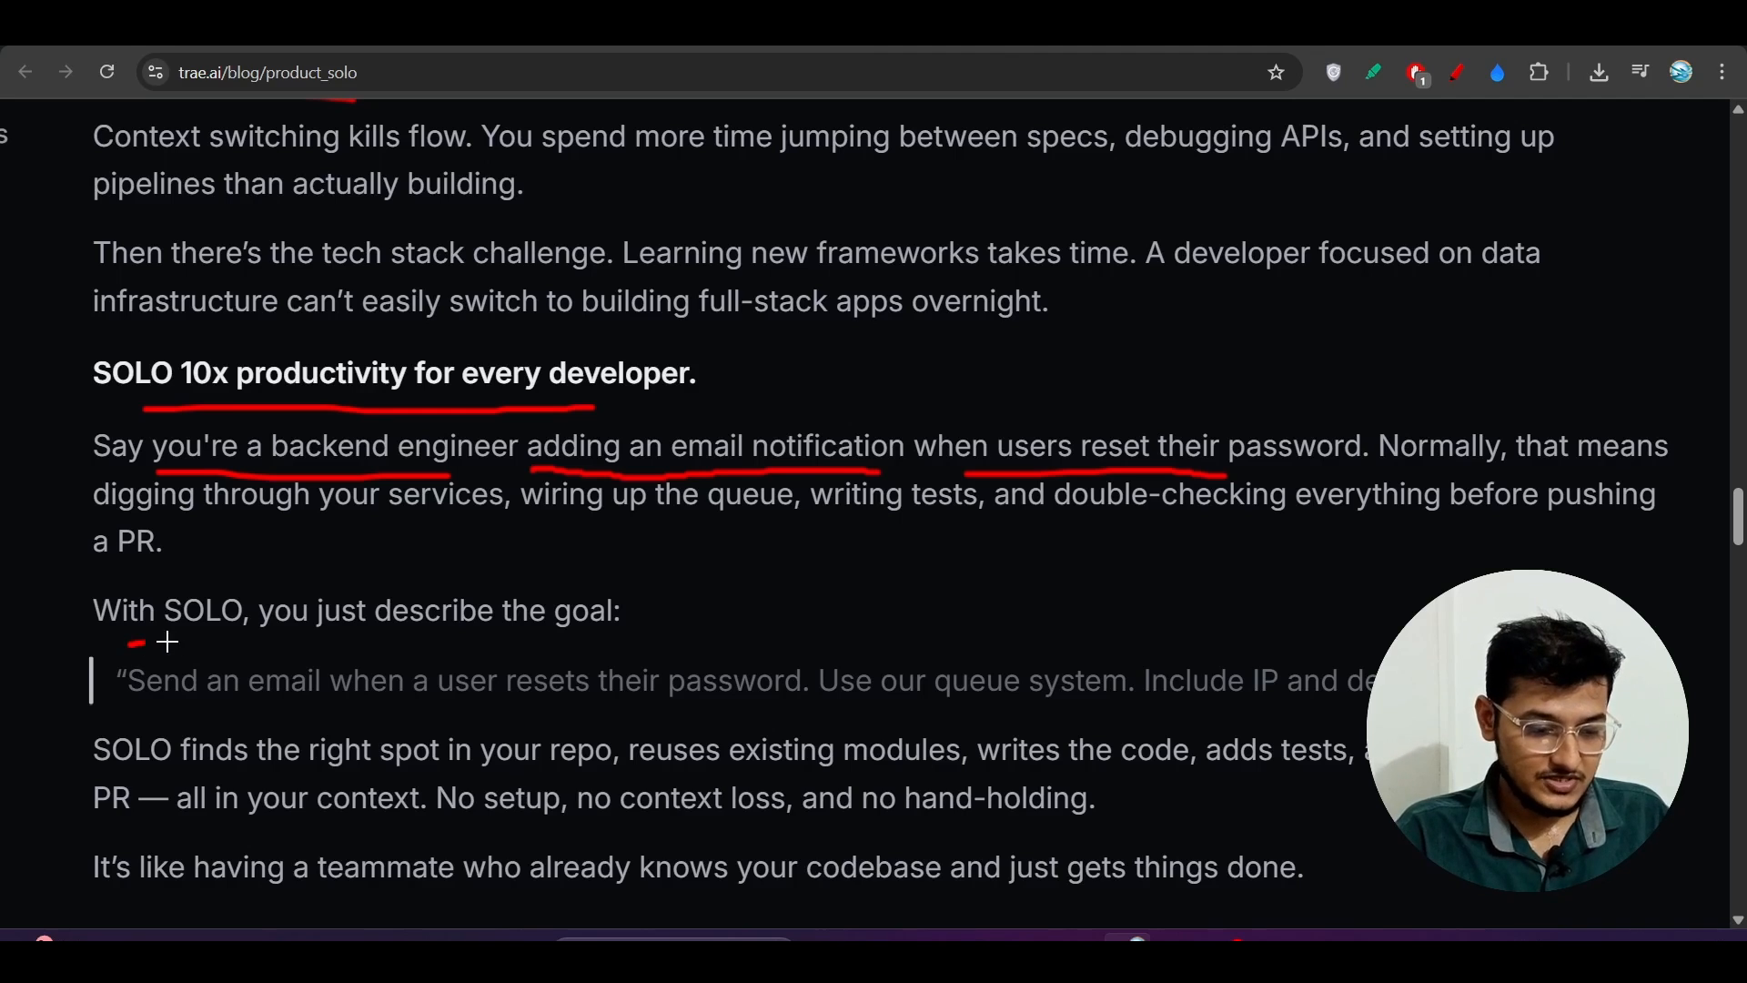
{"action": "scroll", "scroll_direction": "down", "scroll_amount": 3}
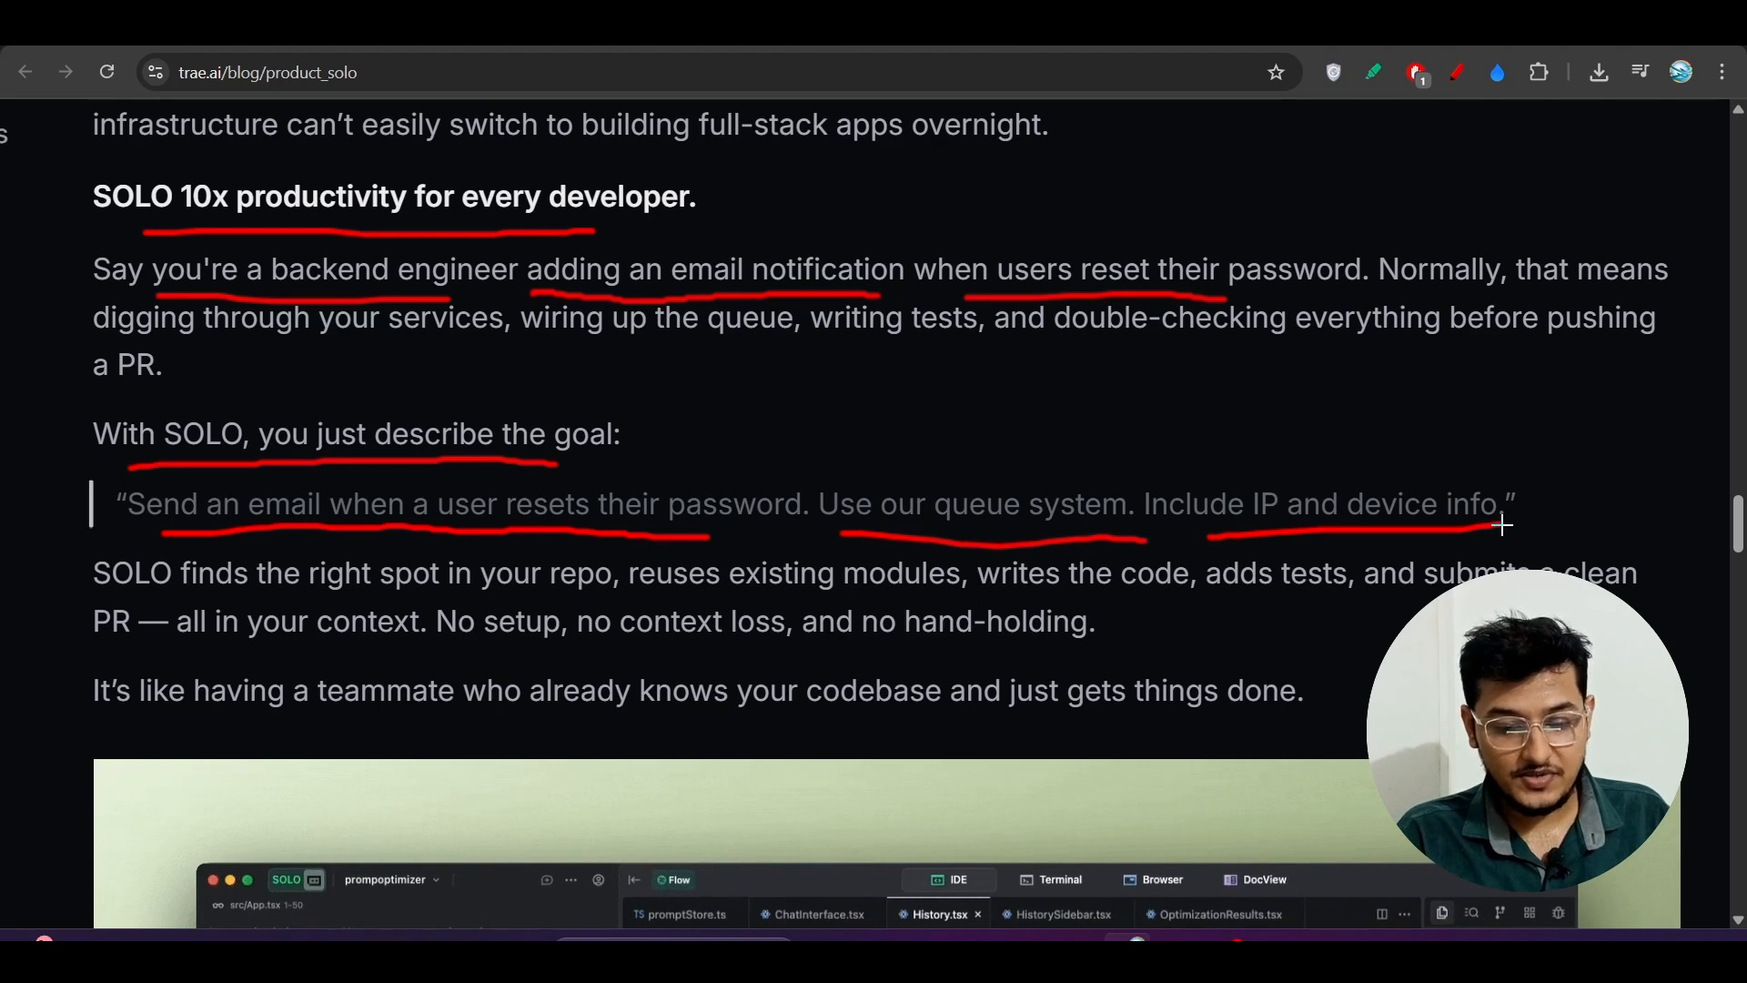
{"action": "scroll", "scroll_direction": "down", "scroll_amount": 3}
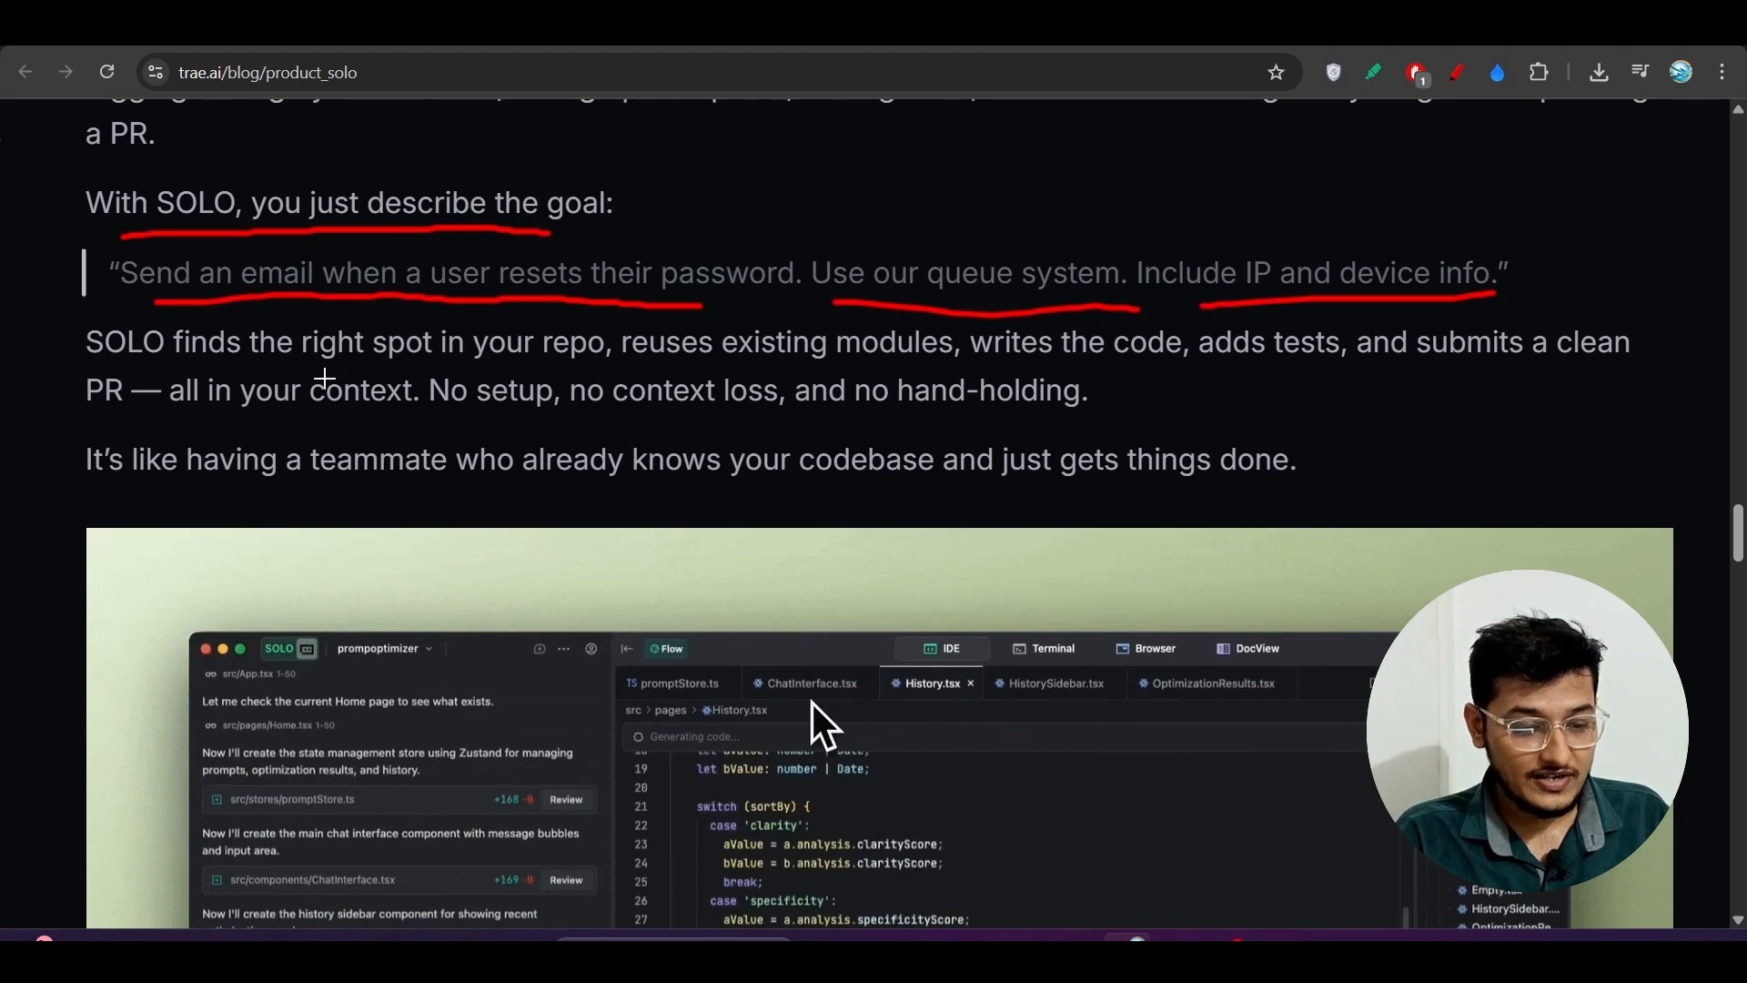
{"action": "mouse_move", "coordinate": [735, 359]}
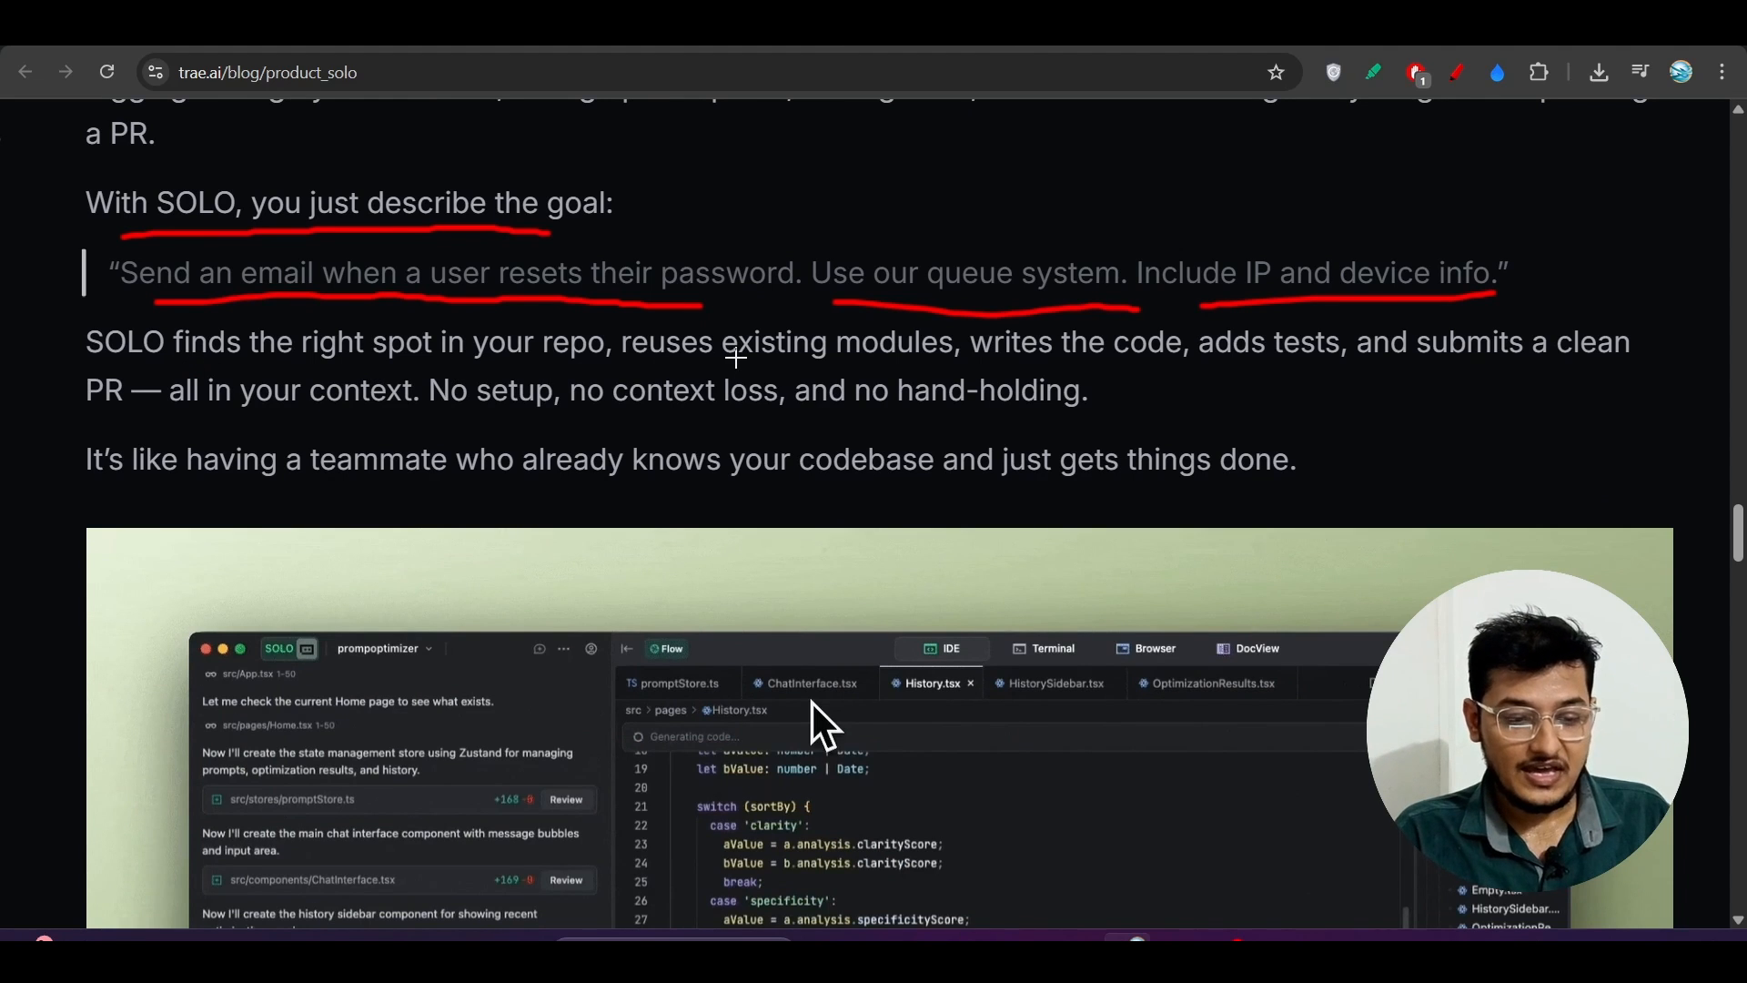
{"action": "mouse_move", "coordinate": [1054, 380]}
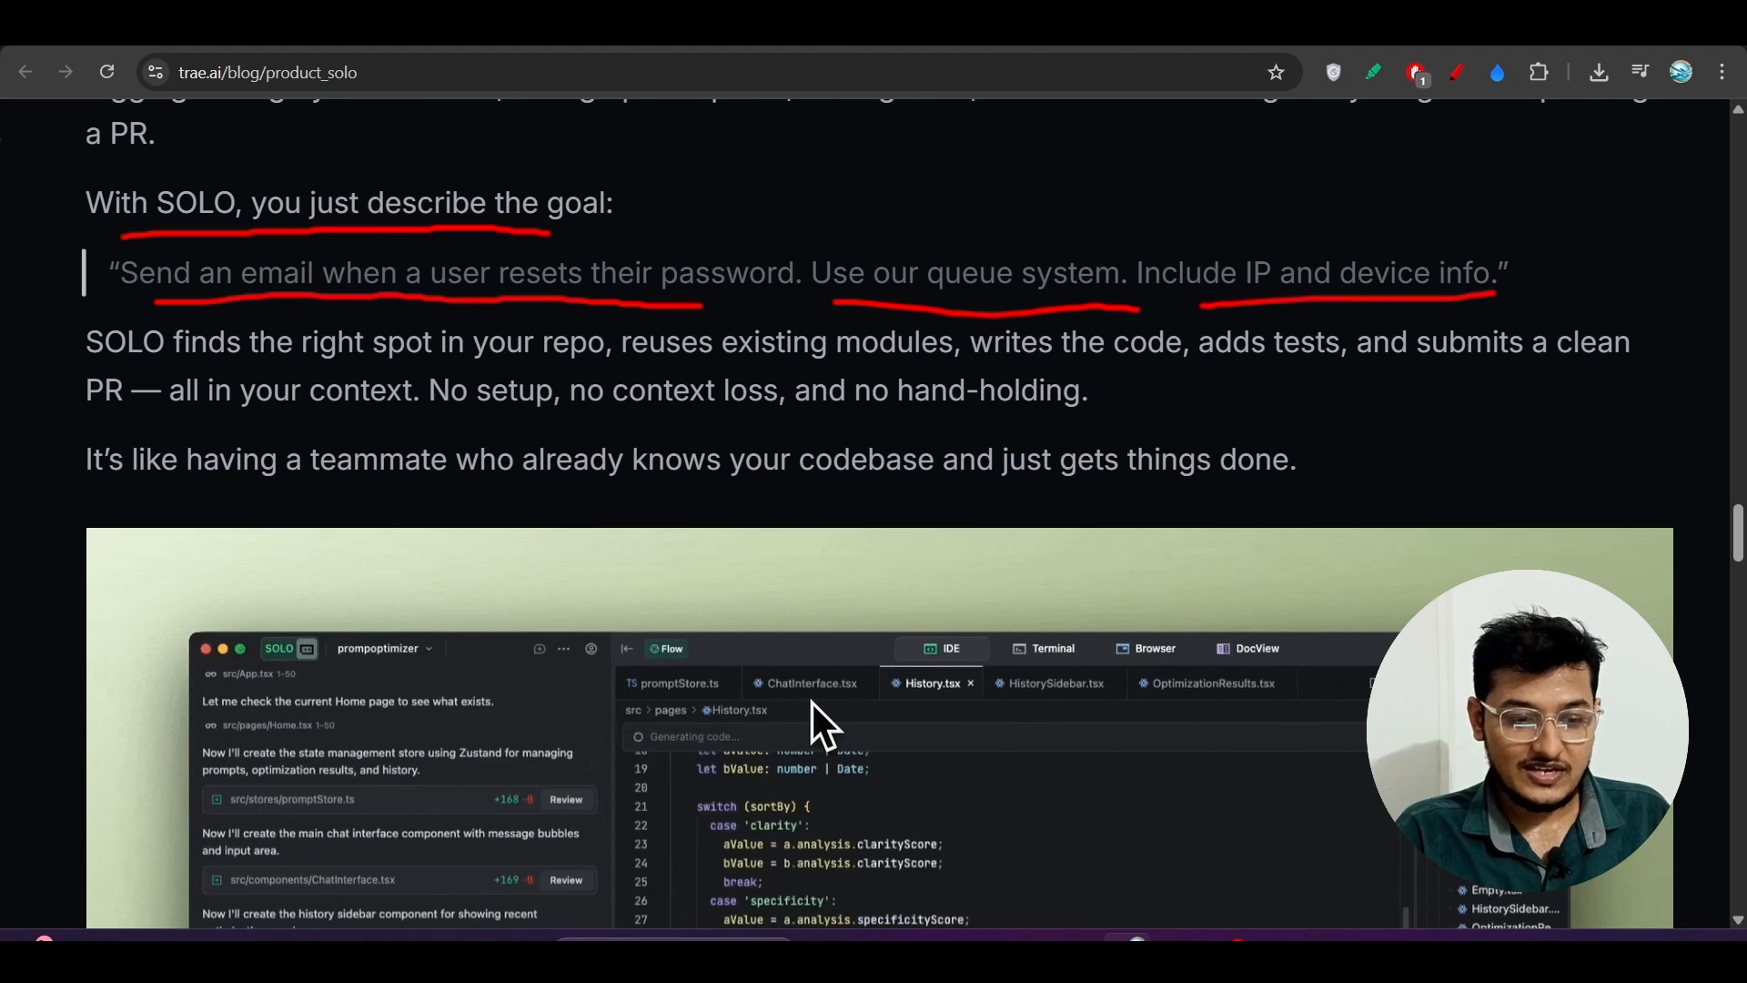
{"action": "mouse_move", "coordinate": [1014, 617]}
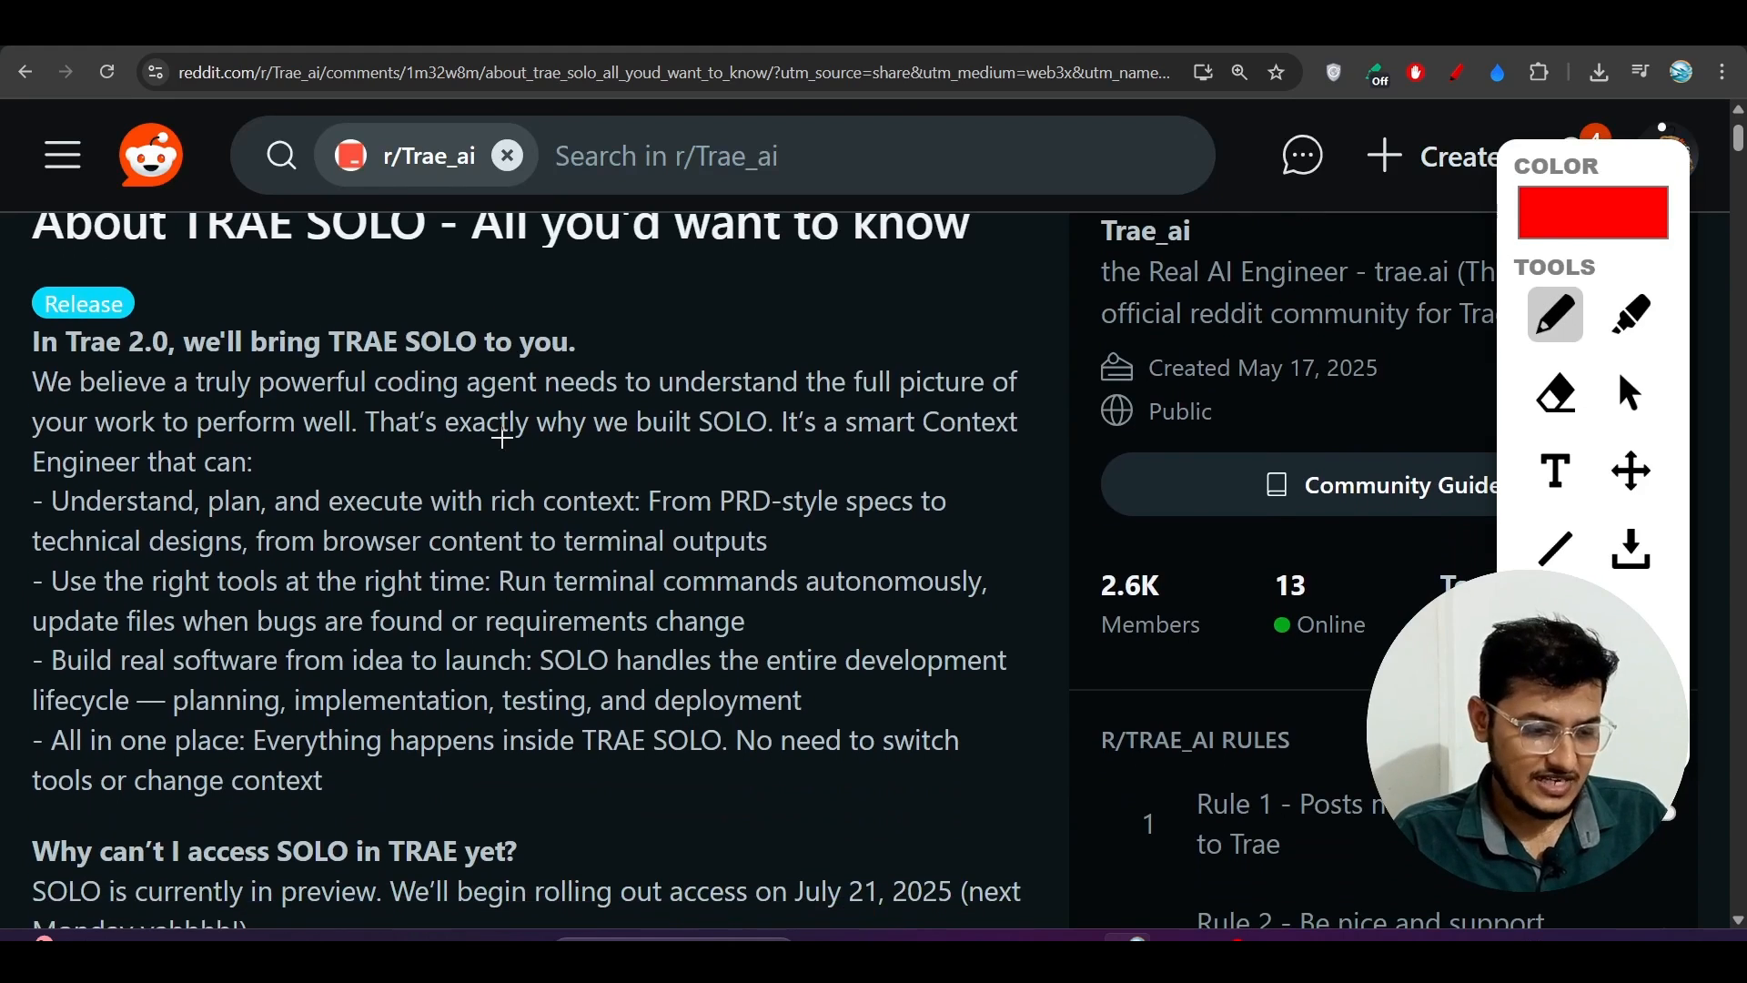
{"action": "mouse_move", "coordinate": [33, 514]}
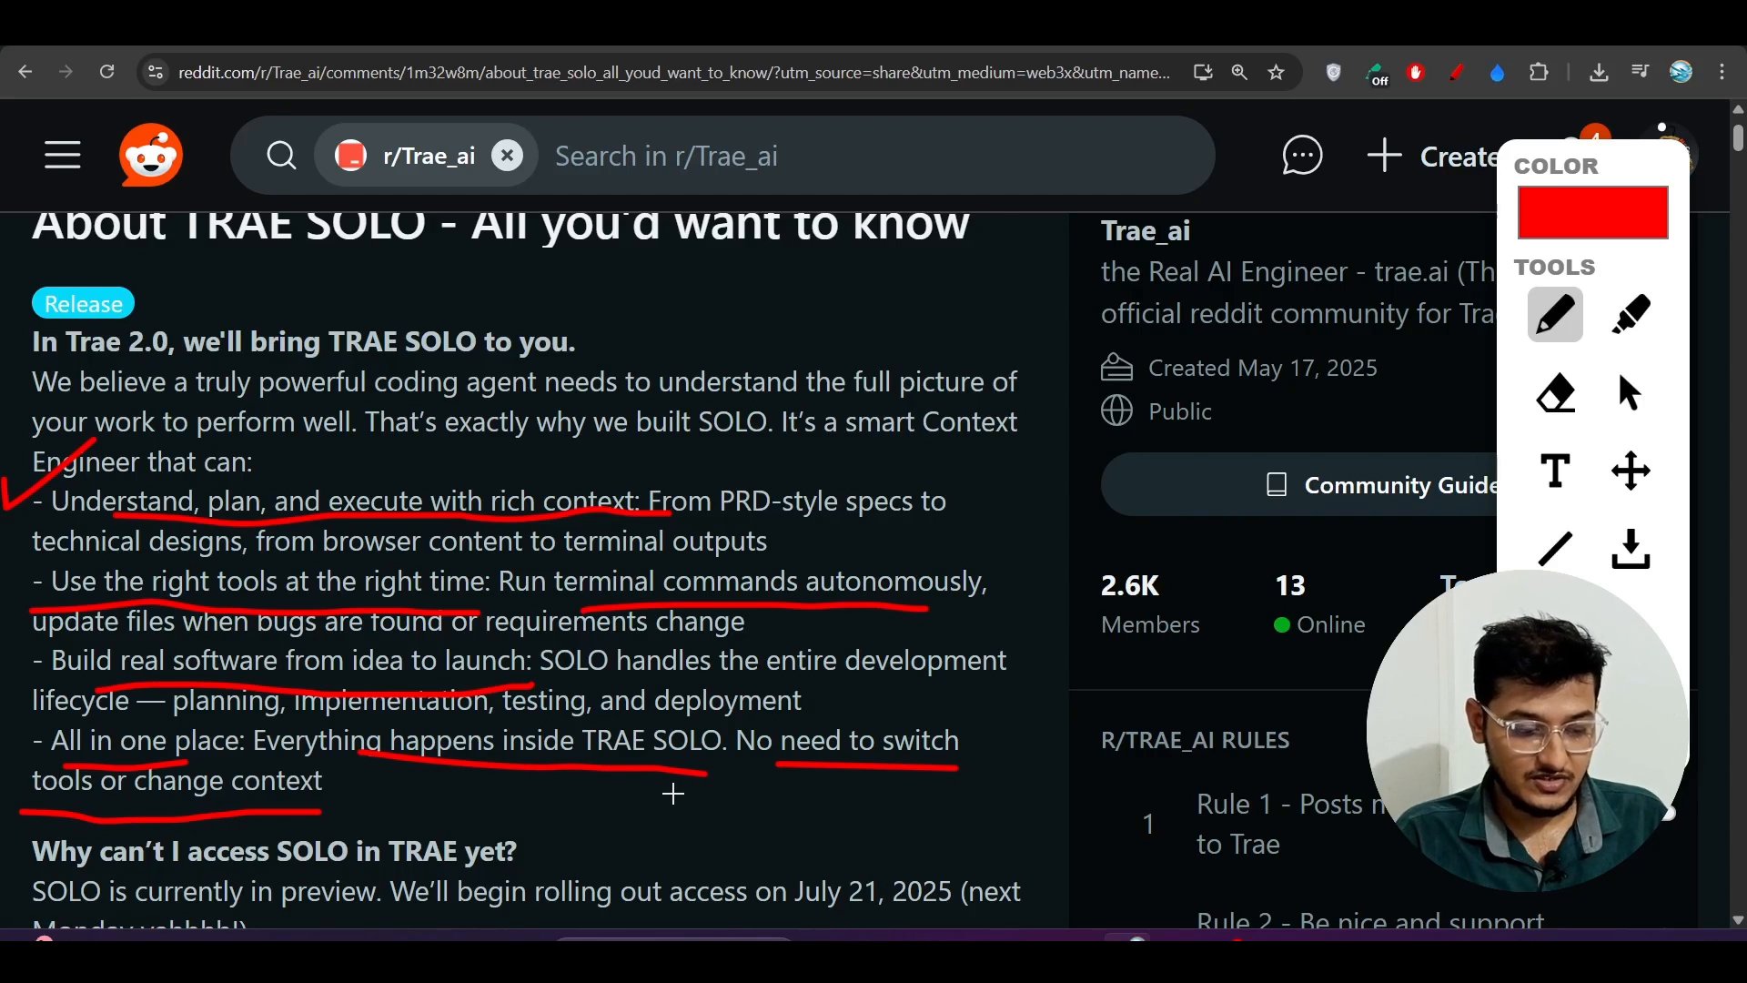
Step: Scroll through the r/Trae_ai SOLO post while underlining its capability bullets and July 21, 2025 rollout date
{"action": "scroll", "scroll_direction": "down", "scroll_amount": 3}
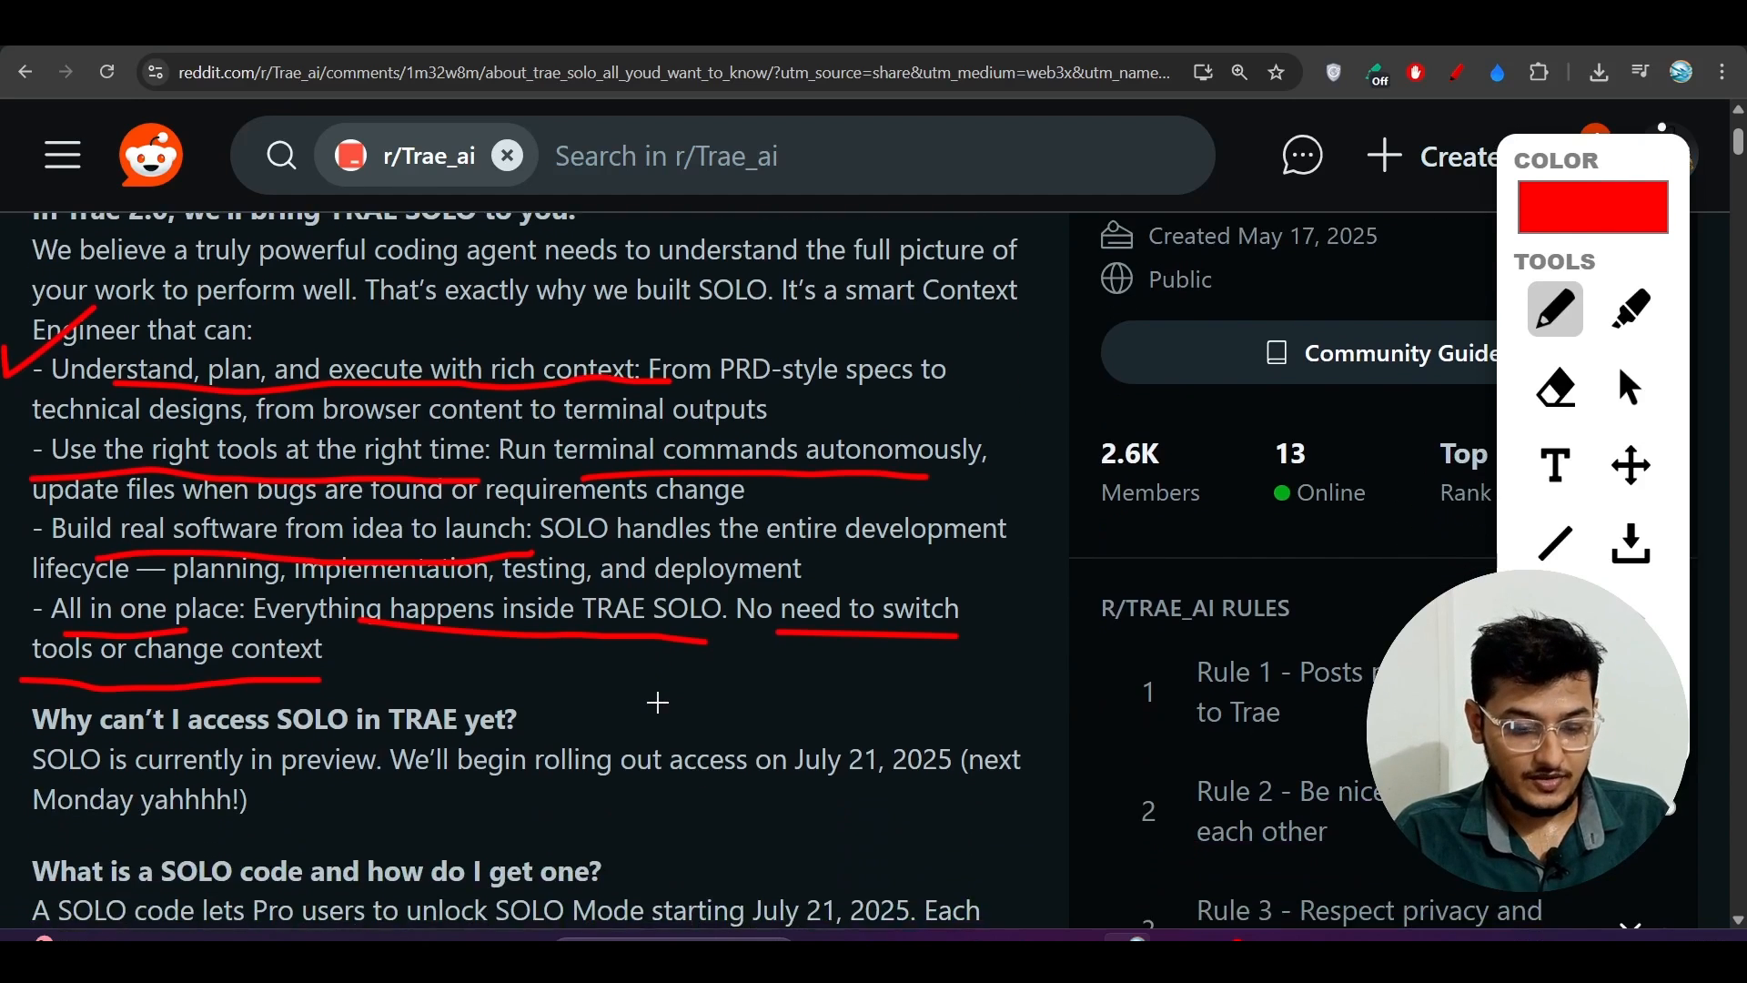
{"action": "scroll", "scroll_direction": "down", "scroll_amount": 3}
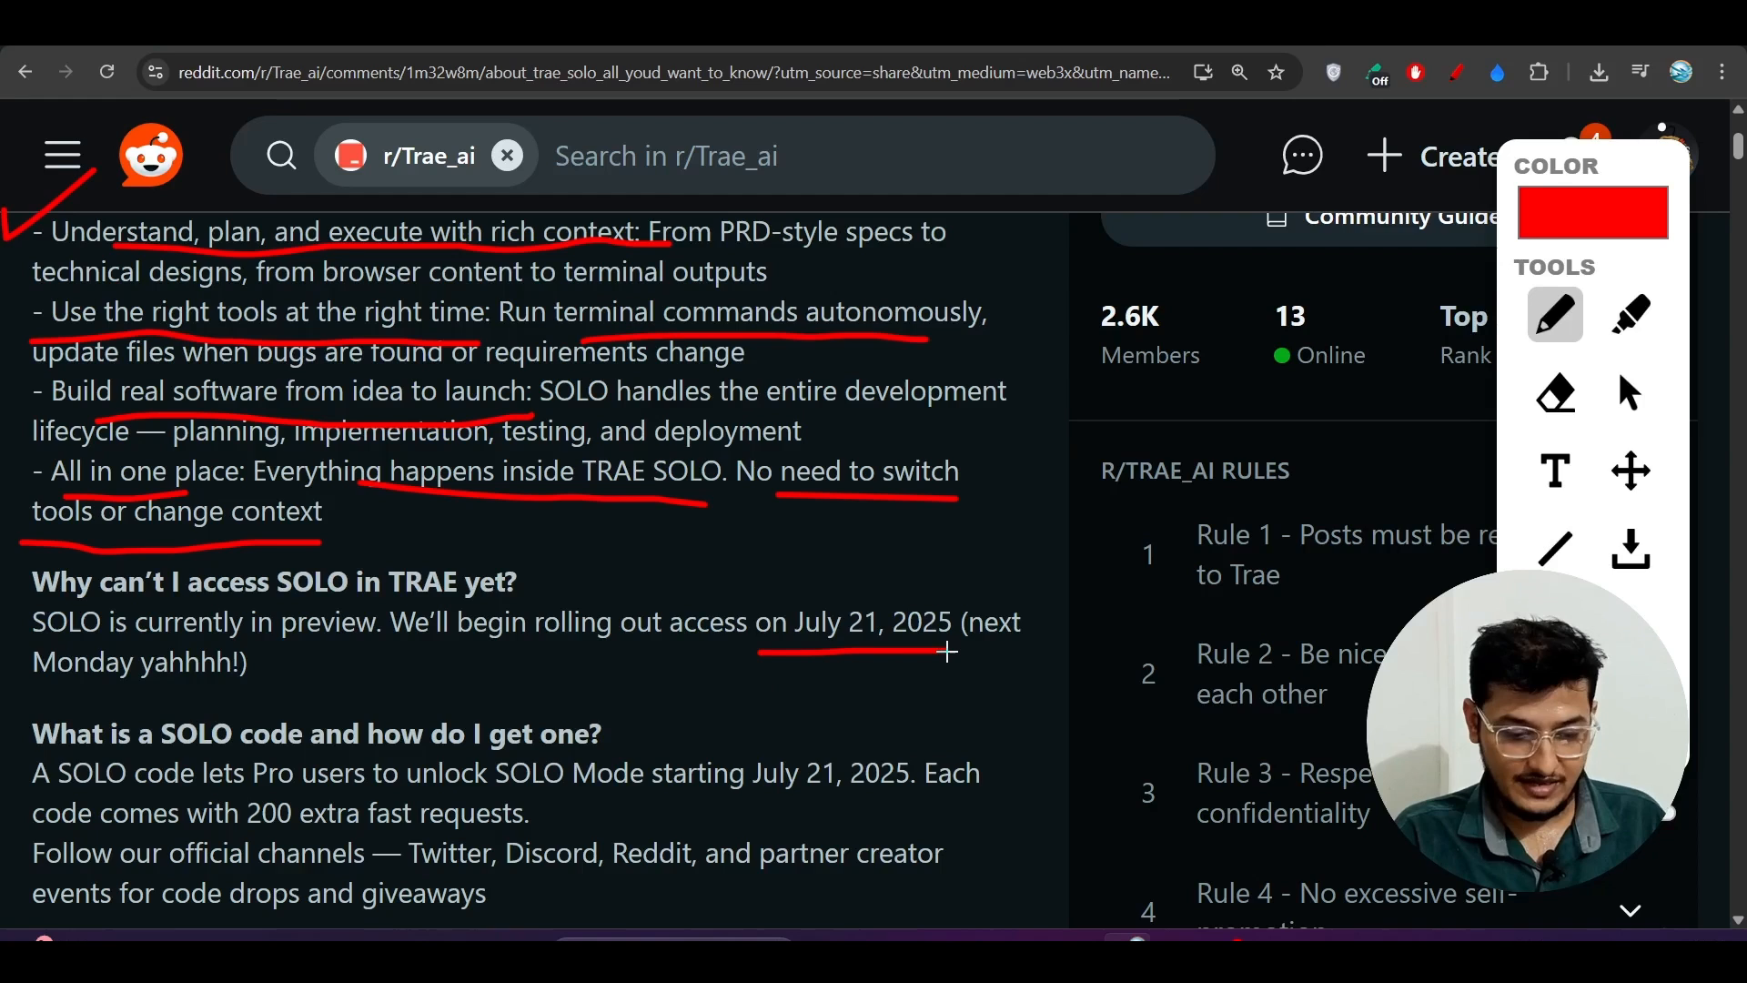
{"action": "scroll", "scroll_direction": "down", "scroll_amount": 3}
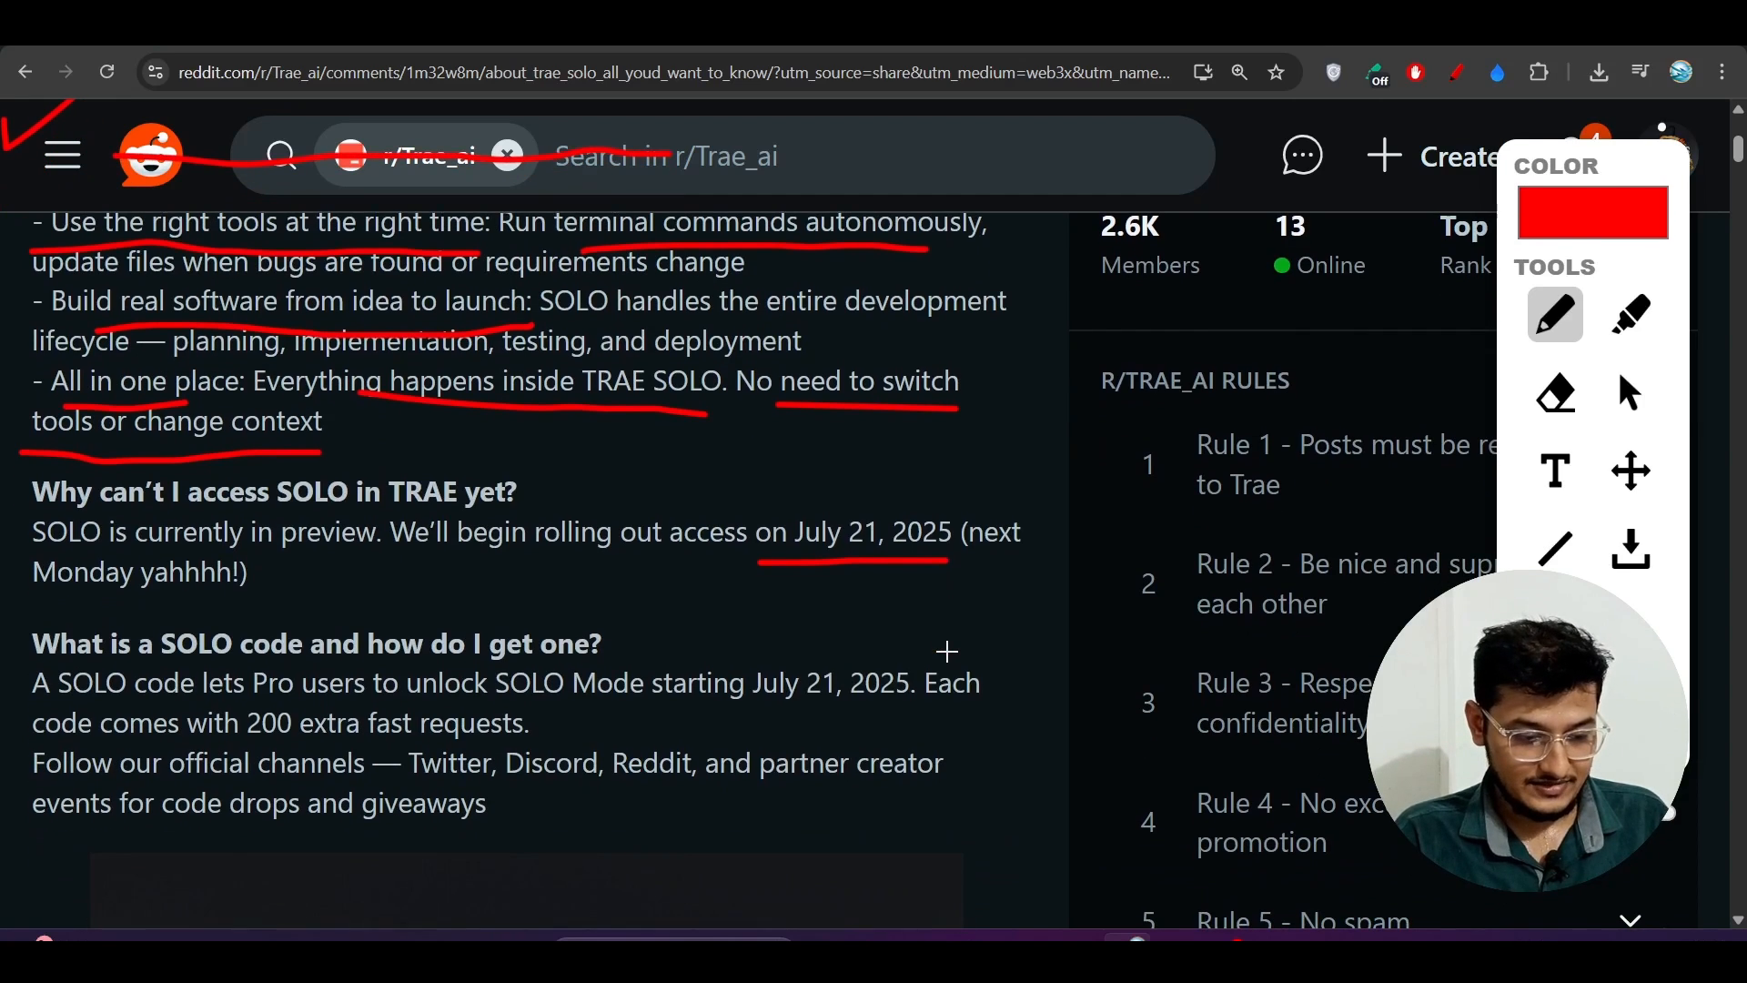
{"action": "scroll", "scroll_direction": "down", "scroll_amount": 3}
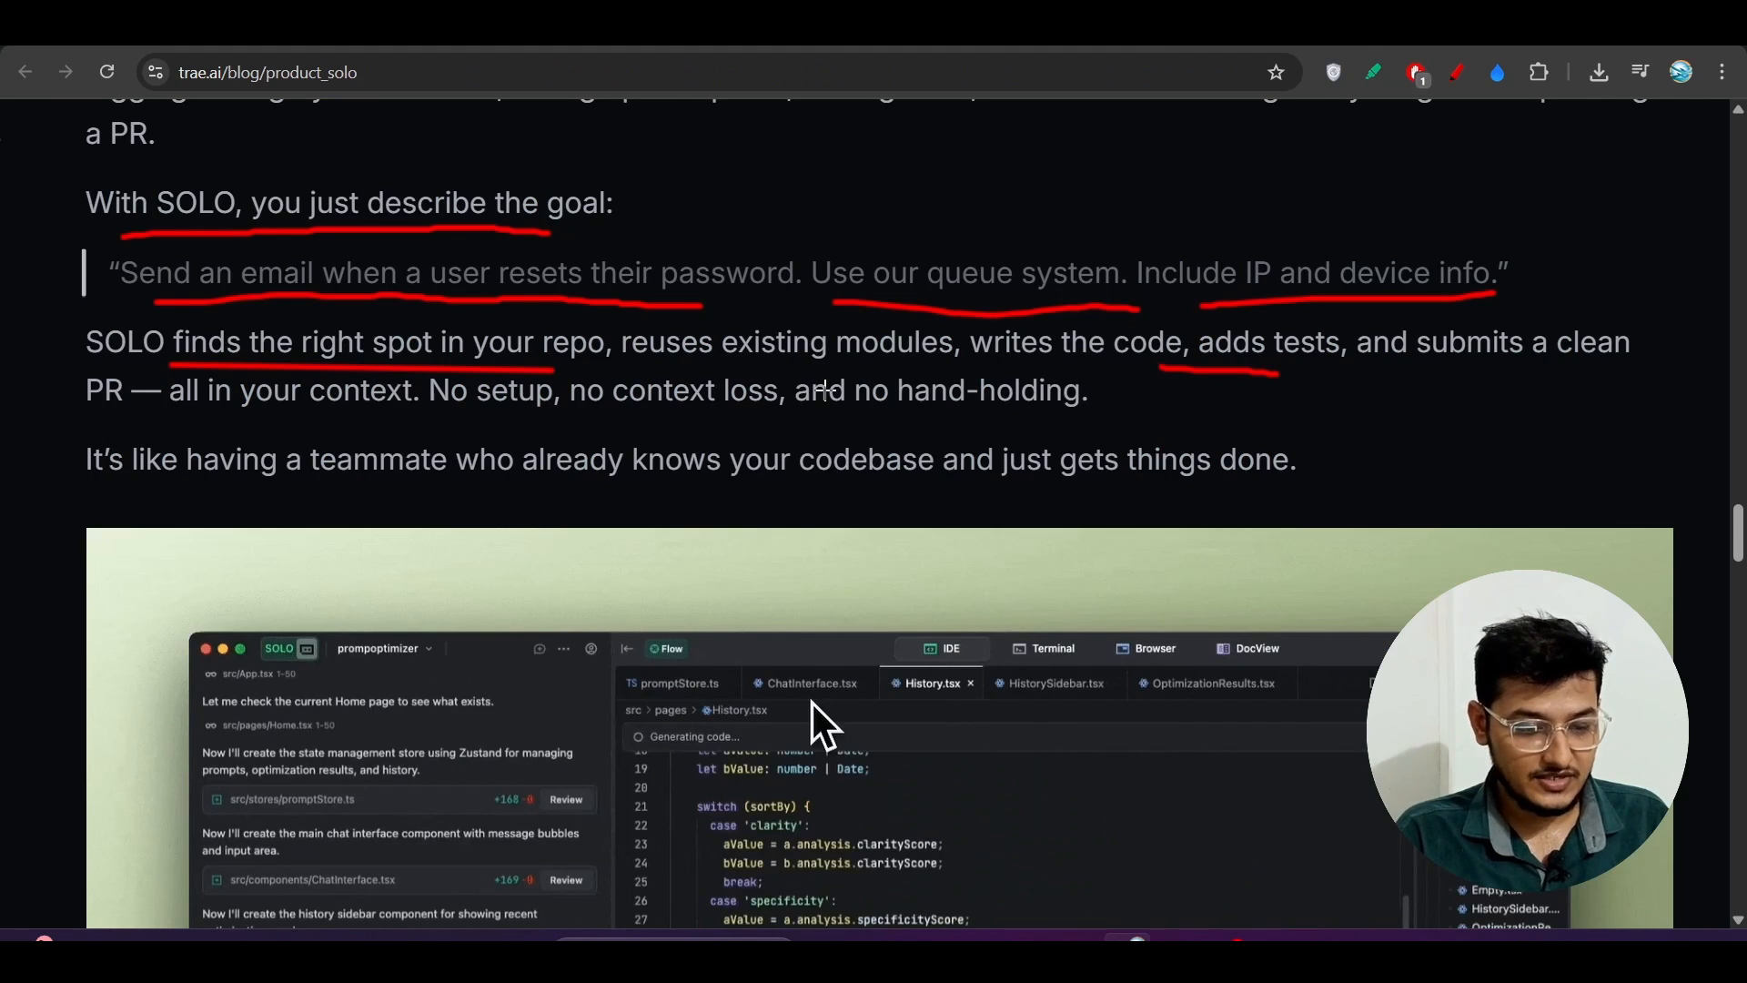
{"action": "scroll", "scroll_direction": "down", "scroll_amount": 3}
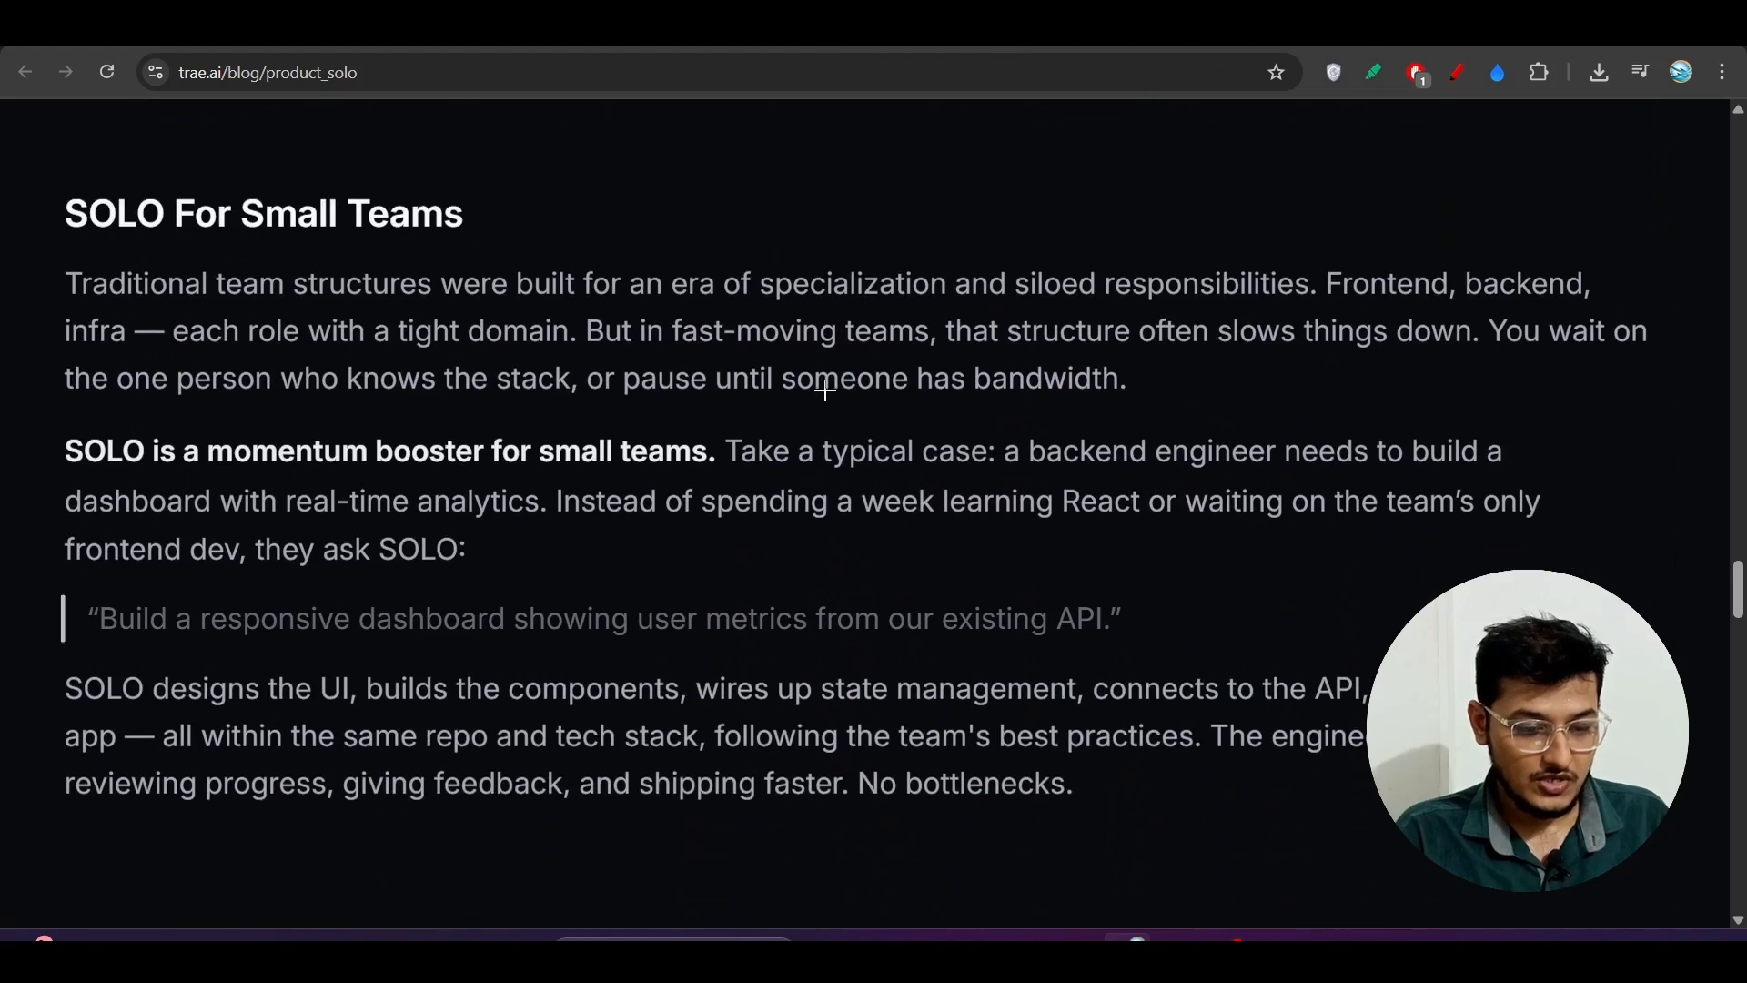
{"action": "scroll", "scroll_direction": "up", "scroll_amount": 3}
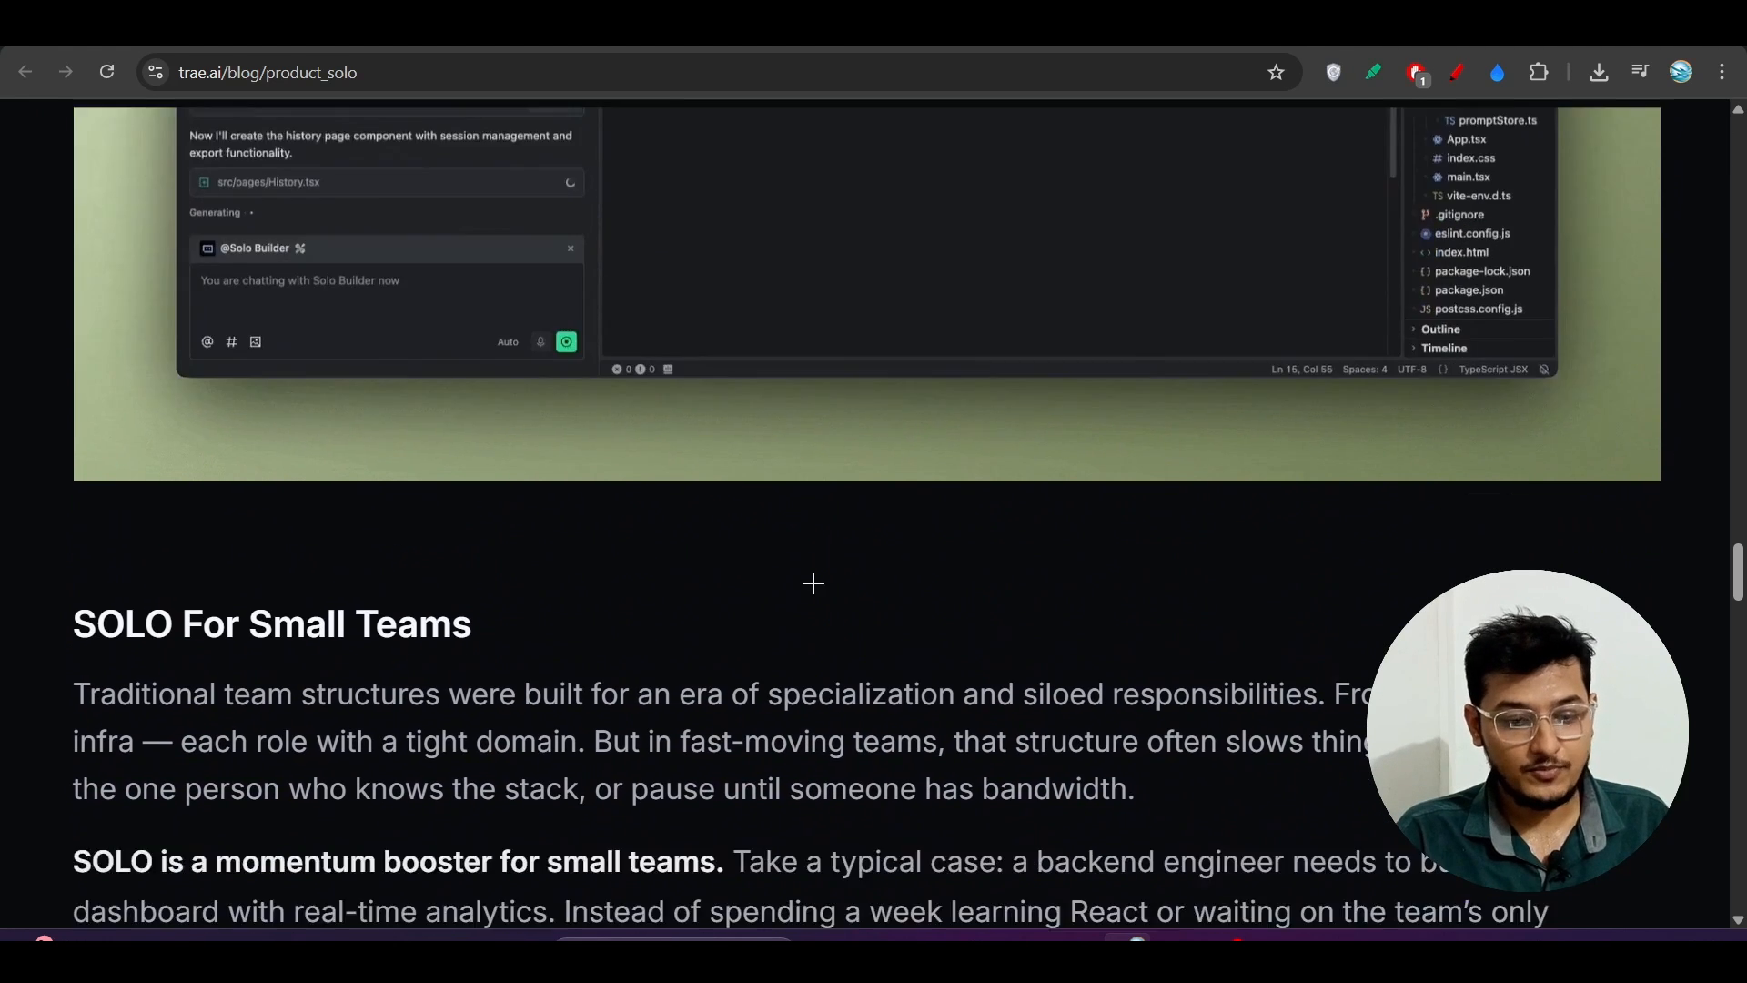
{"action": "scroll", "scroll_direction": "down", "scroll_amount": 3}
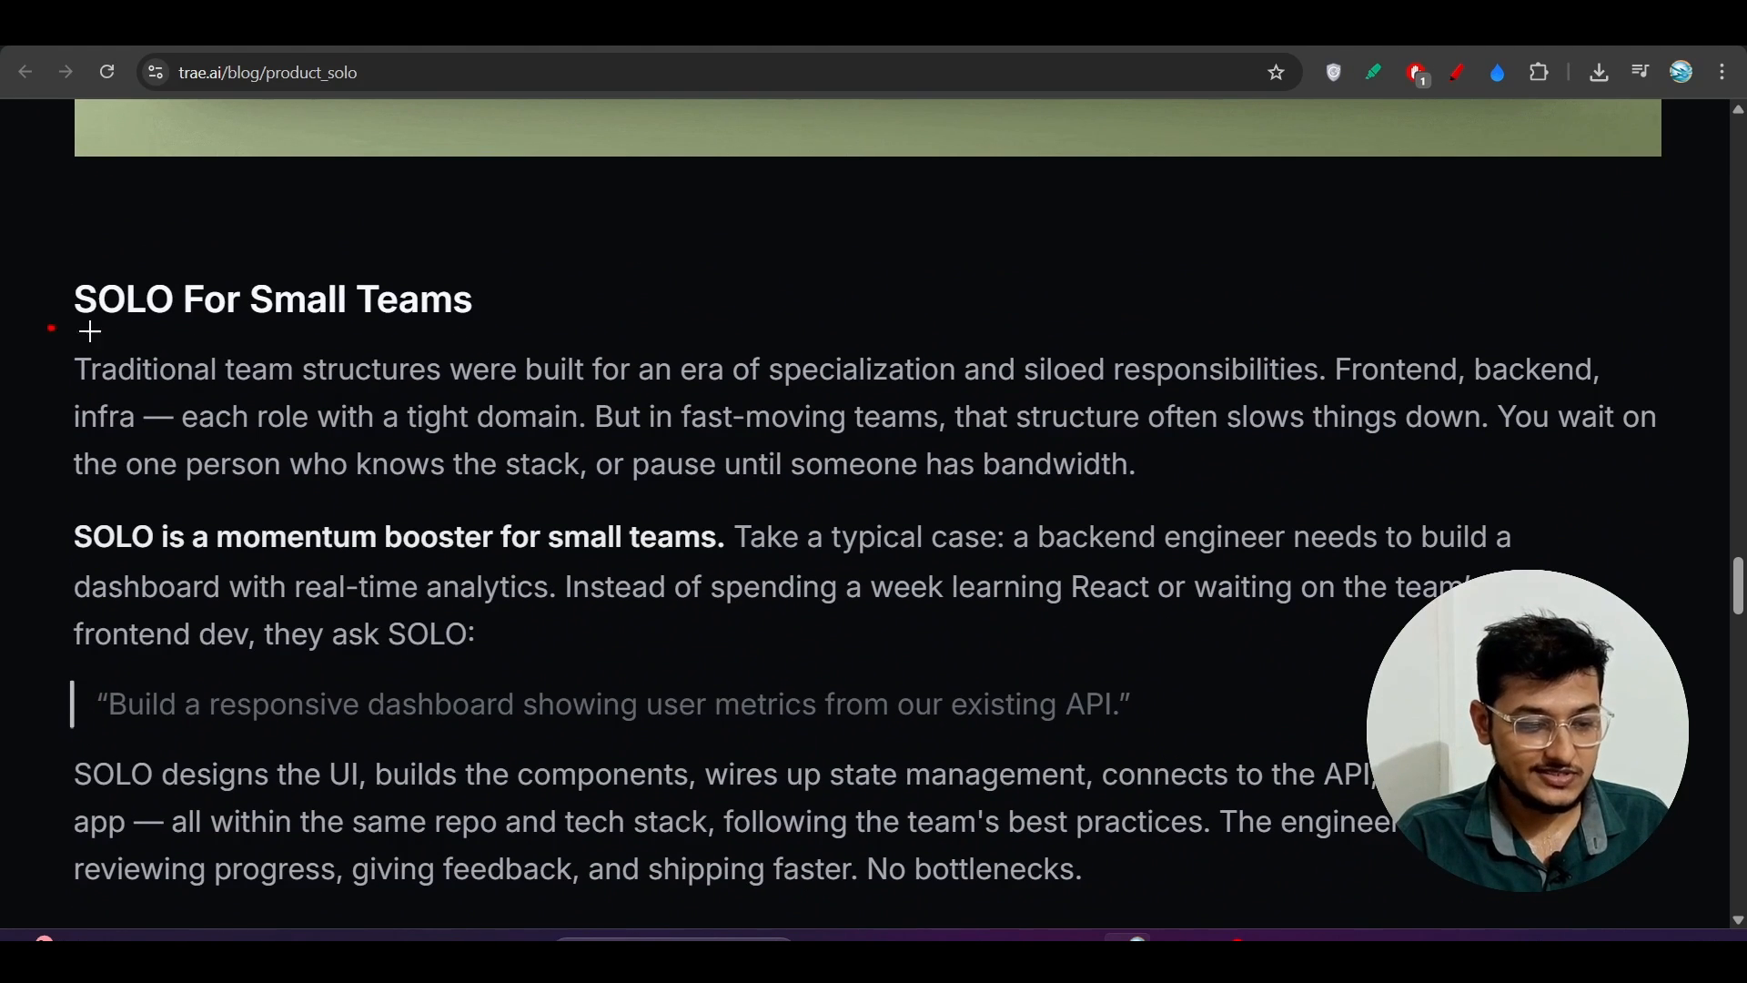
{"action": "scroll", "scroll_direction": "down", "scroll_amount": 3}
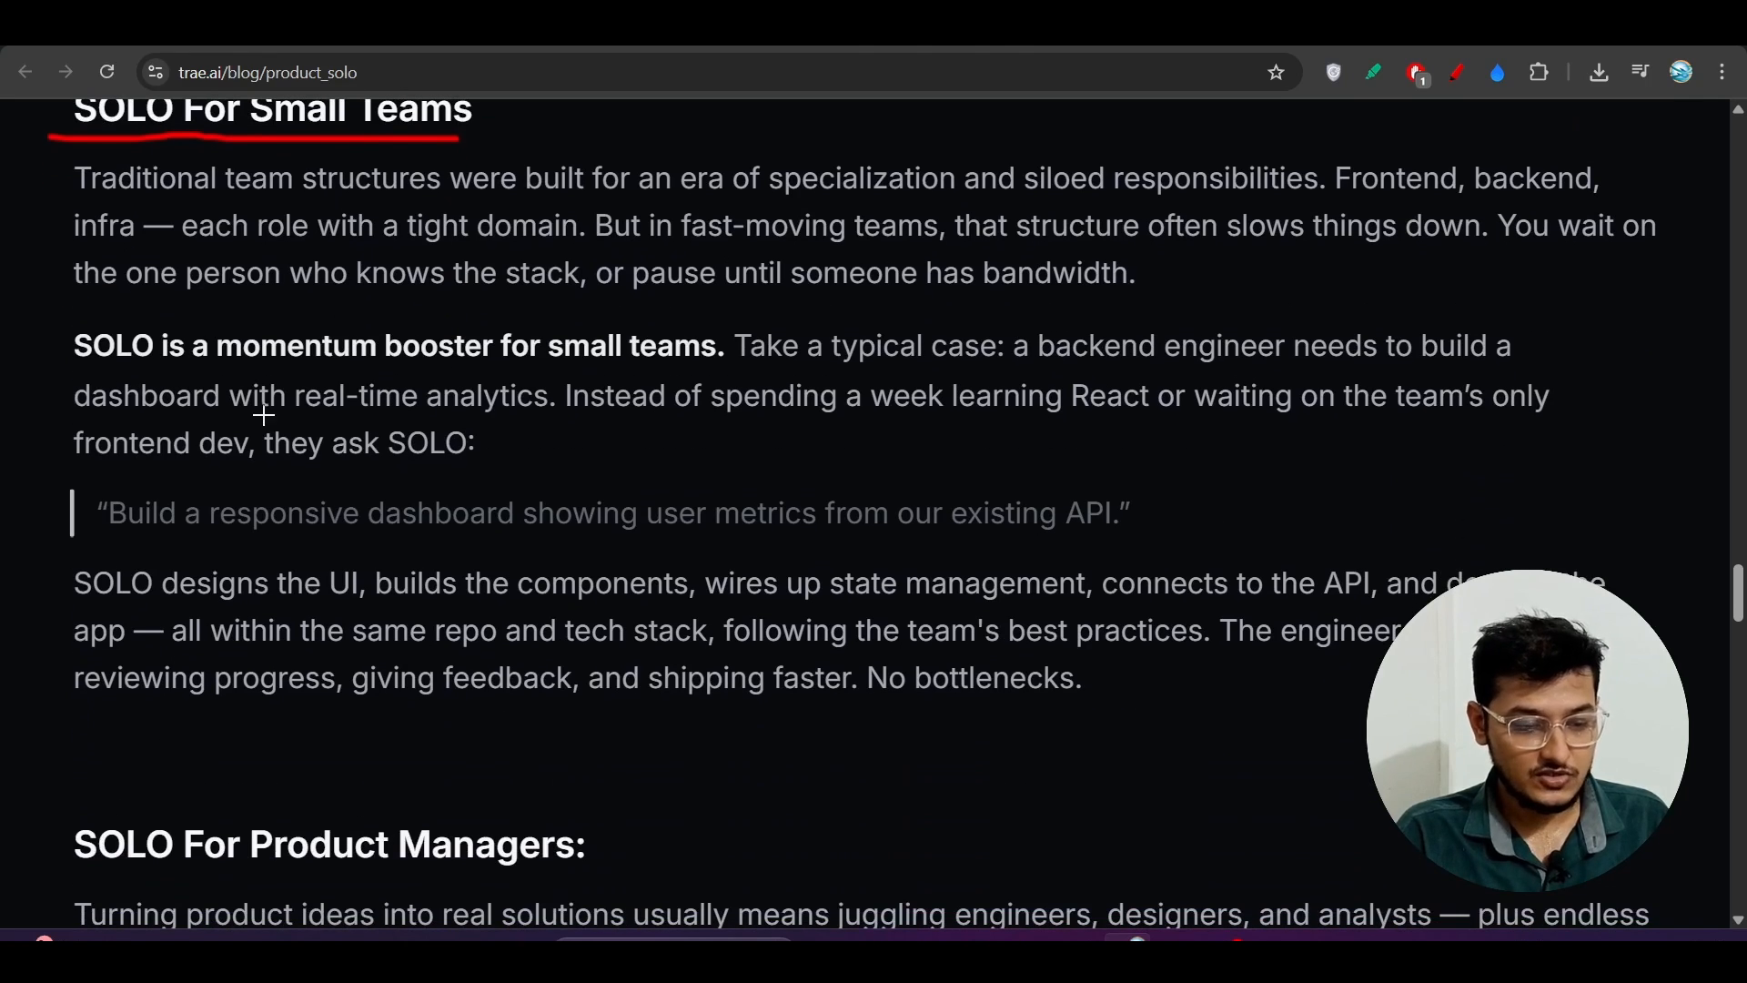
{"action": "mouse_move", "coordinate": [200, 380]}
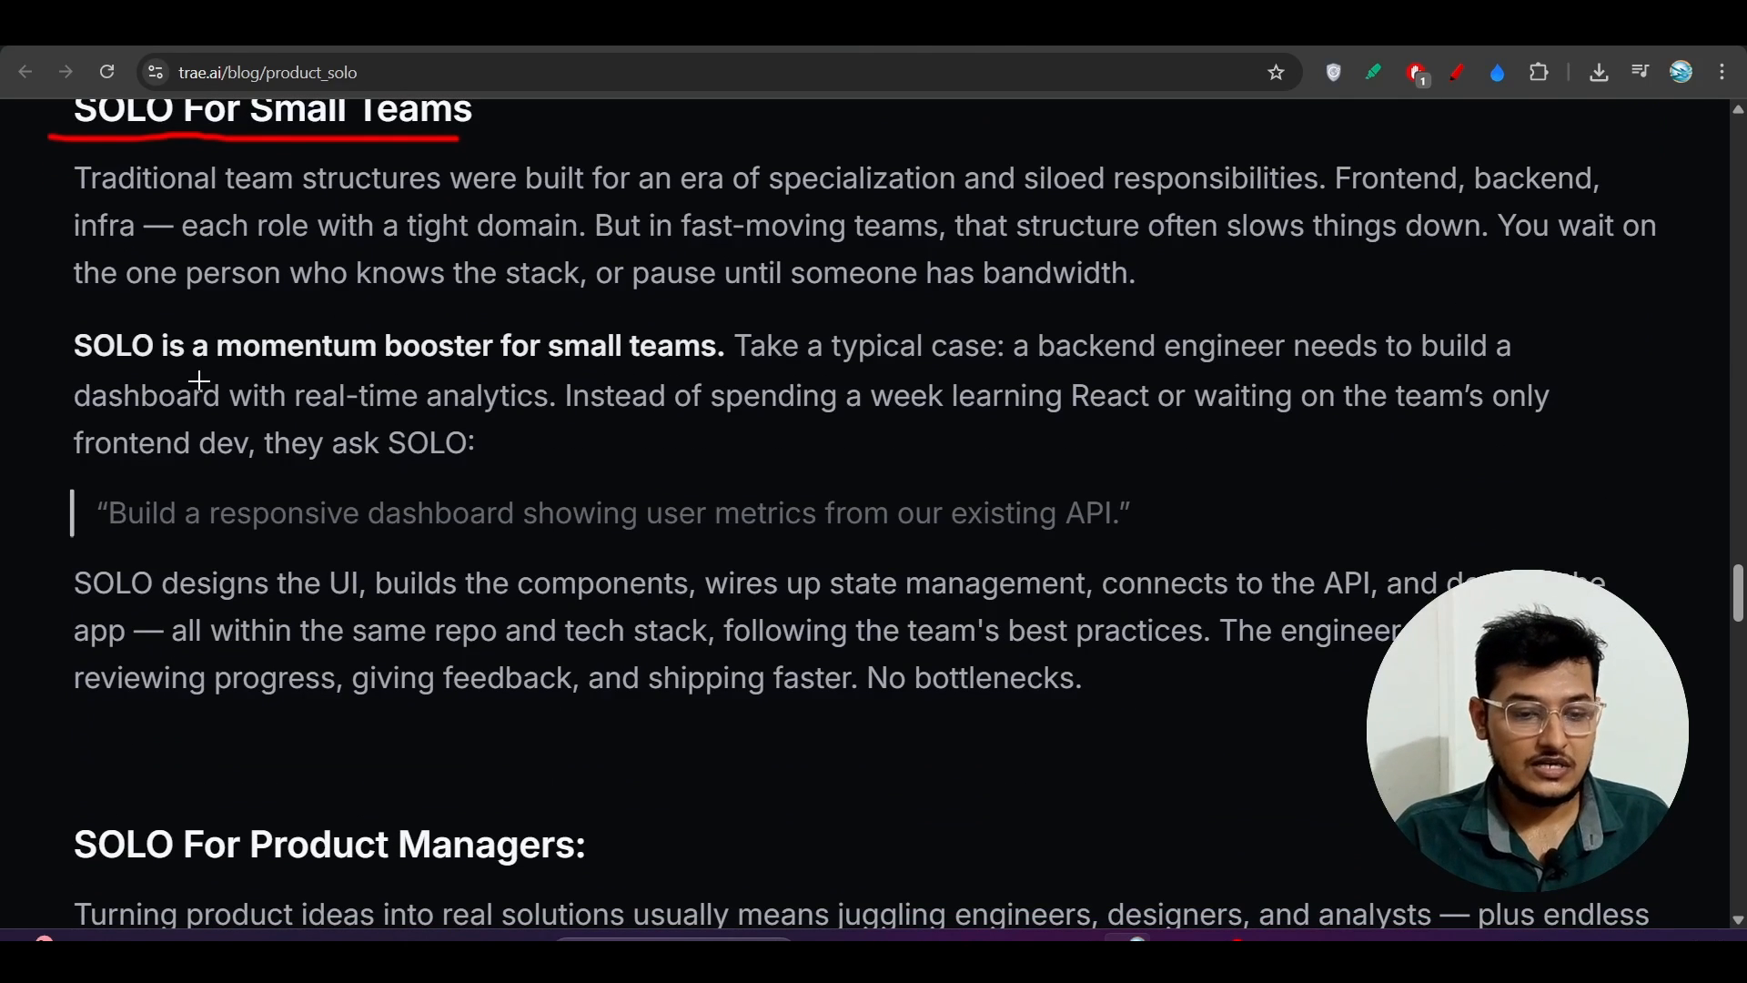
{"action": "mouse_move", "coordinate": [493, 340]}
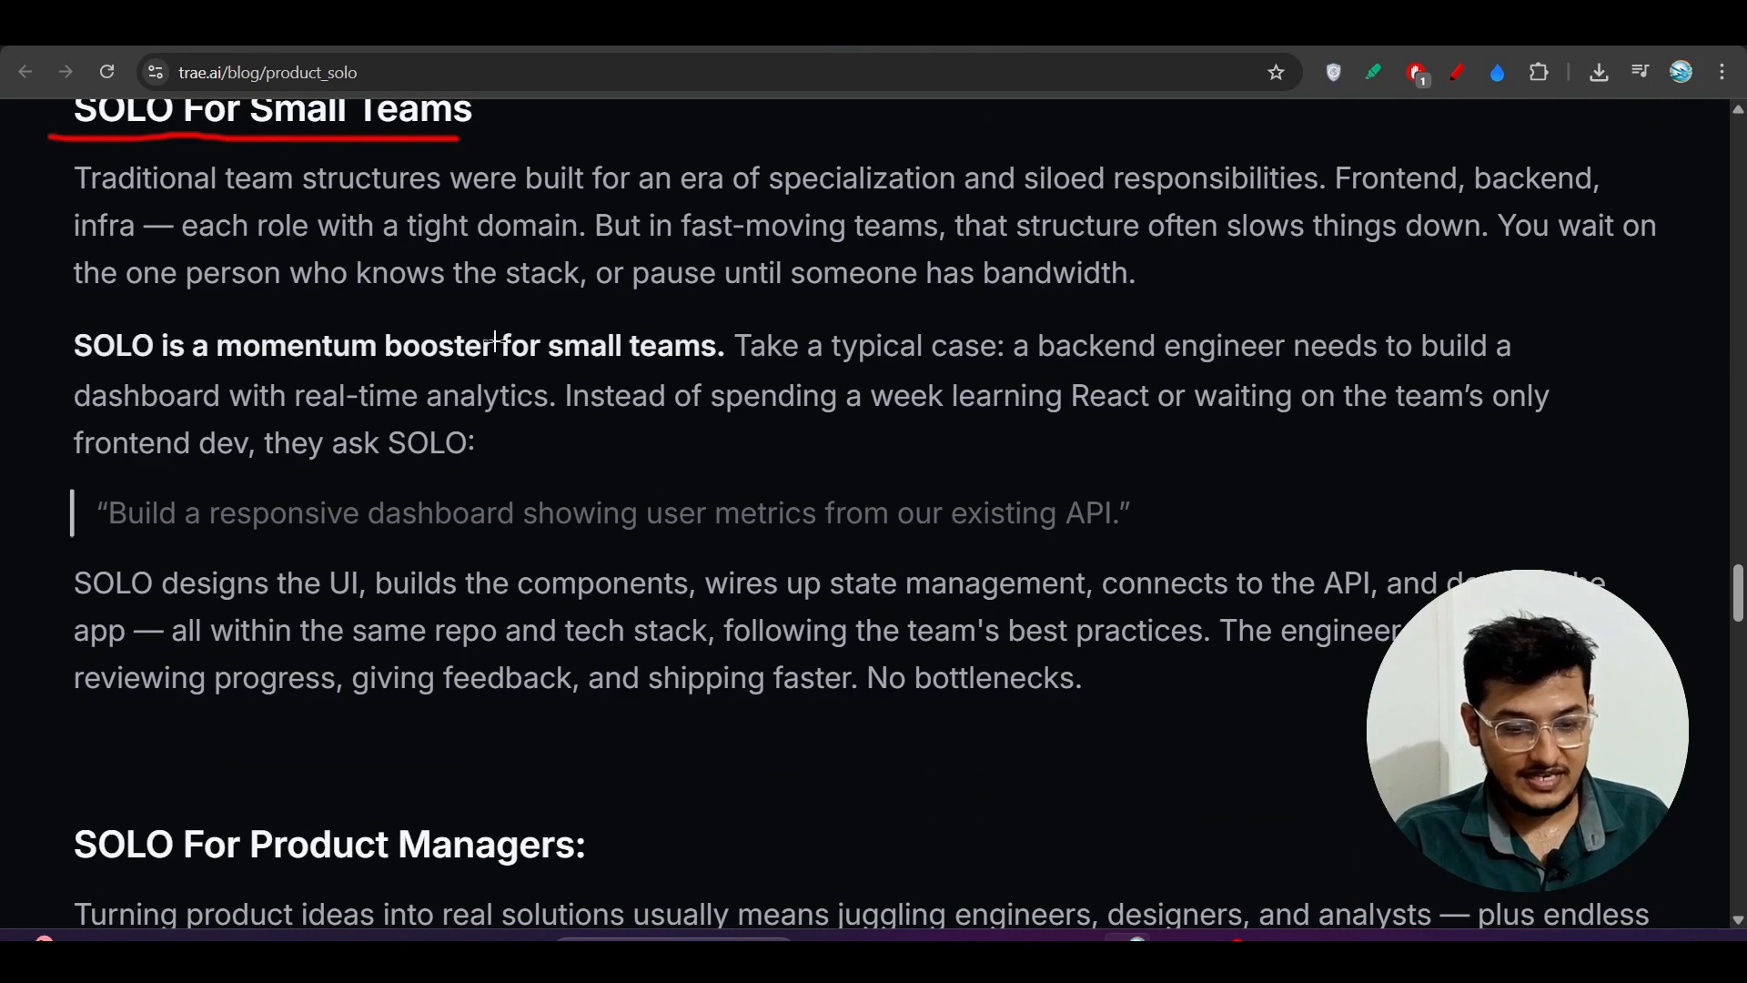
{"action": "scroll", "scroll_direction": "down", "scroll_amount": 3}
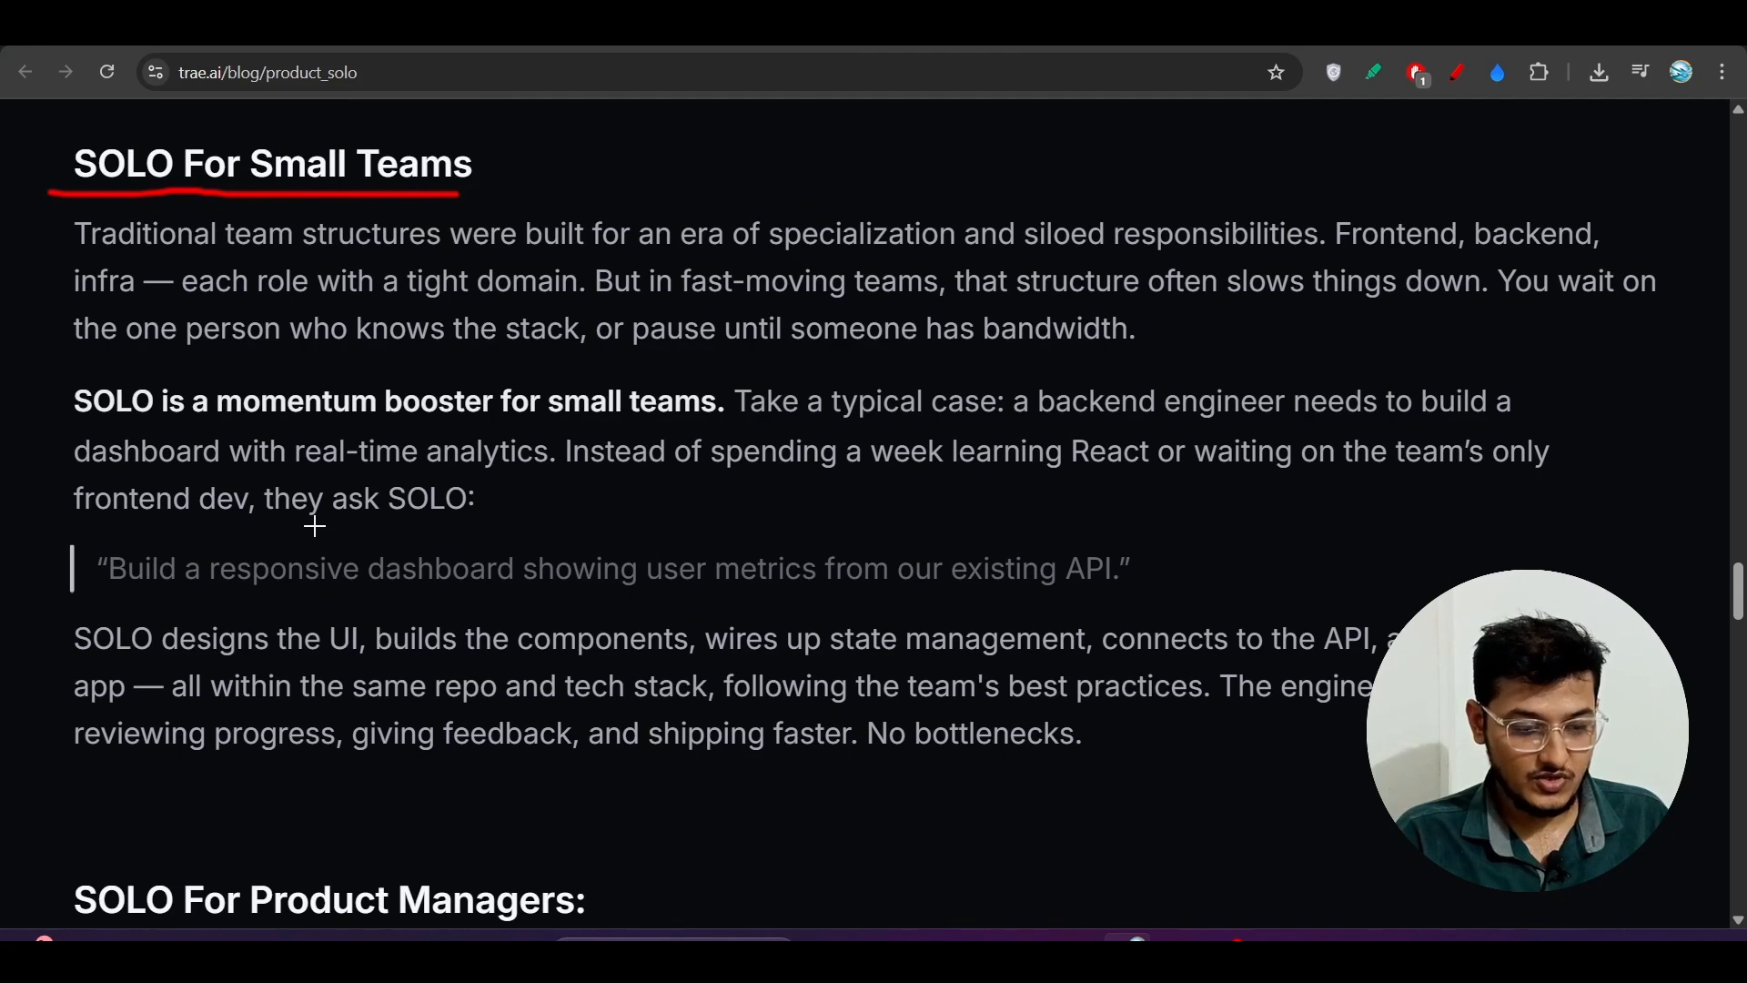
{"action": "mouse_move", "coordinate": [369, 579]}
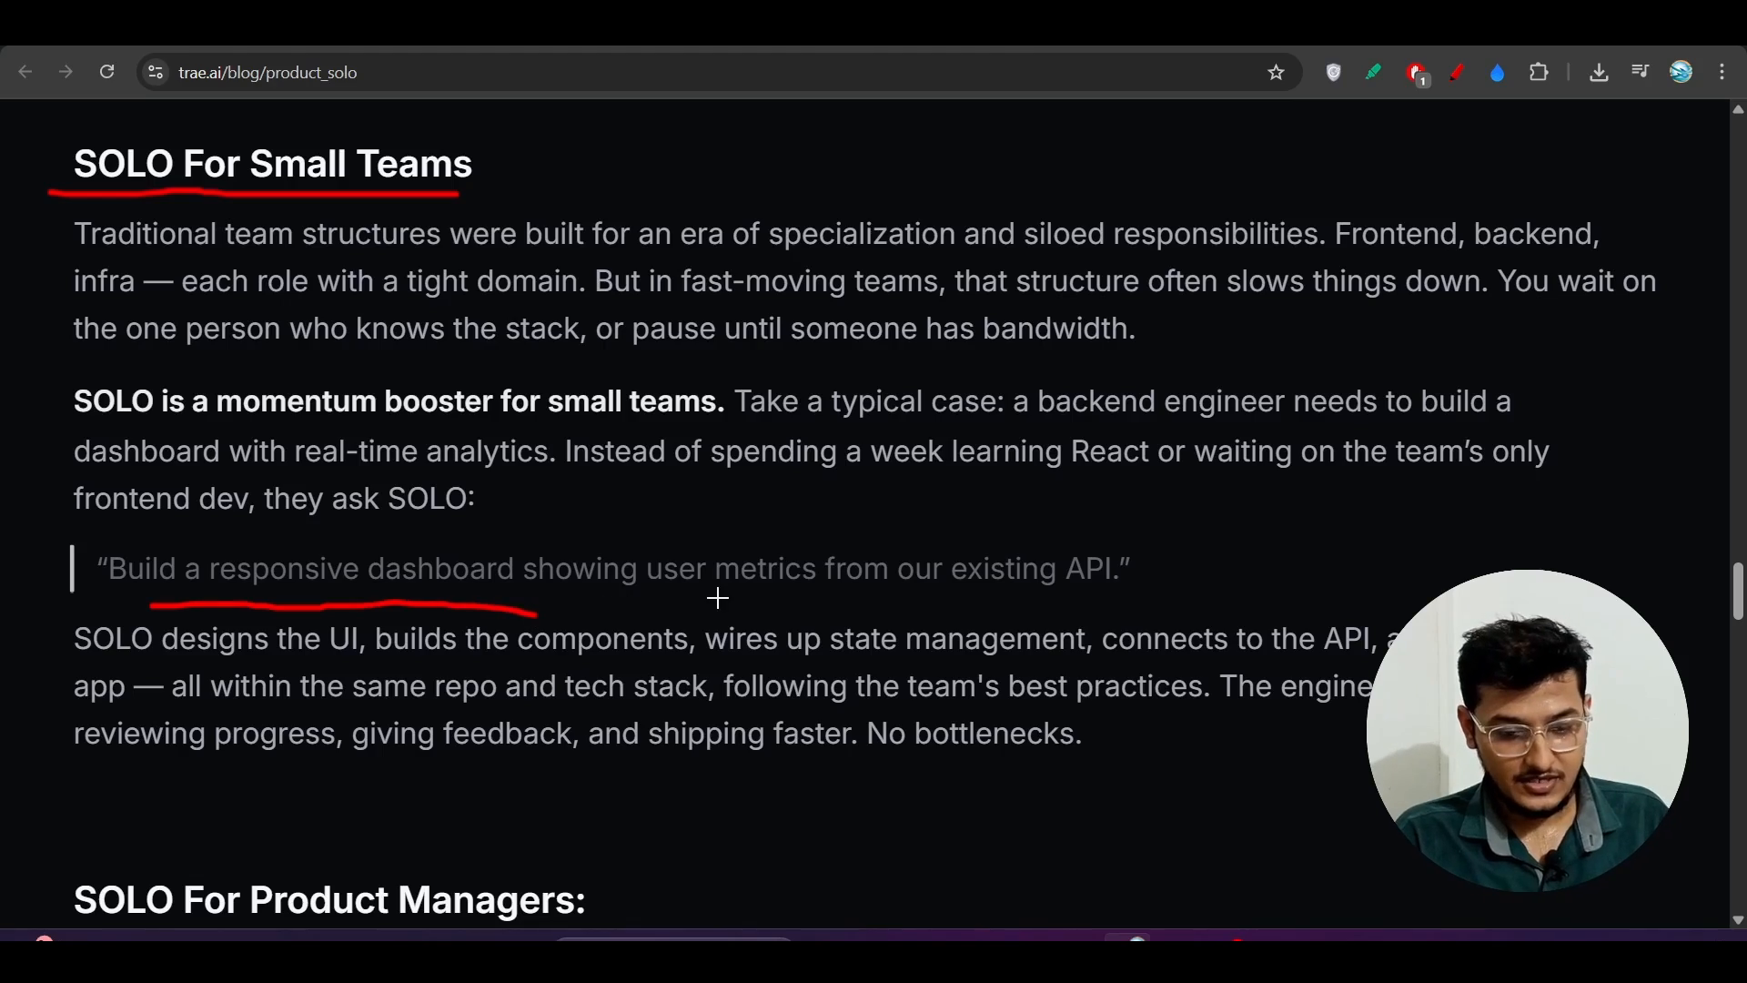
{"action": "scroll", "scroll_direction": "down", "scroll_amount": 3}
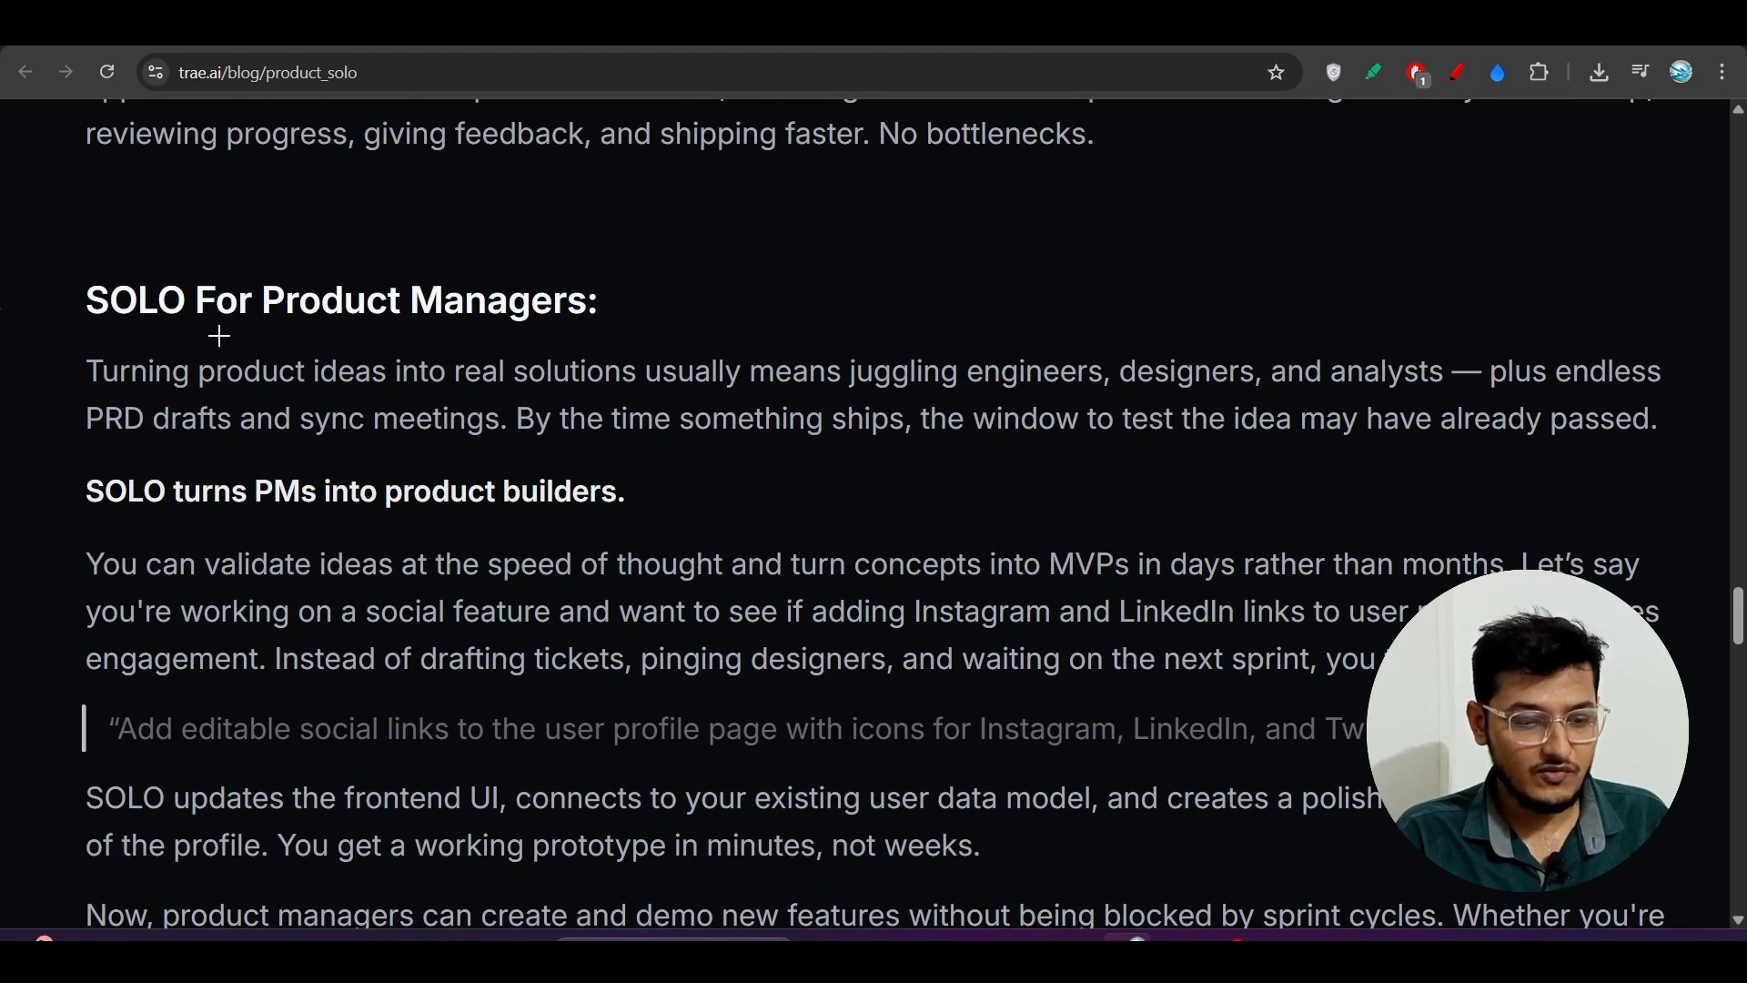
Step: Scroll past the Product Managers and Designers sections, noting the 'change color to' prompt, down to the FAQ
{"action": "scroll", "scroll_direction": "up", "scroll_amount": 3}
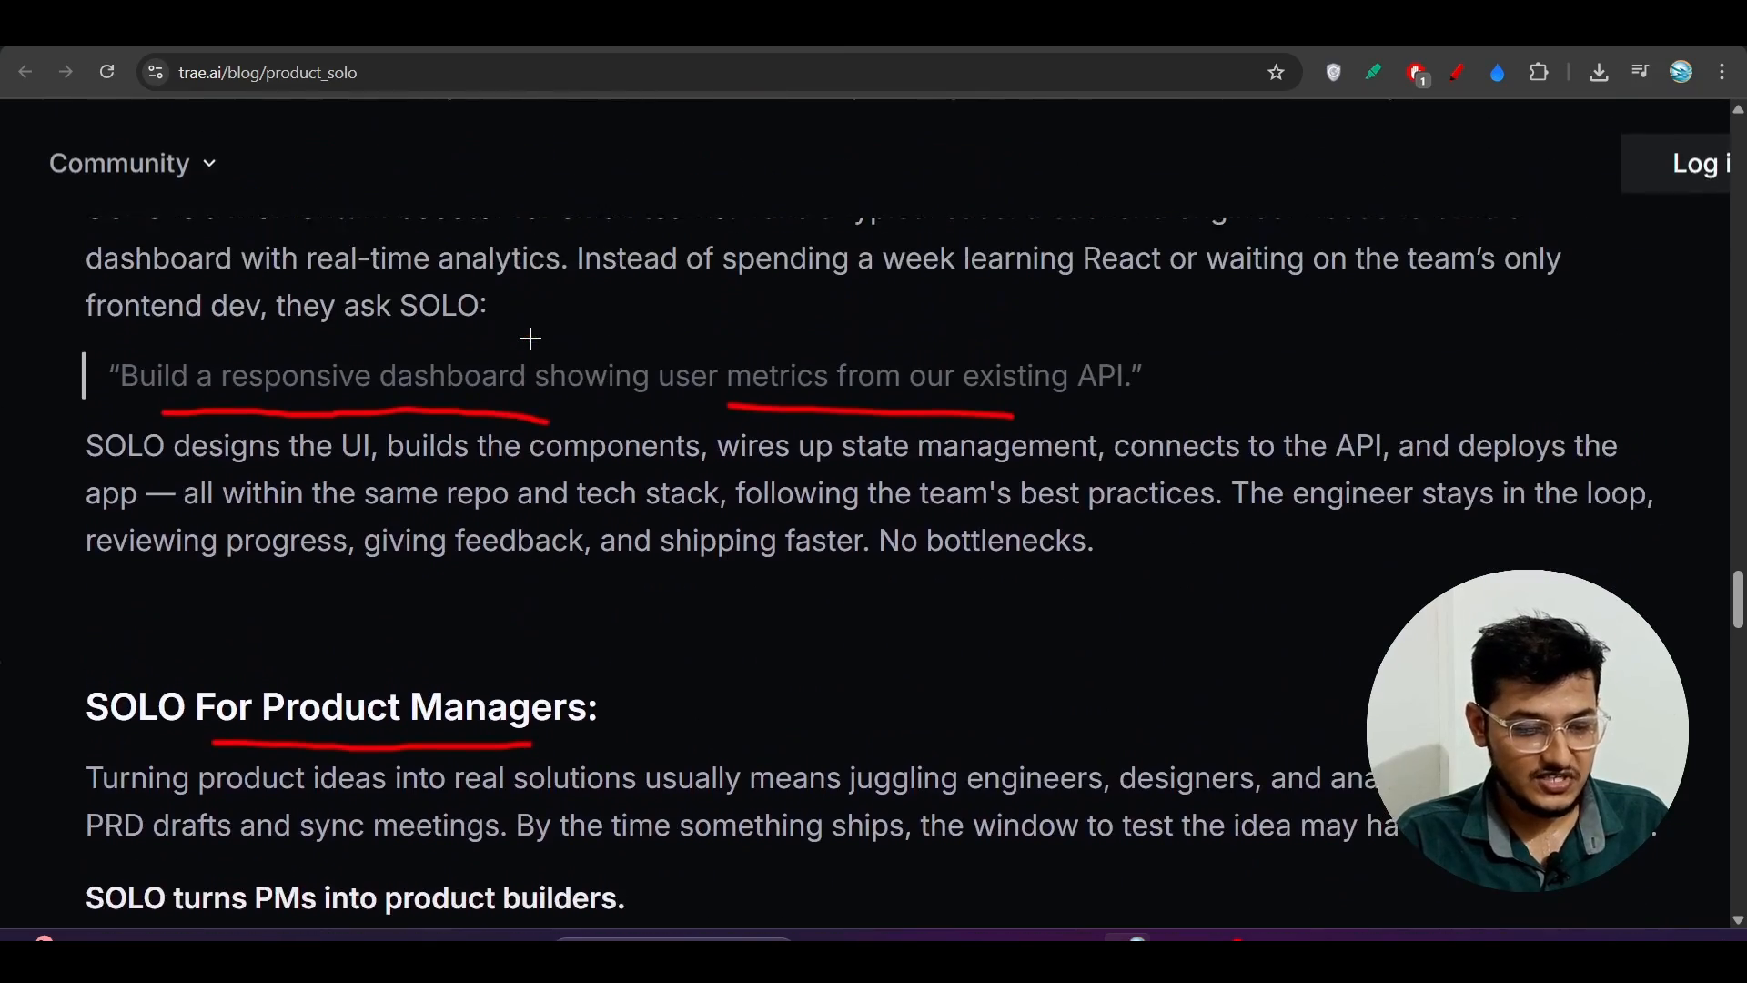
{"action": "scroll", "scroll_direction": "down", "scroll_amount": 3}
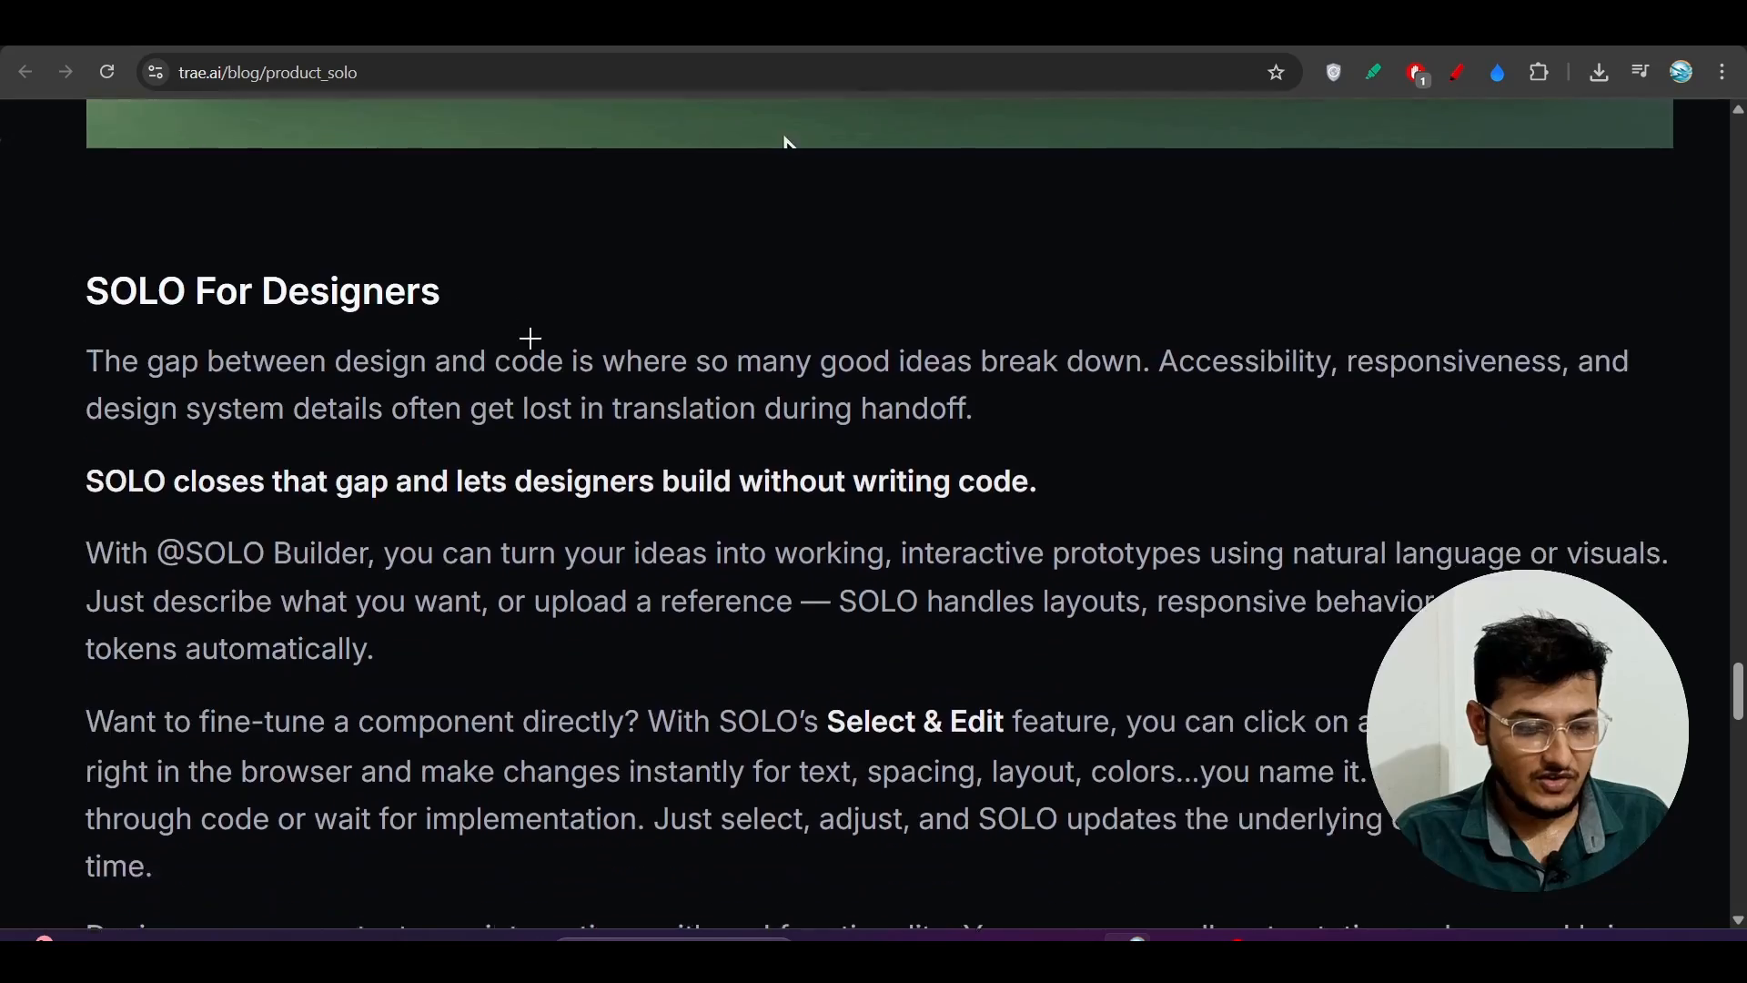
{"action": "scroll", "scroll_direction": "down", "scroll_amount": 3}
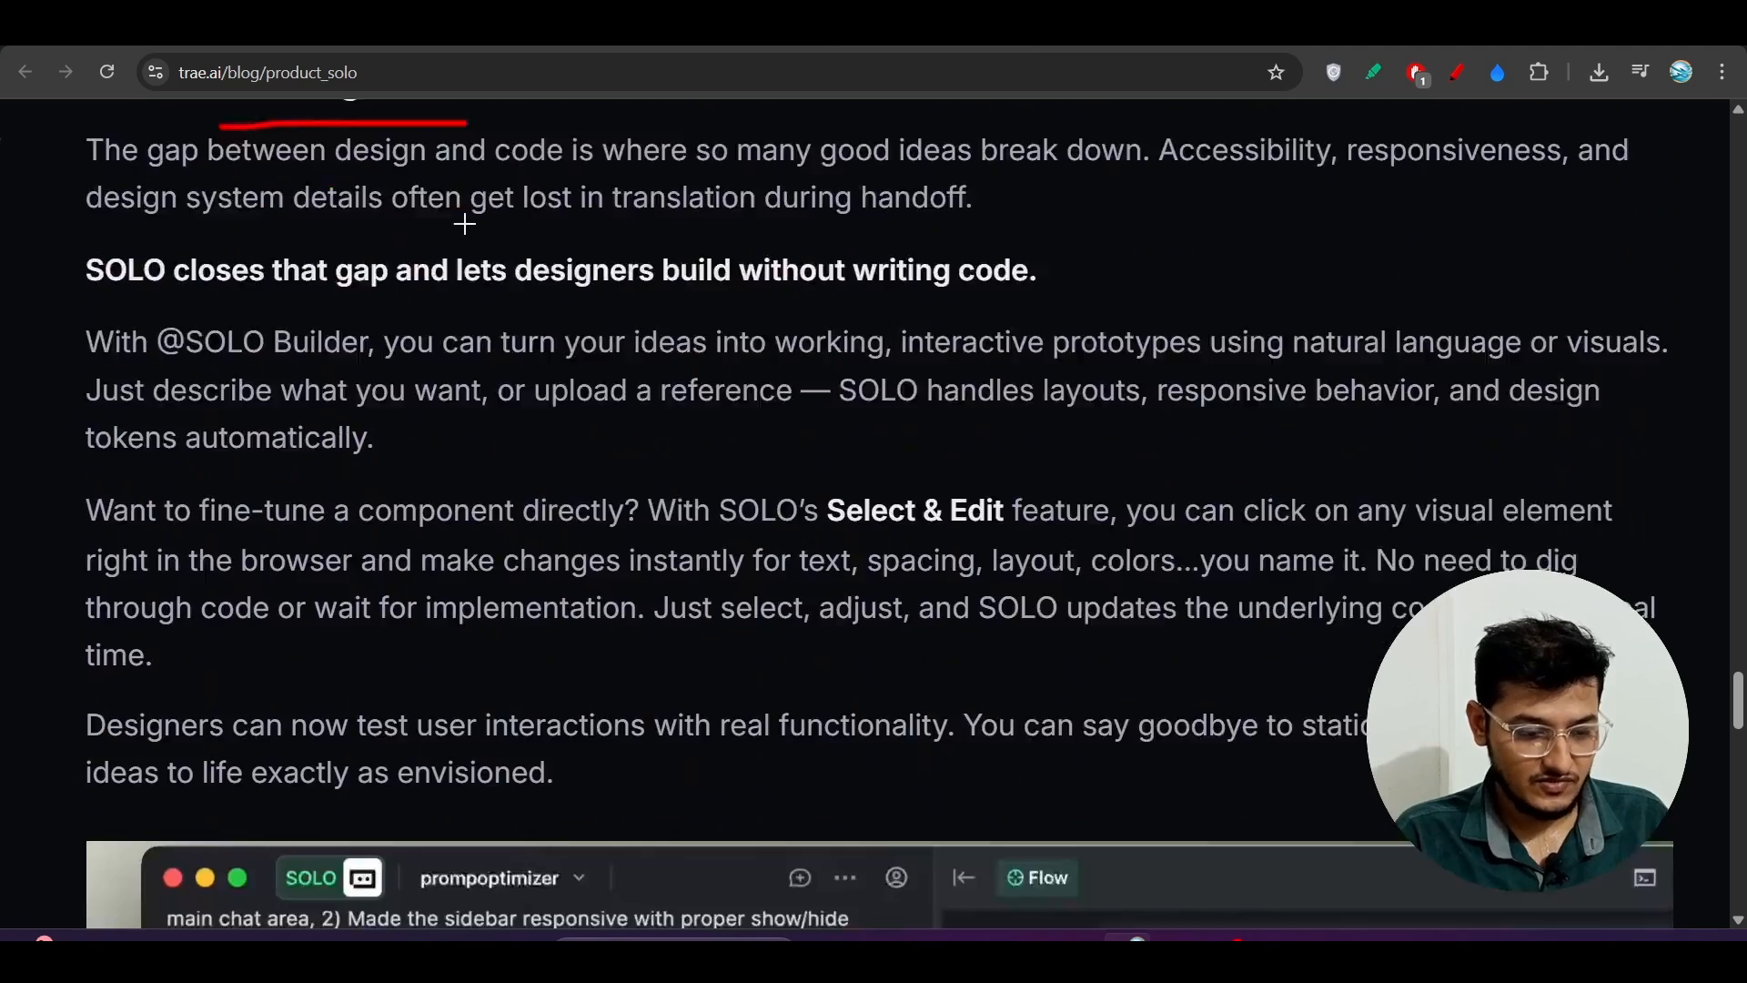
{"action": "scroll", "scroll_direction": "up", "scroll_amount": 3}
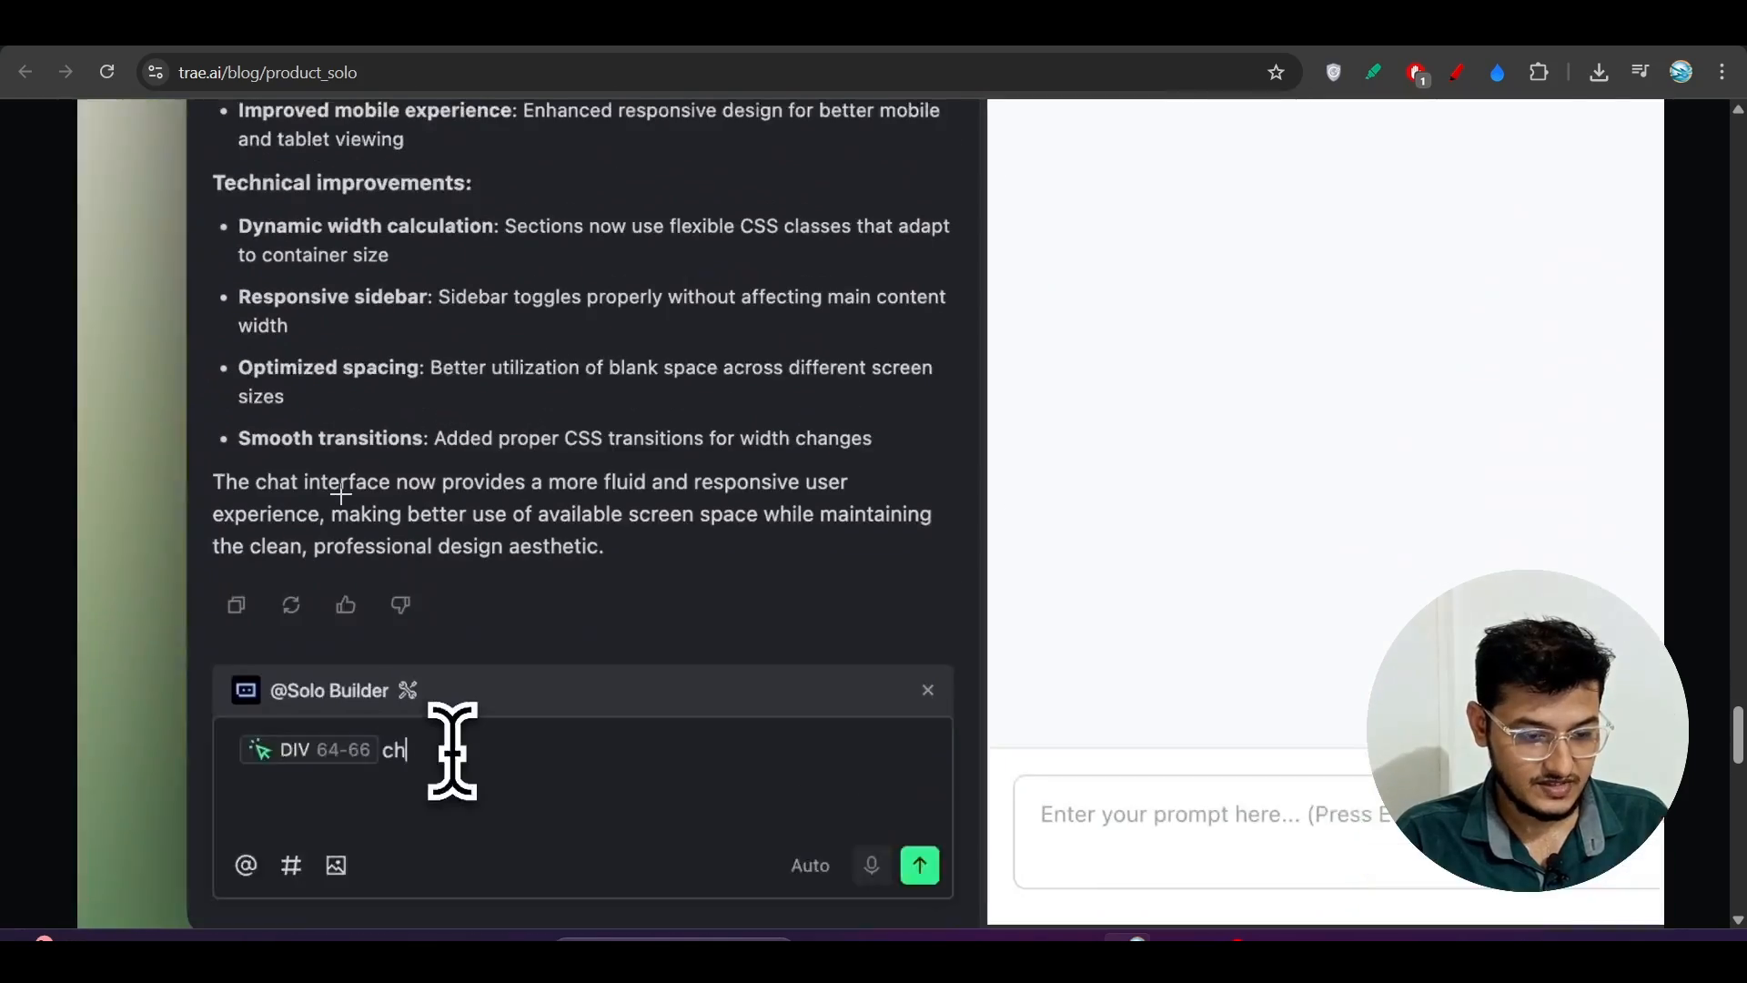
{"action": "type", "text": "ange color to"}
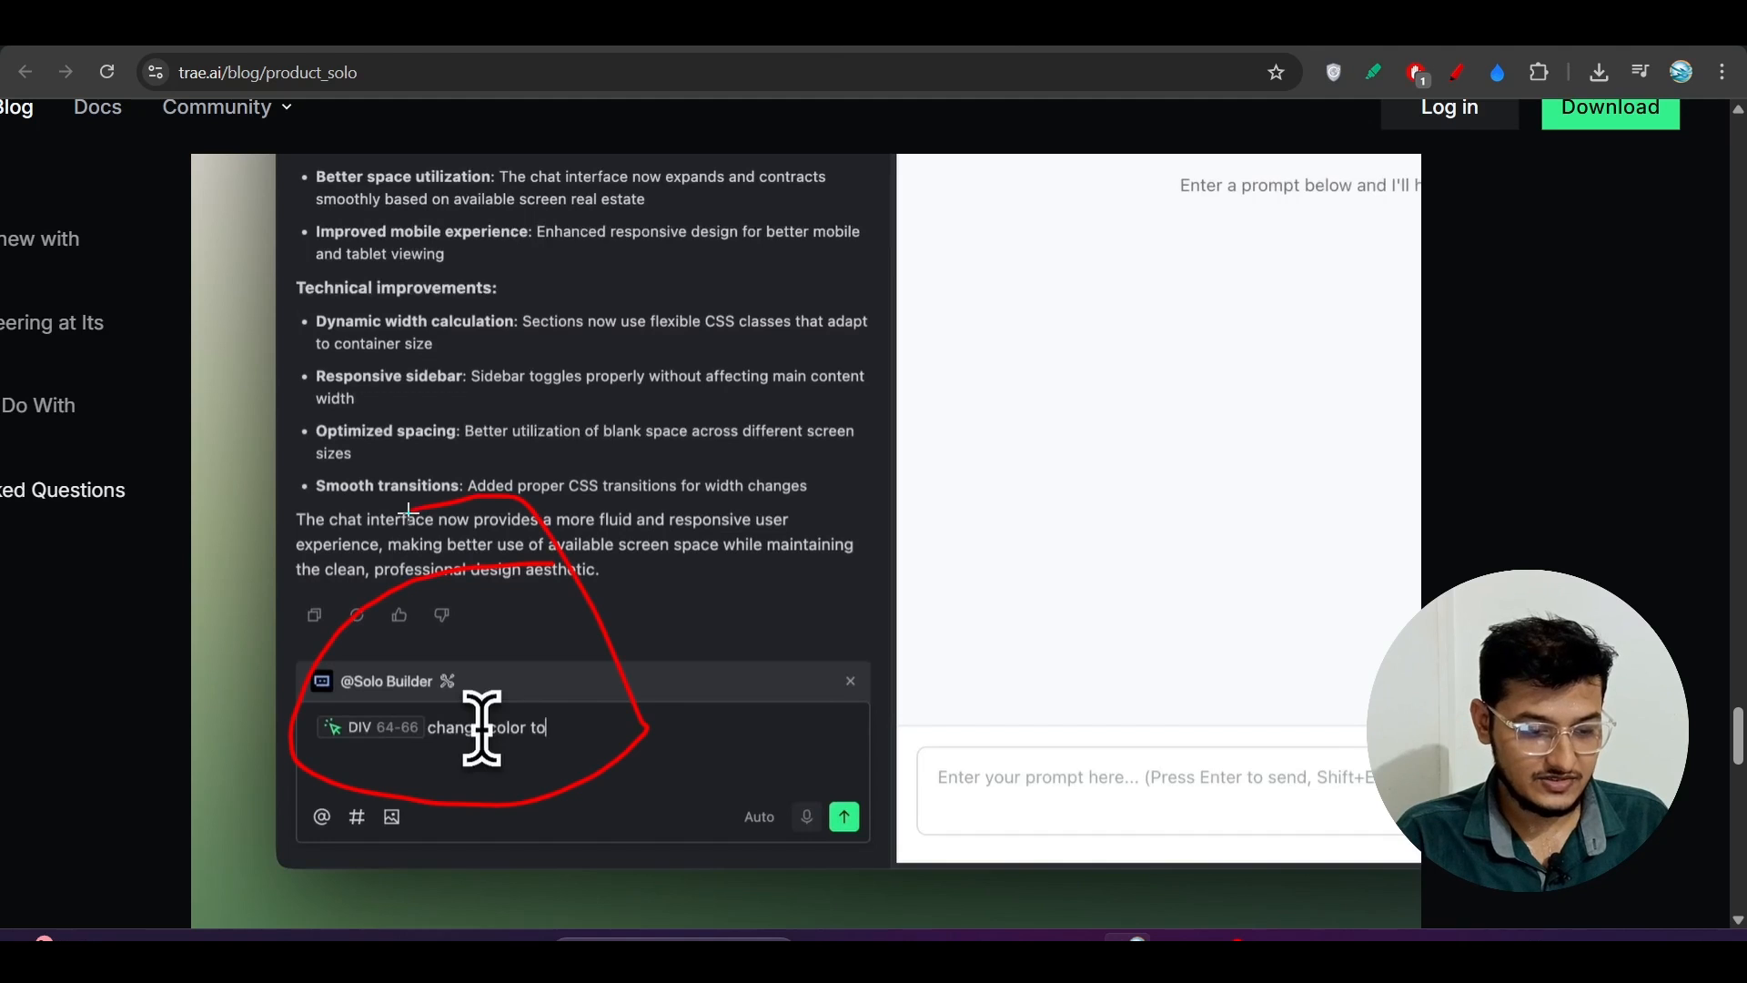
{"action": "scroll", "scroll_direction": "down", "scroll_amount": 3}
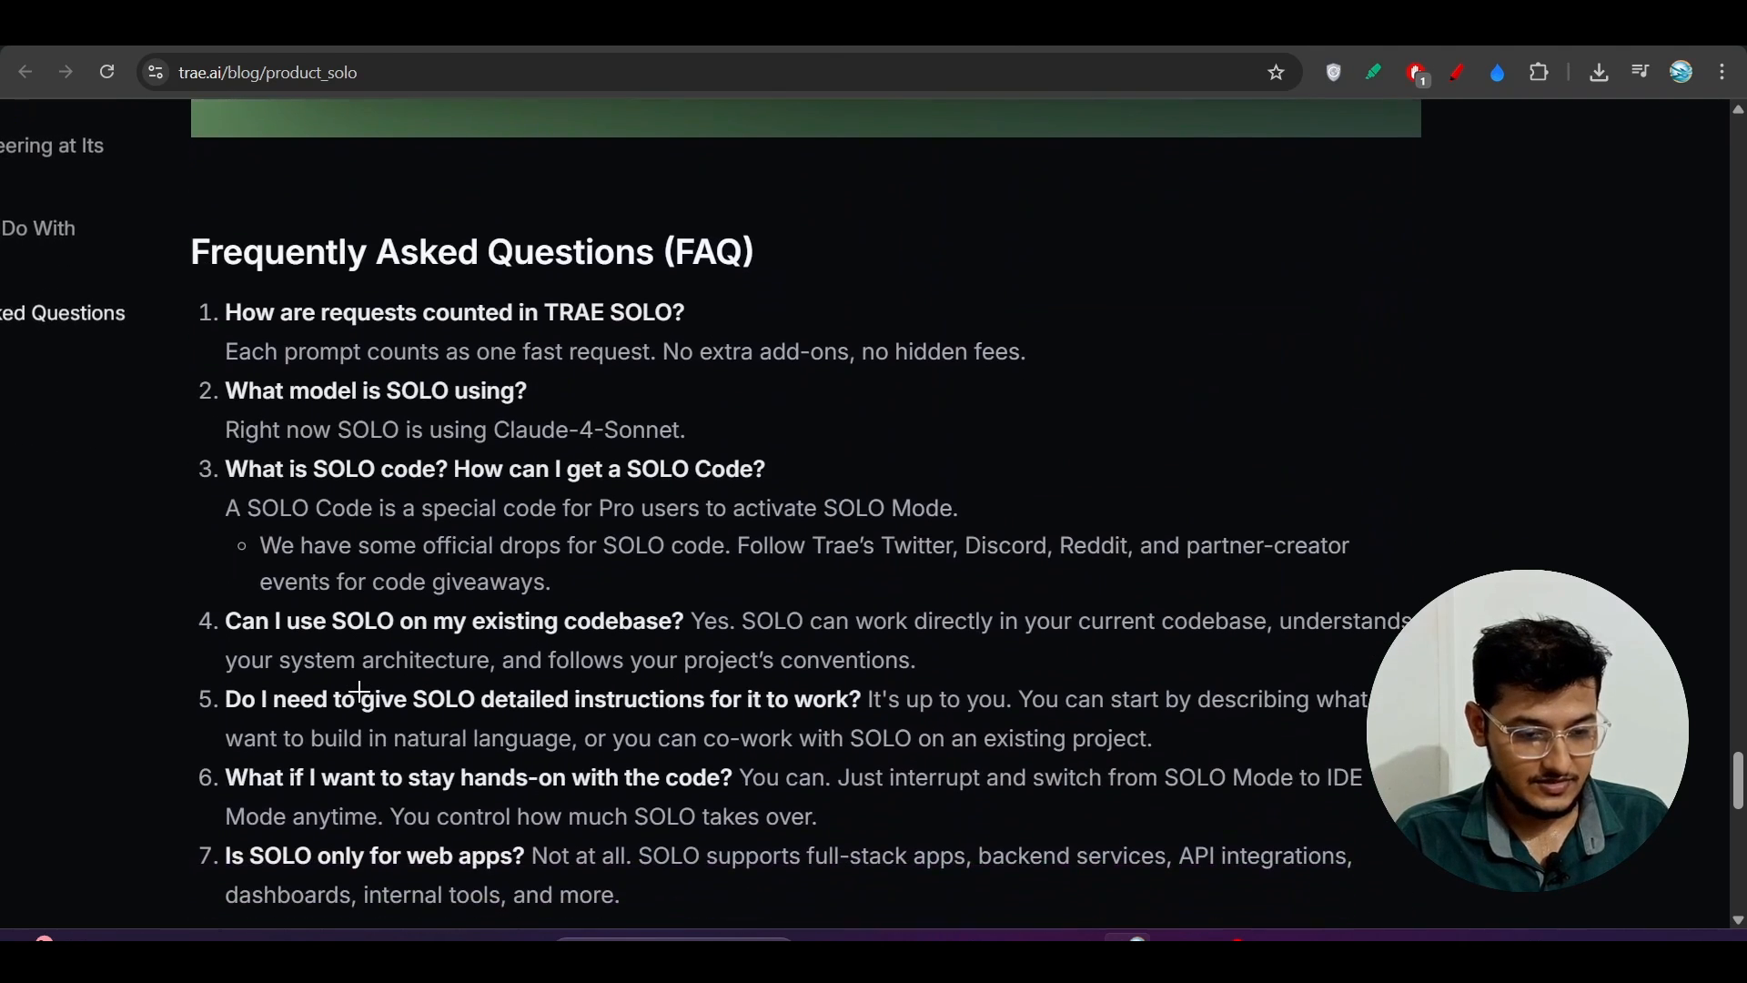
{"action": "scroll", "scroll_direction": "down", "scroll_amount": 3}
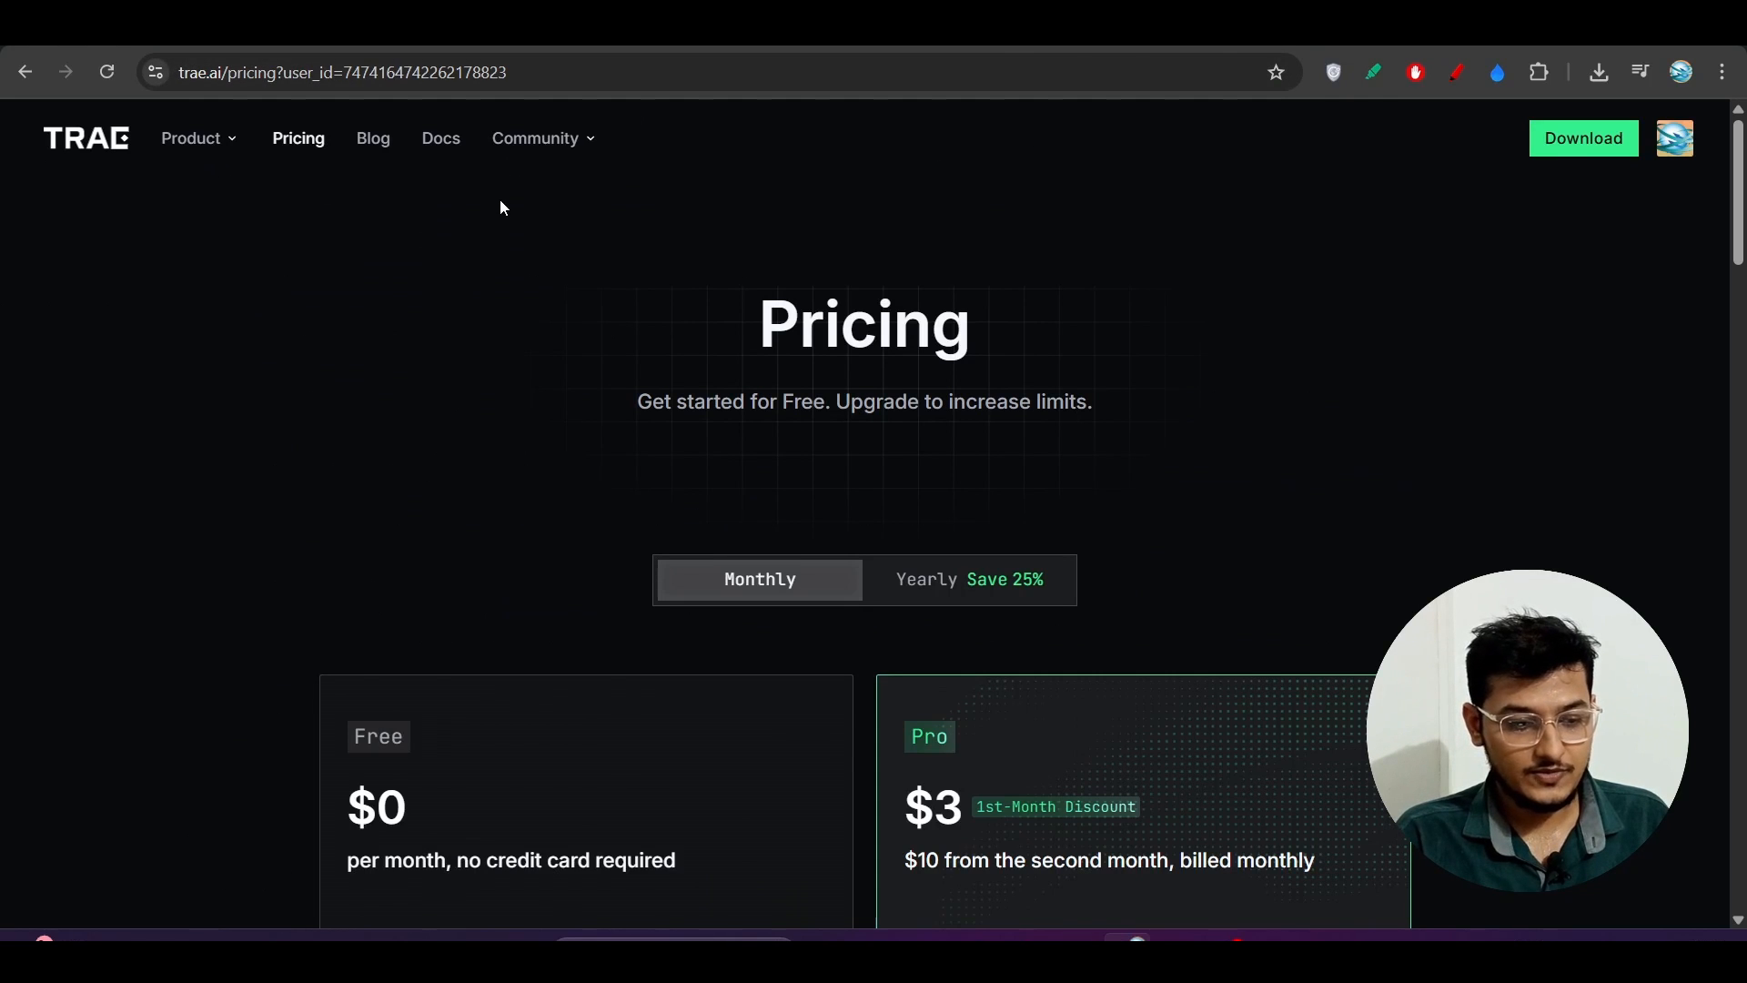
Step: Review the Free and Pro plan cards, with Pro at $3 first month then $10 monthly
{"action": "scroll", "scroll_direction": "down", "scroll_amount": 3}
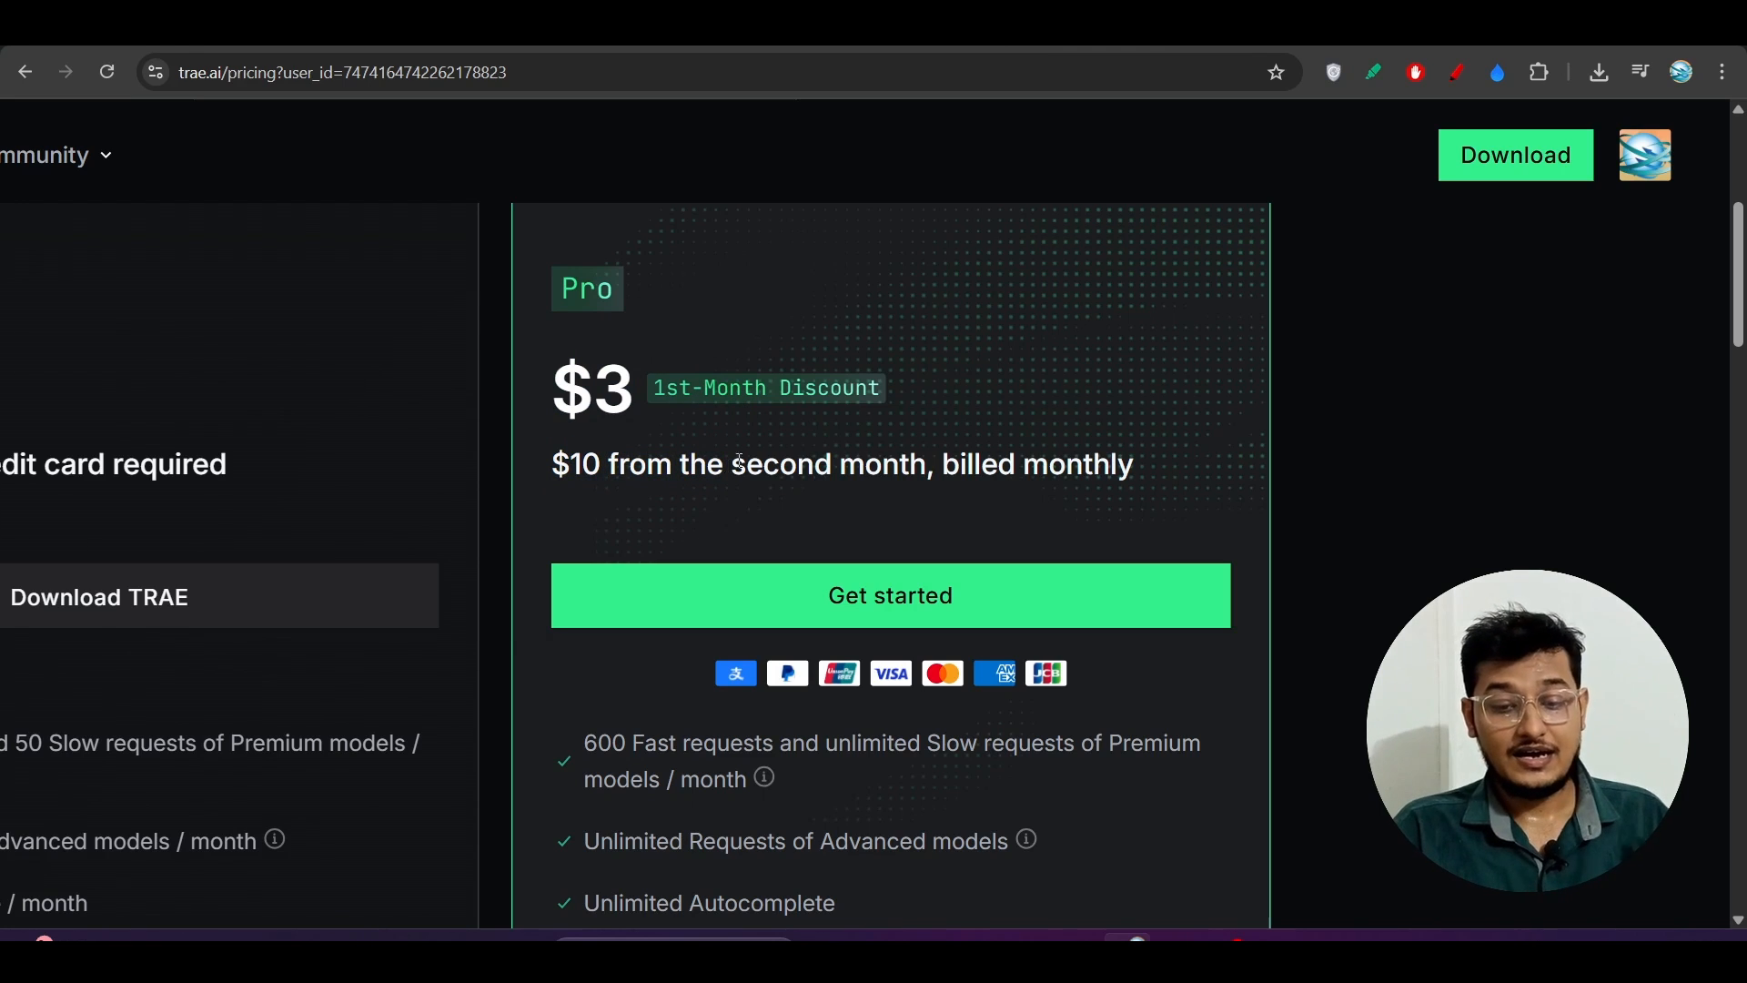
{"action": "mouse_move", "coordinate": [881, 399]}
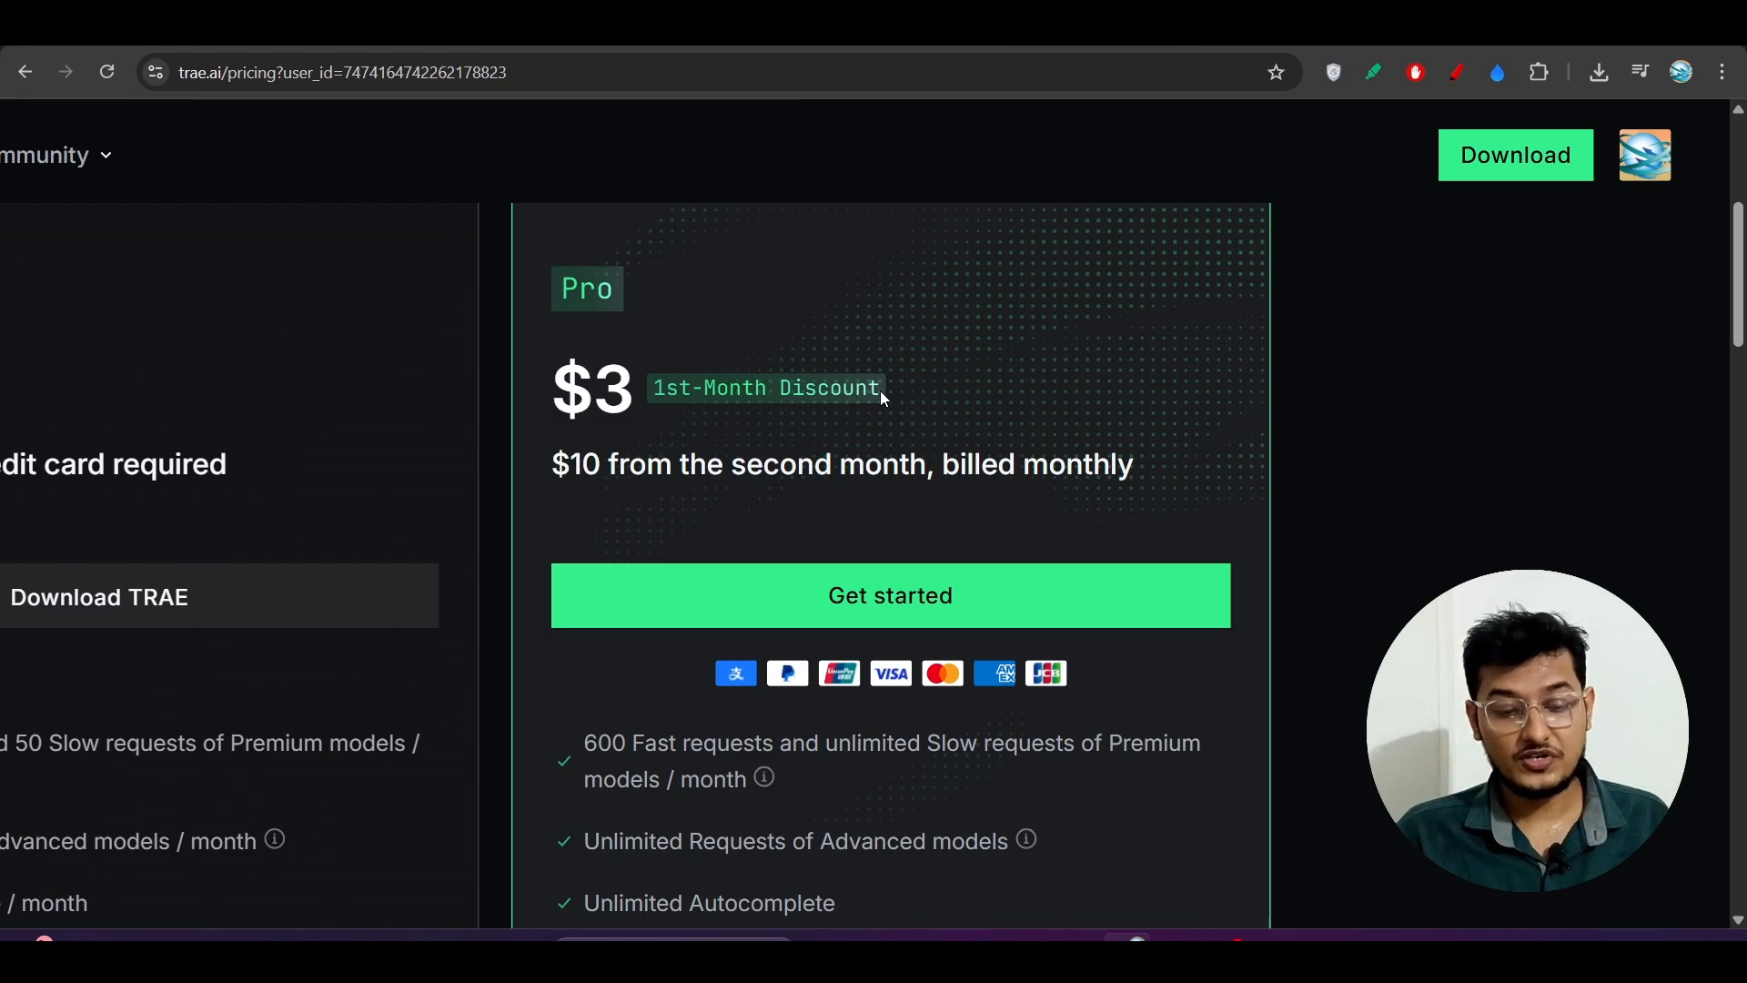
{"action": "mouse_move", "coordinate": [967, 417]}
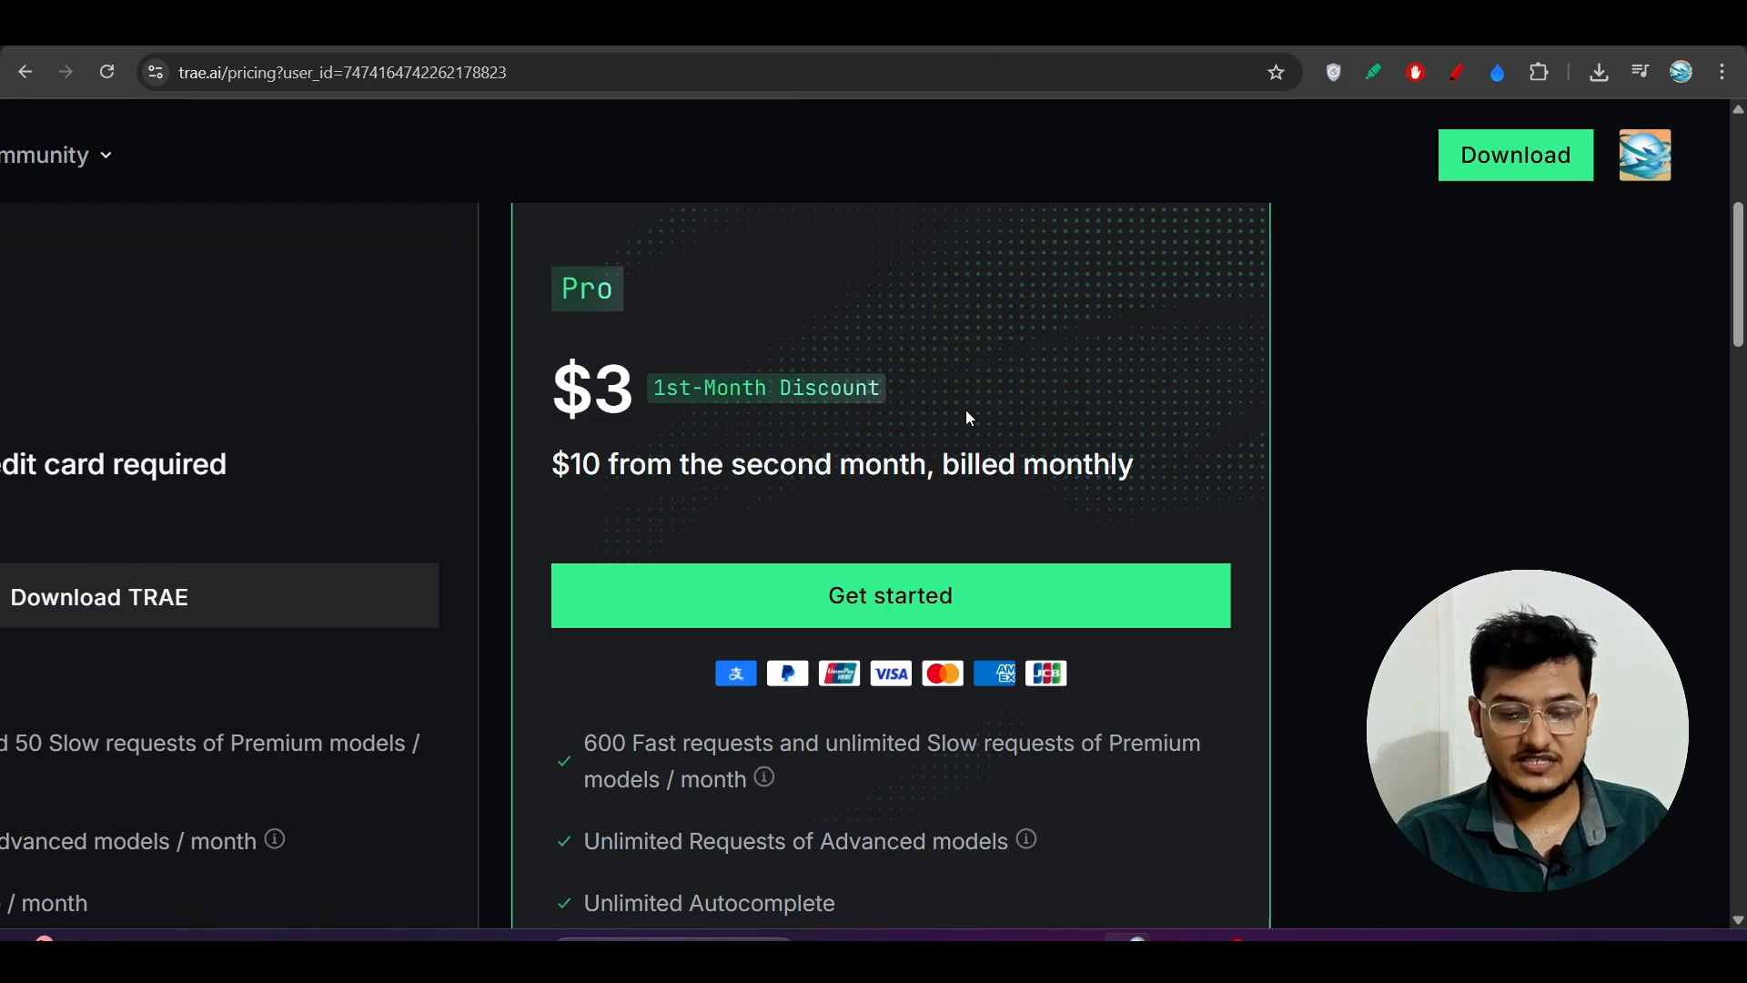
{"action": "mouse_move", "coordinate": [1352, 489]}
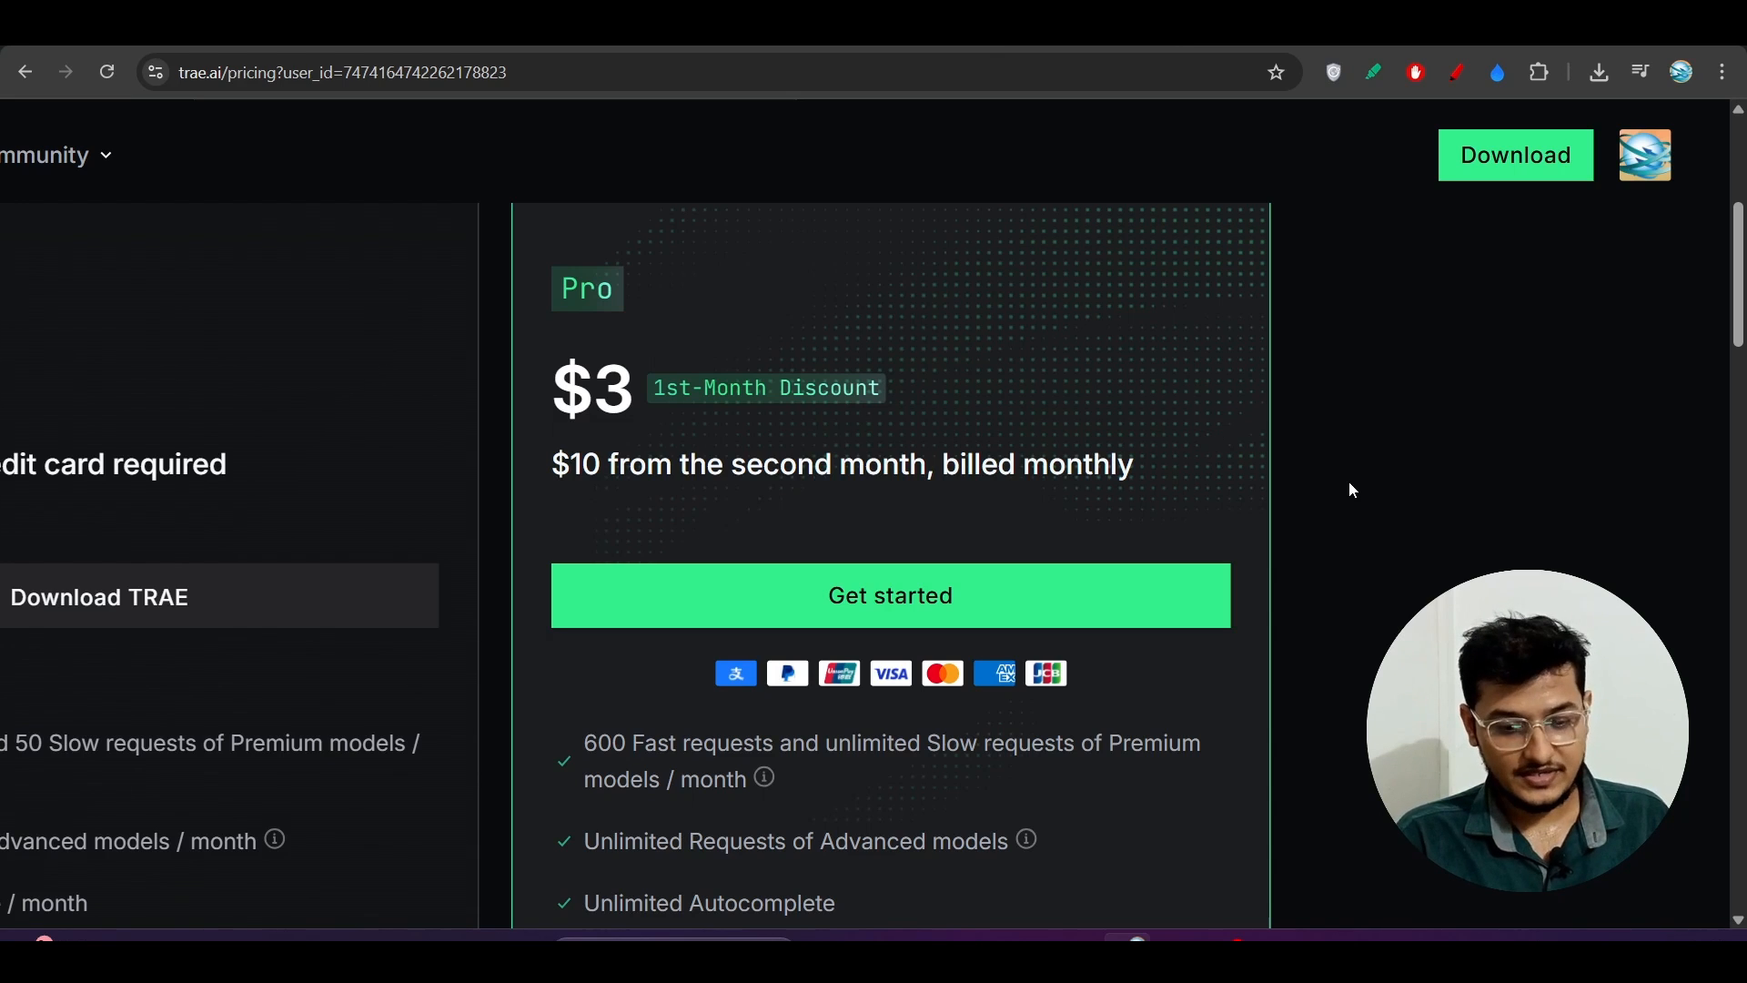
{"action": "mouse_move", "coordinate": [1402, 552]}
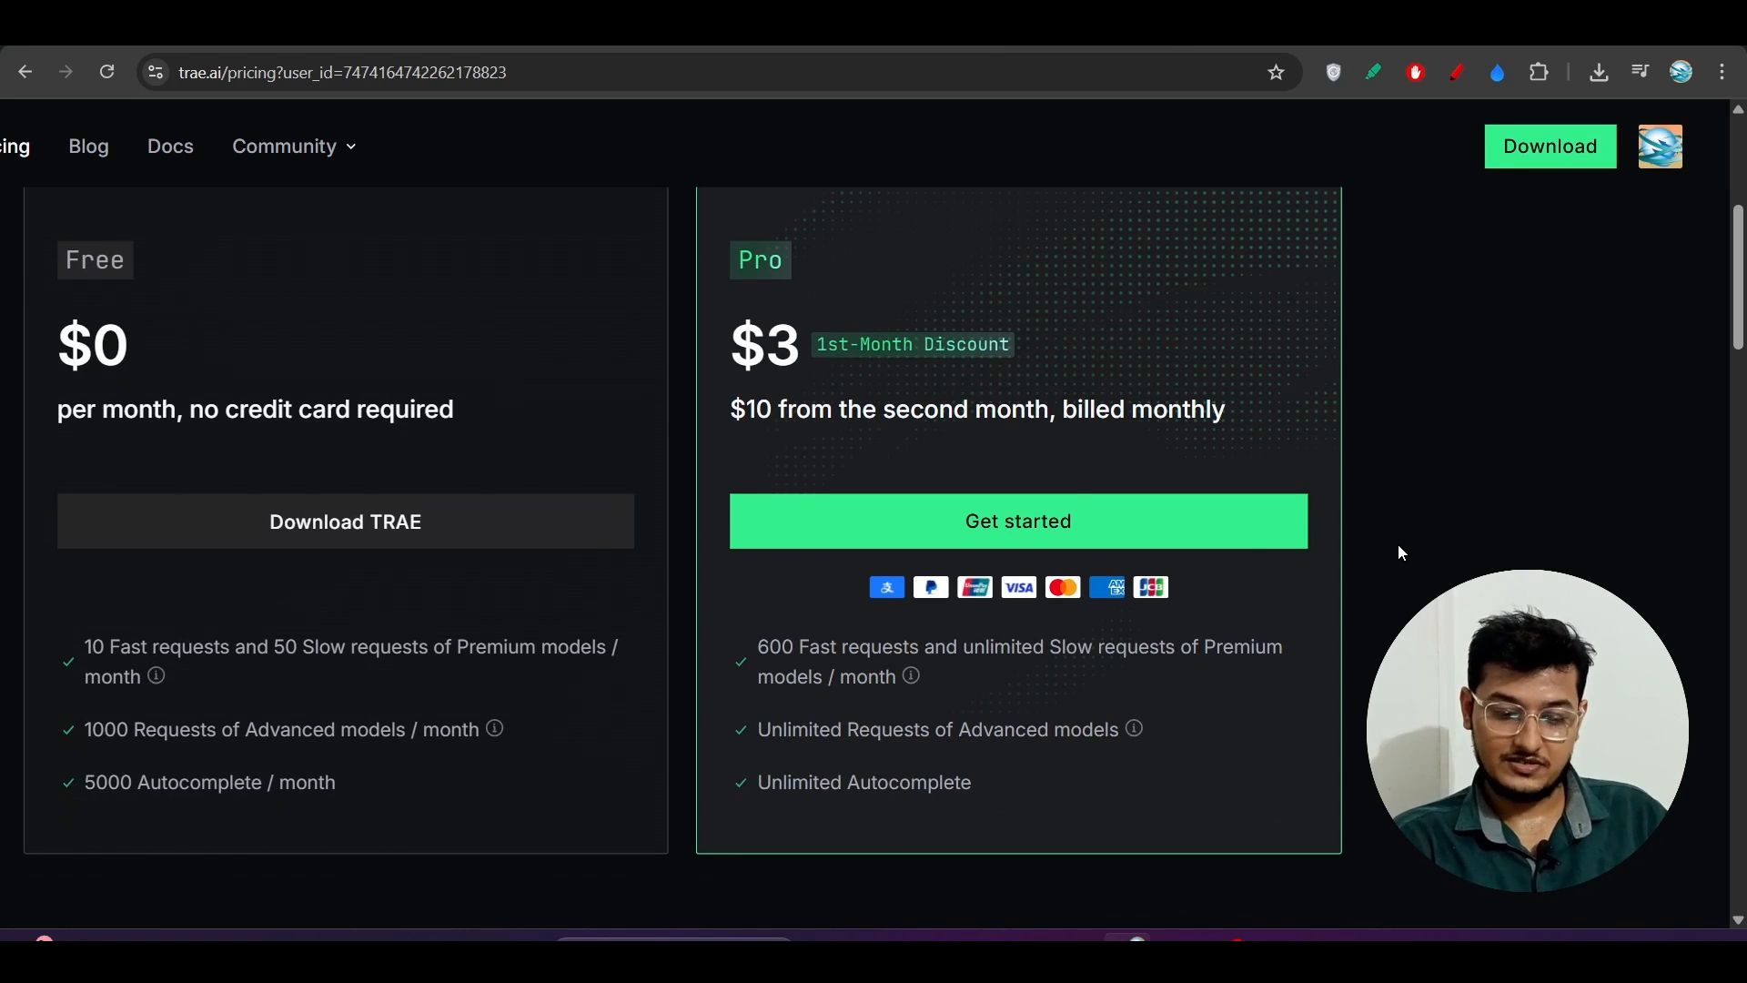
{"action": "scroll", "scroll_direction": "down", "scroll_amount": 3}
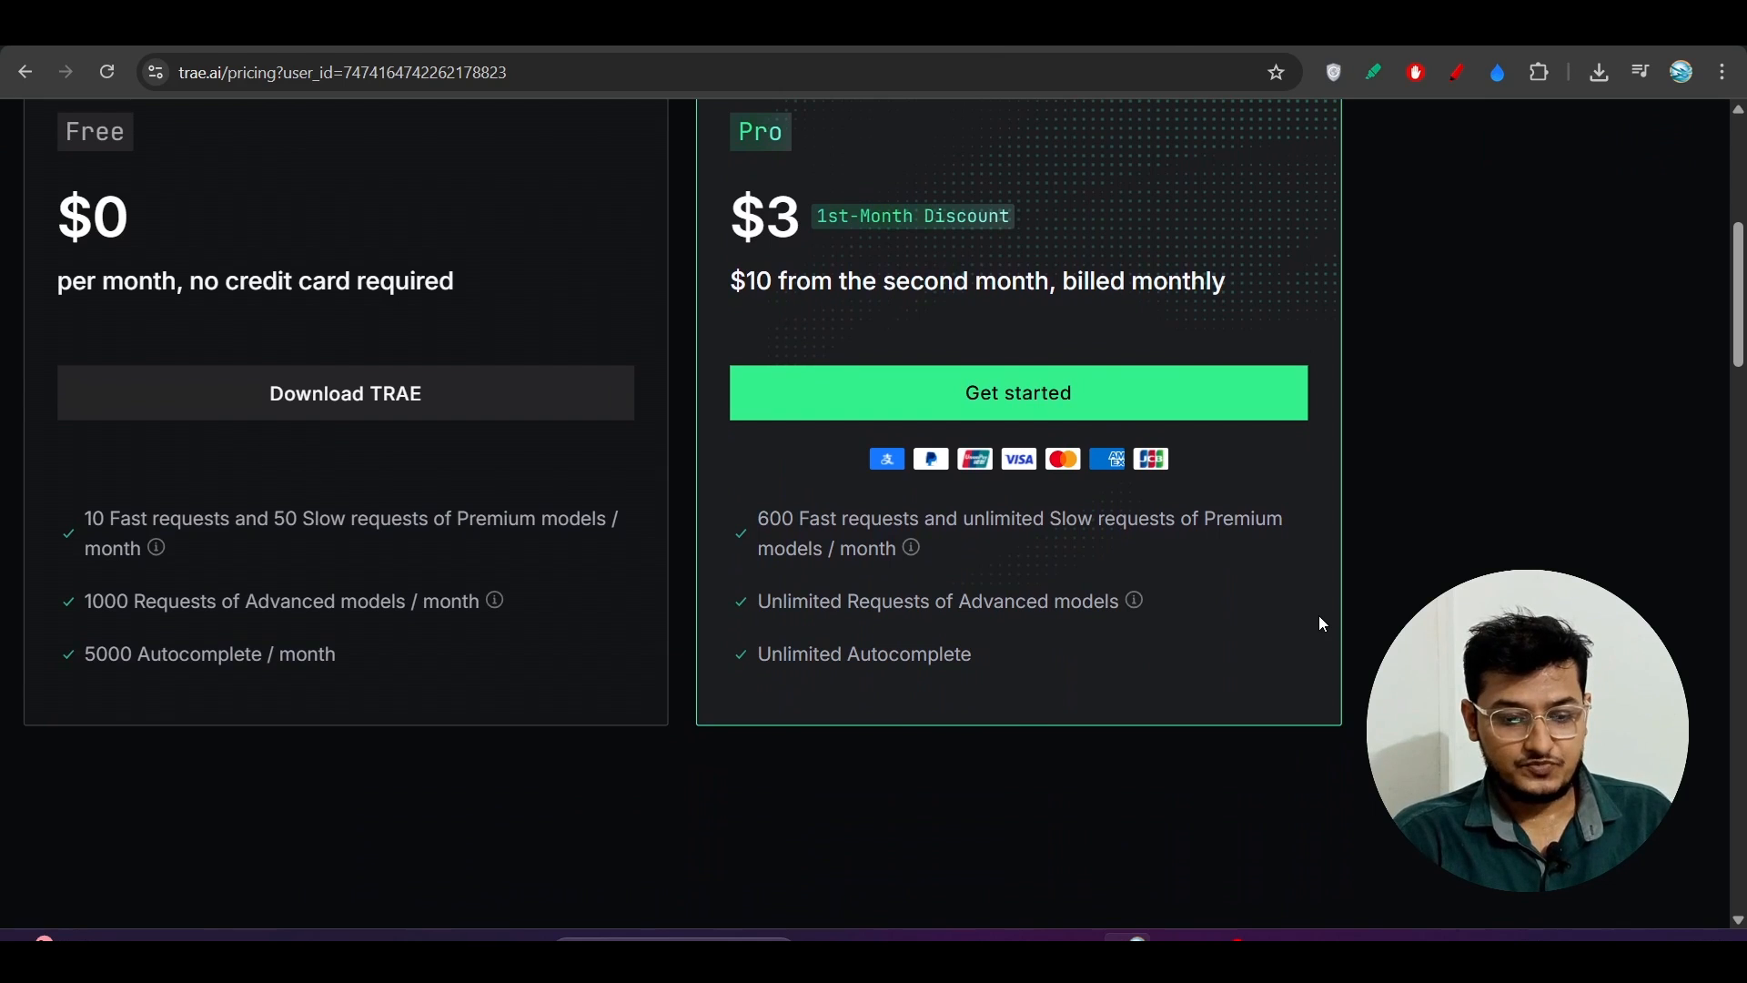
{"action": "mouse_move", "coordinate": [914, 282]}
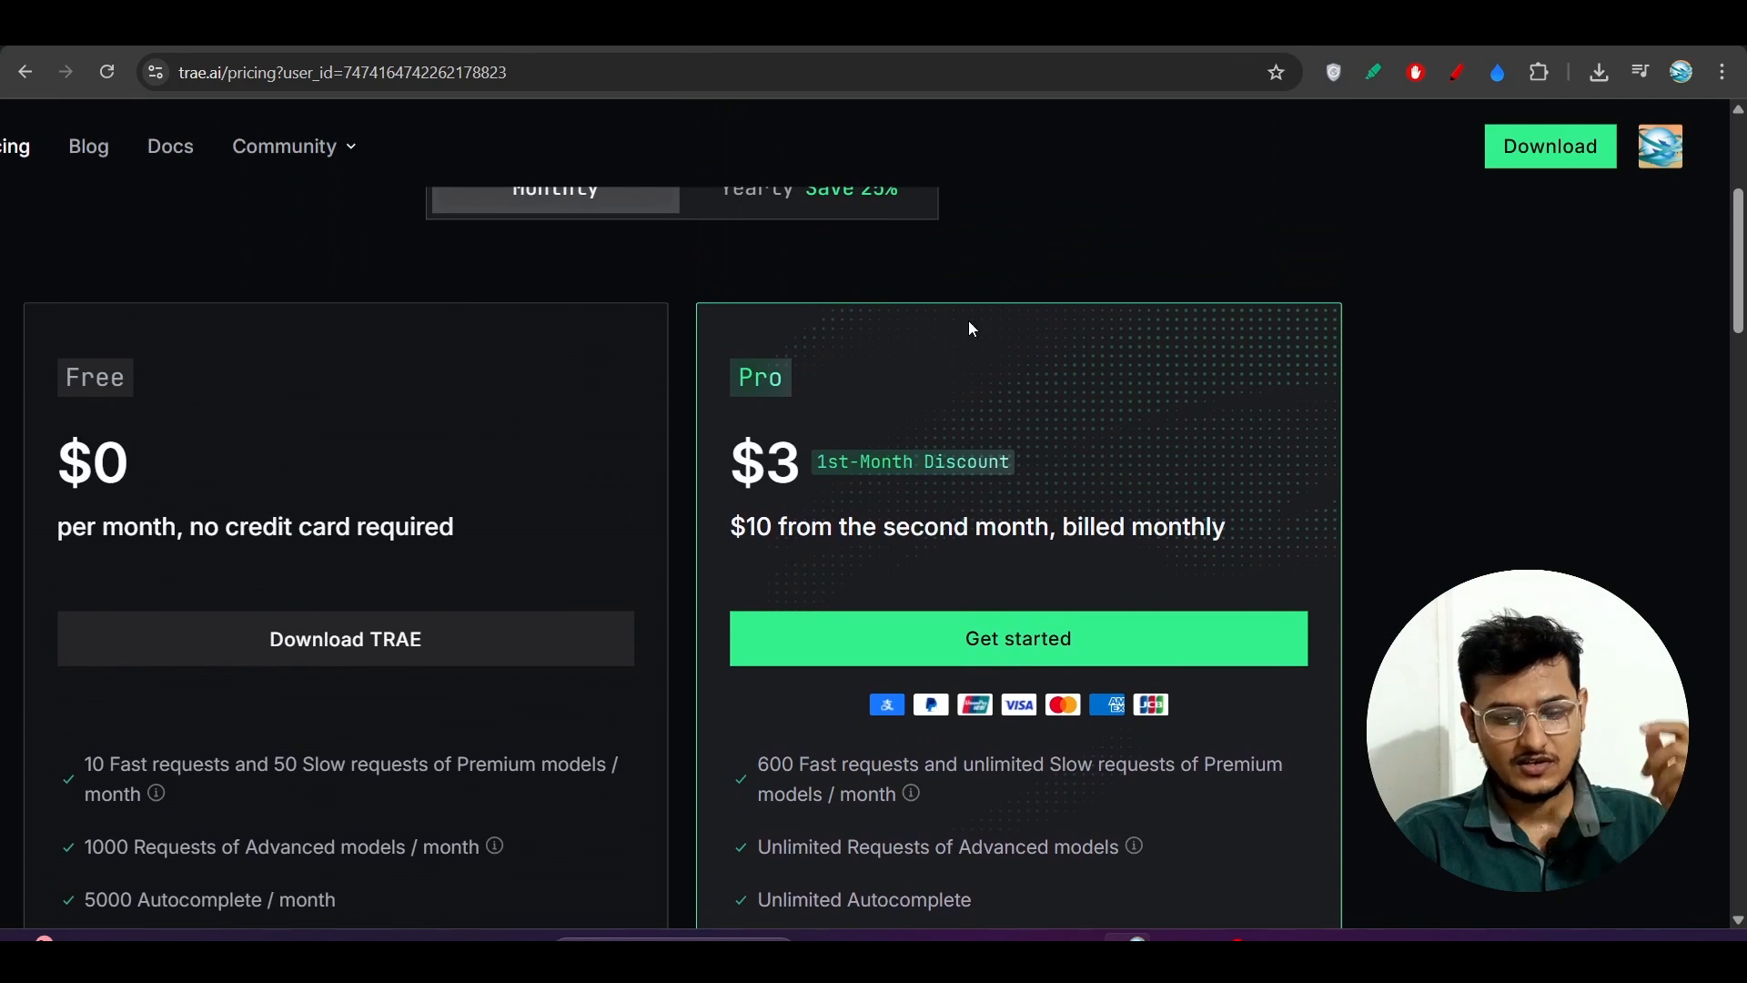
{"action": "mouse_move", "coordinate": [757, 590]}
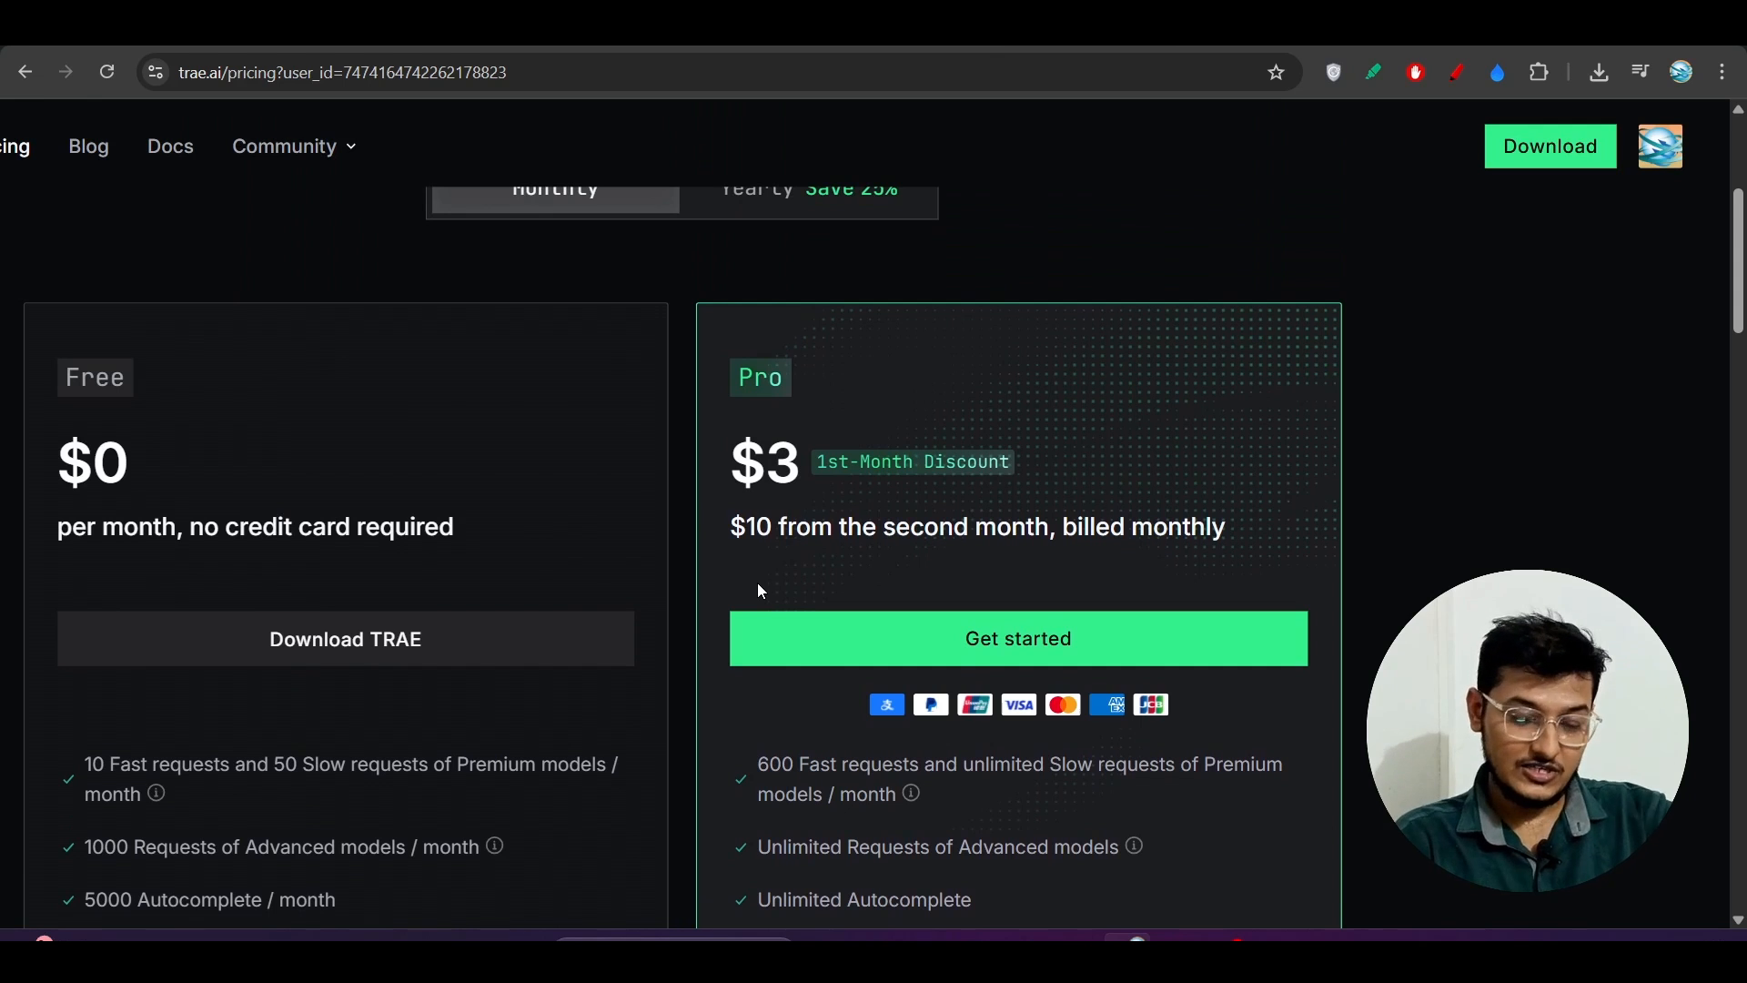
{"action": "mouse_move", "coordinate": [842, 529]}
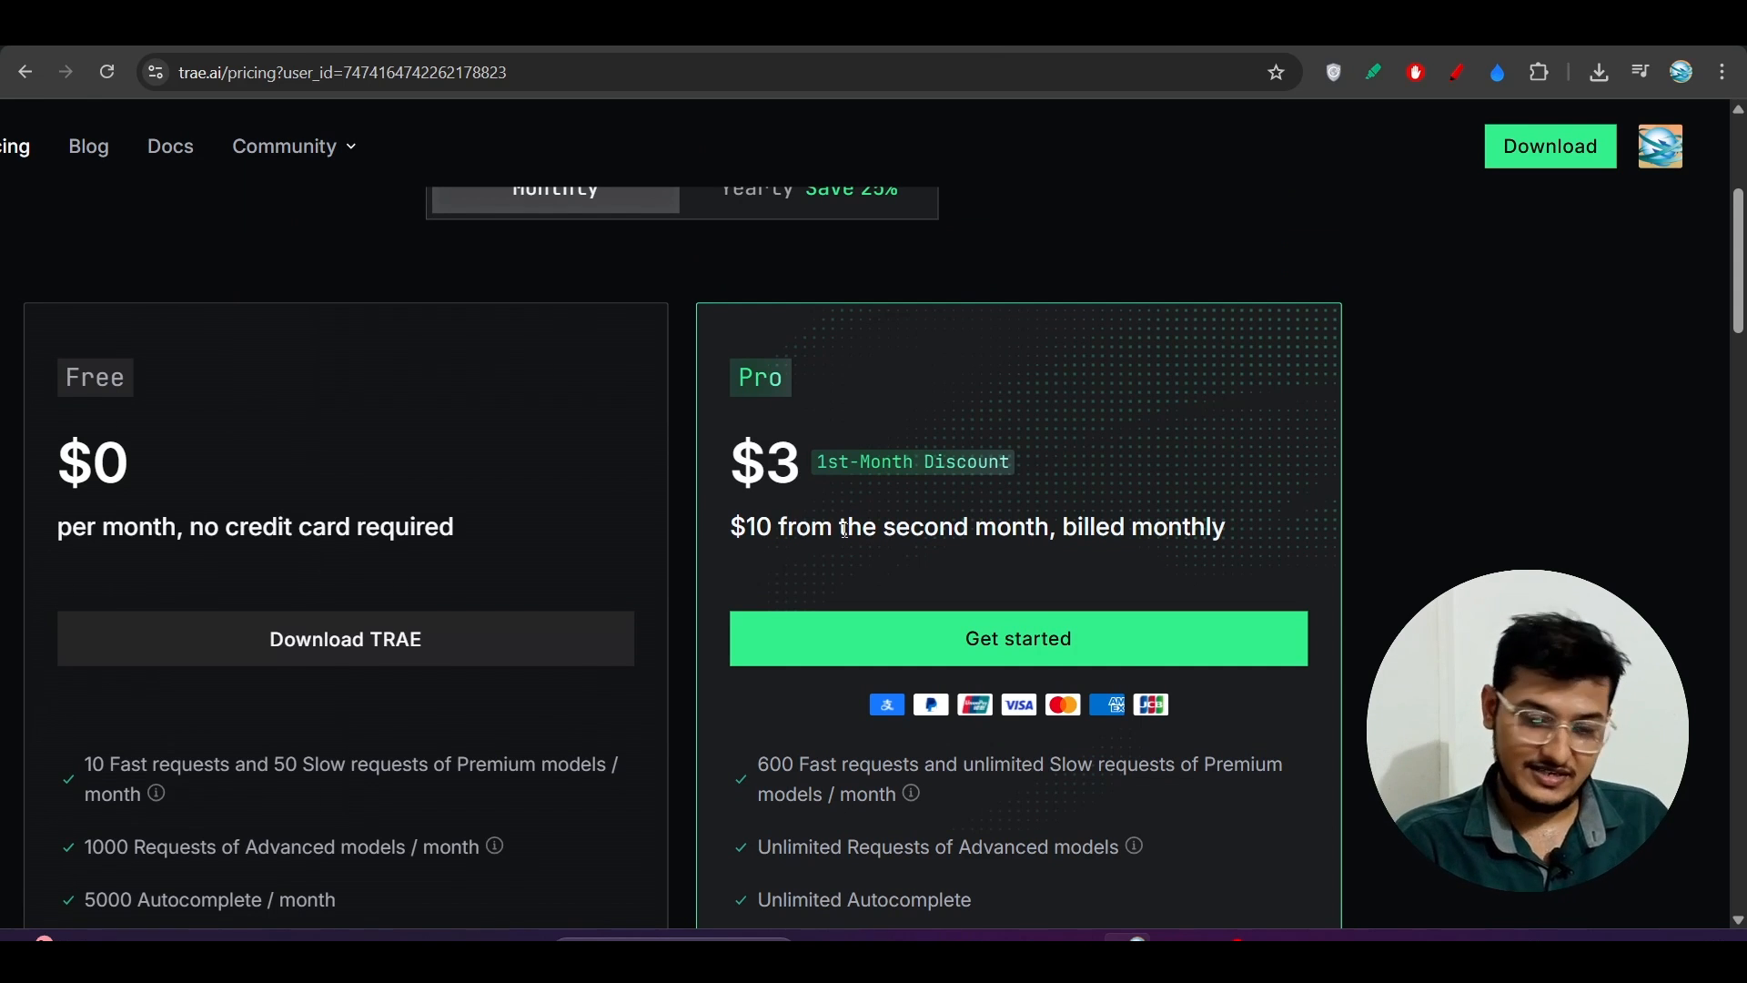
{"action": "scroll", "scroll_direction": "up", "scroll_amount": 3}
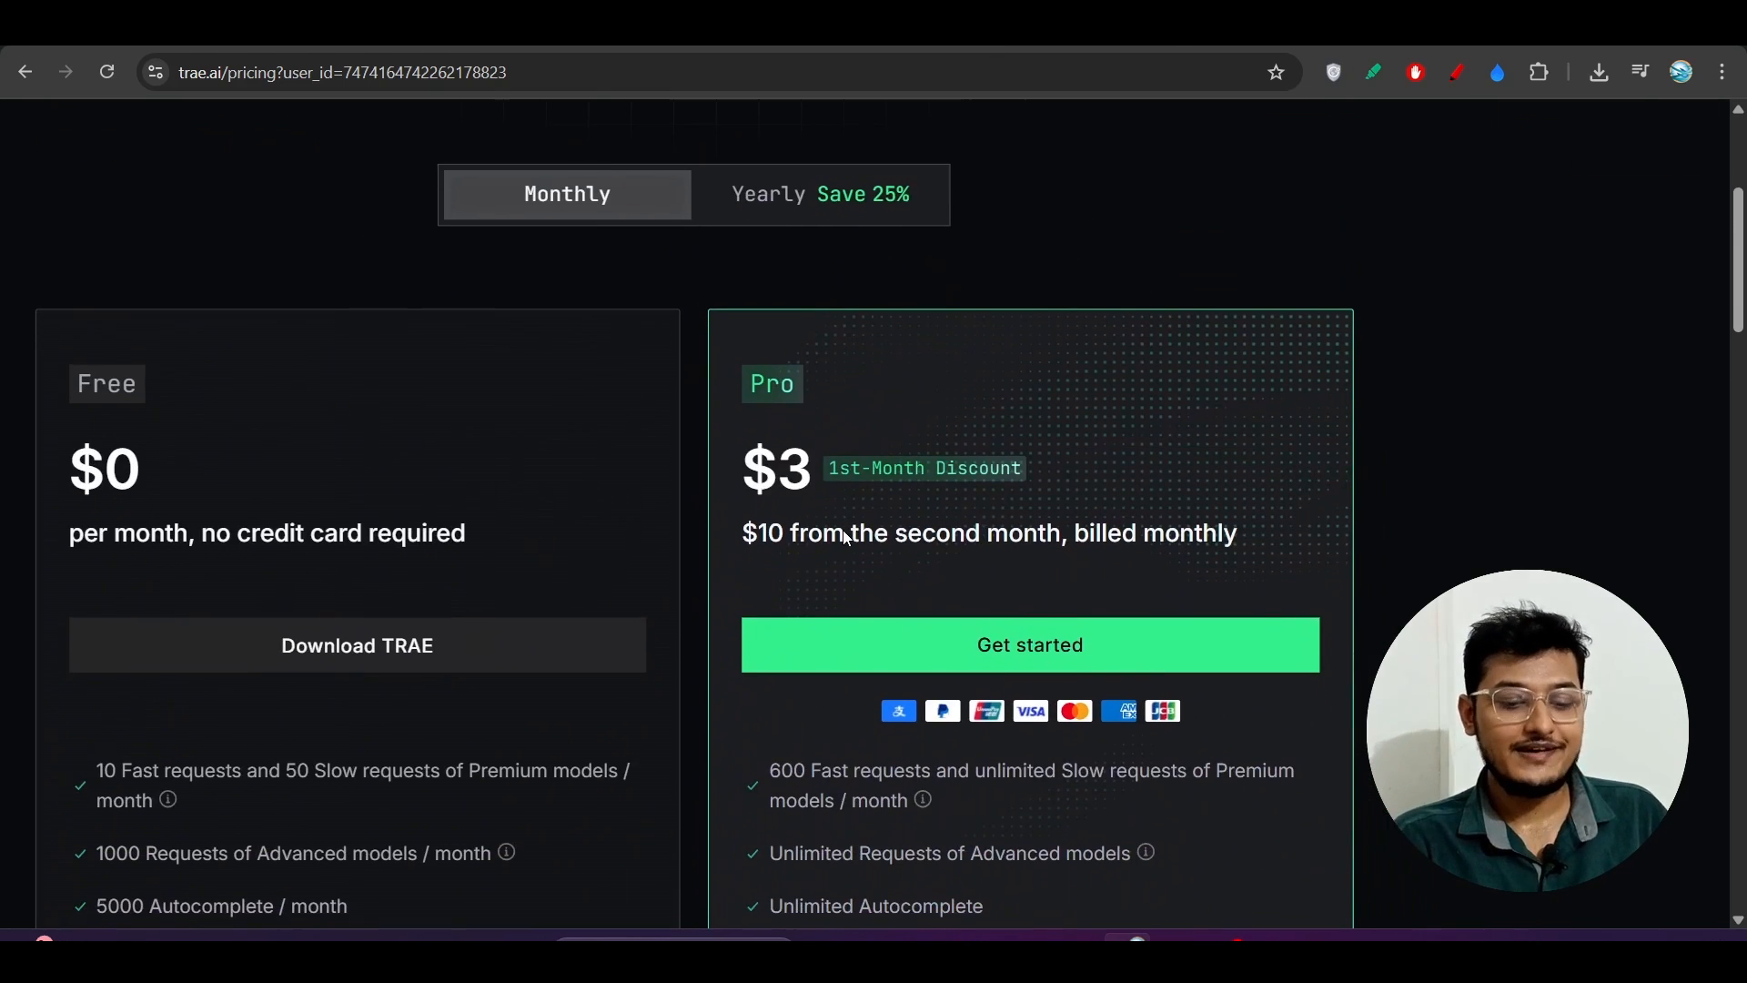
{"action": "scroll", "scroll_direction": "up", "scroll_amount": 3}
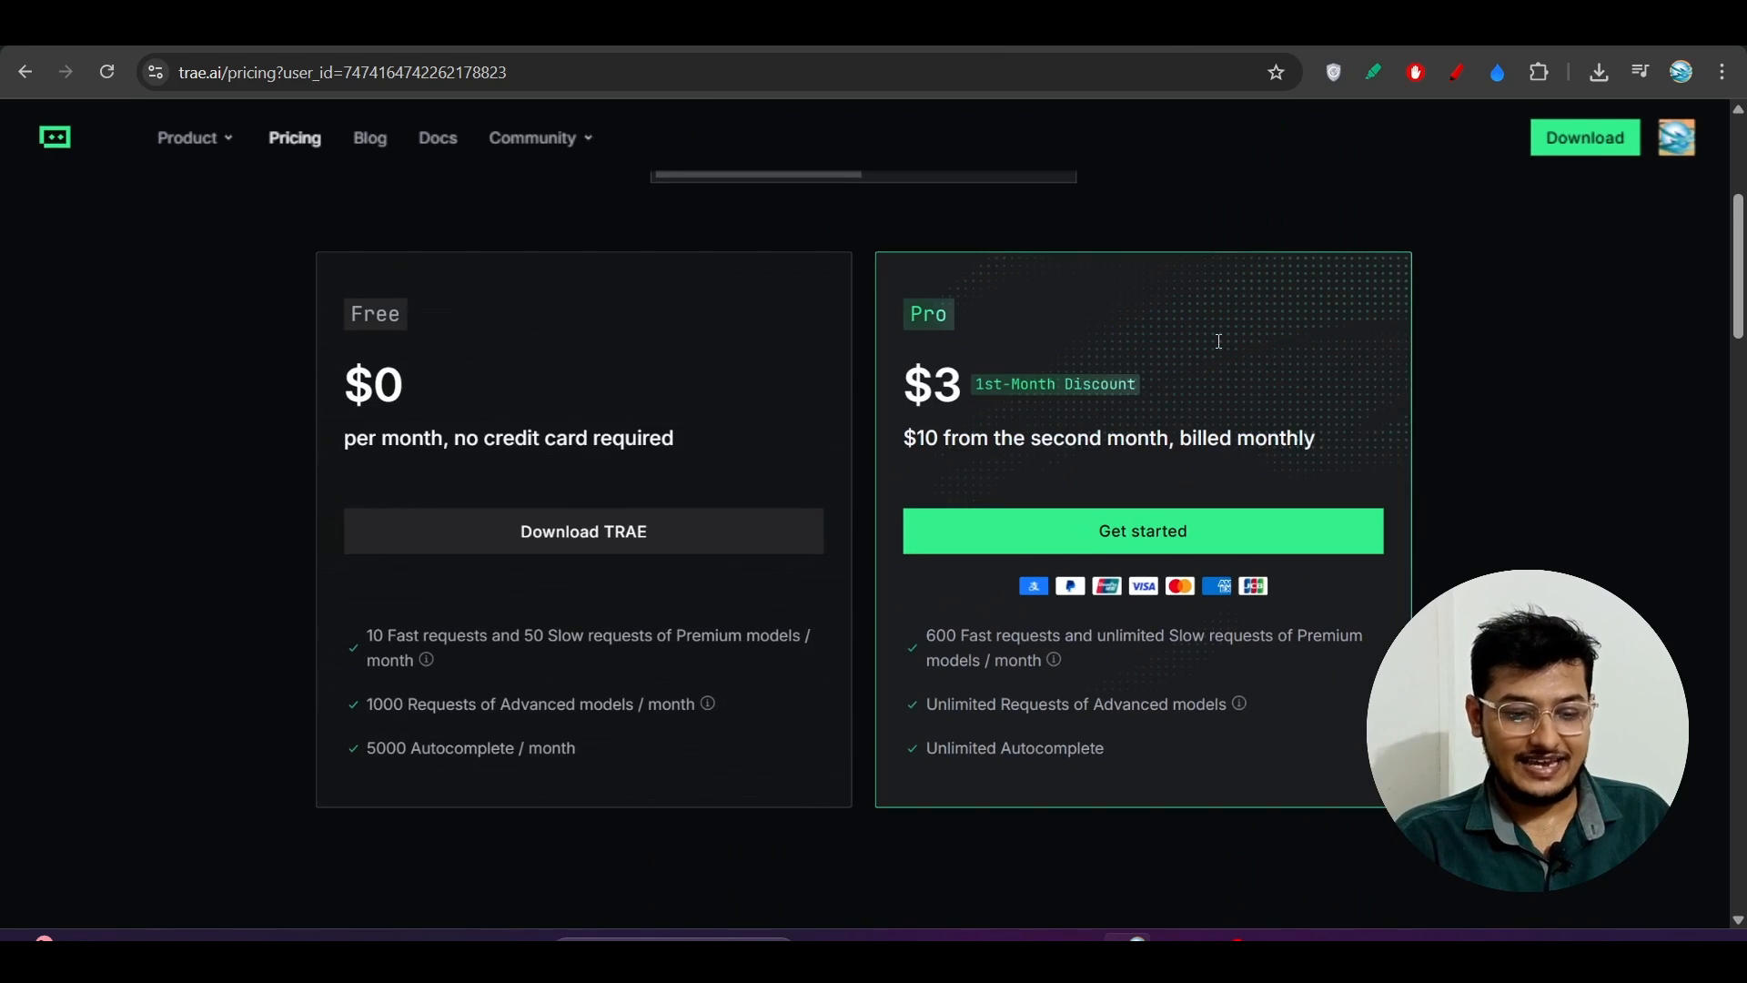
{"action": "scroll", "scroll_direction": "up", "scroll_amount": 3}
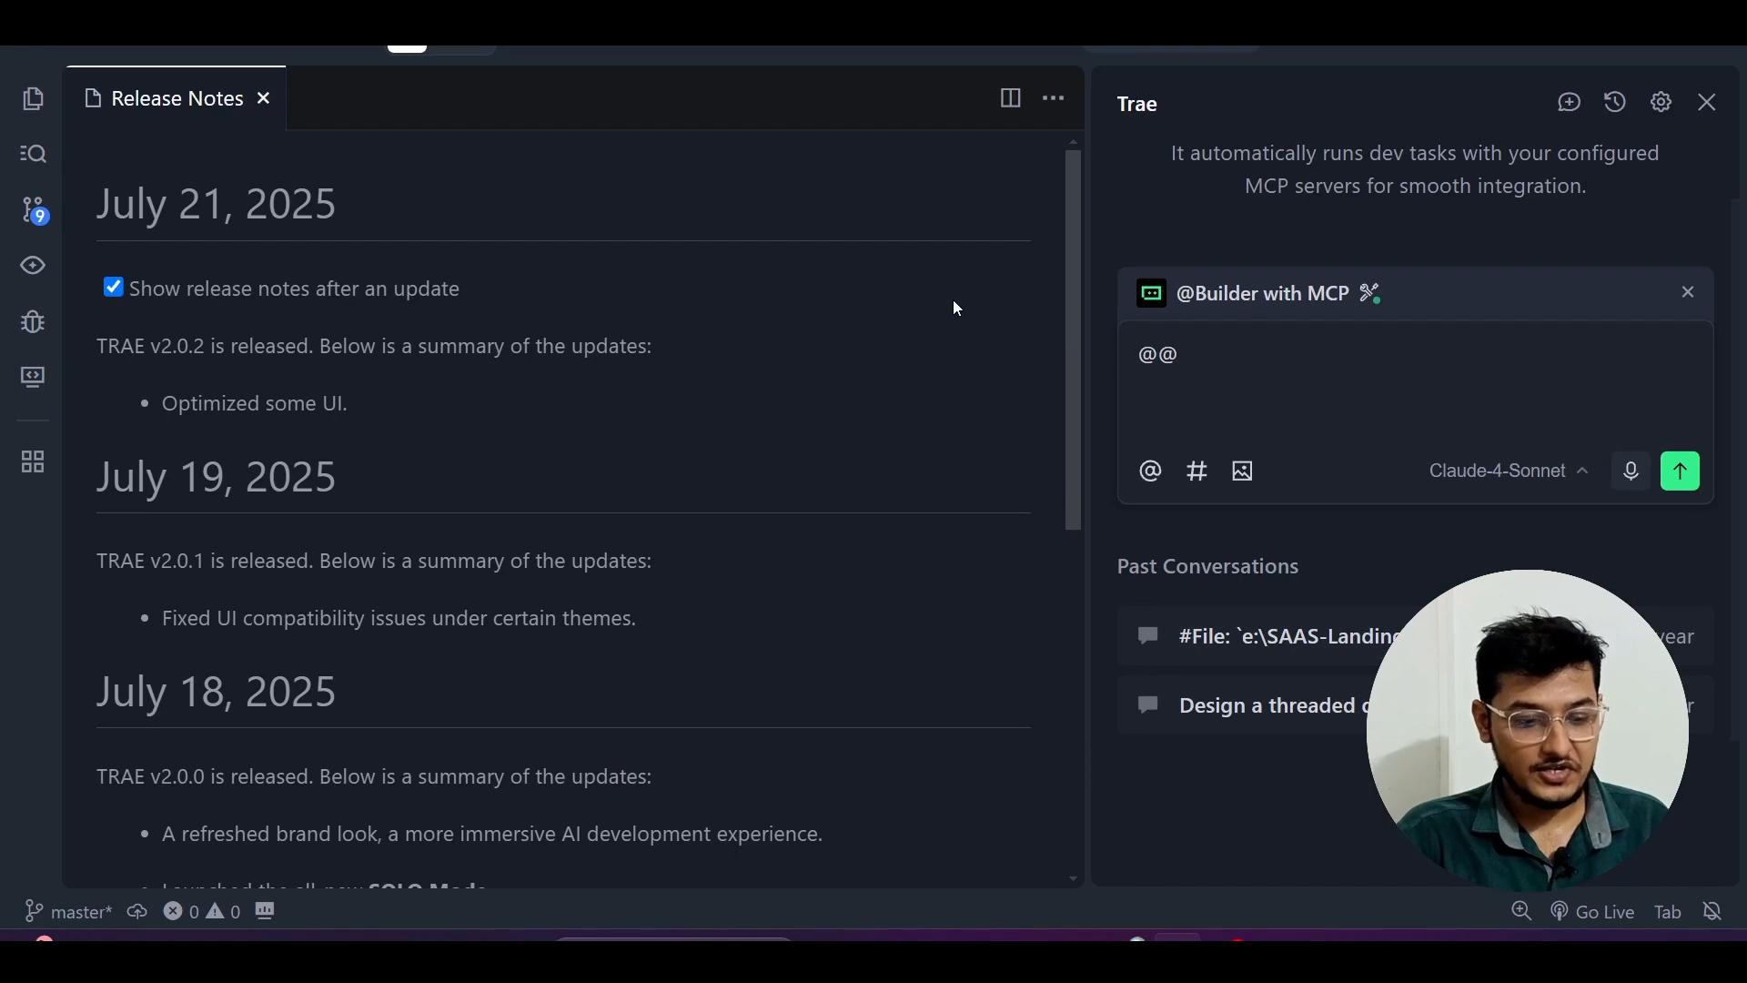
{"action": "mouse_move", "coordinate": [555, 198]}
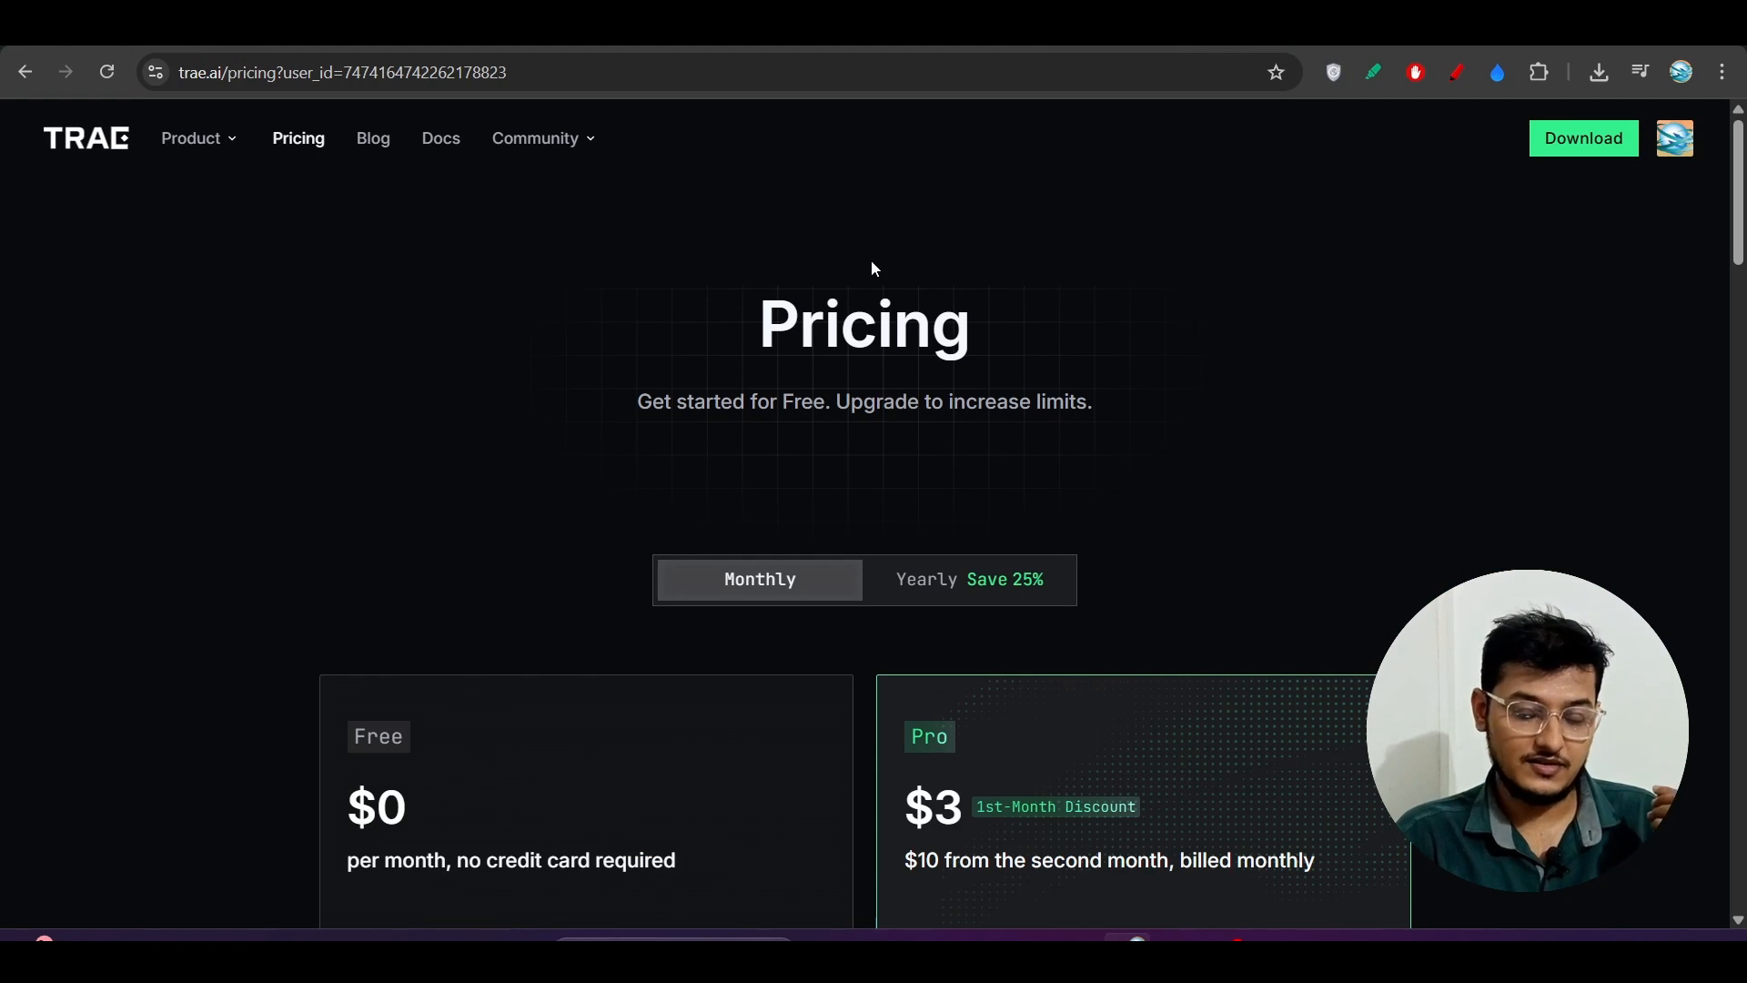
{"action": "mouse_move", "coordinate": [1067, 448]}
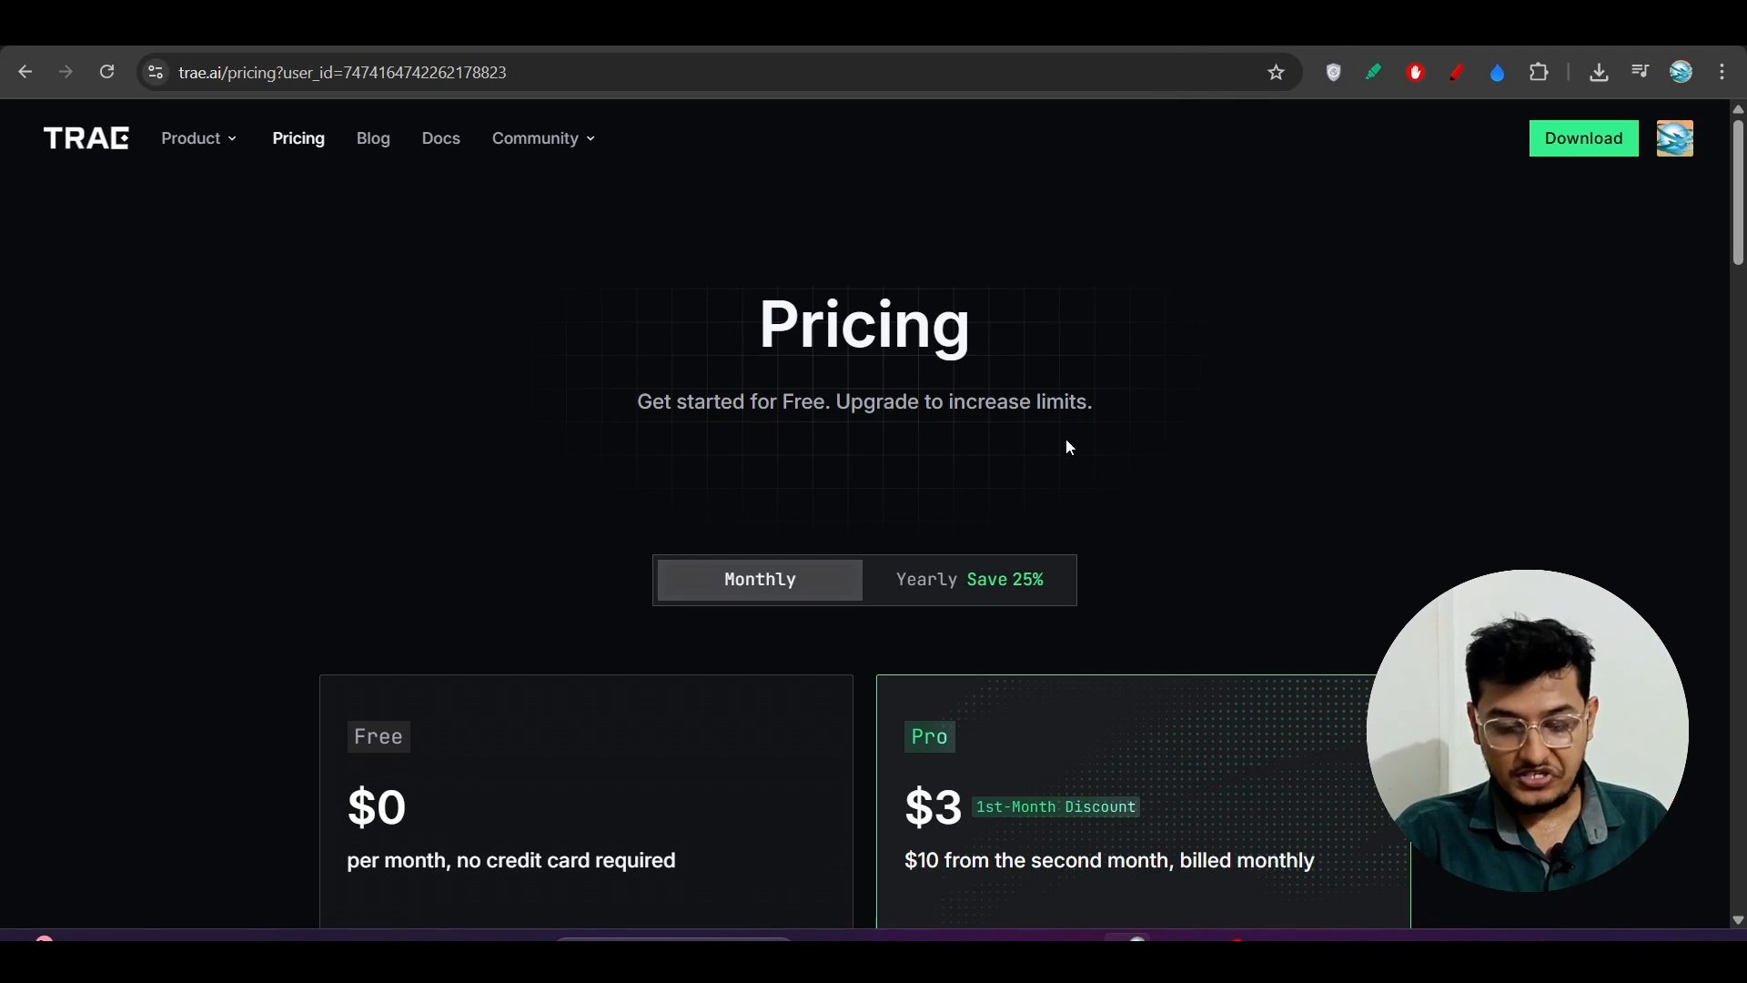